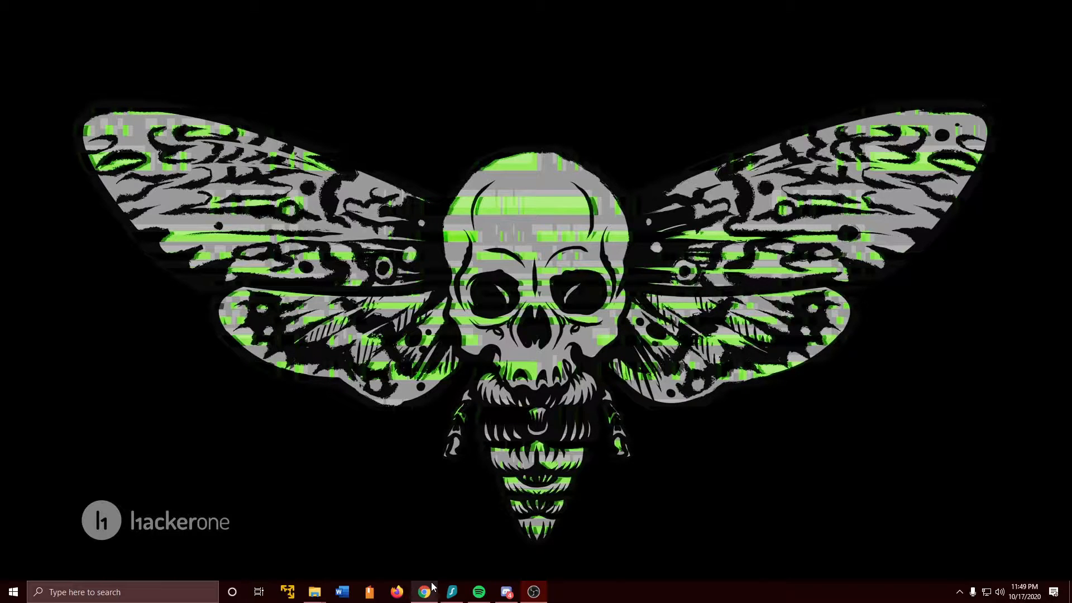
# Search Chrome for 'vmware' and open VMware's Workstation Player download page.
pyautogui.click(424, 596)
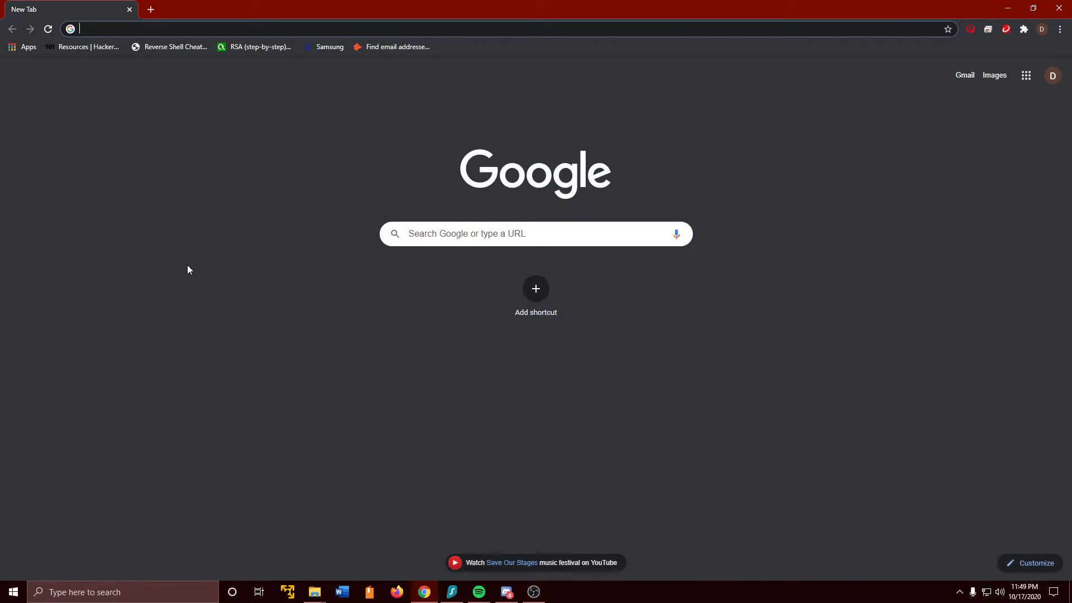
pyautogui.write('vmware')
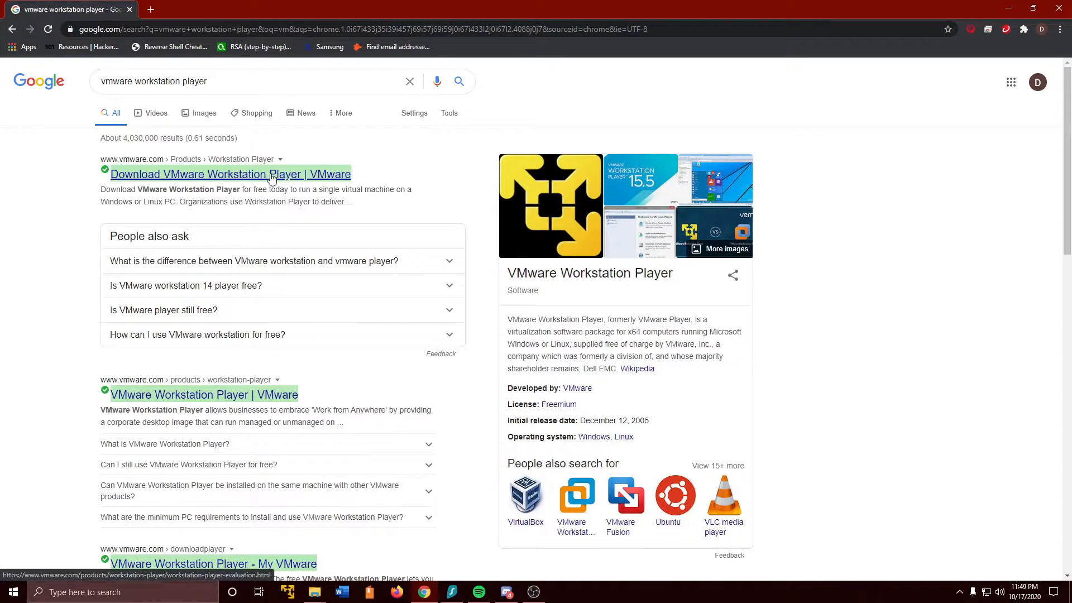
pyautogui.click(230, 174)
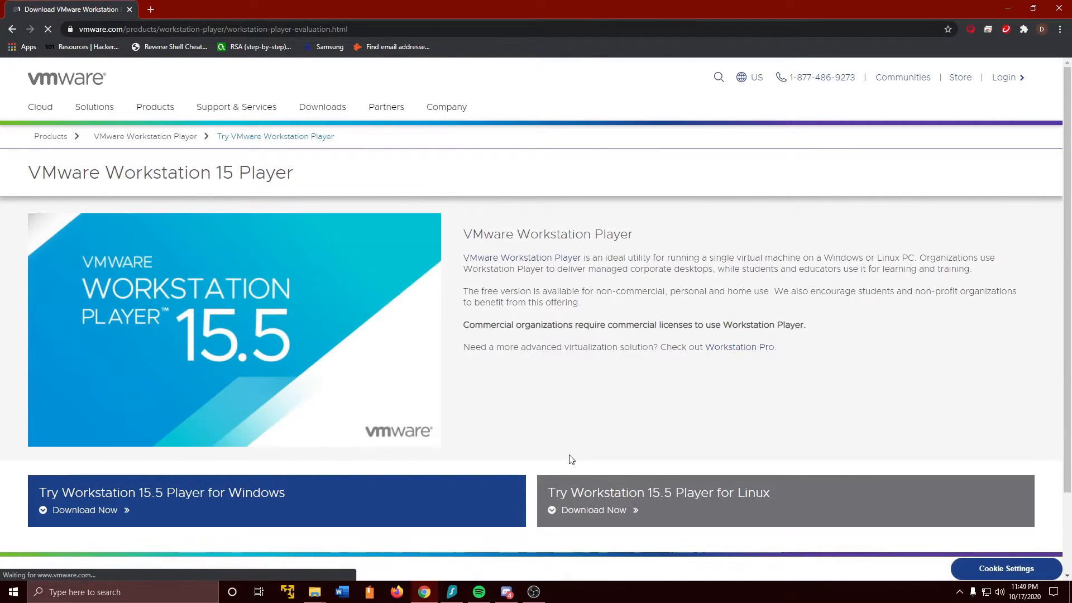
pyautogui.moveTo(547, 434)
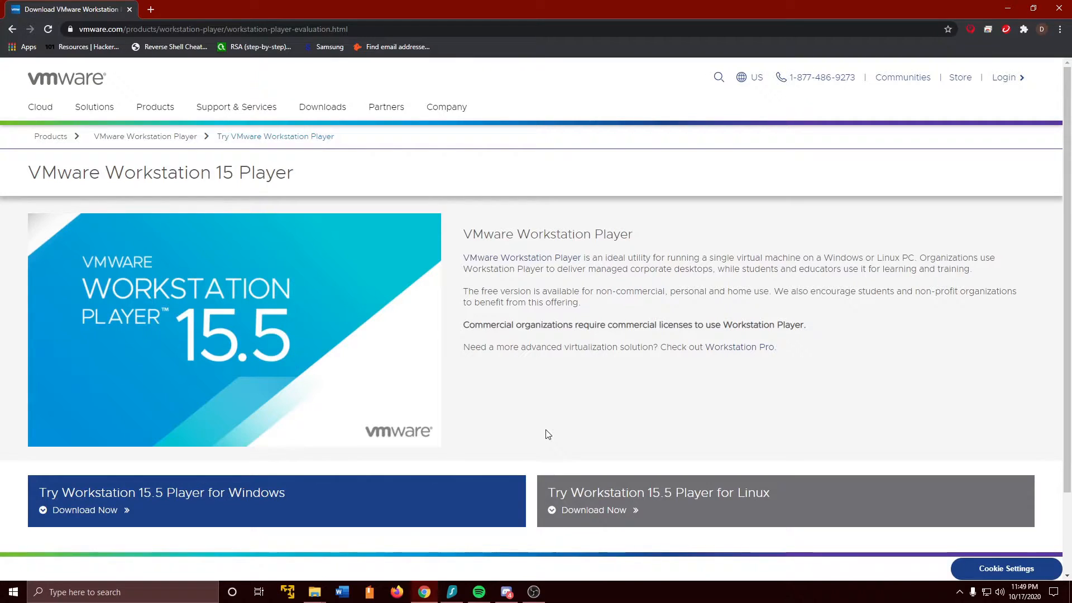
pyautogui.moveTo(387, 129)
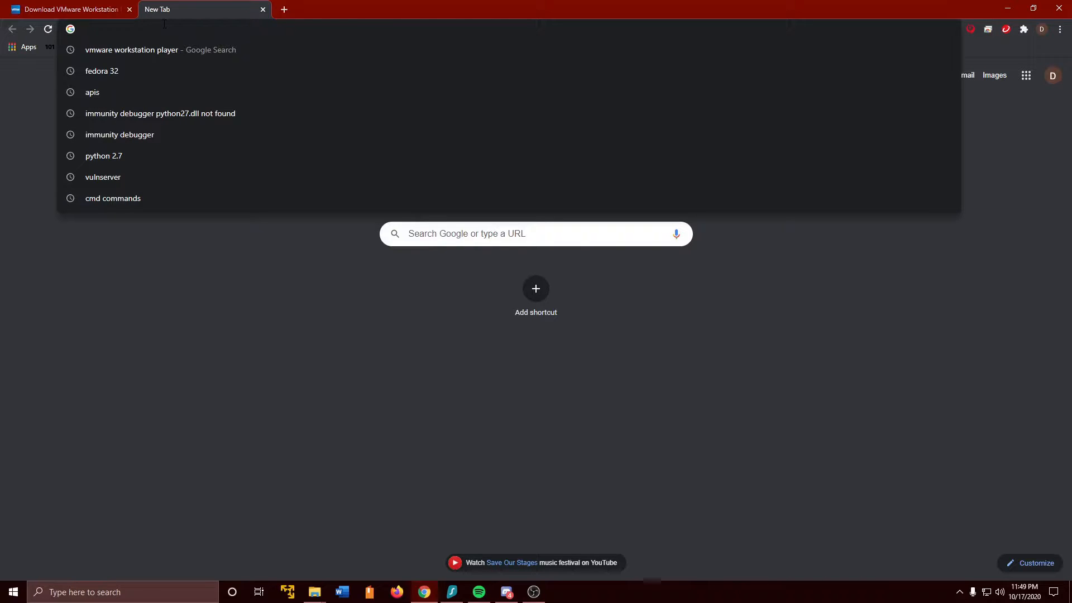
# Search a new tab for 'kali linux for vmware workstation'.
pyautogui.write('kali')
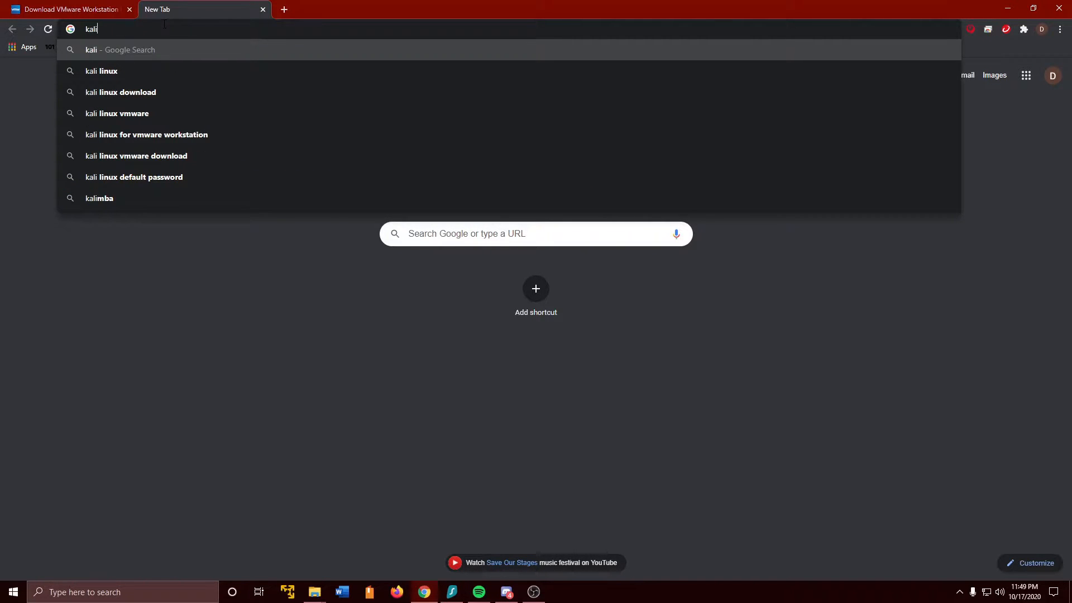
pyautogui.click(118, 113)
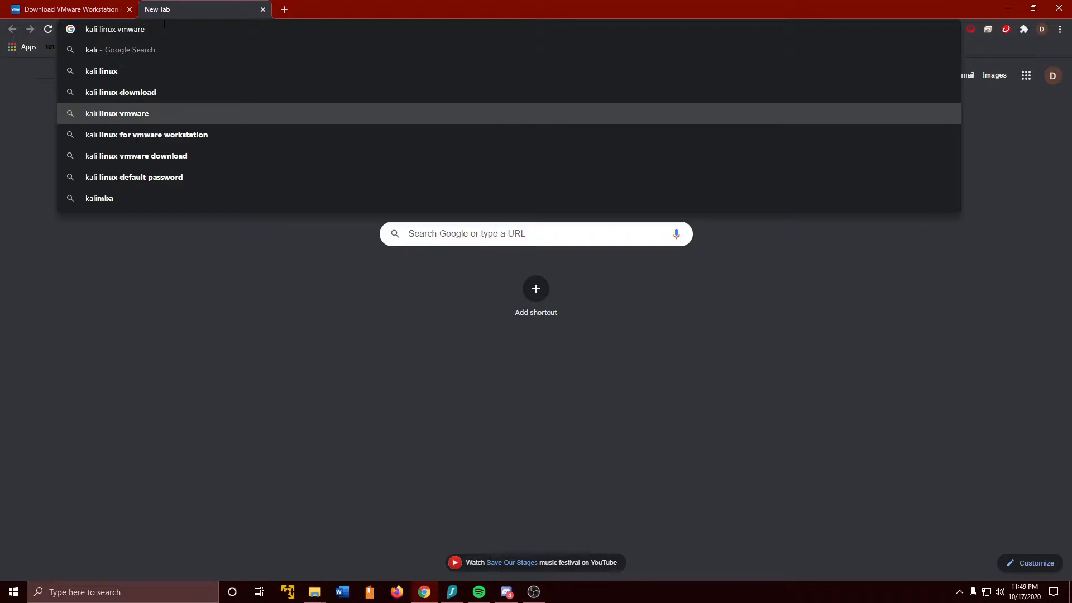
pyautogui.click(147, 135)
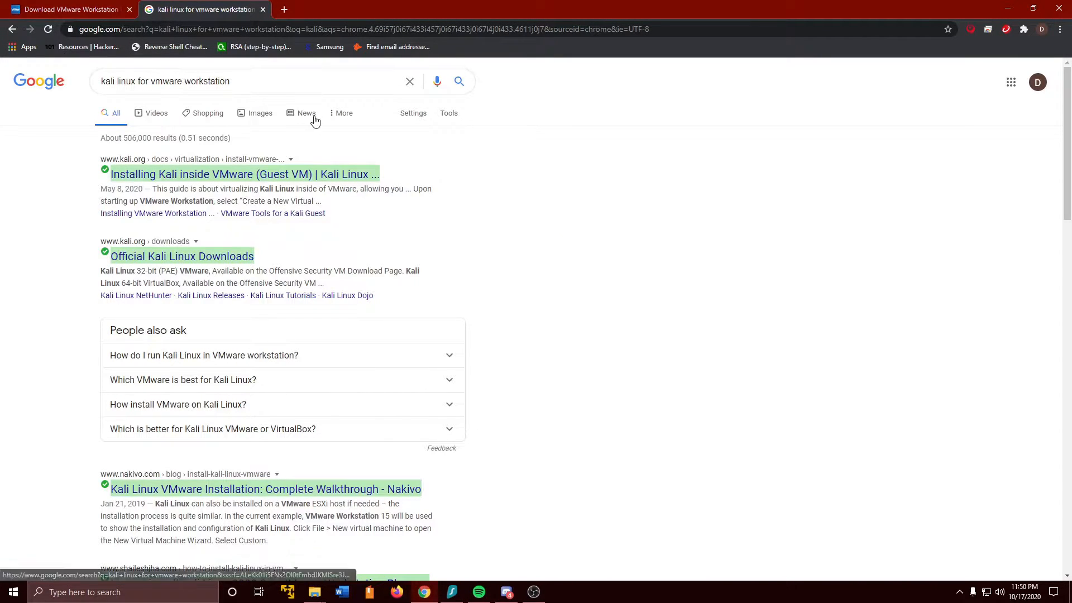
pyautogui.moveTo(374, 267)
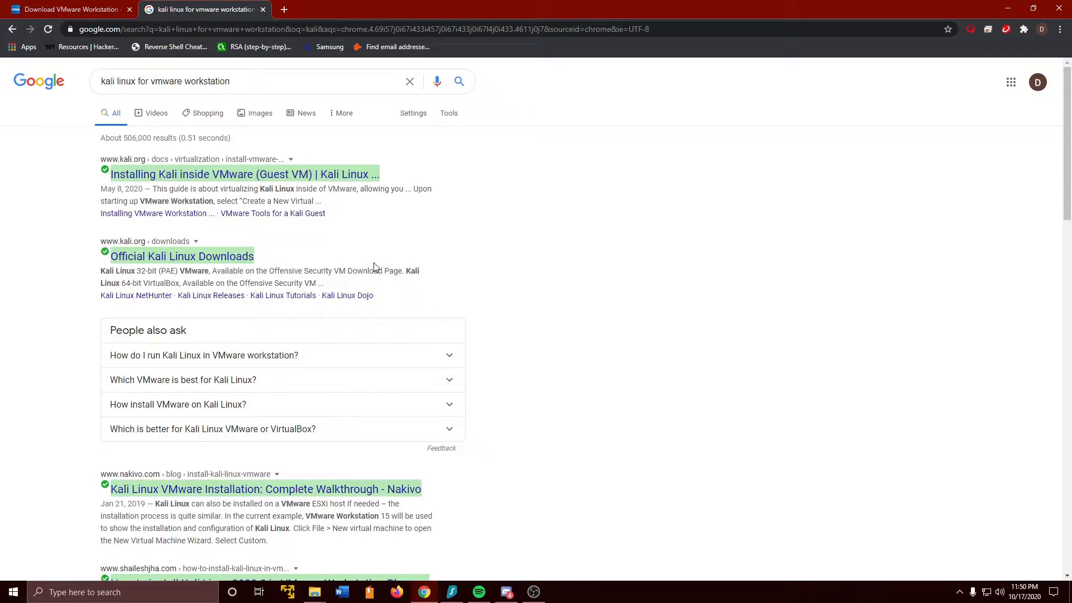
# Open the Official Kali Linux Downloads result from the search results.
pyautogui.scroll(-3)
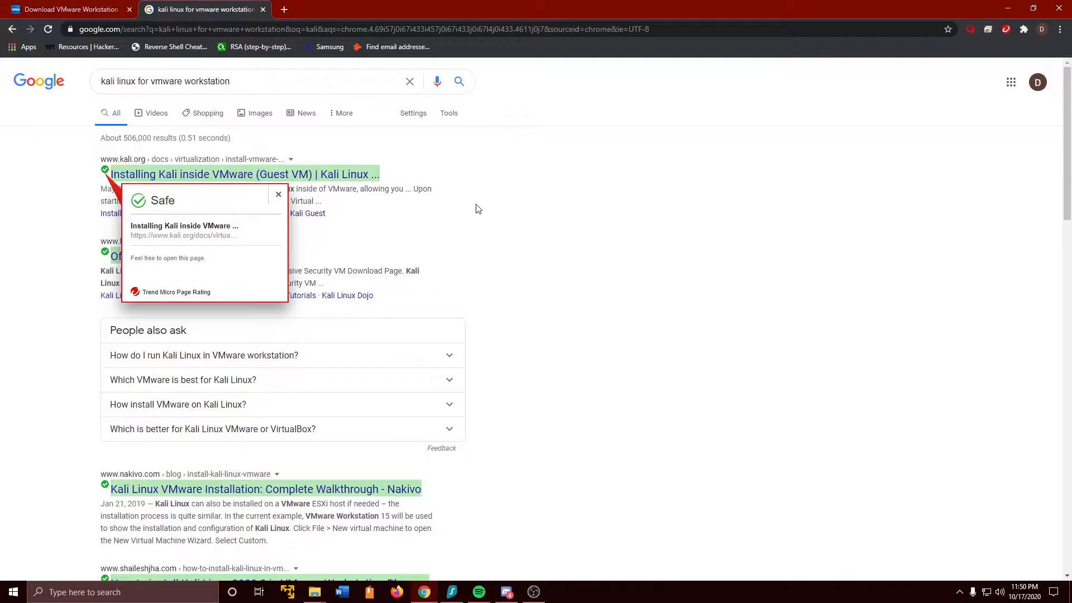
pyautogui.scroll(-3)
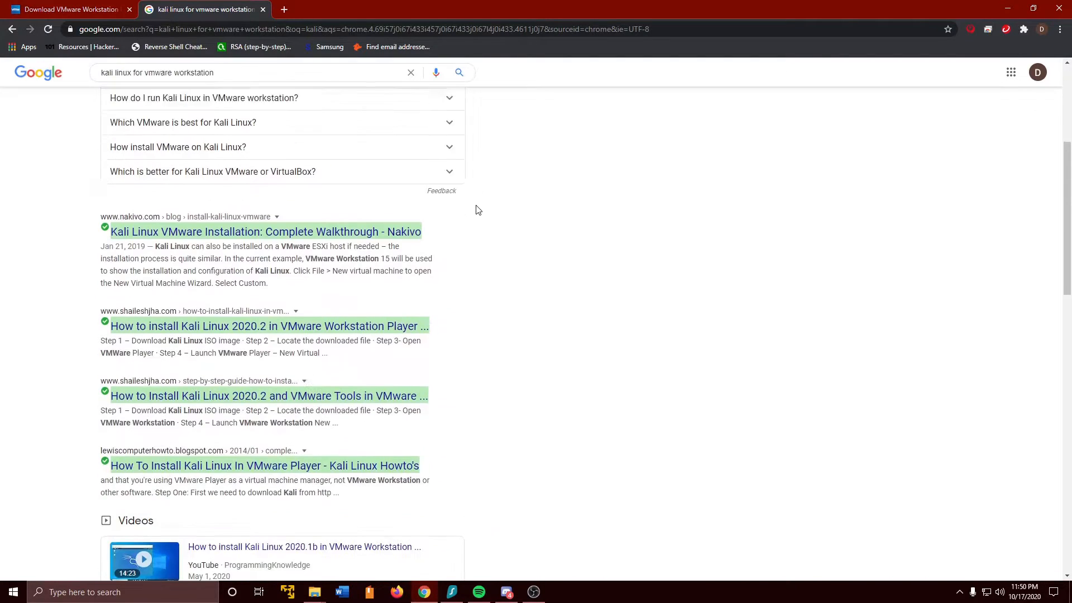
pyautogui.scroll(-3)
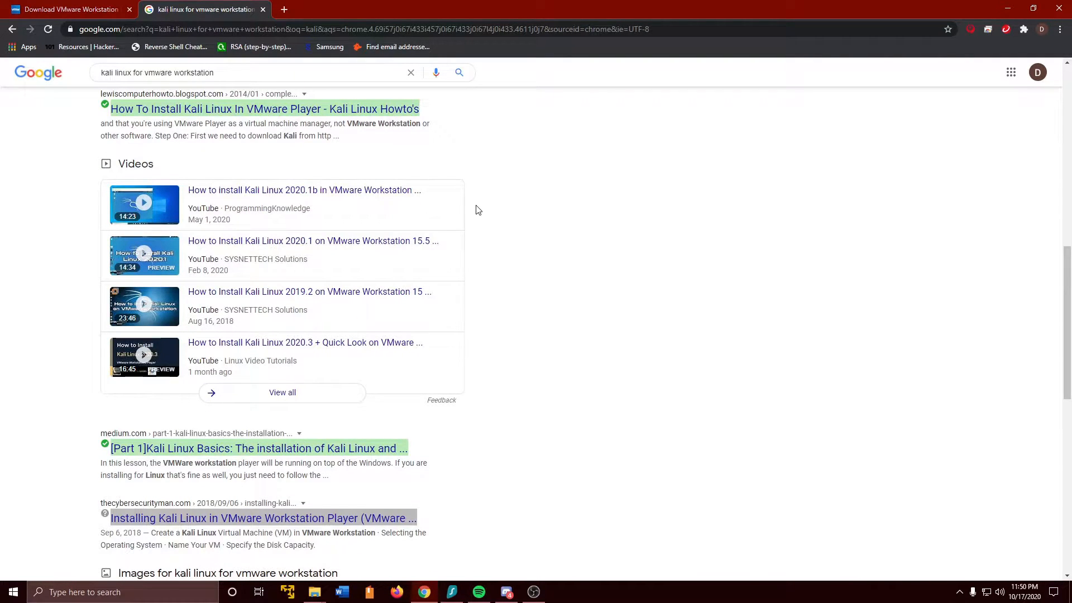
pyautogui.scroll(3)
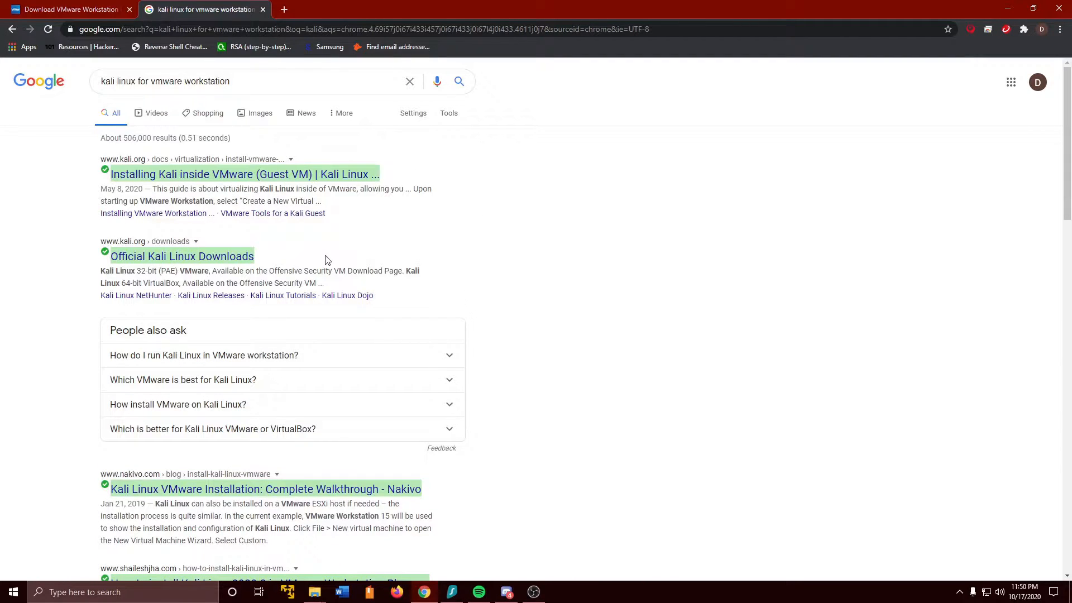
pyautogui.moveTo(130, 263)
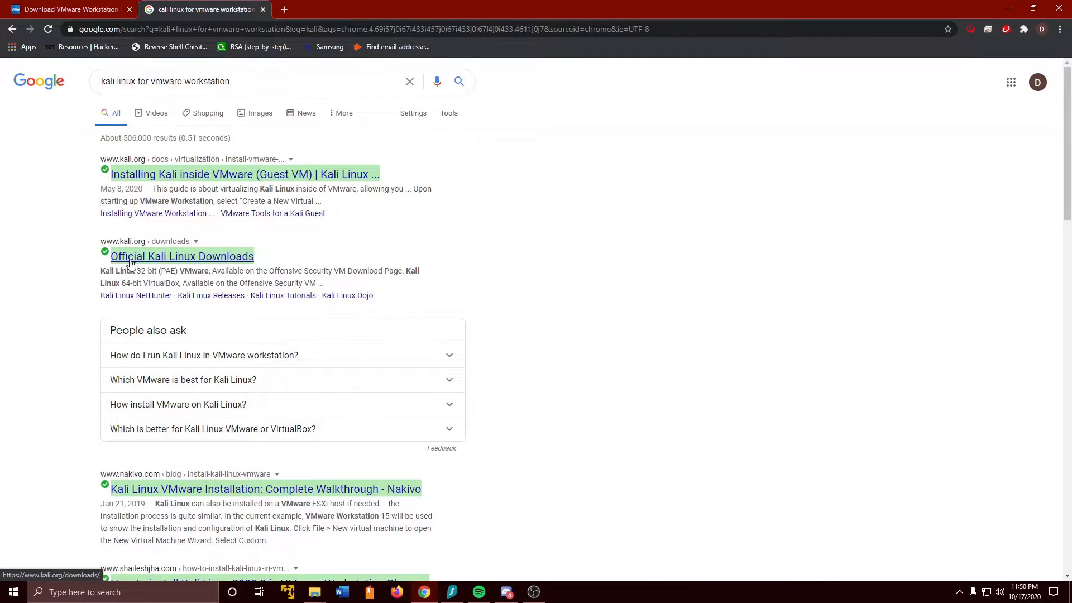
pyautogui.click(181, 256)
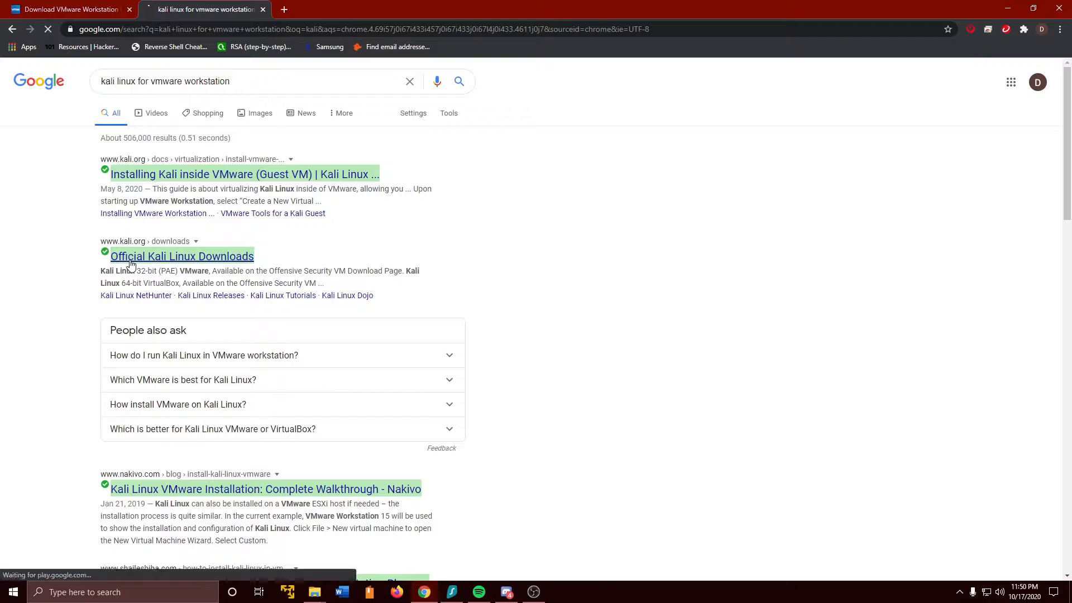
# Start downloading the Kali Linux 64-Bit (Installer) image from kali.org.
pyautogui.click(181, 255)
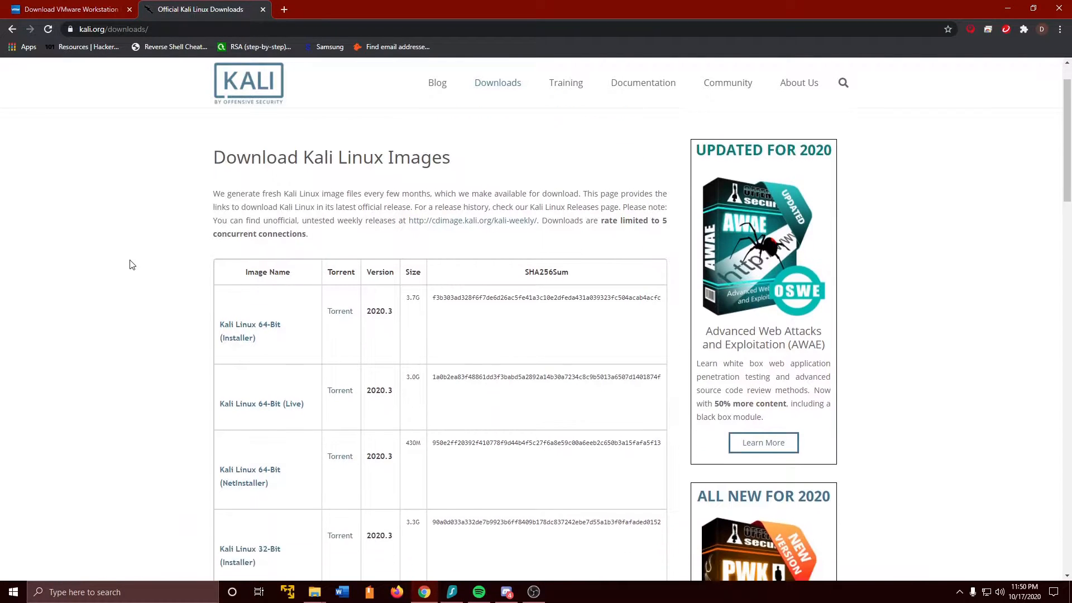
pyautogui.scroll(-3)
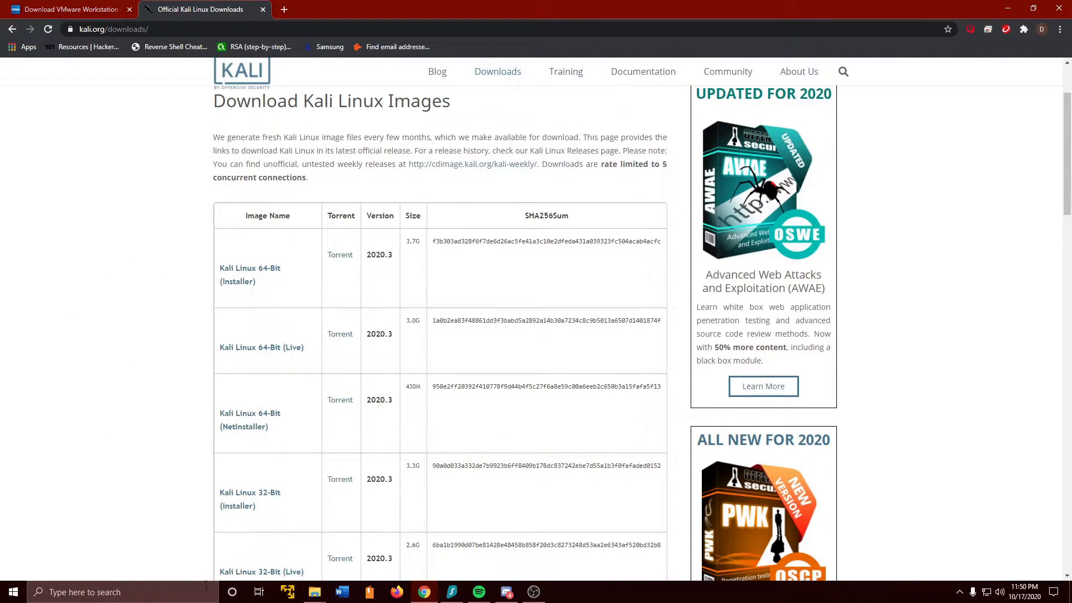
pyautogui.moveTo(167, 394)
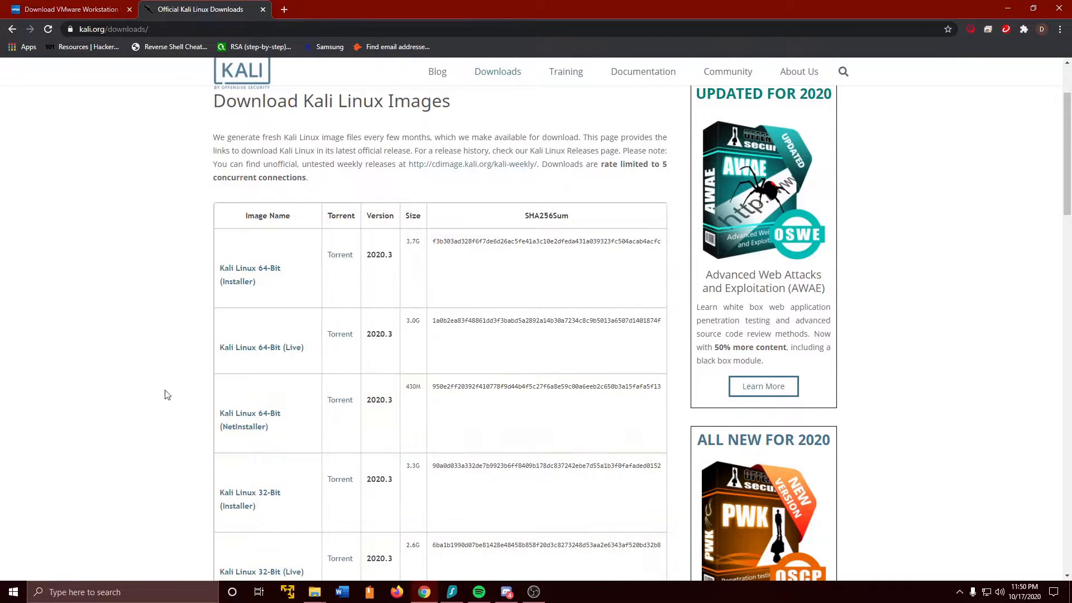
pyautogui.scroll(-3)
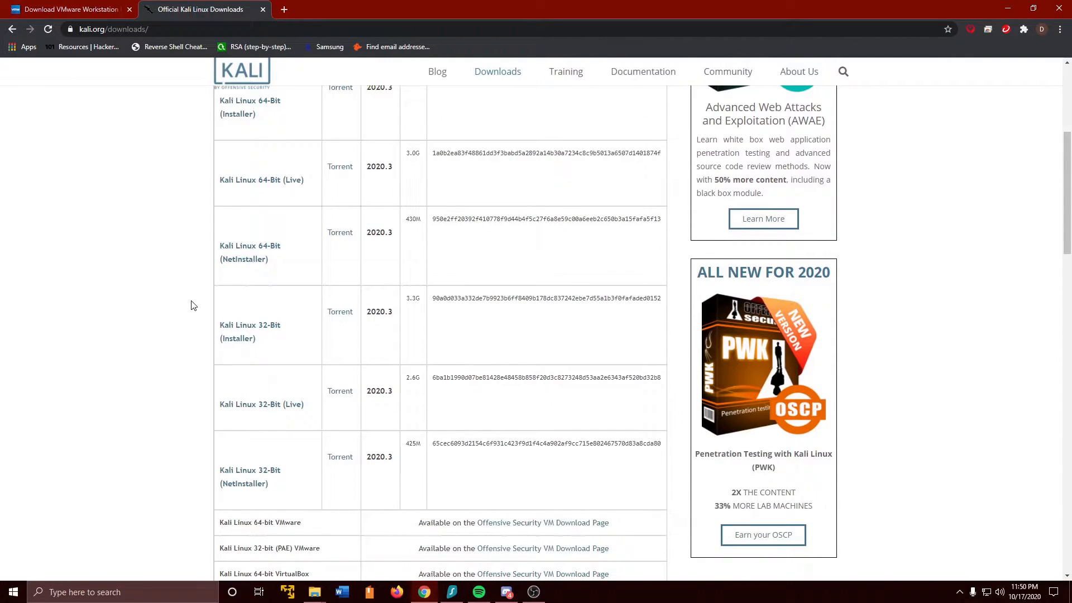
pyautogui.scroll(3)
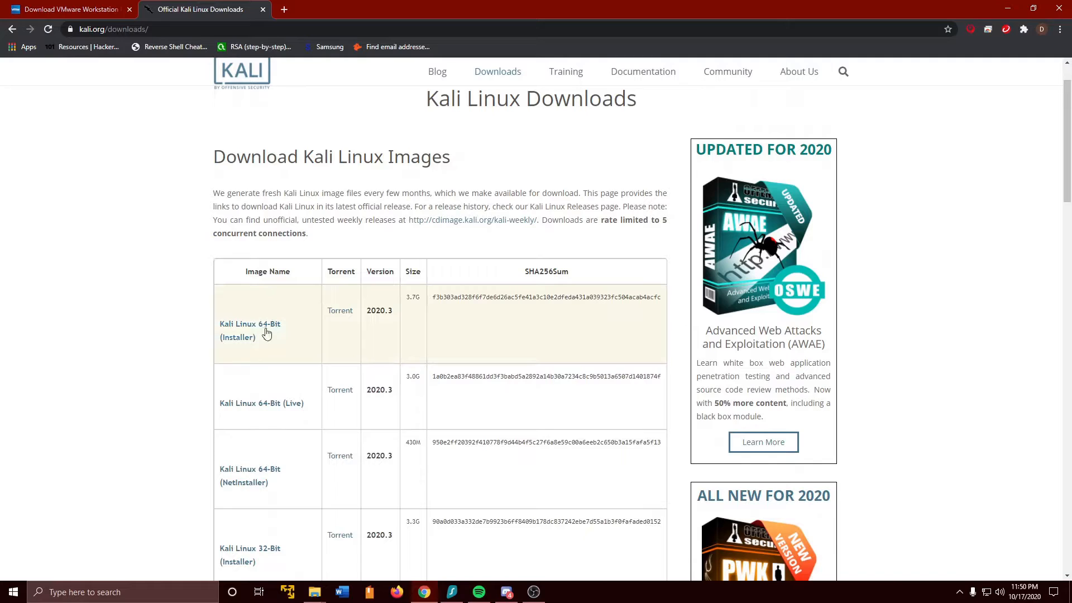
pyautogui.click(249, 324)
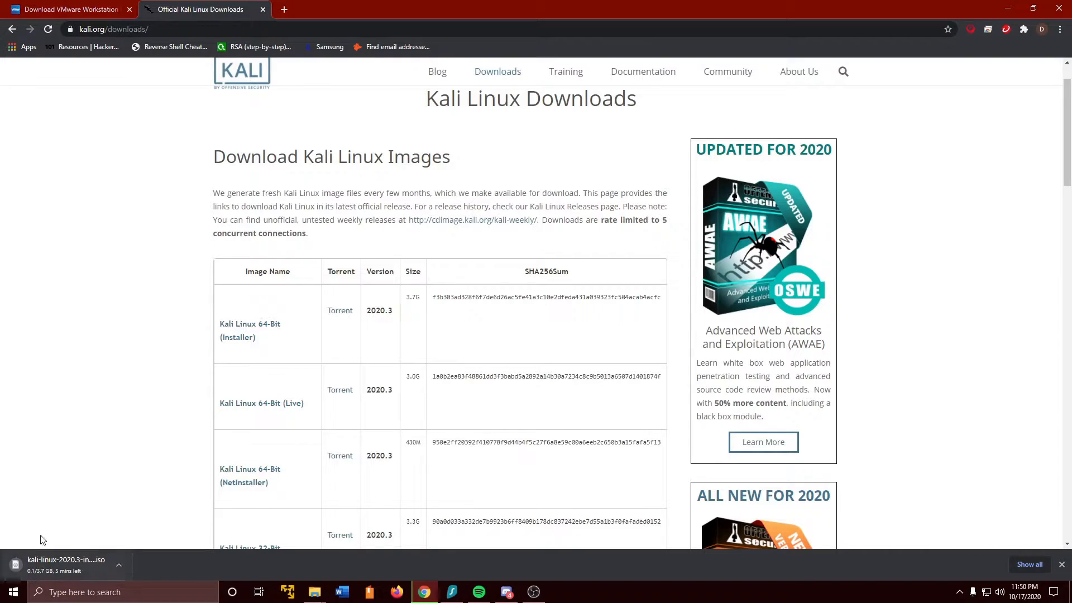
pyautogui.moveTo(77, 405)
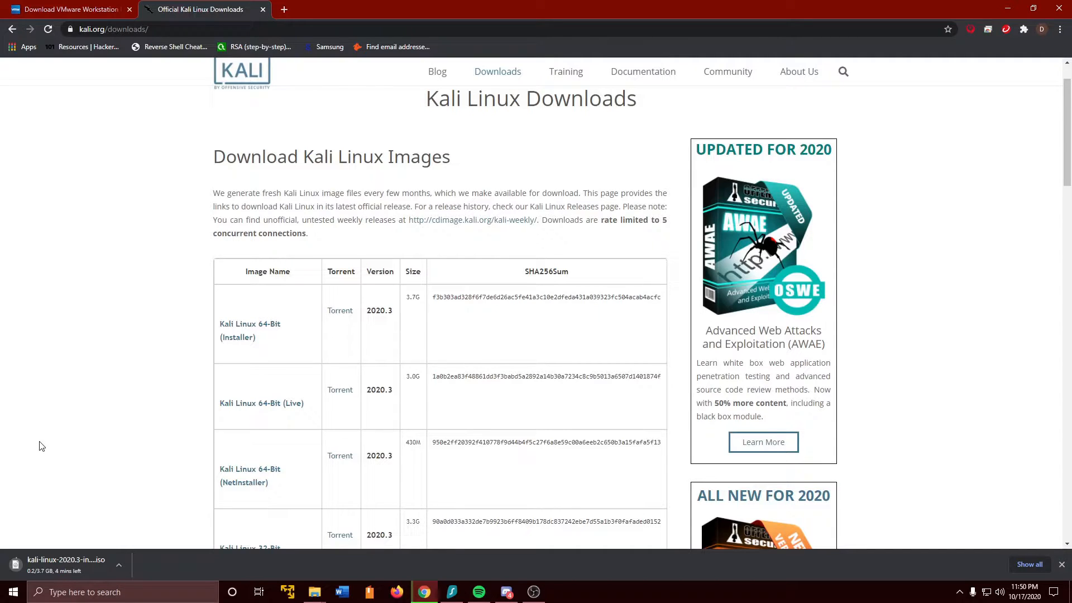
pyautogui.moveTo(20, 423)
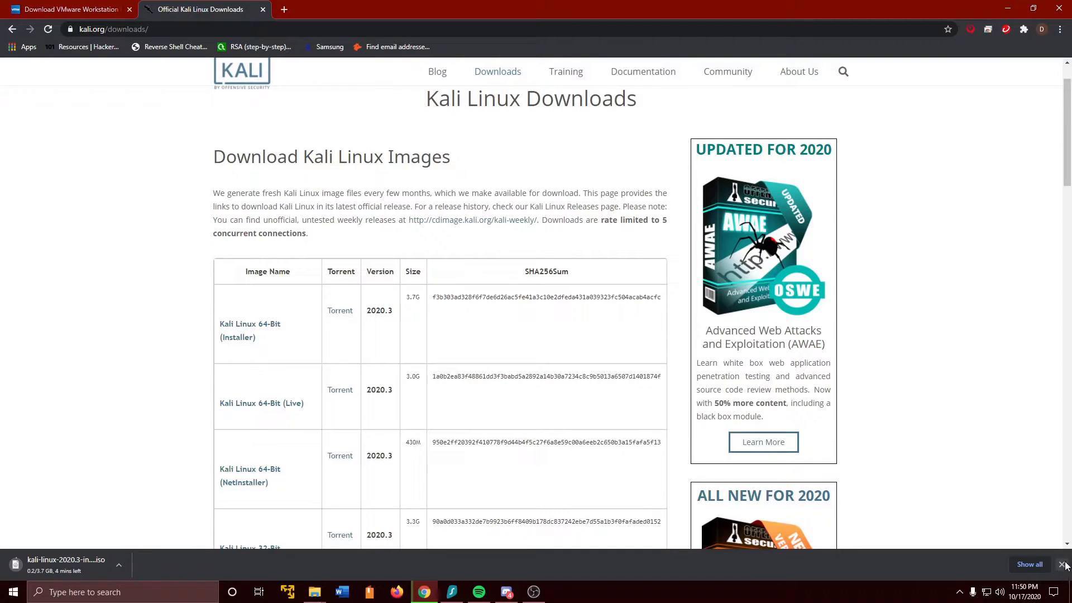
# Dismiss the download shelf and keep the download running instead of exiting Chrome.
pyautogui.click(1064, 564)
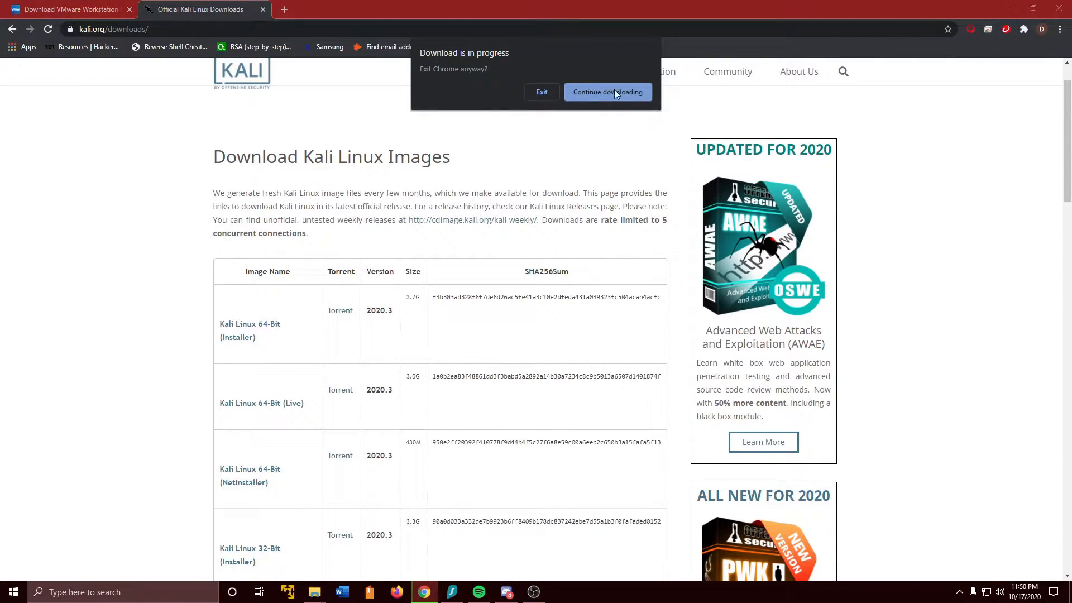
pyautogui.click(542, 91)
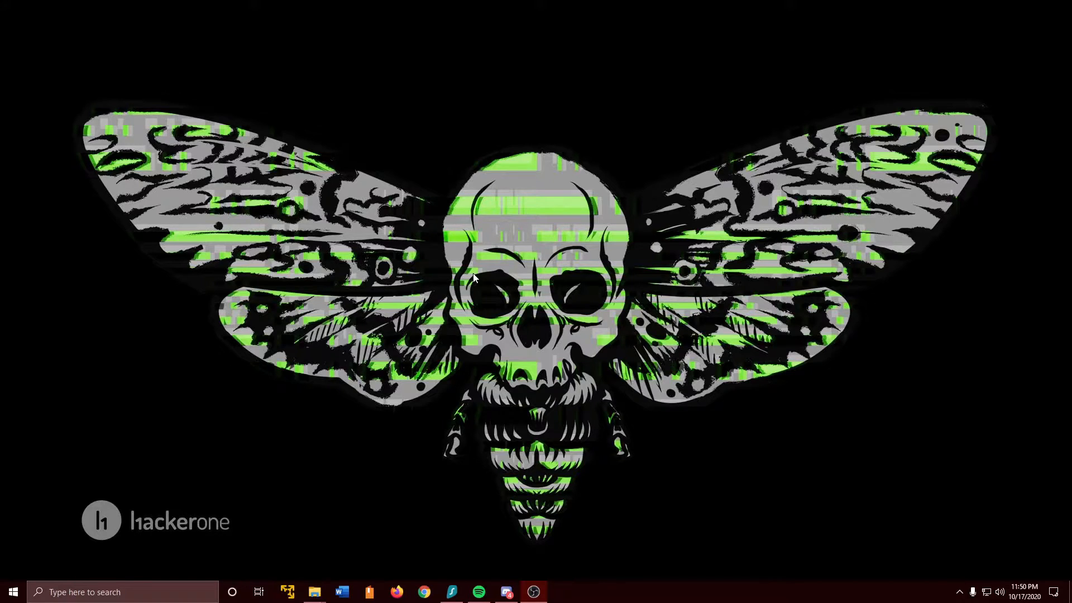
# Launch VMware Workstation 15 Player to its home screen.
pyautogui.click(287, 592)
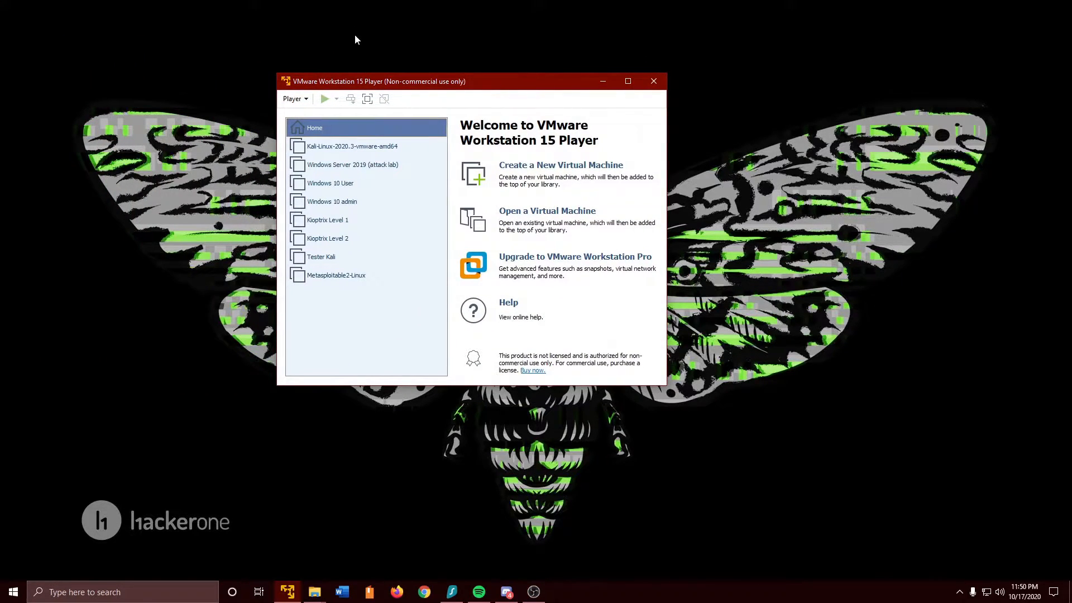
pyautogui.moveTo(366, 320)
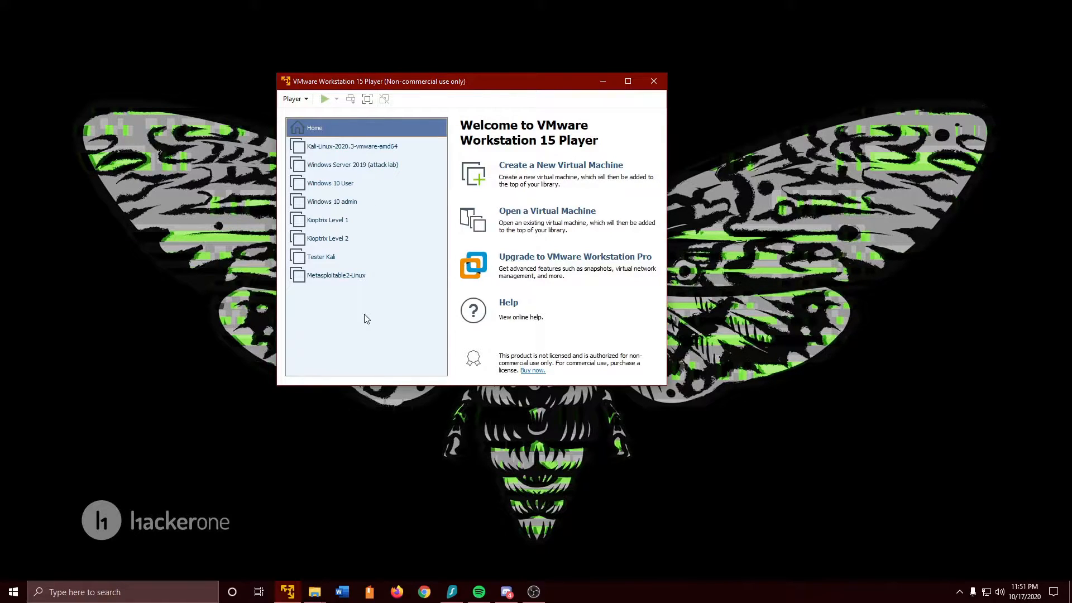
pyautogui.moveTo(550, 173)
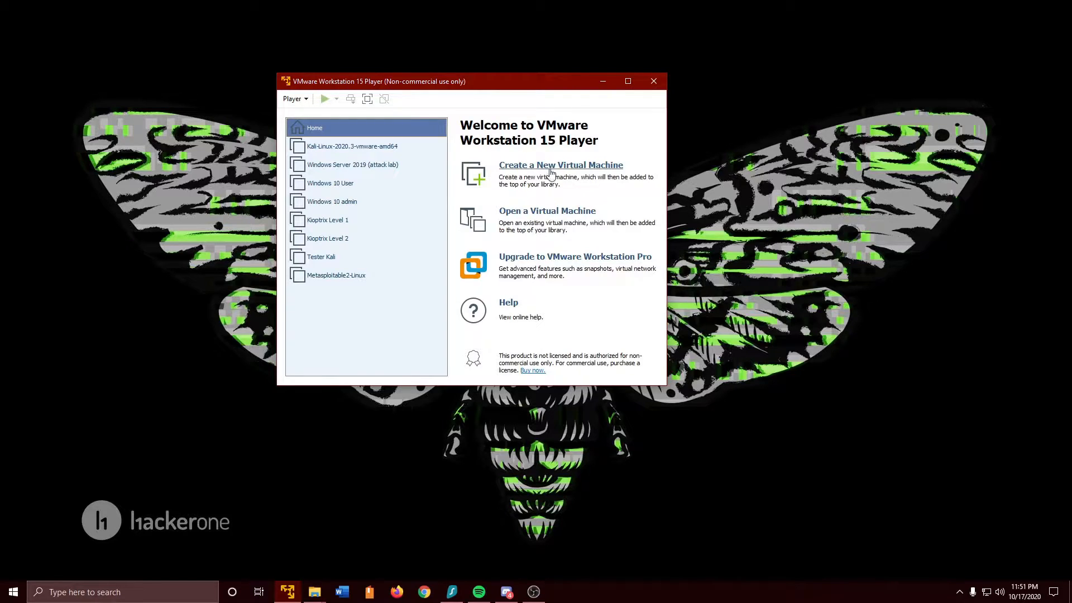
# Start a new virtual machine installing from an ISO disc image and browse for it.
pyautogui.click(559, 166)
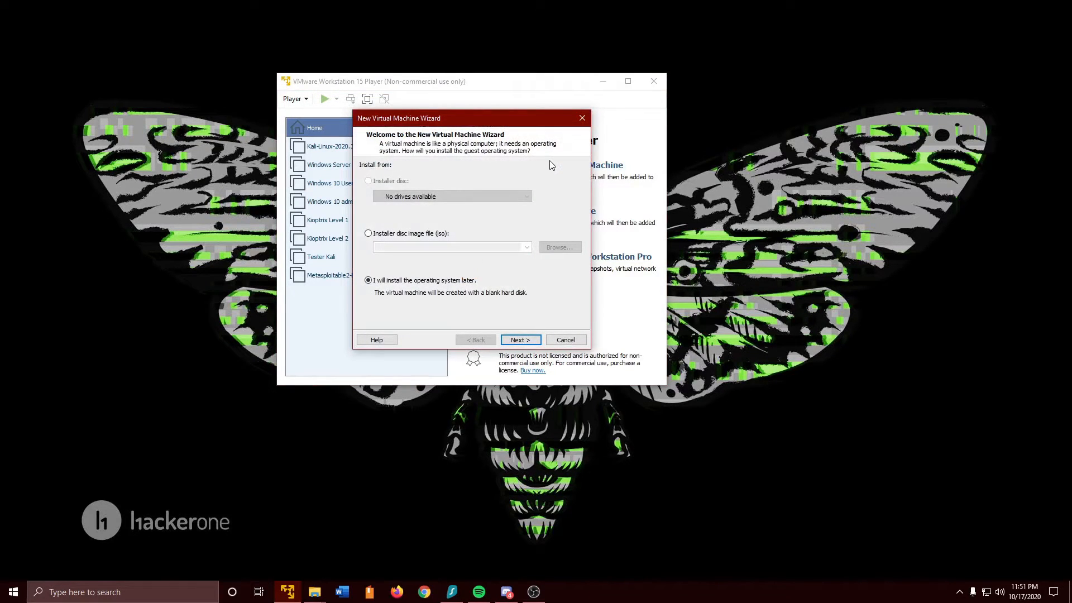
pyautogui.moveTo(403, 239)
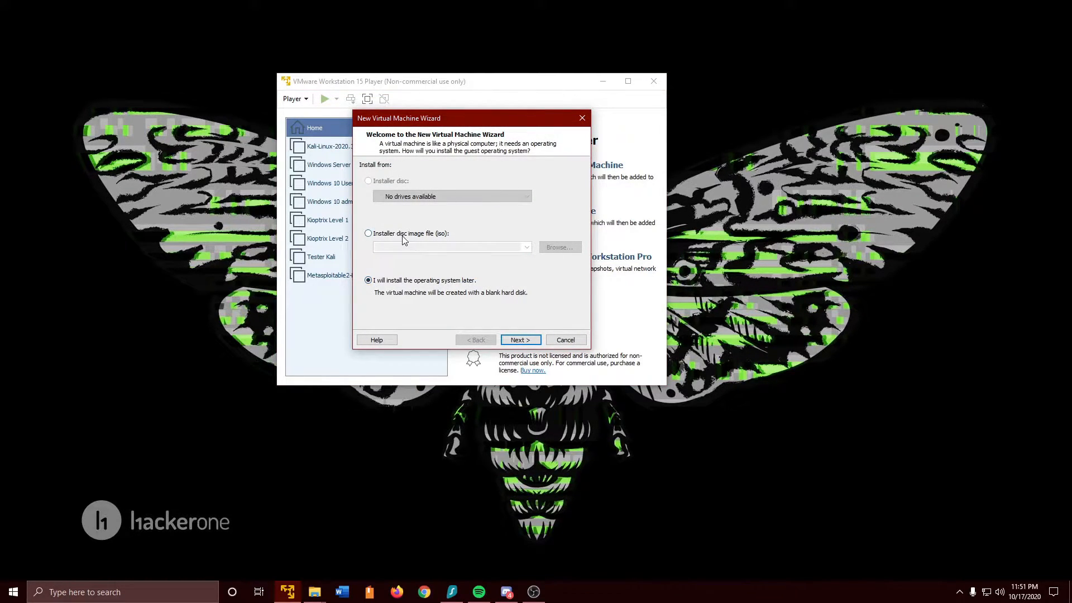
pyautogui.click(369, 233)
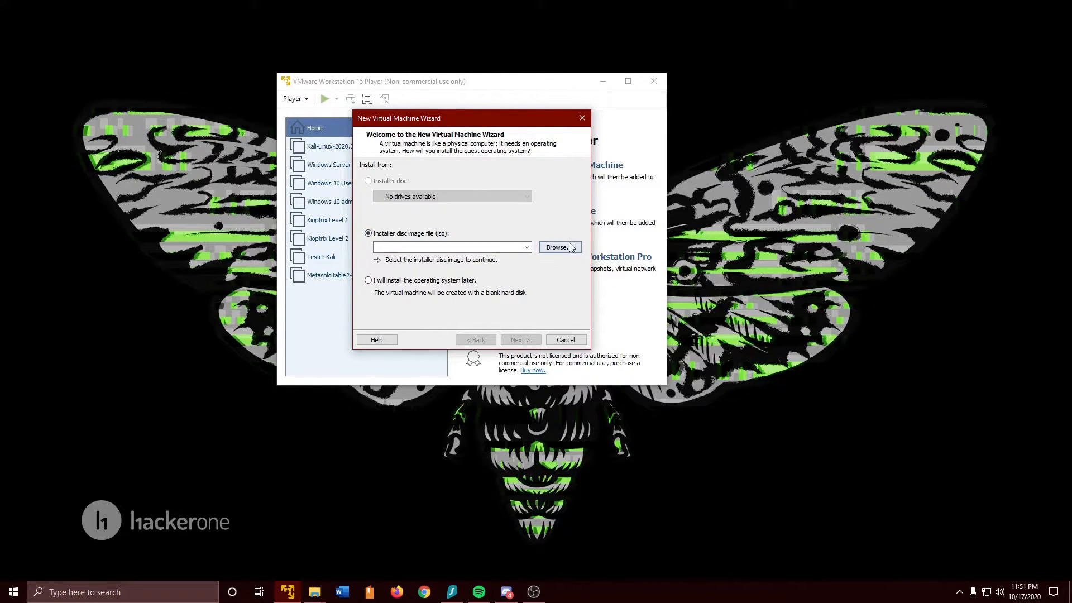
pyautogui.click(556, 246)
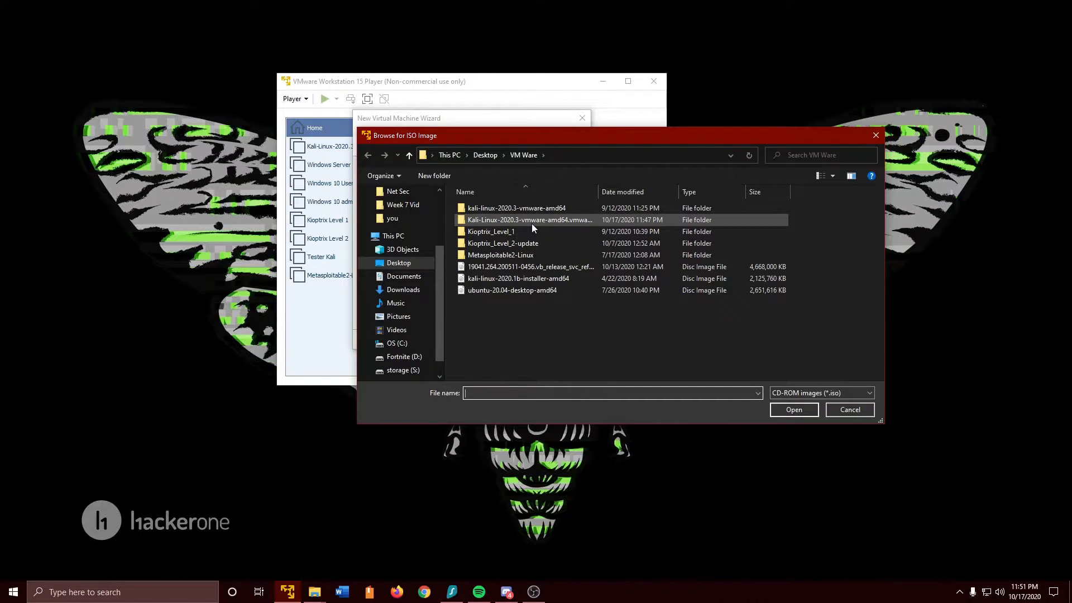
# Navigate the file picker to the Desktop's VM Ware folder.
pyautogui.doubleClick(526, 220)
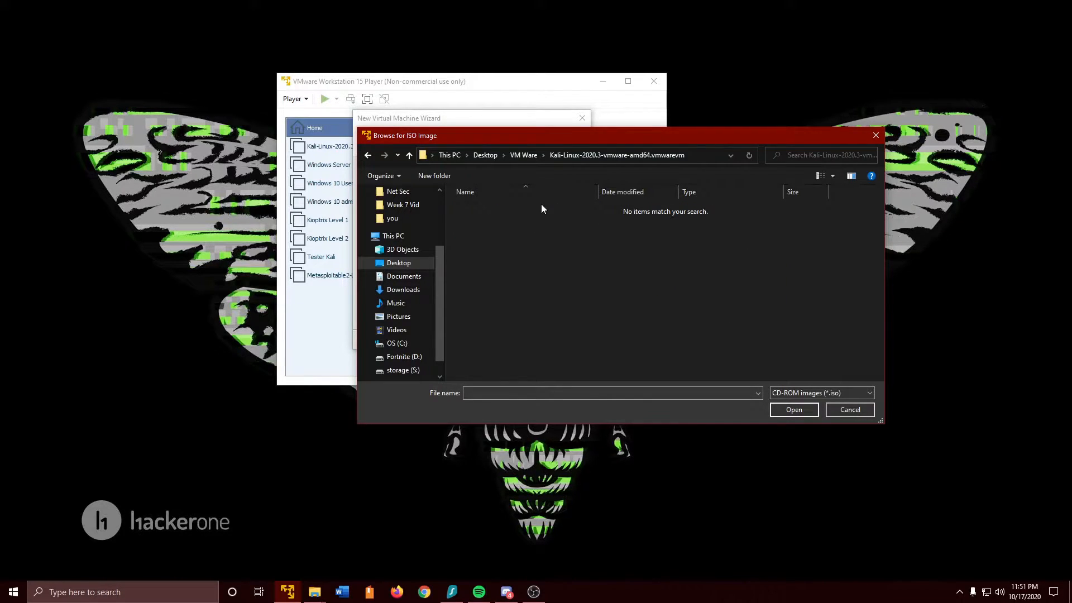
pyautogui.click(408, 155)
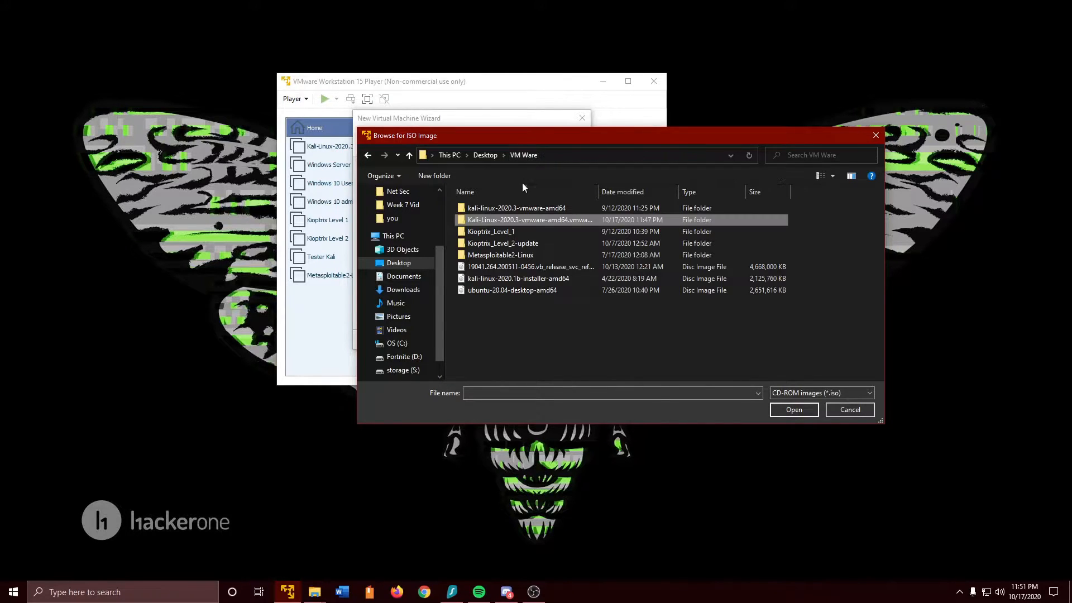
pyautogui.doubleClick(528, 220)
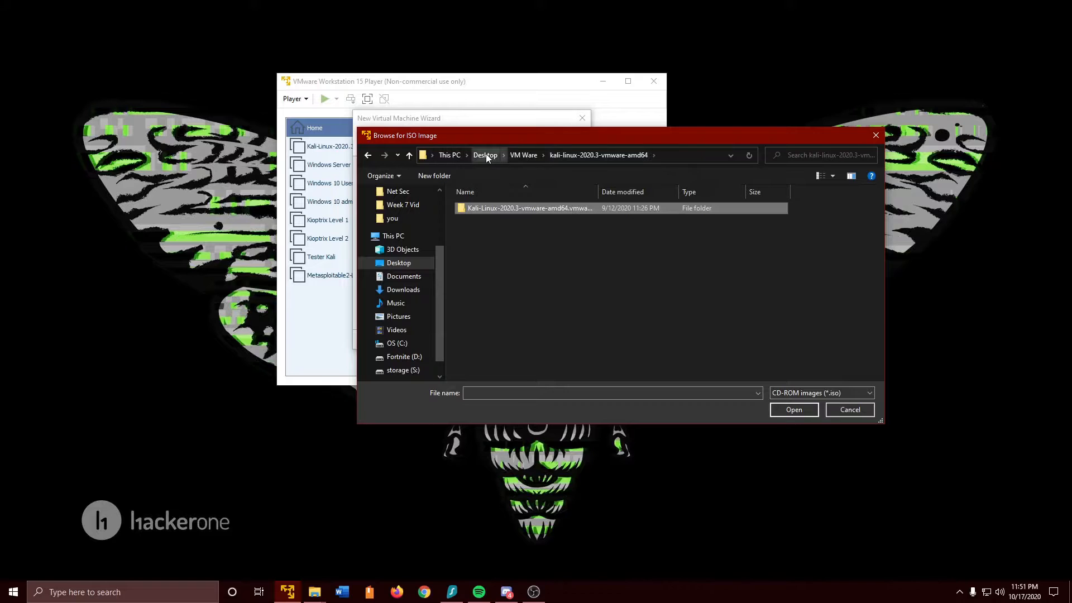
pyautogui.click(485, 155)
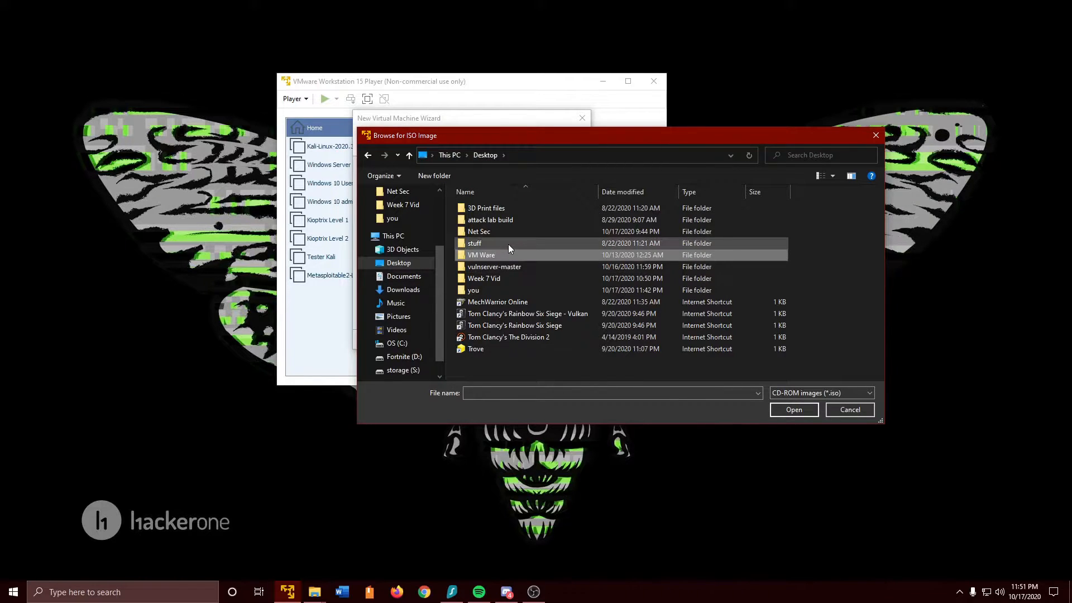
pyautogui.doubleClick(481, 255)
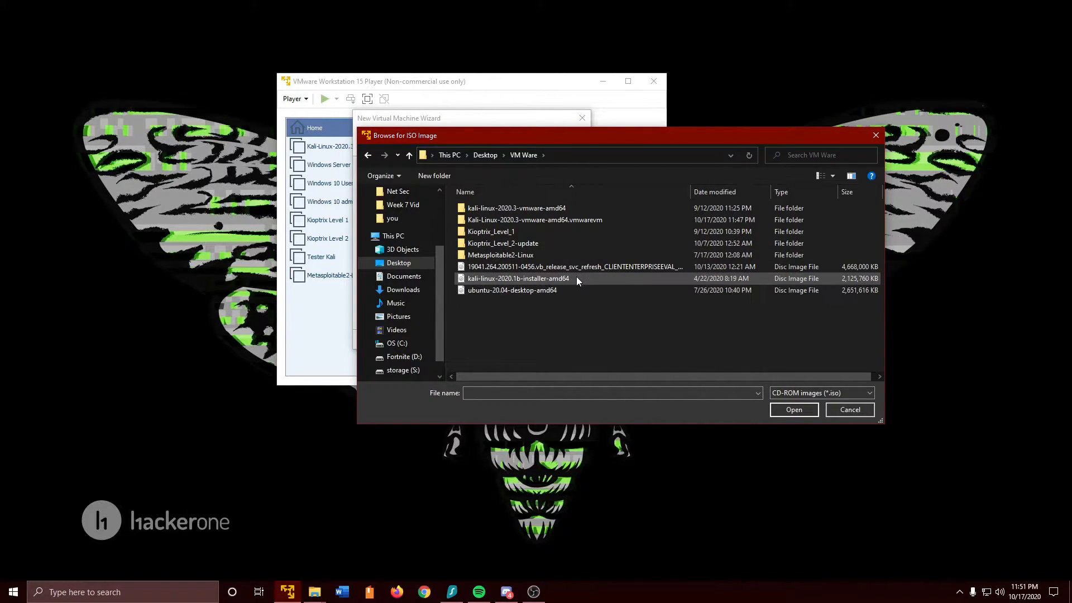
# Use kali-linux-2020.1b-installer-amd64 as the installer disc and continue to guest OS selection.
pyautogui.click(517, 278)
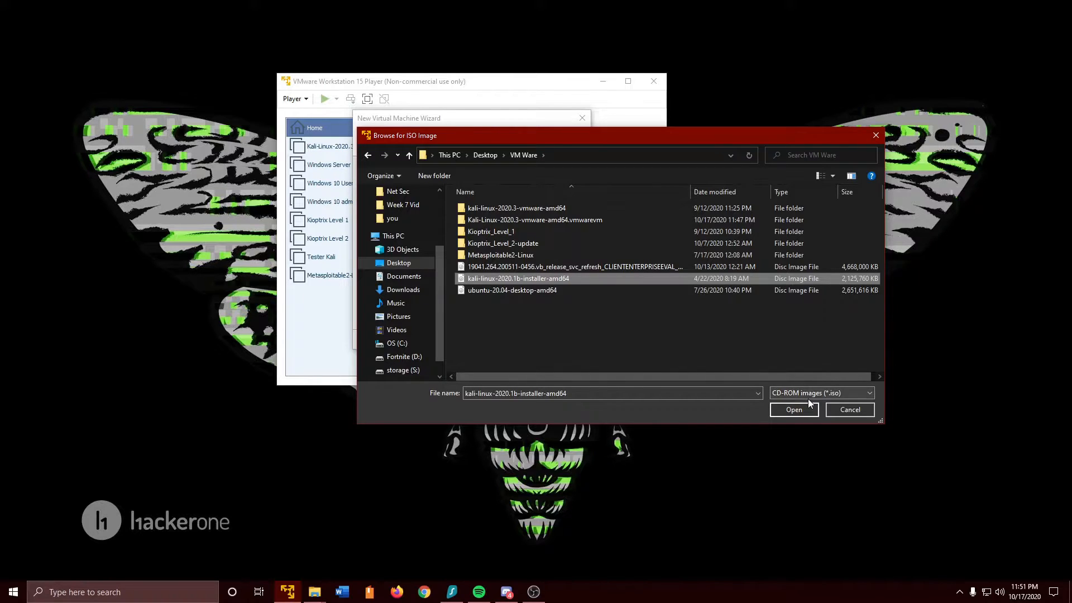
pyautogui.click(792, 410)
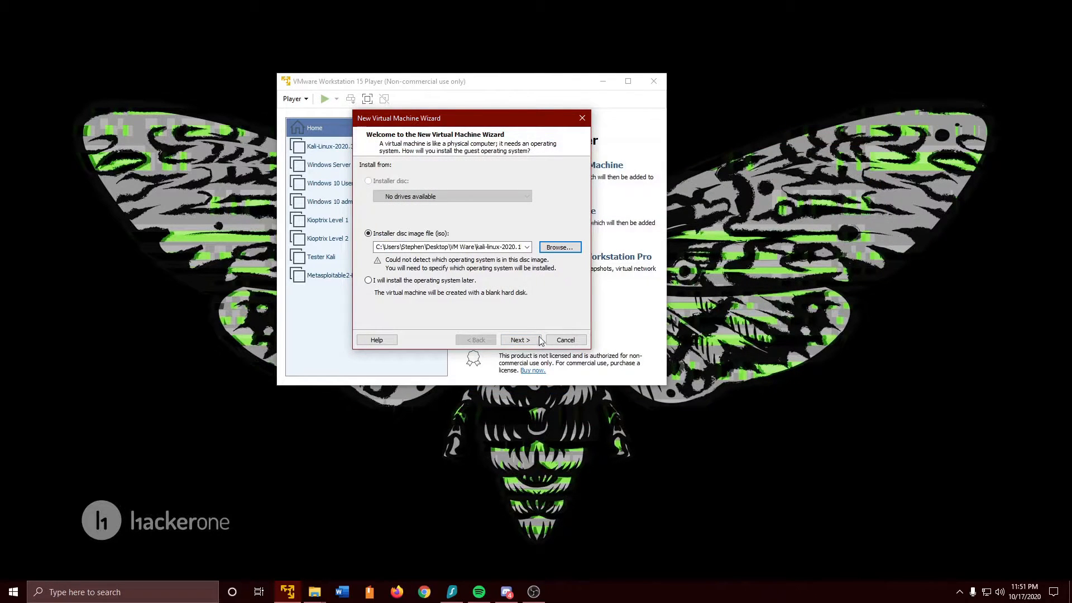
pyautogui.moveTo(476, 283)
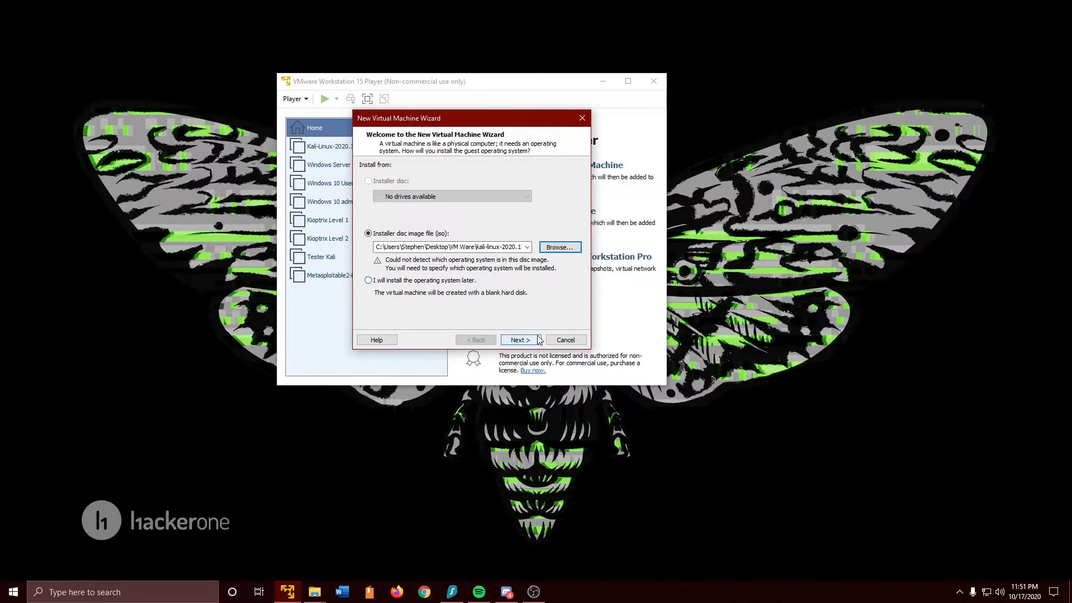
pyautogui.click(519, 339)
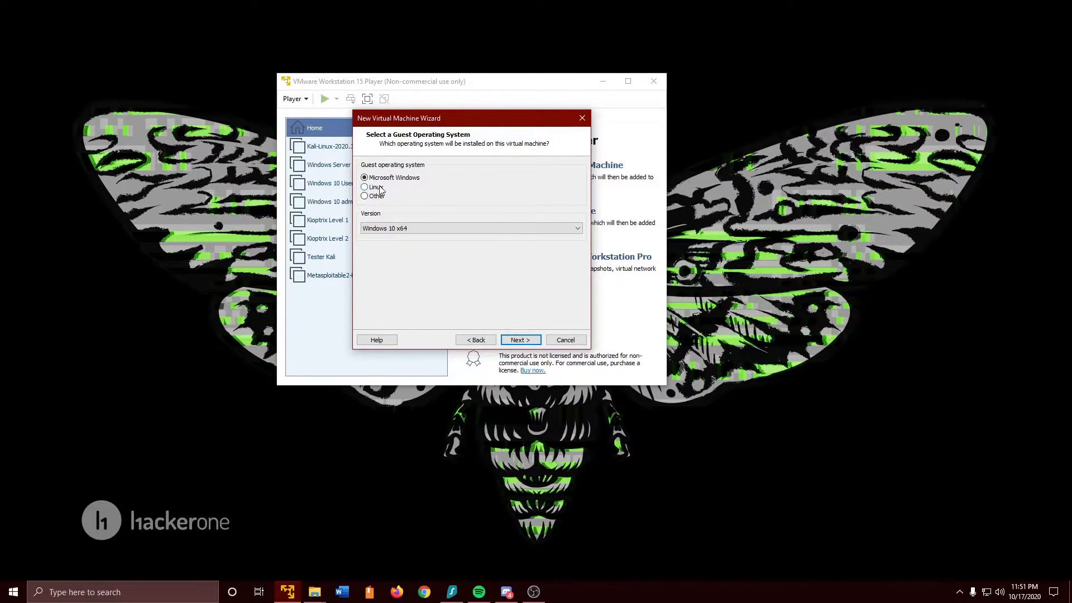
# Set the guest operating system to Linux, version Ubuntu.
pyautogui.click(364, 187)
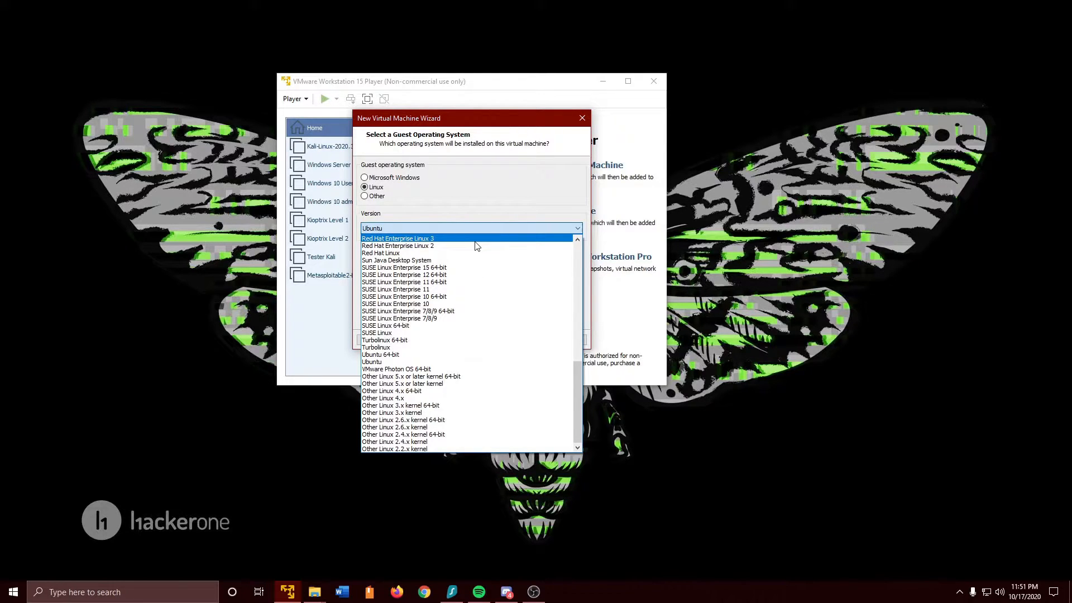
pyautogui.click(397, 238)
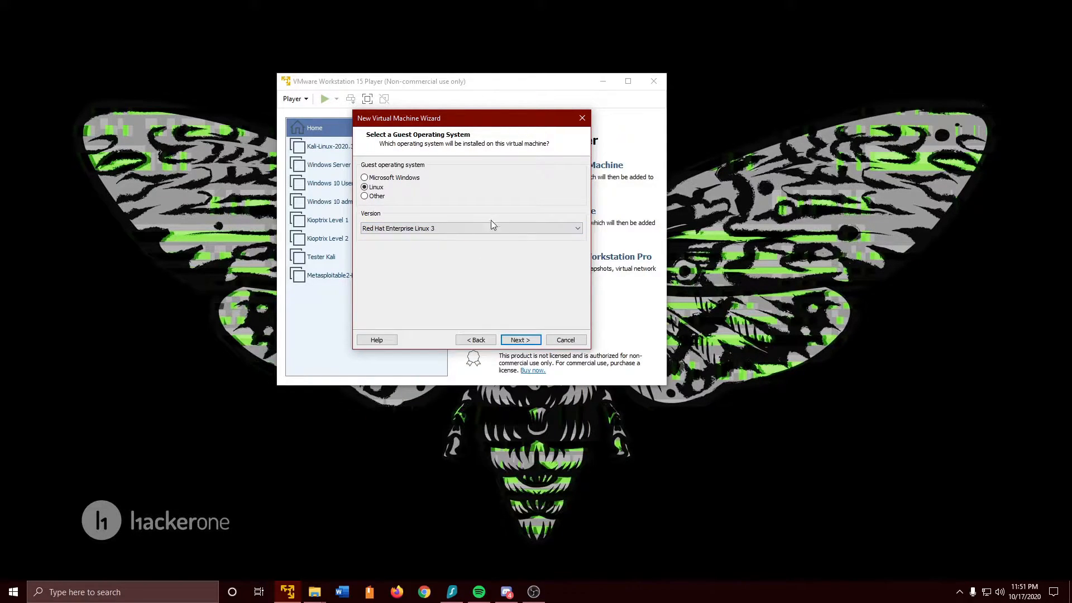
pyautogui.click(576, 227)
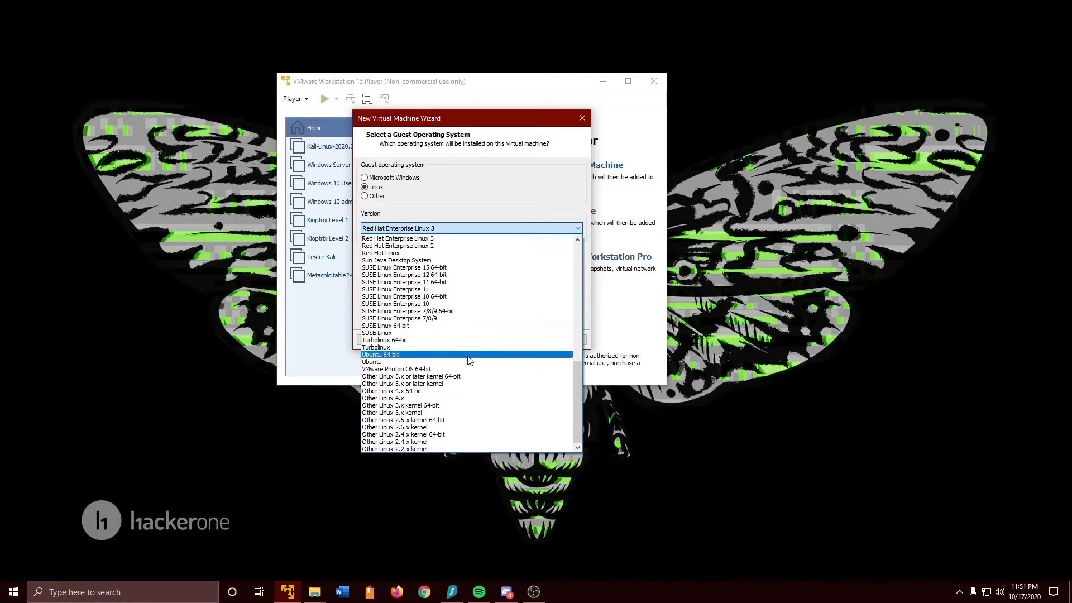
pyautogui.click(372, 362)
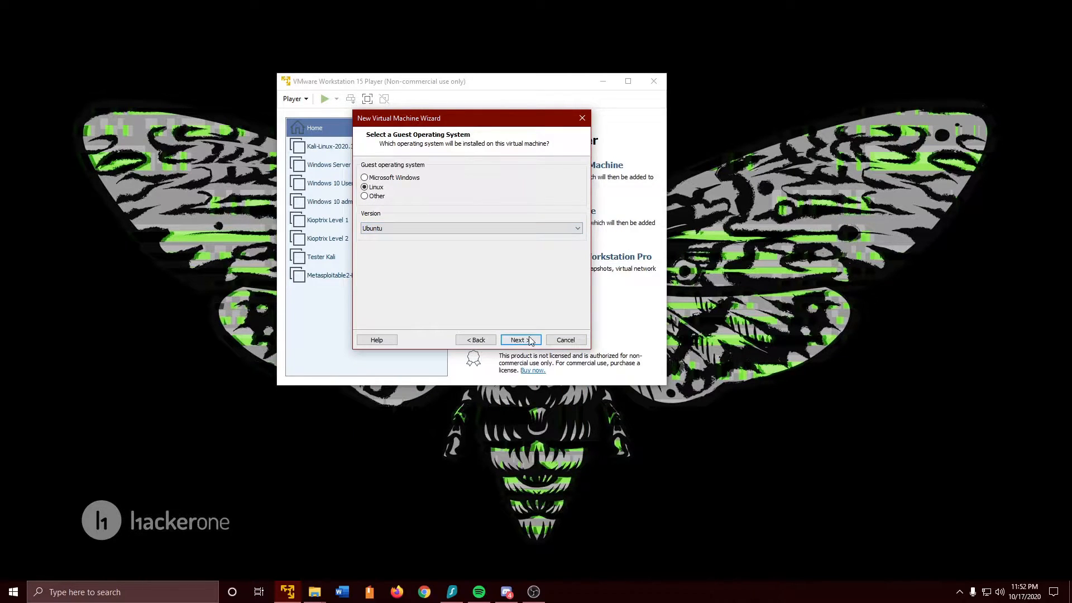
# Name the machine YouTube Kali and set its location to the storage (S:) drive.
pyautogui.click(519, 340)
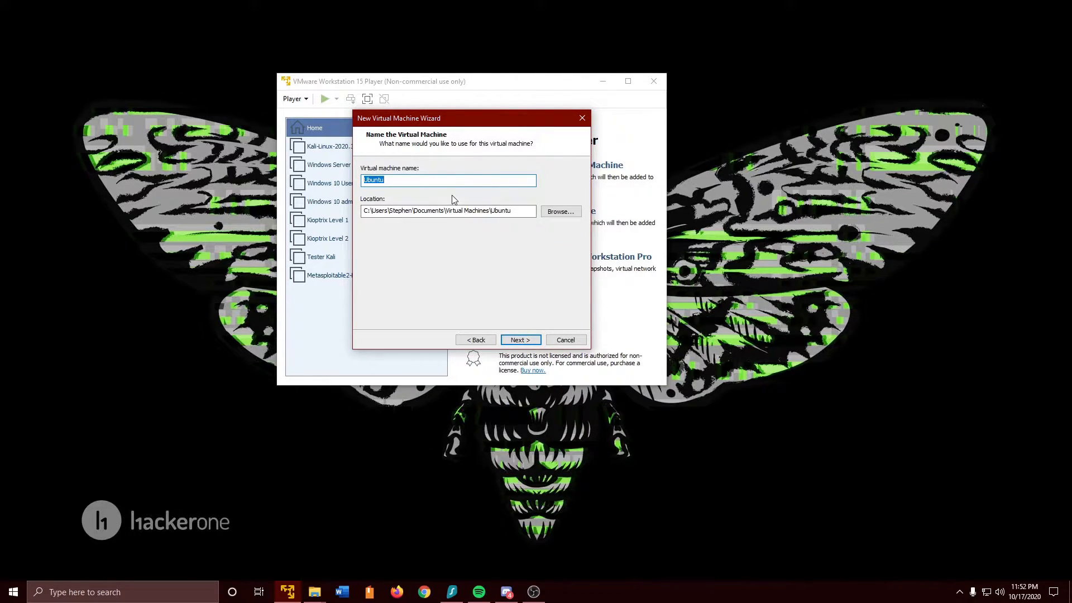
pyautogui.write('Youy')
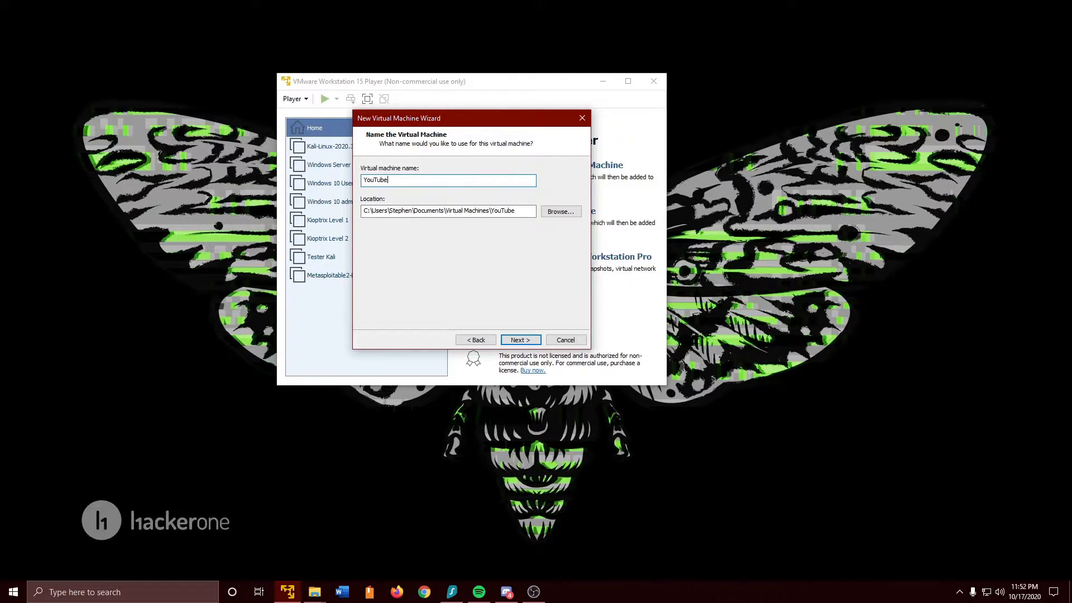
pyautogui.write('Kali')
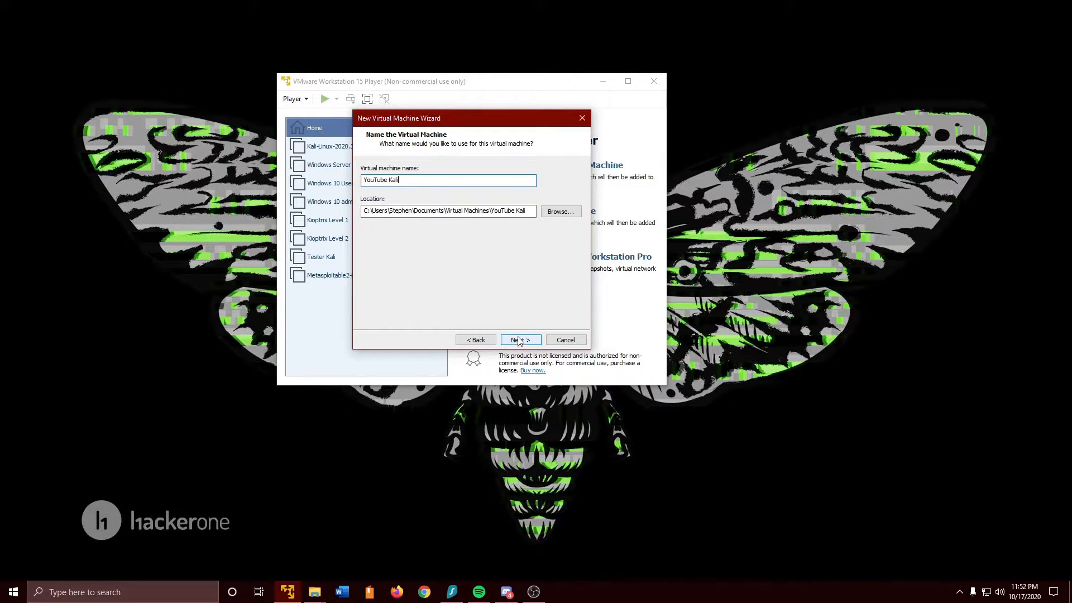
pyautogui.click(559, 211)
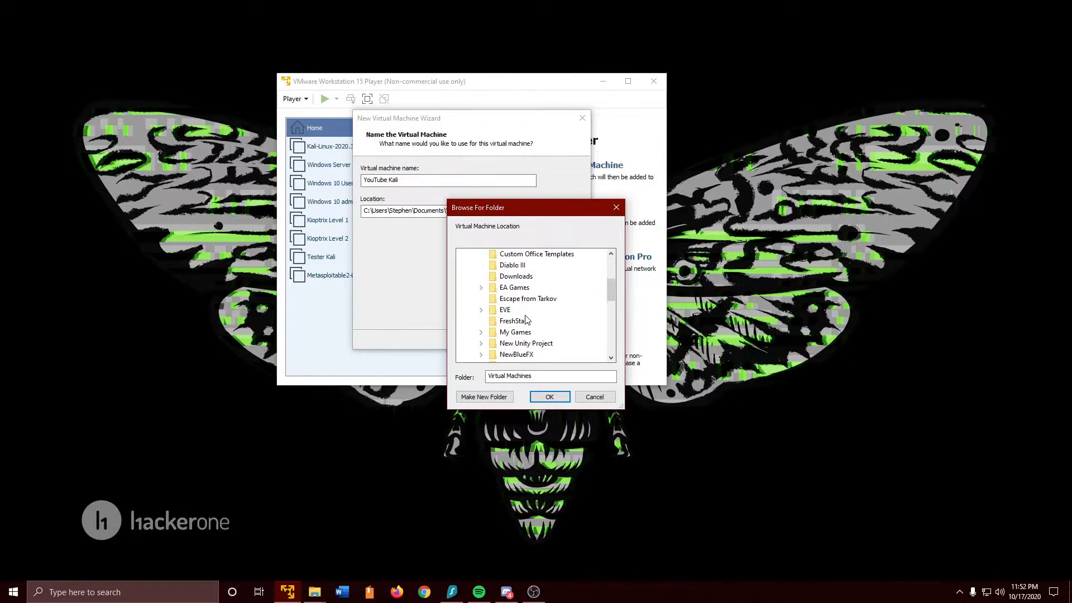
pyautogui.scroll(-3)
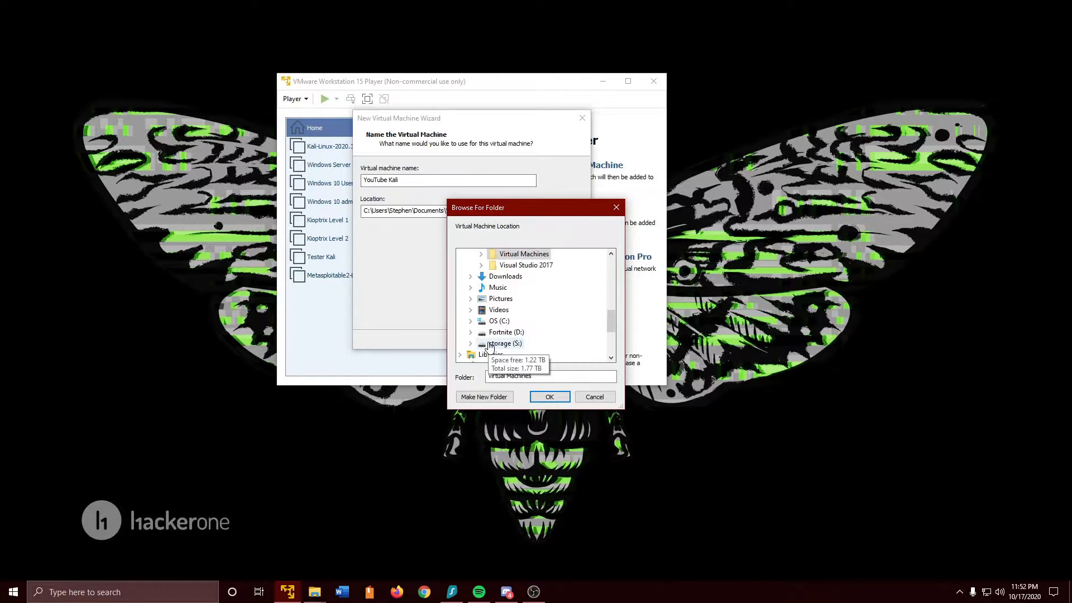
pyautogui.click(506, 343)
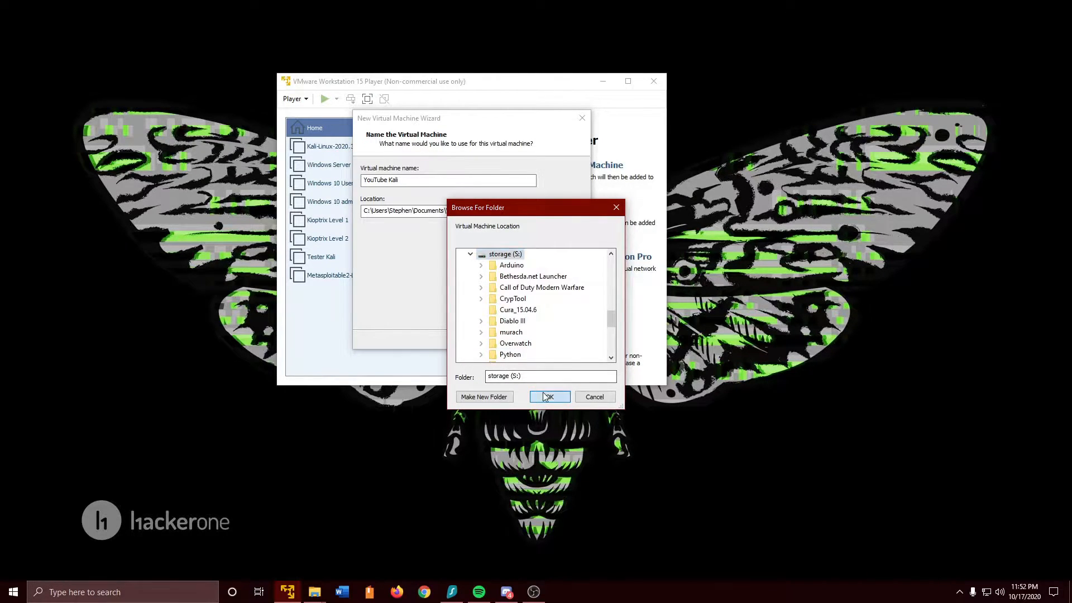
pyautogui.click(549, 396)
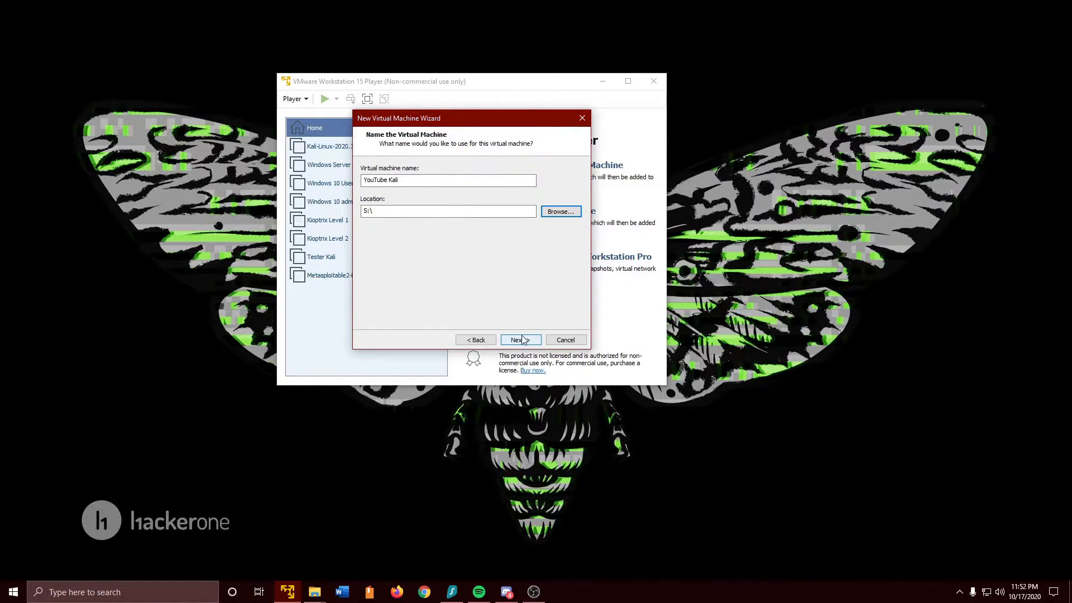
pyautogui.click(517, 340)
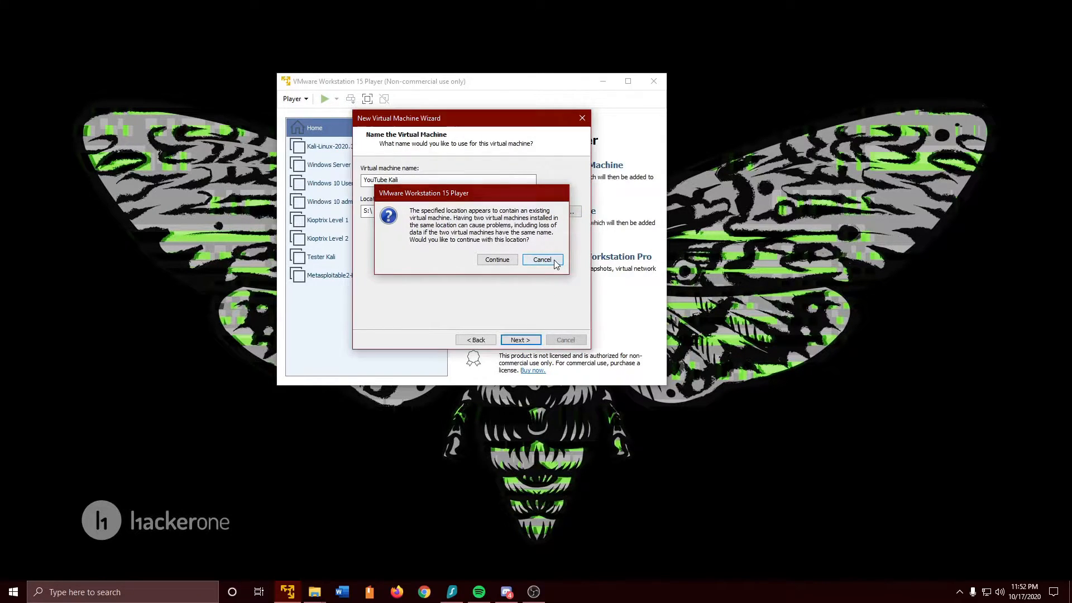
# Create a new kali folder on the S: drive as the machine's location instead.
pyautogui.click(540, 260)
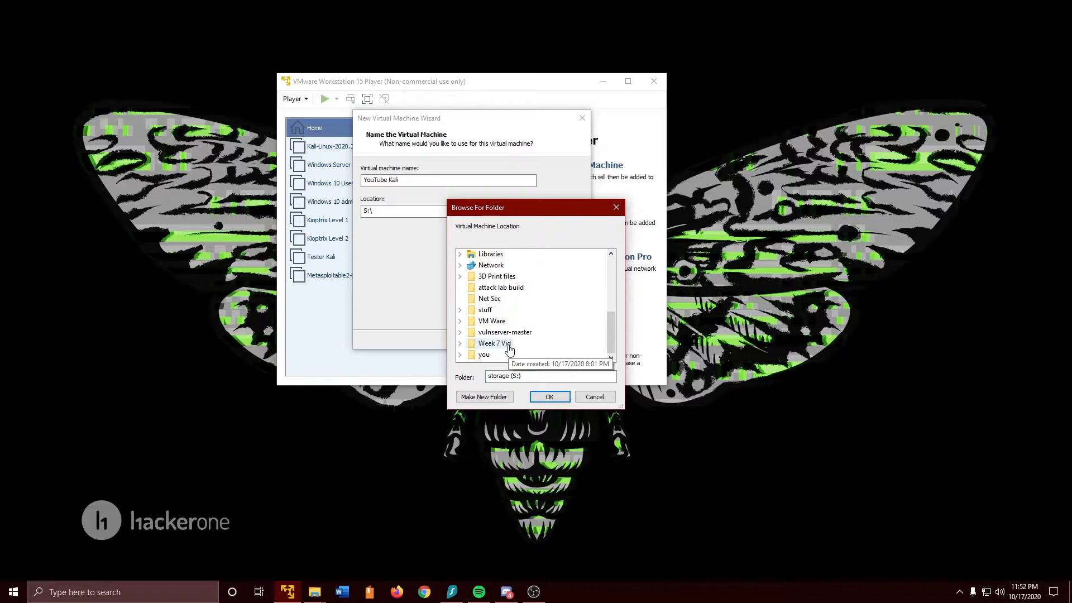
pyautogui.scroll(3)
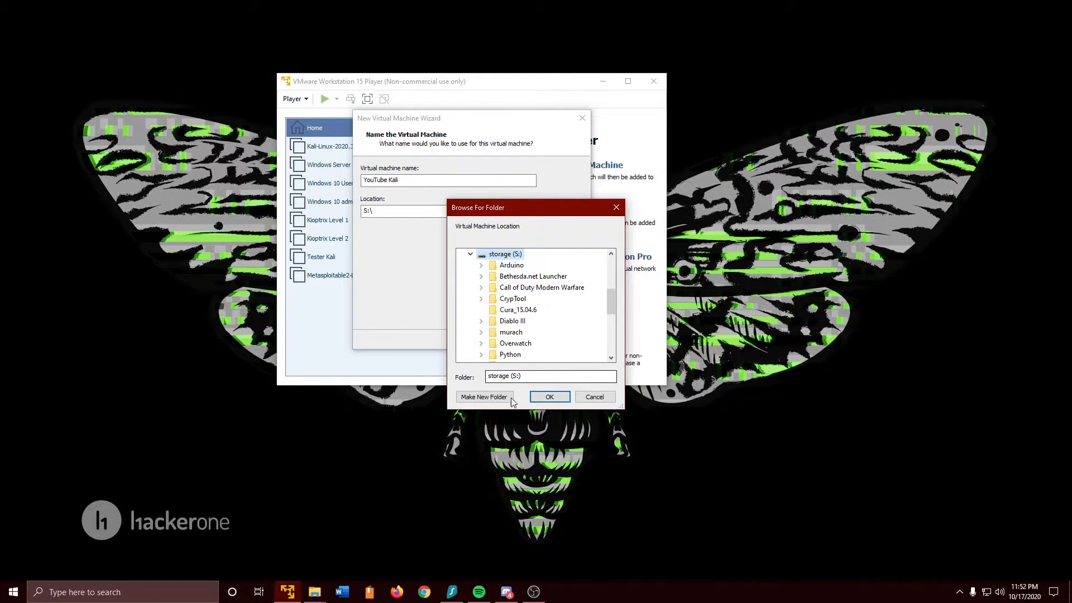
pyautogui.click(483, 396)
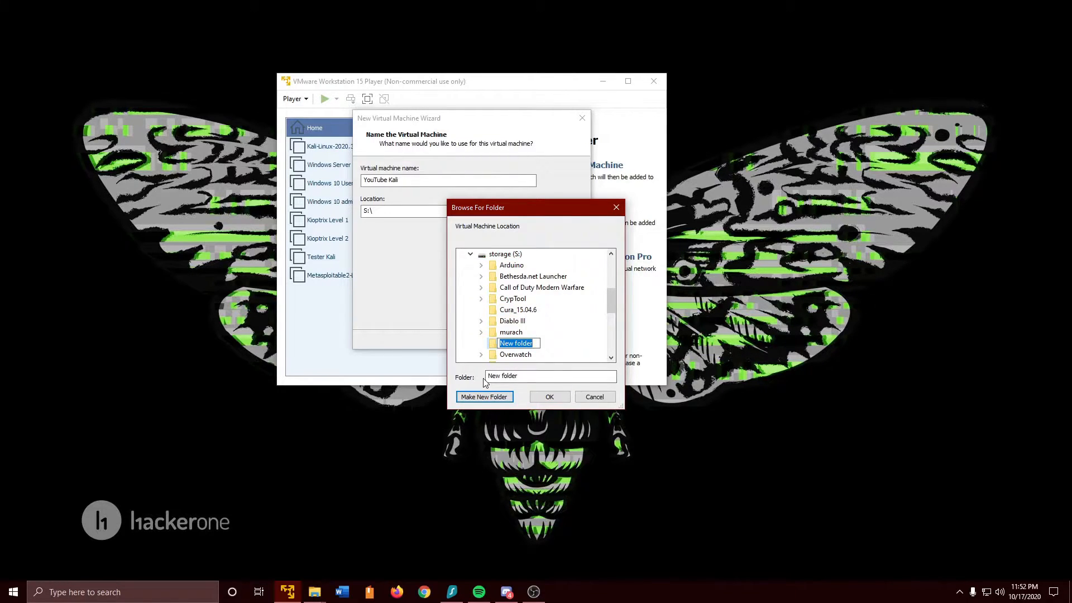
pyautogui.write('kali')
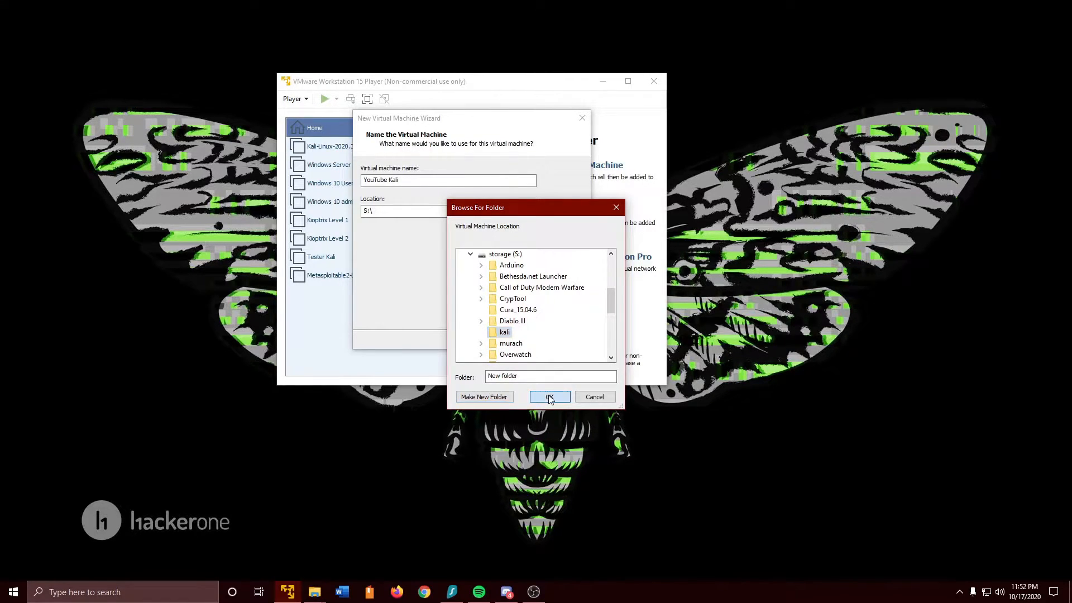
pyautogui.click(549, 397)
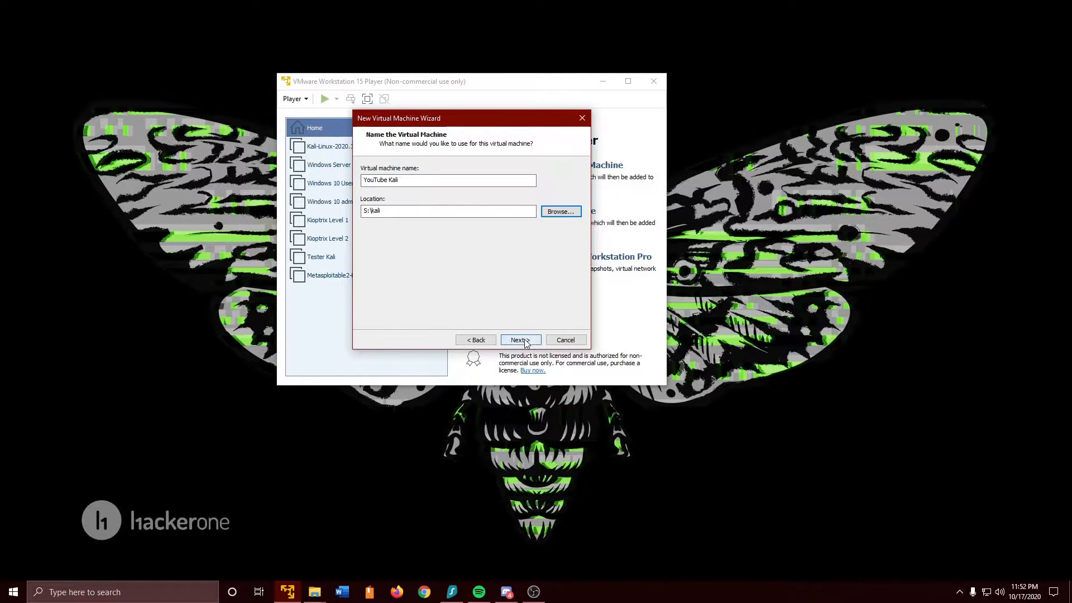
# Store the 20 GB virtual disk as a single file and finish creating the machine.
pyautogui.click(519, 340)
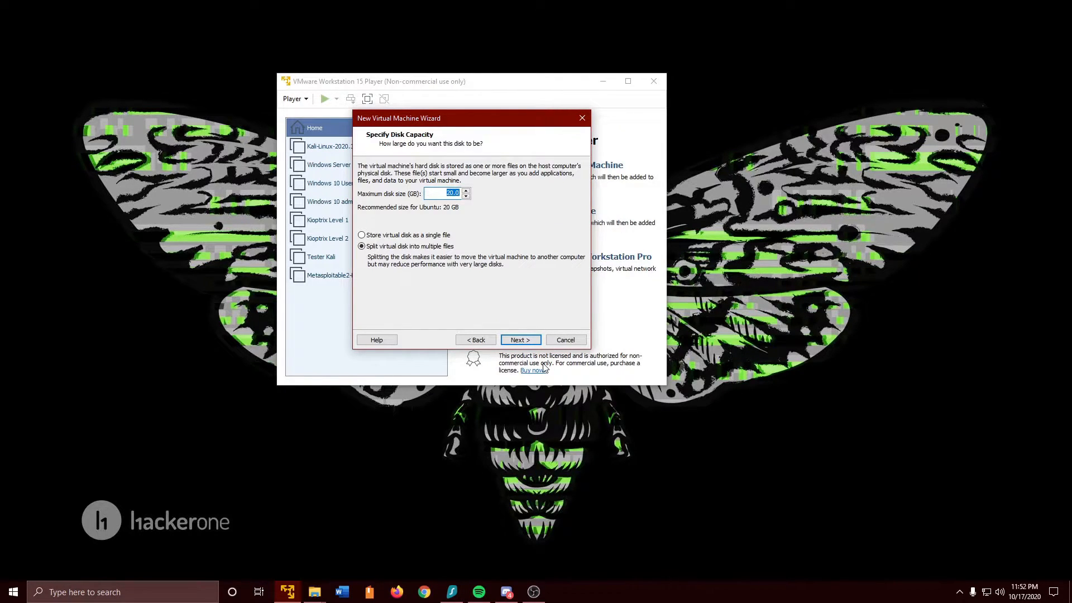
pyautogui.moveTo(439, 209)
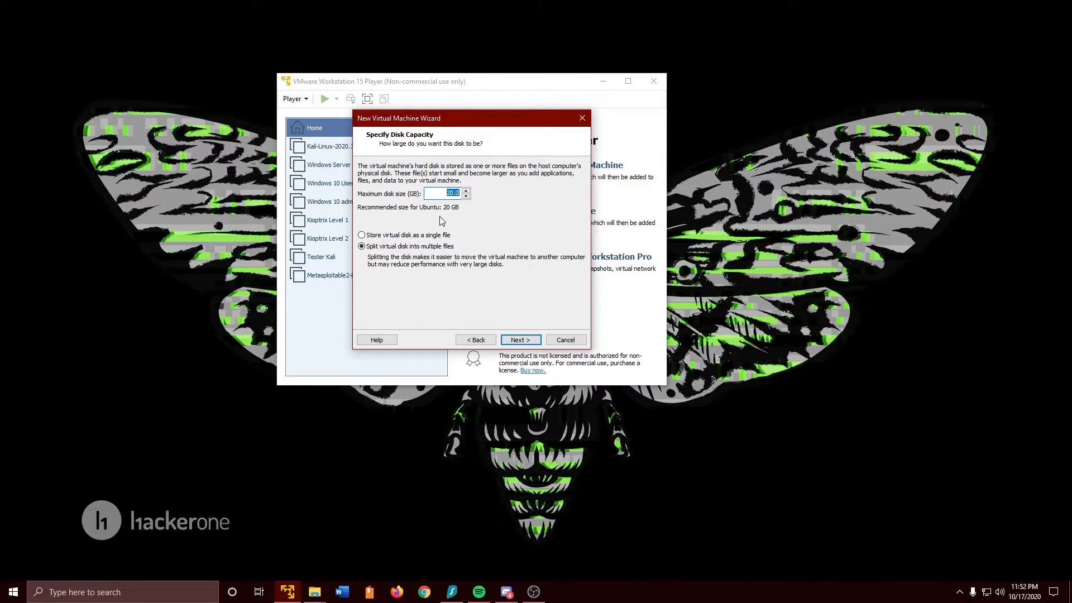
pyautogui.moveTo(432, 213)
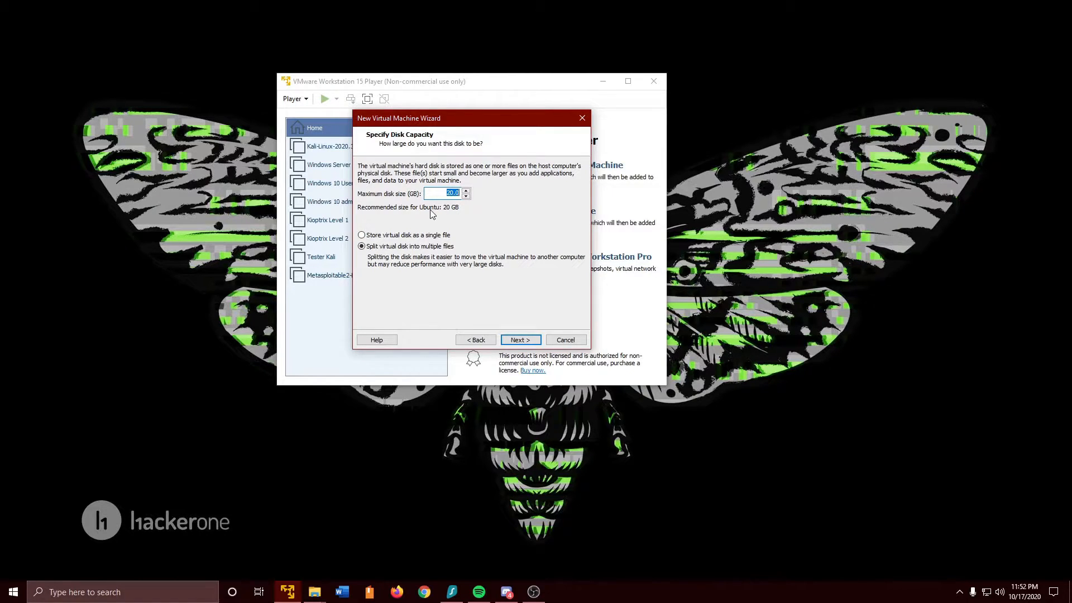
pyautogui.moveTo(419, 232)
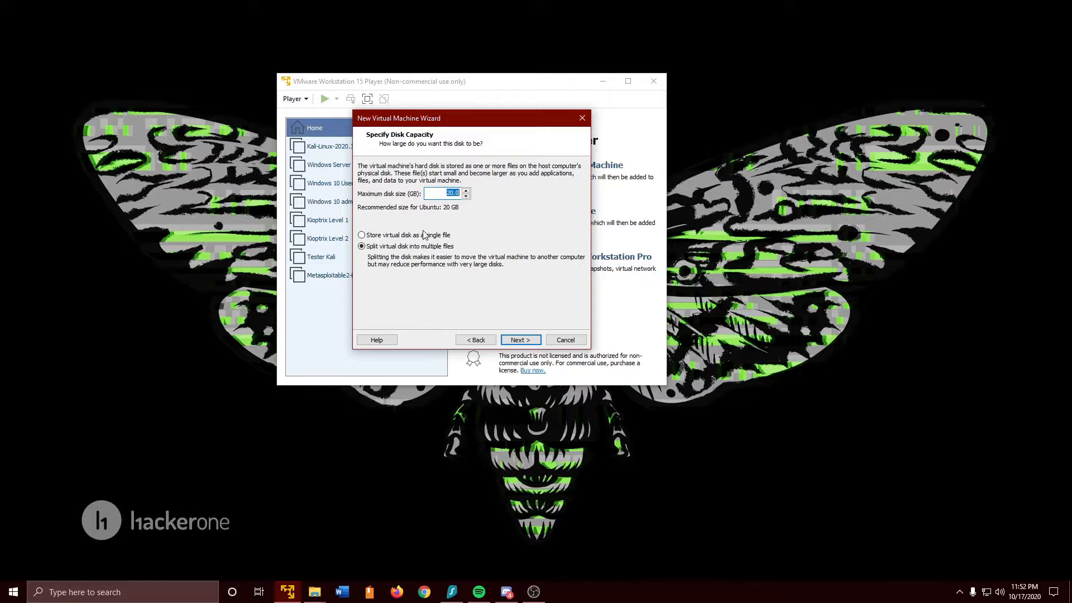
pyautogui.click(362, 234)
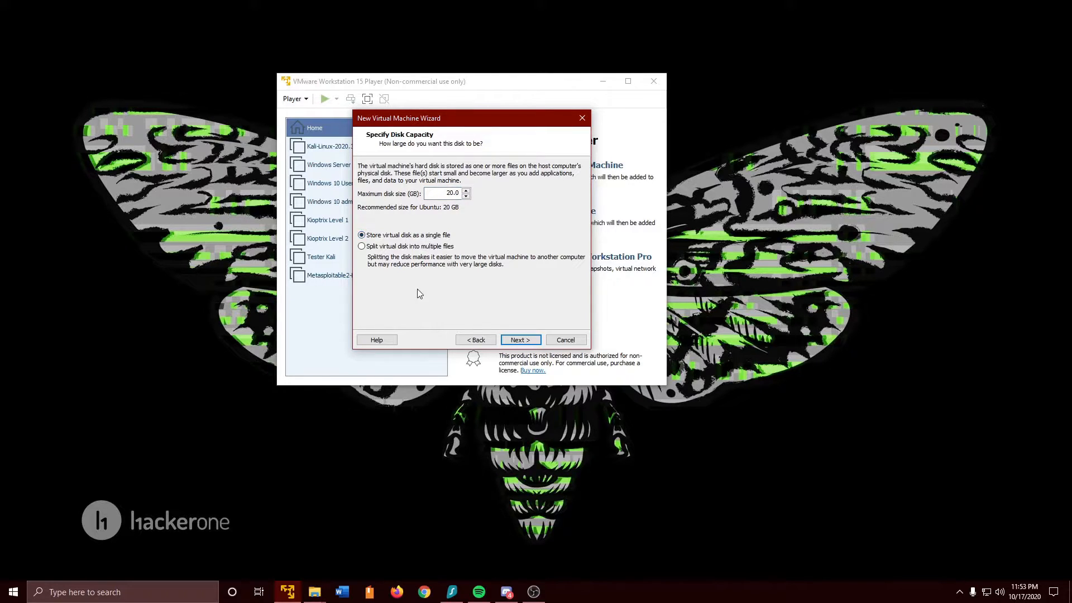
pyautogui.click(519, 339)
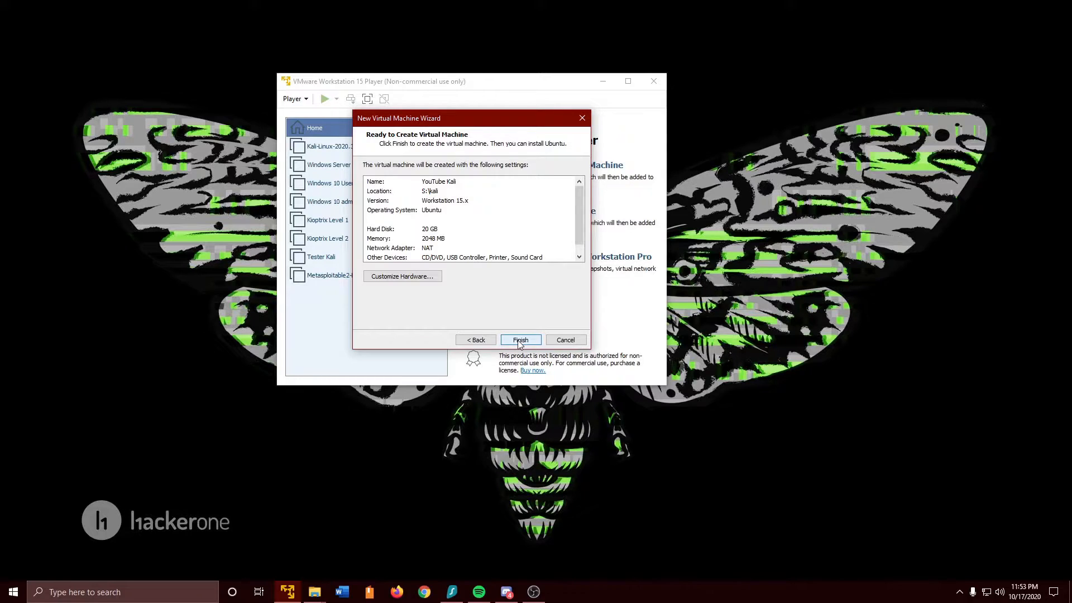
pyautogui.click(519, 339)
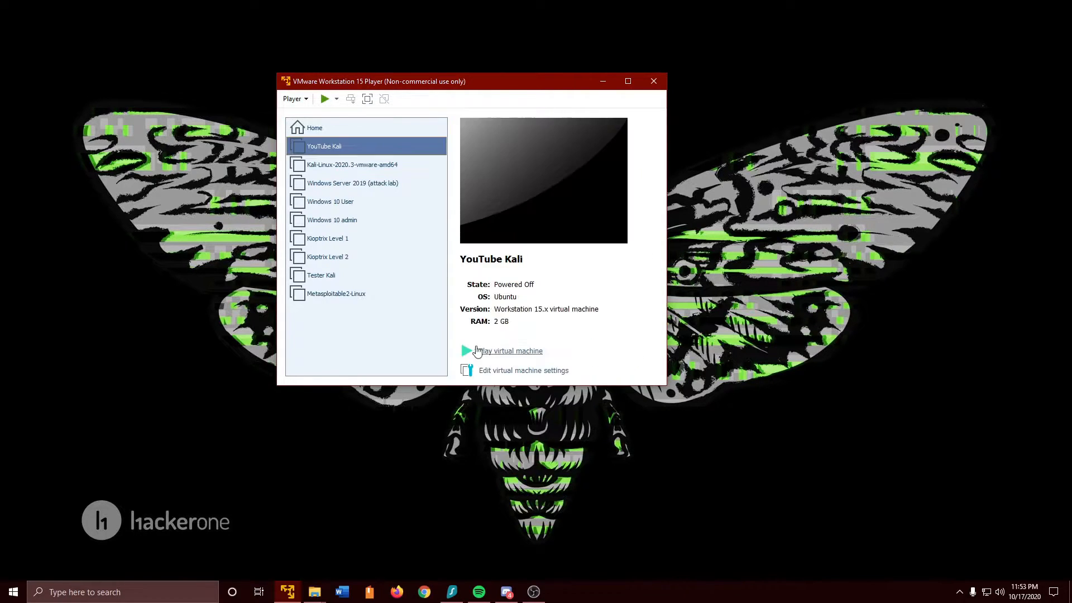
pyautogui.moveTo(524, 379)
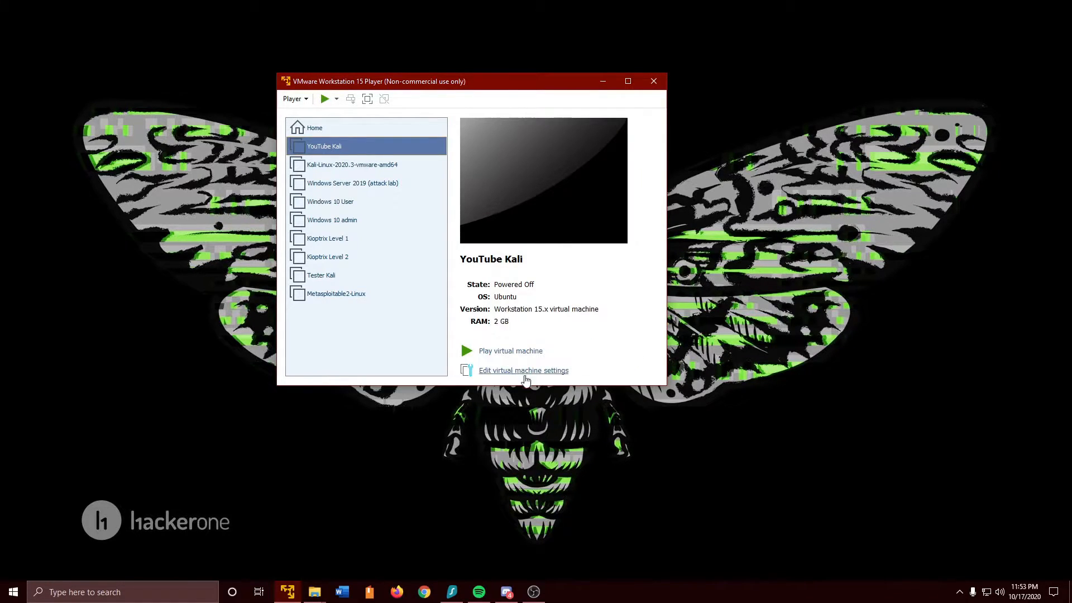
# Review YouTube Kali's Processors and NAT Network Adapter in its hardware settings.
pyautogui.click(522, 370)
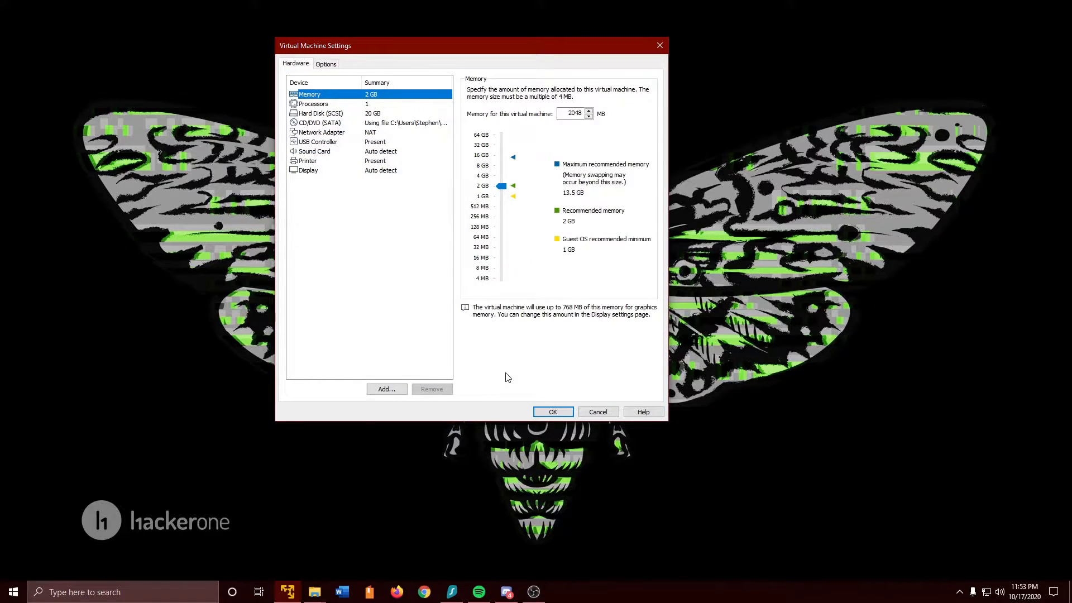
pyautogui.moveTo(393, 103)
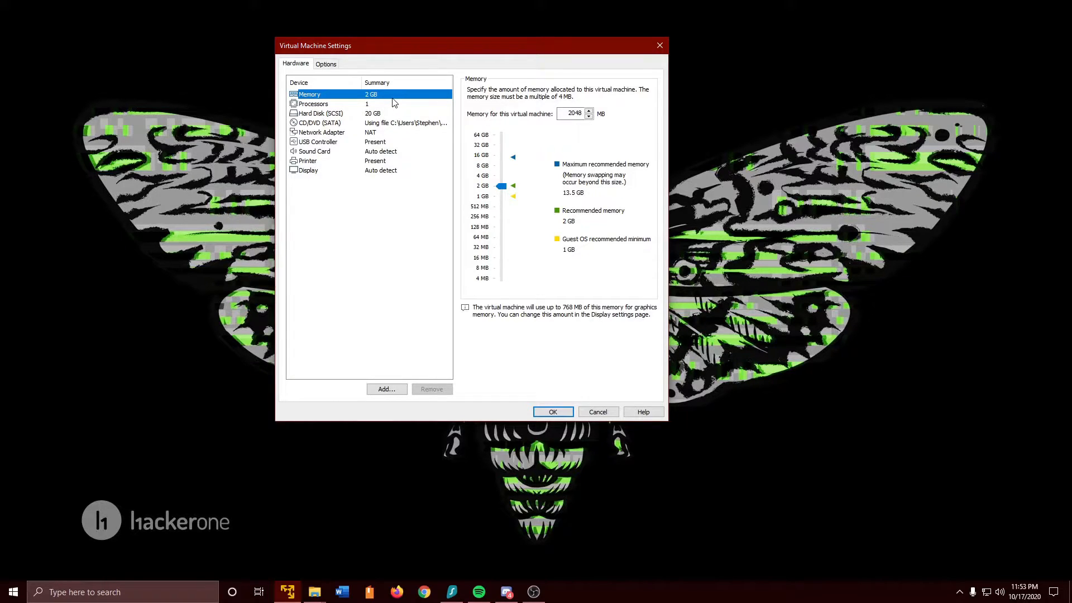
pyautogui.moveTo(393, 107)
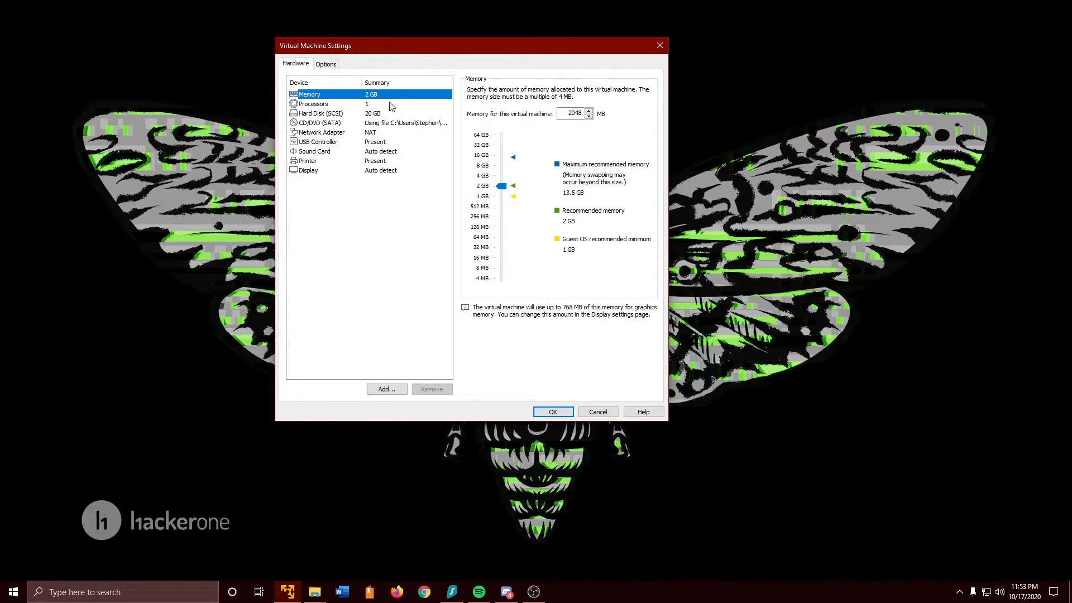
pyautogui.click(313, 103)
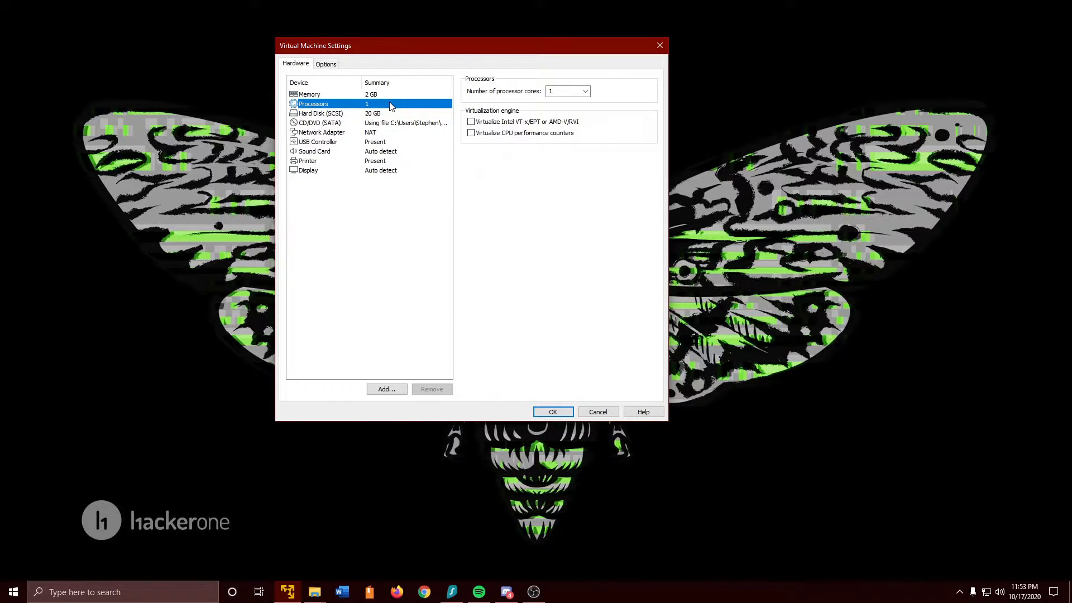
pyautogui.moveTo(388, 116)
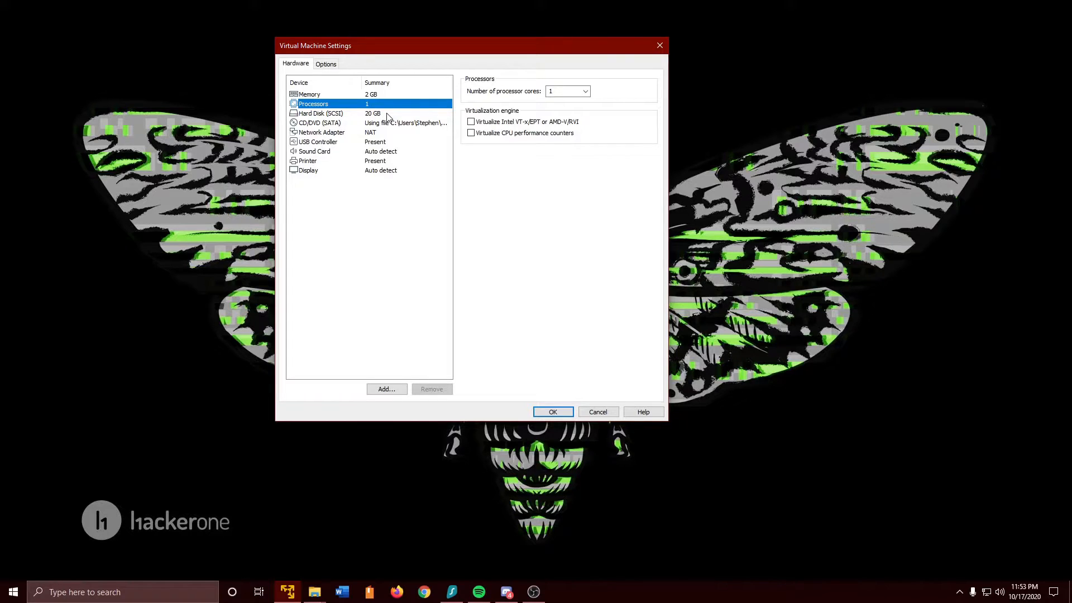
pyautogui.click(321, 131)
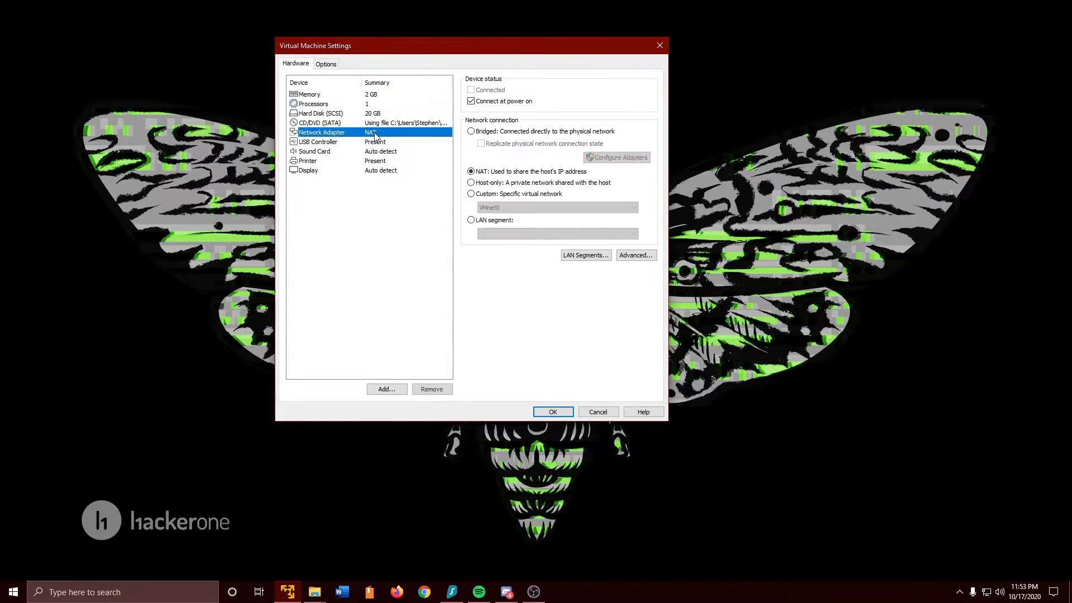
pyautogui.moveTo(422, 199)
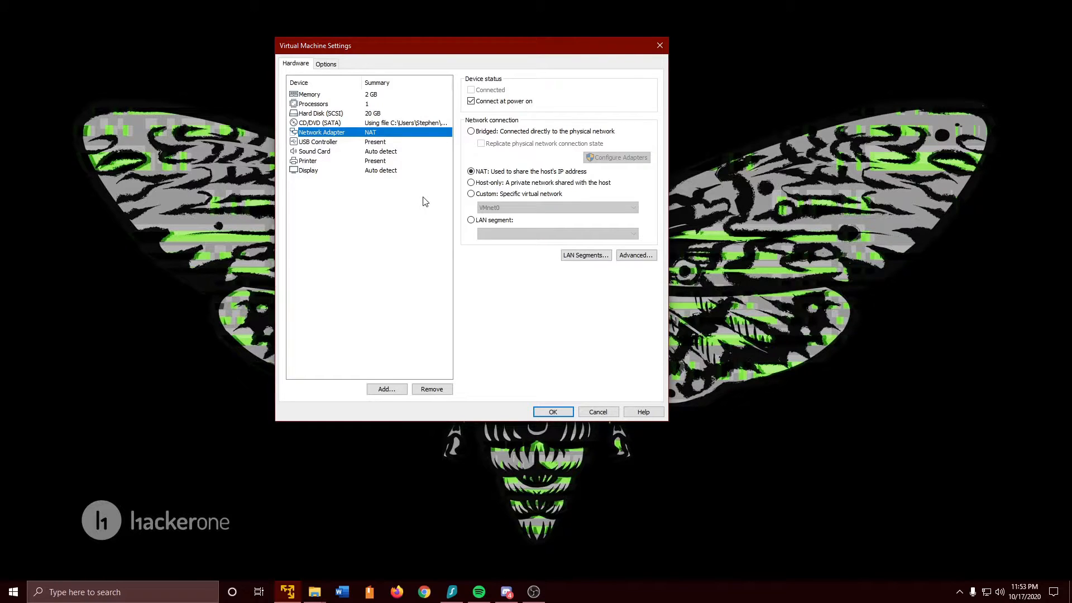
pyautogui.moveTo(547, 144)
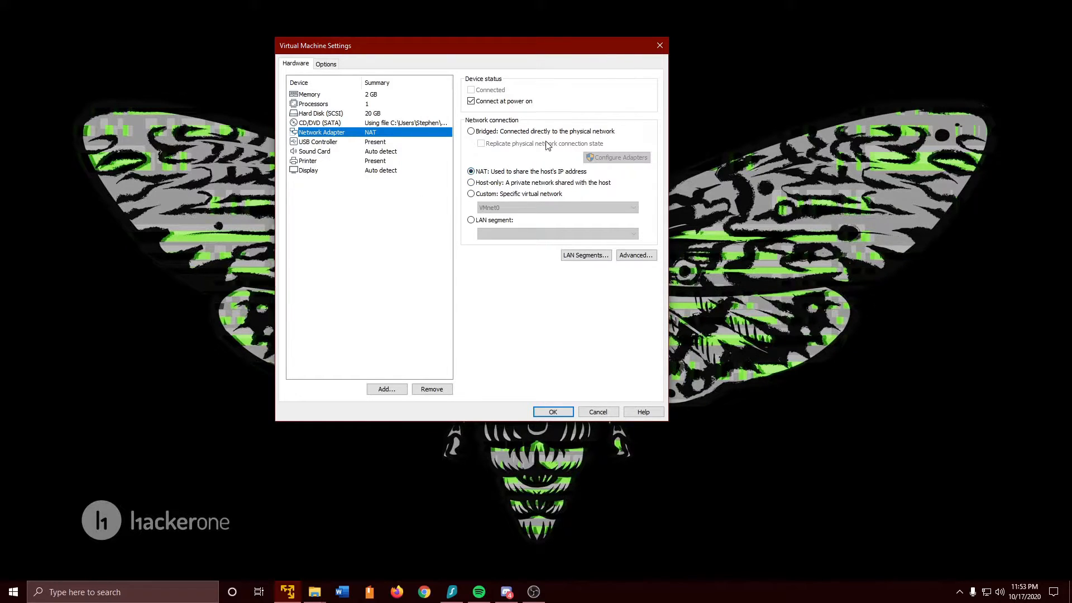
pyautogui.moveTo(625, 135)
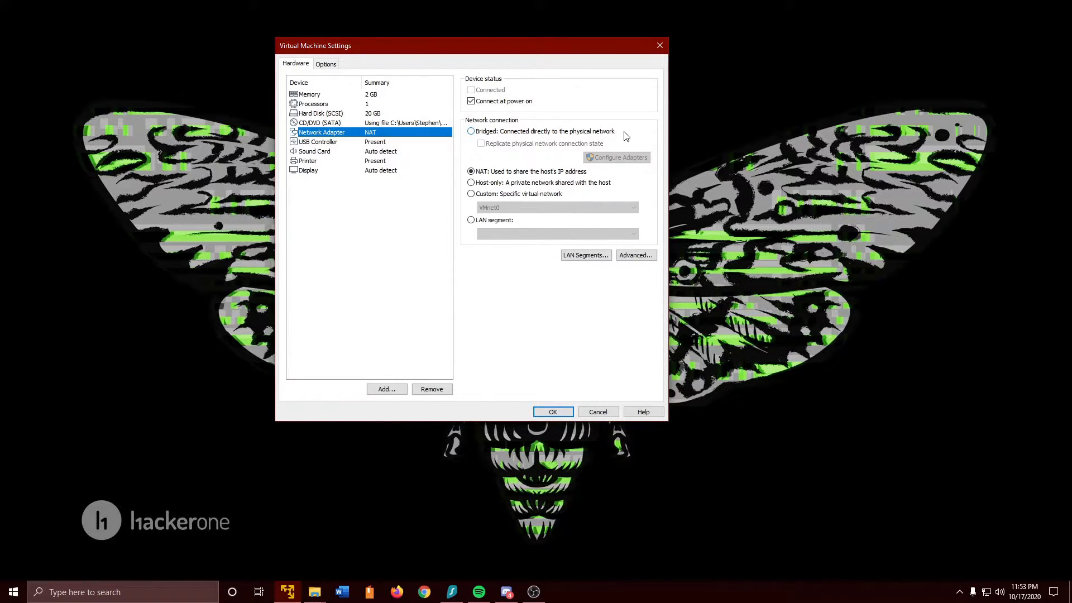
pyautogui.moveTo(662, 158)
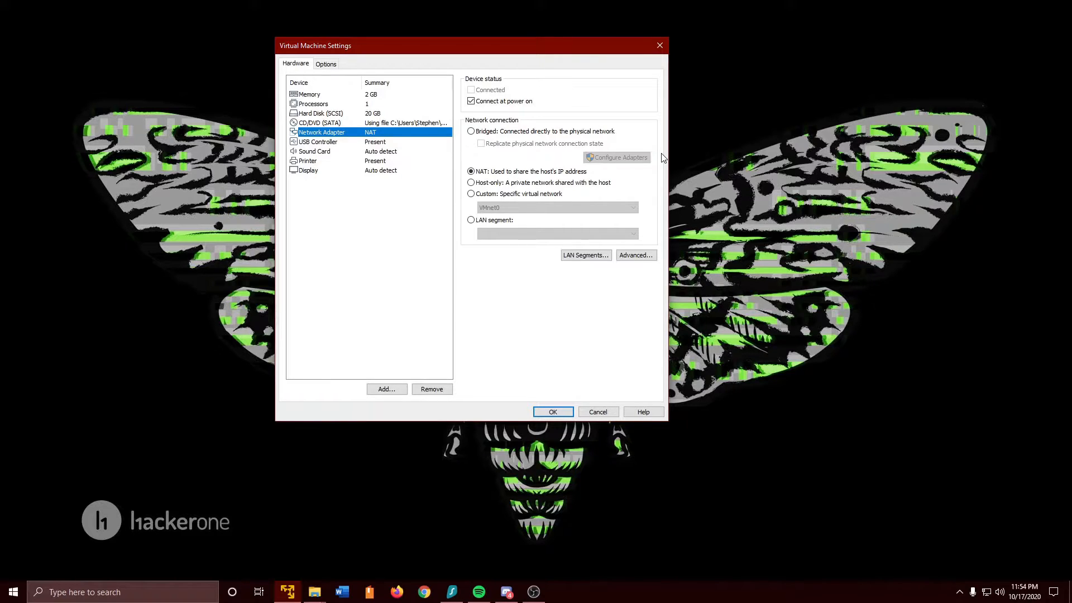
pyautogui.moveTo(552, 412)
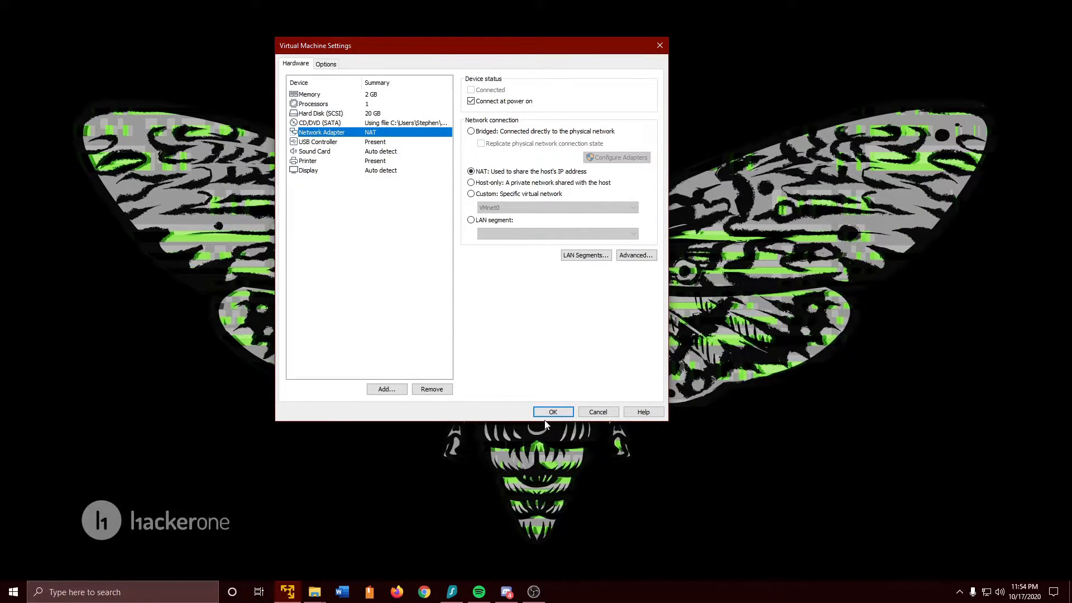
# Close Virtual Machine Settings unchanged, power on YouTube Kali and choose the installer from the boot menu.
pyautogui.click(553, 412)
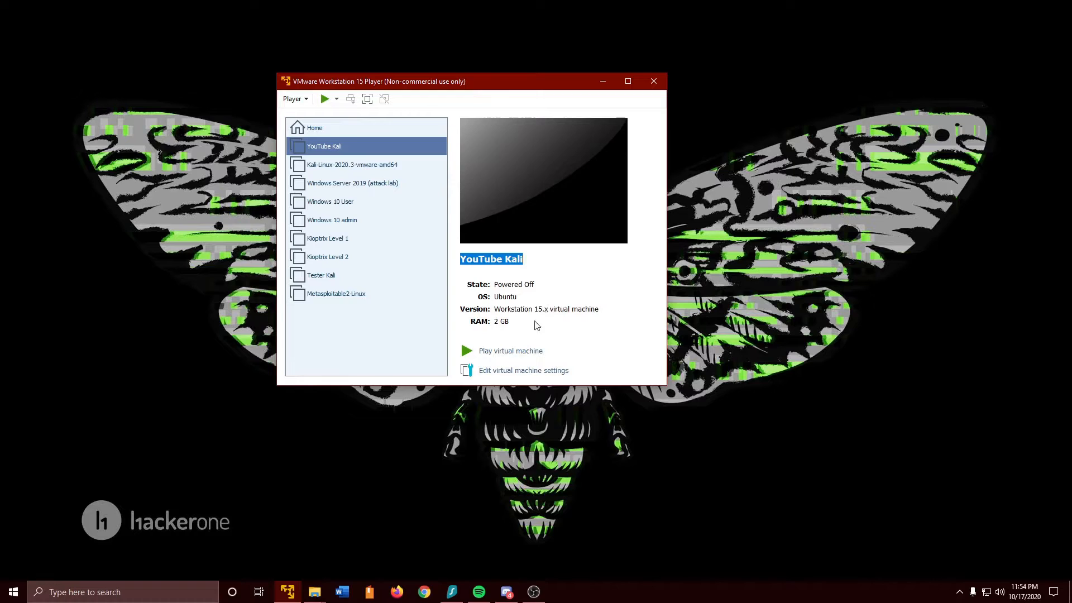
pyautogui.moveTo(510, 351)
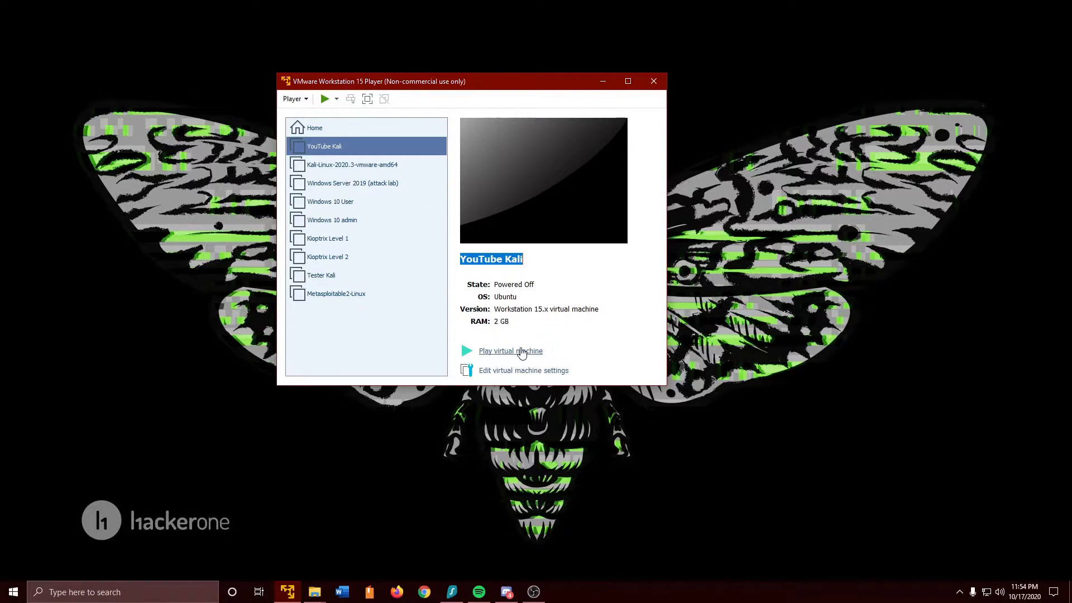
pyautogui.click(510, 351)
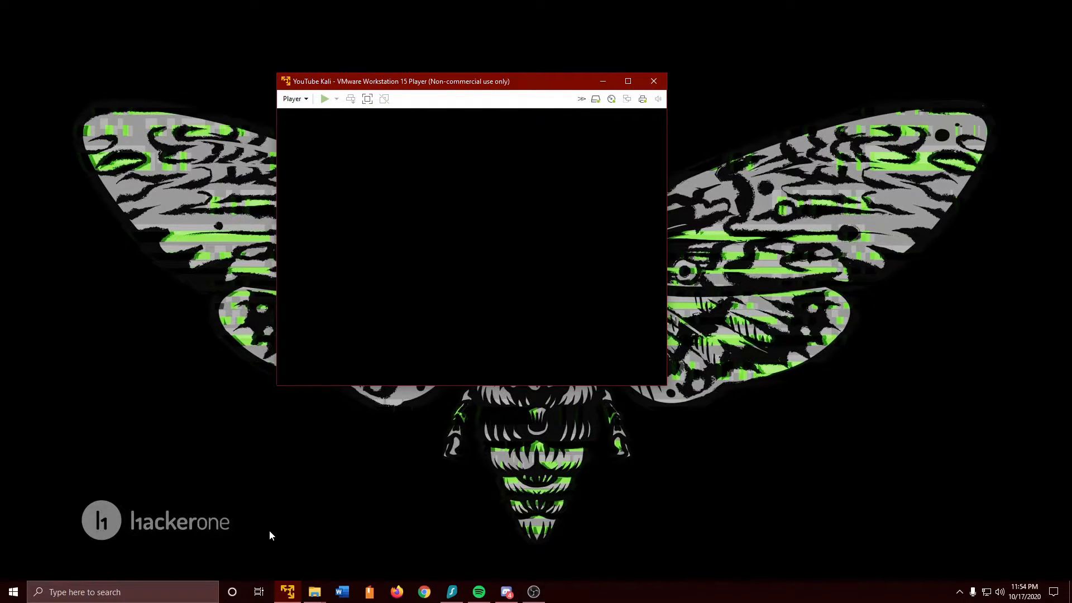
pyautogui.click(323, 98)
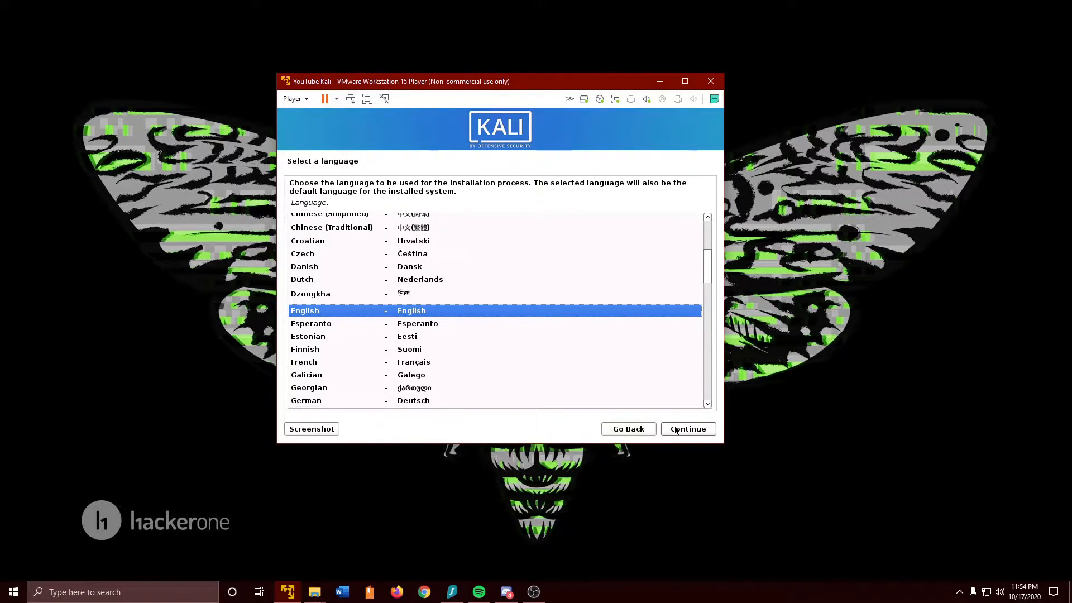
# Accept English and United States, then accept kali2 as the system hostname.
pyautogui.click(686, 429)
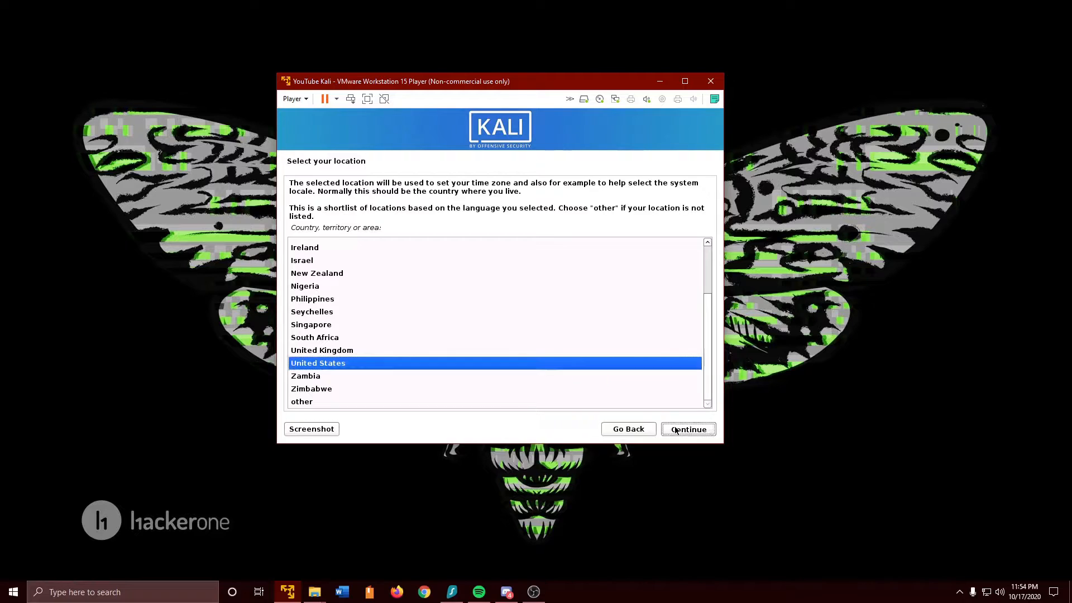
pyautogui.click(686, 428)
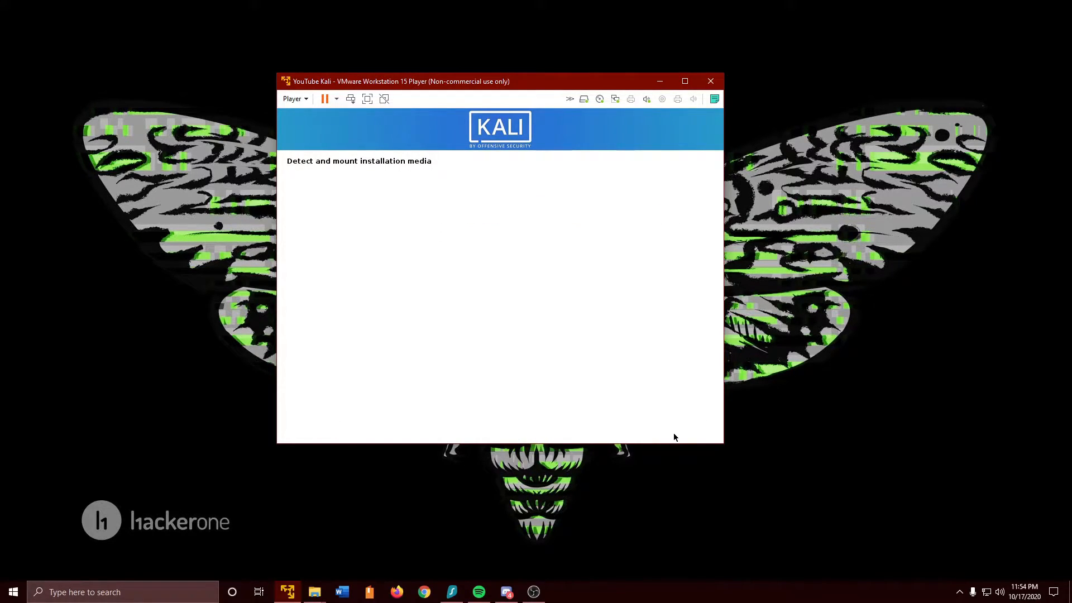
pyautogui.moveTo(629, 360)
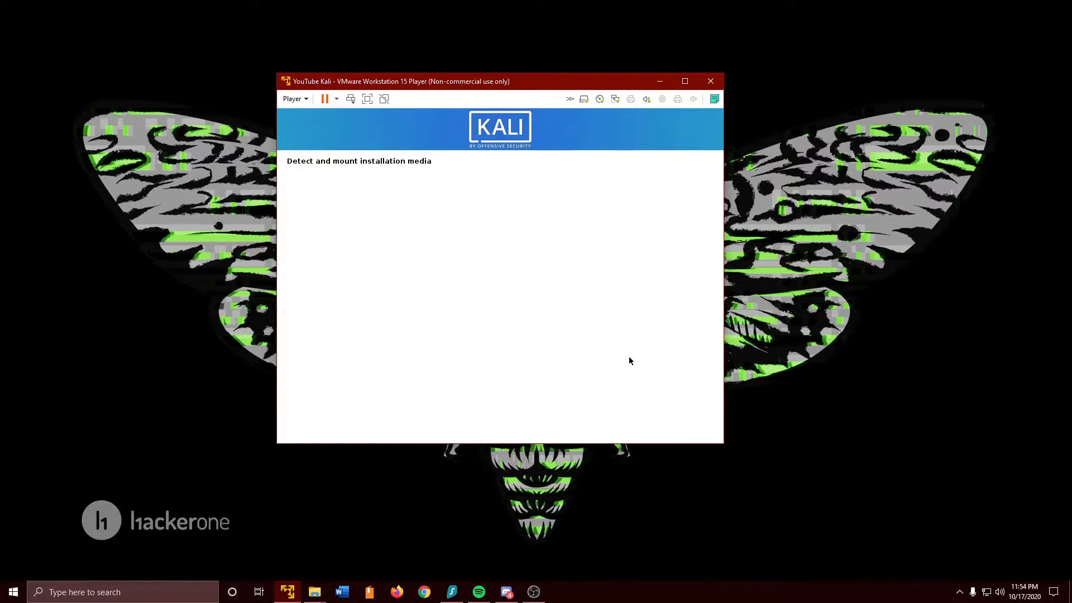
pyautogui.moveTo(607, 362)
pyautogui.write('kali2')
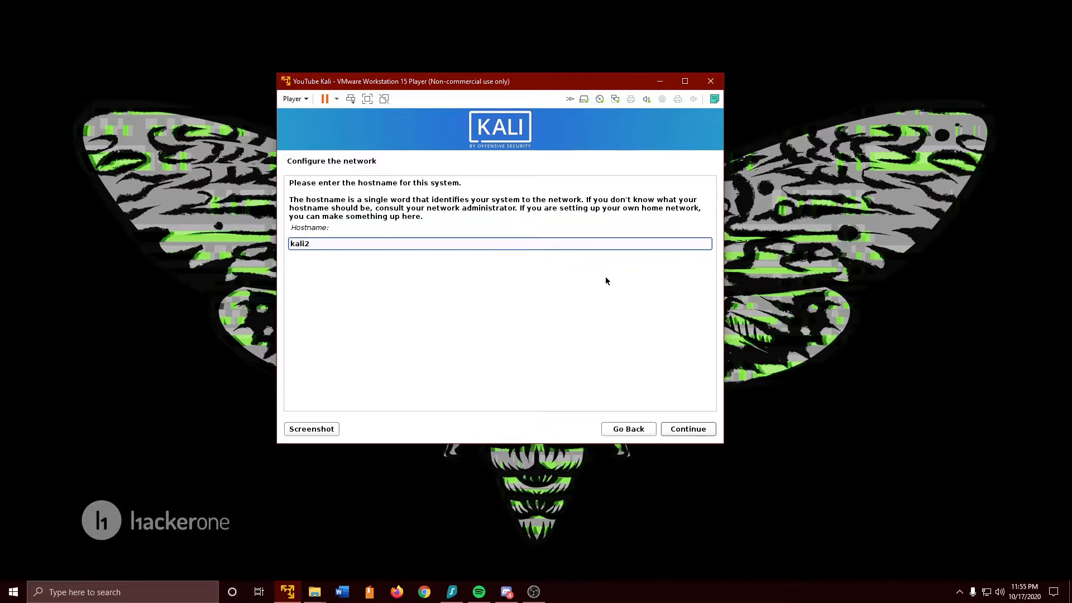
pyautogui.click(686, 428)
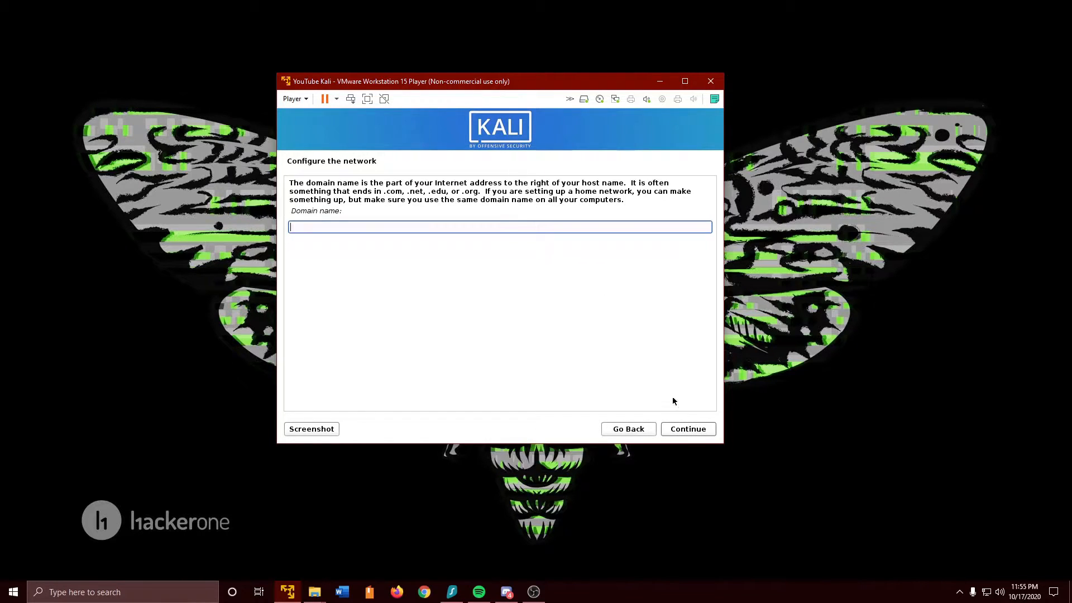
pyautogui.moveTo(571, 325)
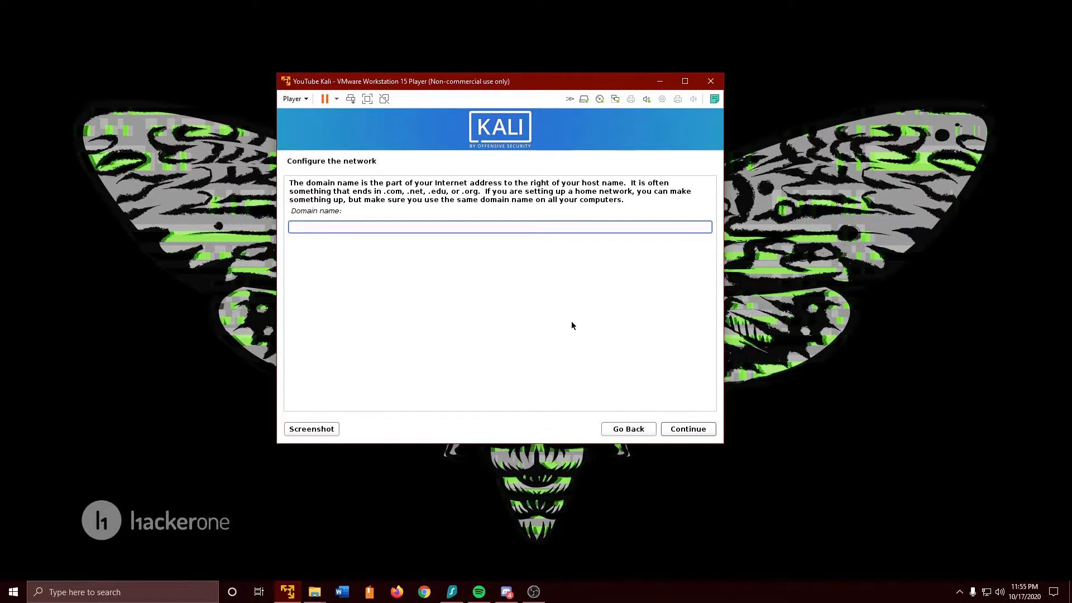
pyautogui.moveTo(687, 429)
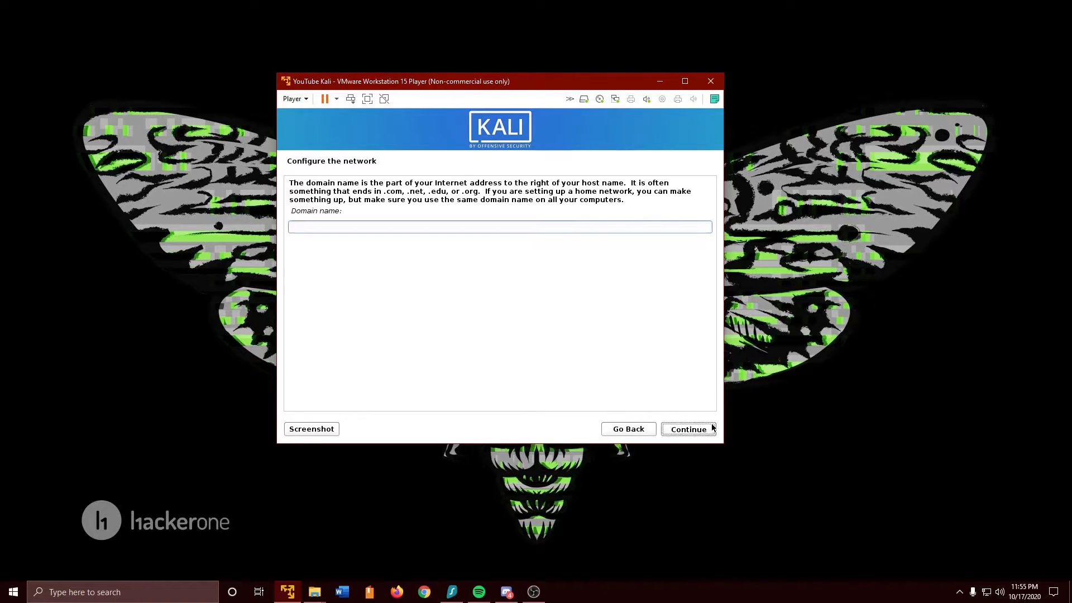
# Leave the domain name empty and accept kali2 as the account username.
pyautogui.click(687, 429)
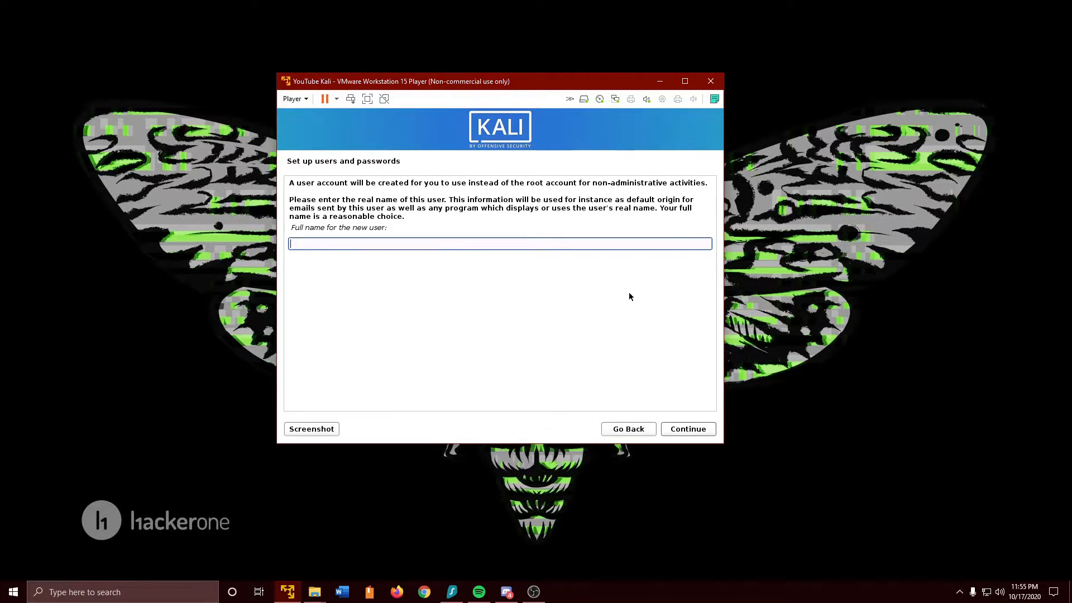
pyautogui.moveTo(445, 433)
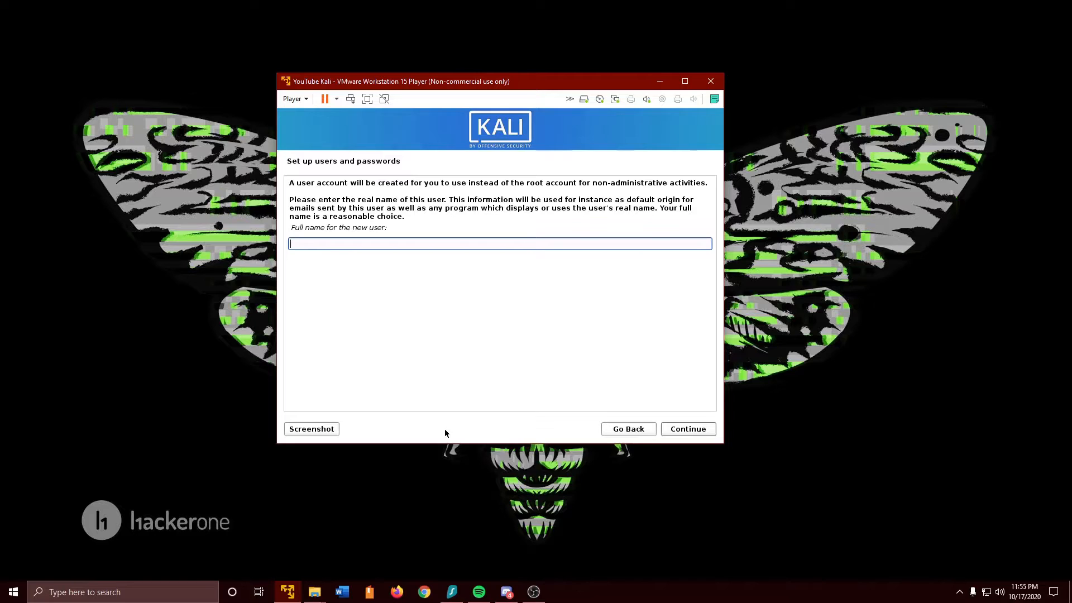
pyautogui.write('ka')
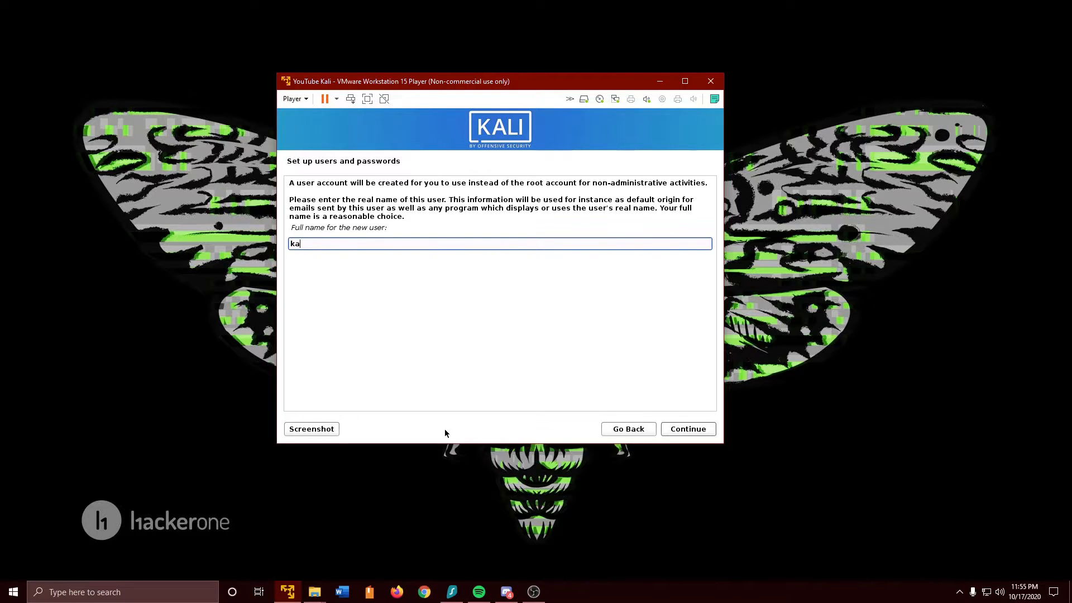
pyautogui.write('li2')
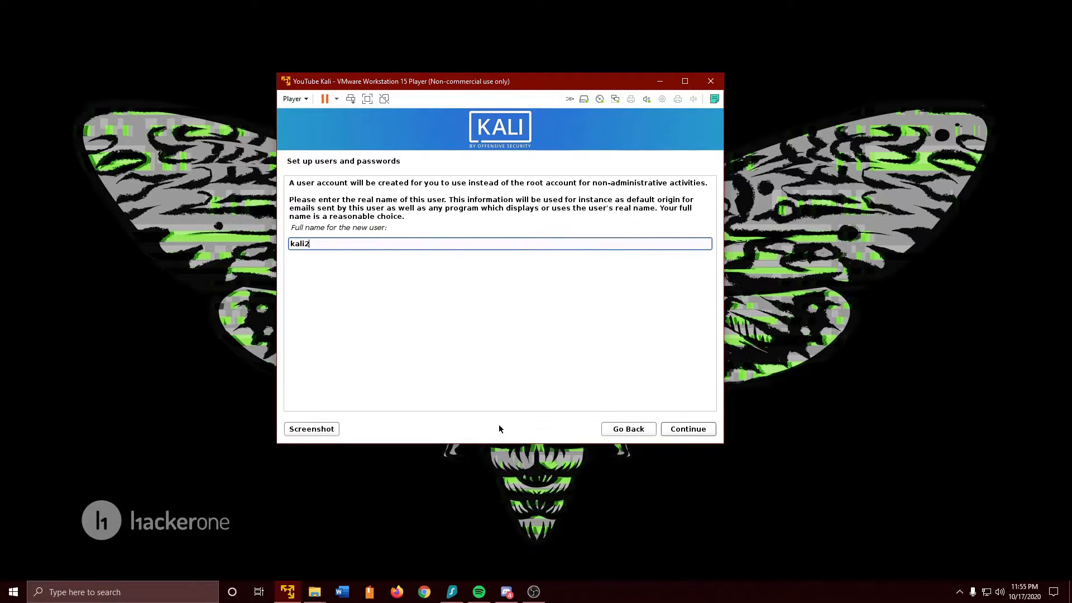
pyautogui.click(686, 429)
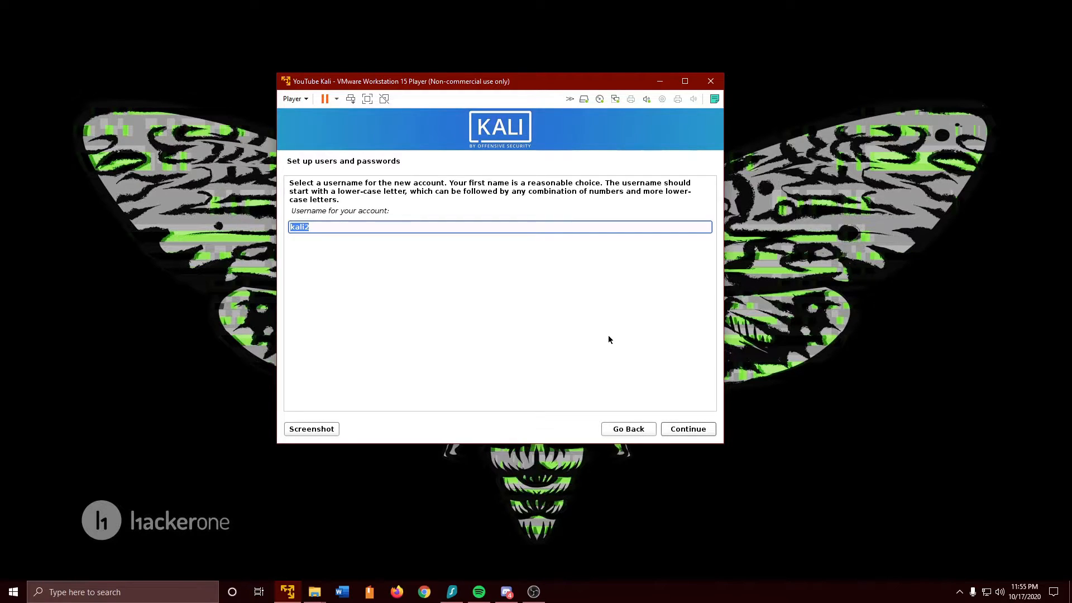
pyautogui.click(687, 428)
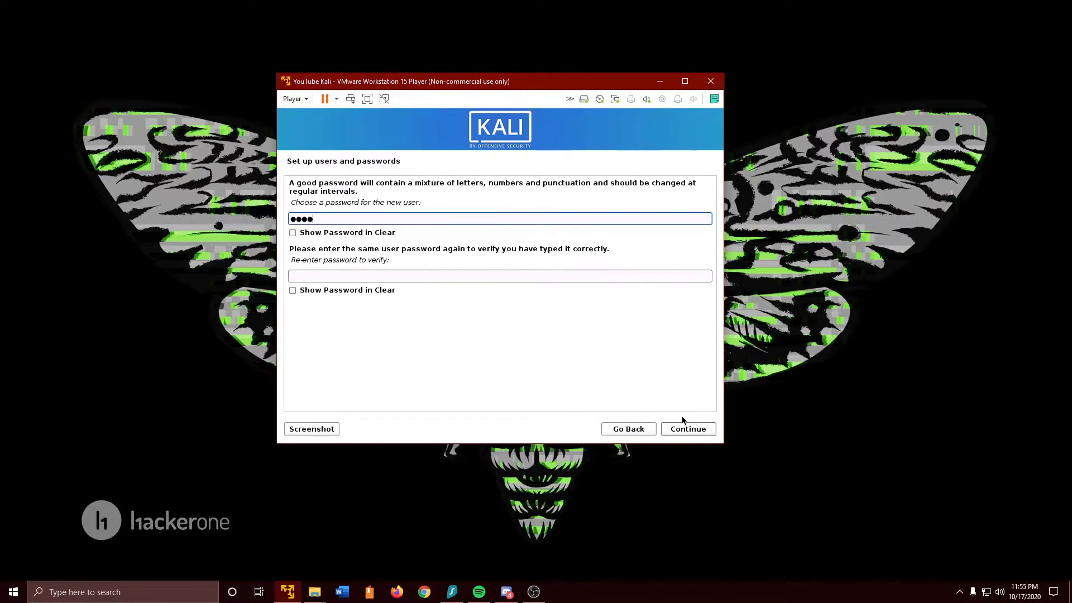
# Submit the kali2 password twice, re-entering it after the mismatch error.
pyautogui.press('Backspace')
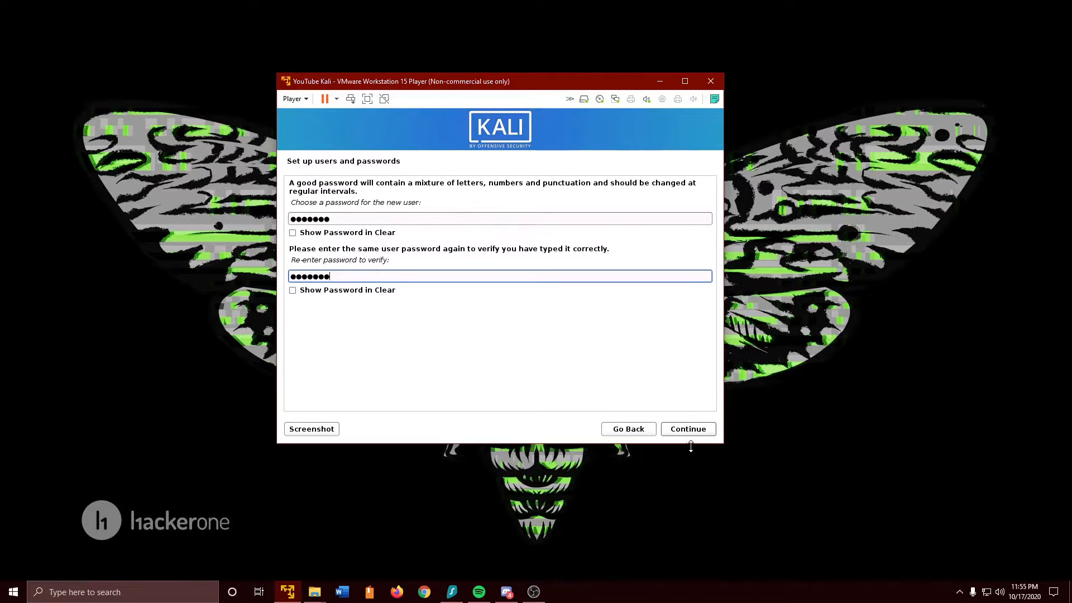
pyautogui.click(687, 429)
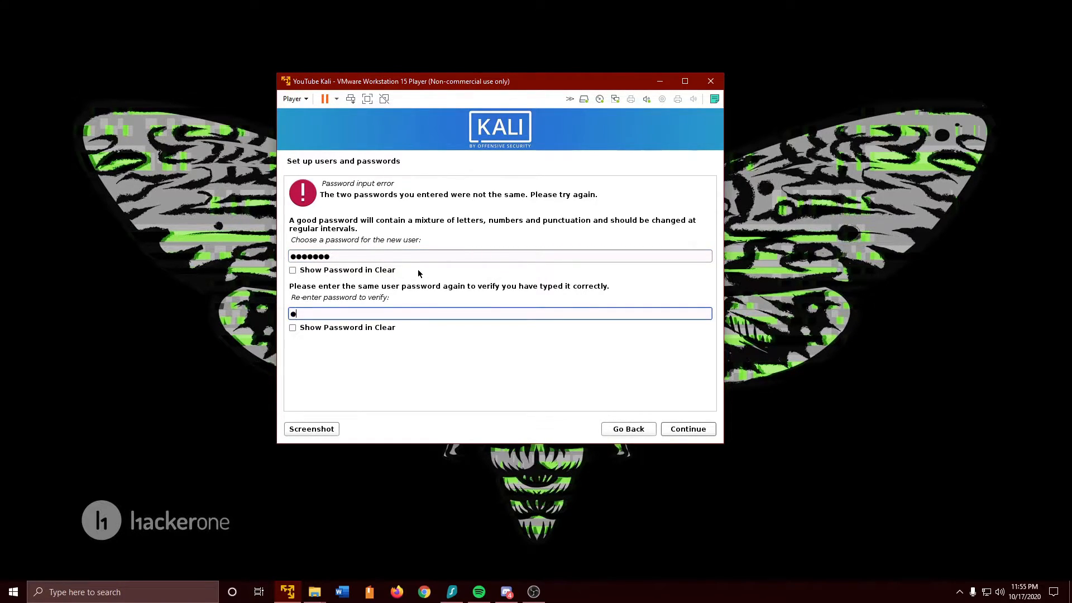
pyautogui.click(687, 428)
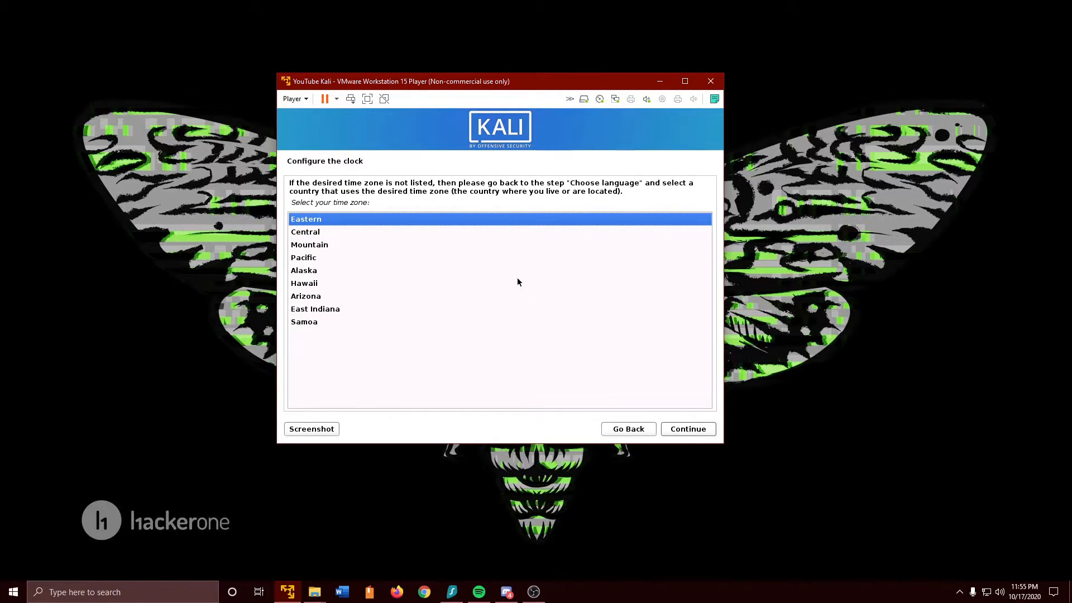
# Accept Eastern time zone and guided partitioning of the whole 21.5 GB disk in one partition.
pyautogui.click(688, 429)
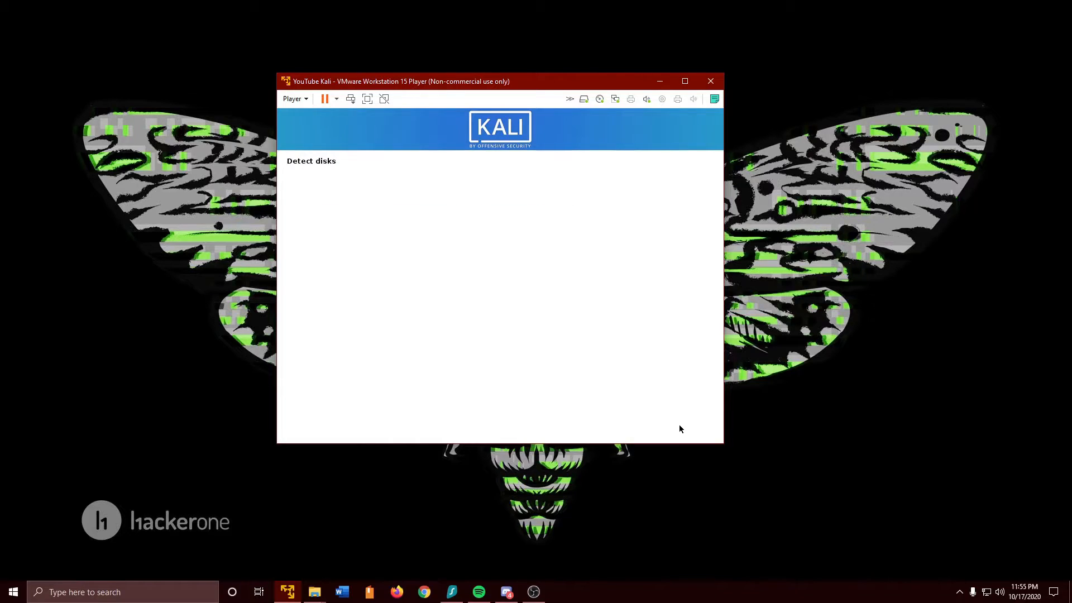
pyautogui.moveTo(651, 438)
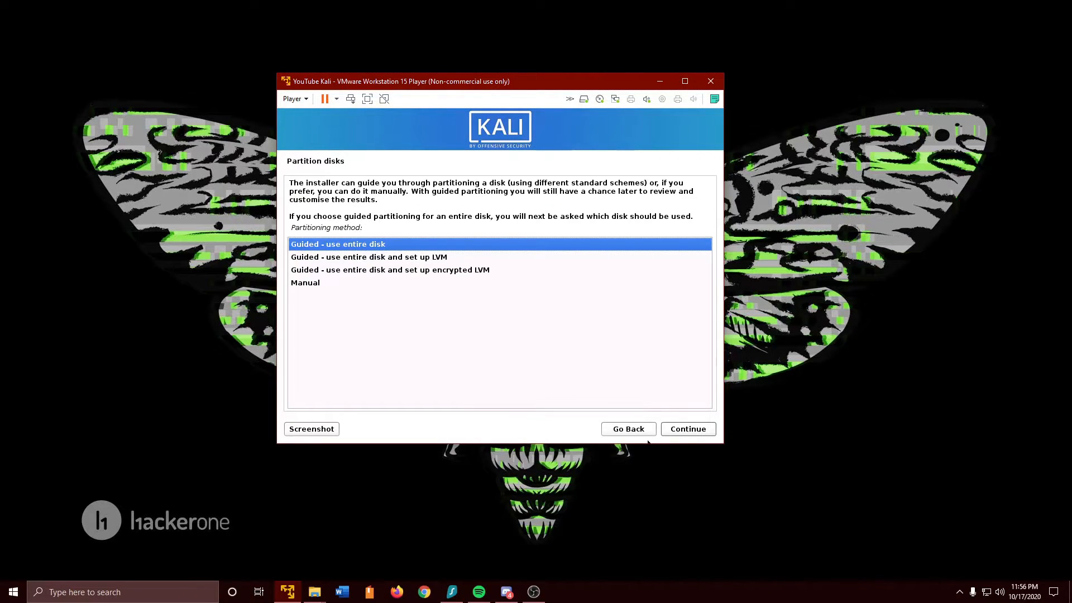
pyautogui.click(686, 429)
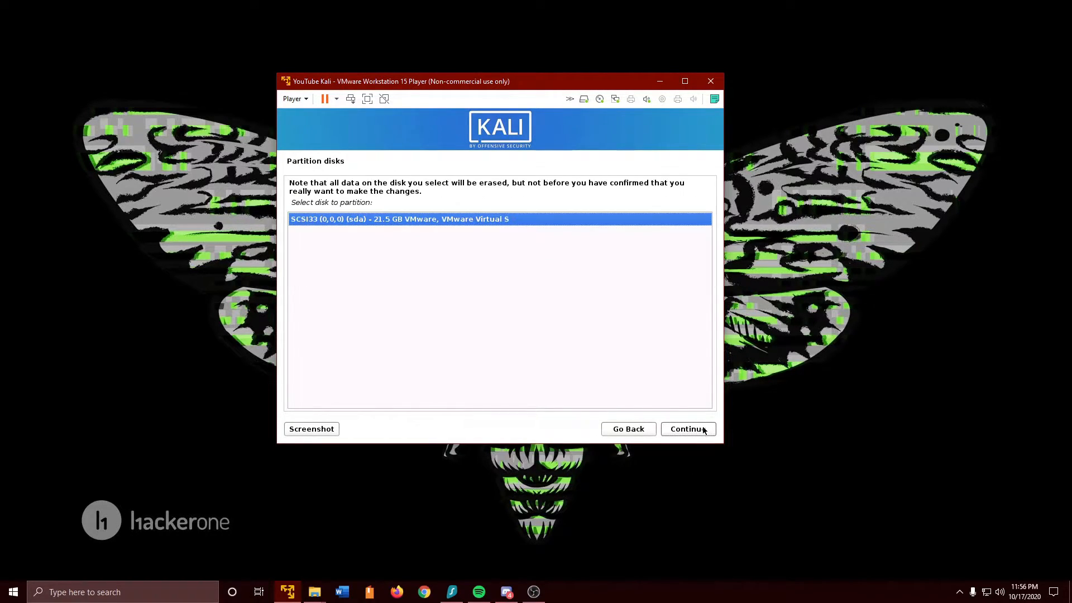
pyautogui.click(685, 428)
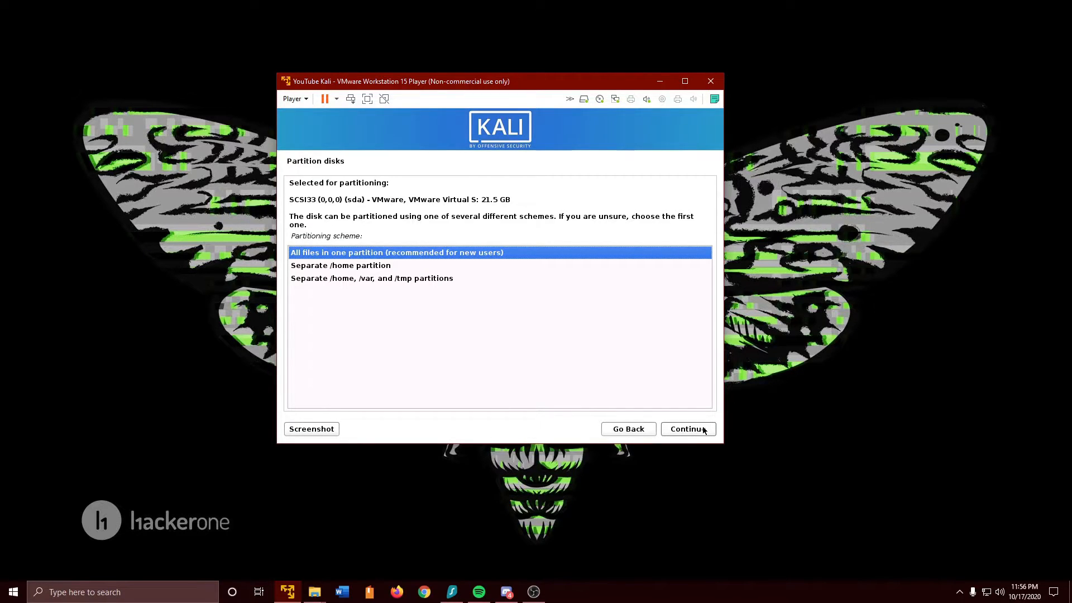
pyautogui.click(686, 429)
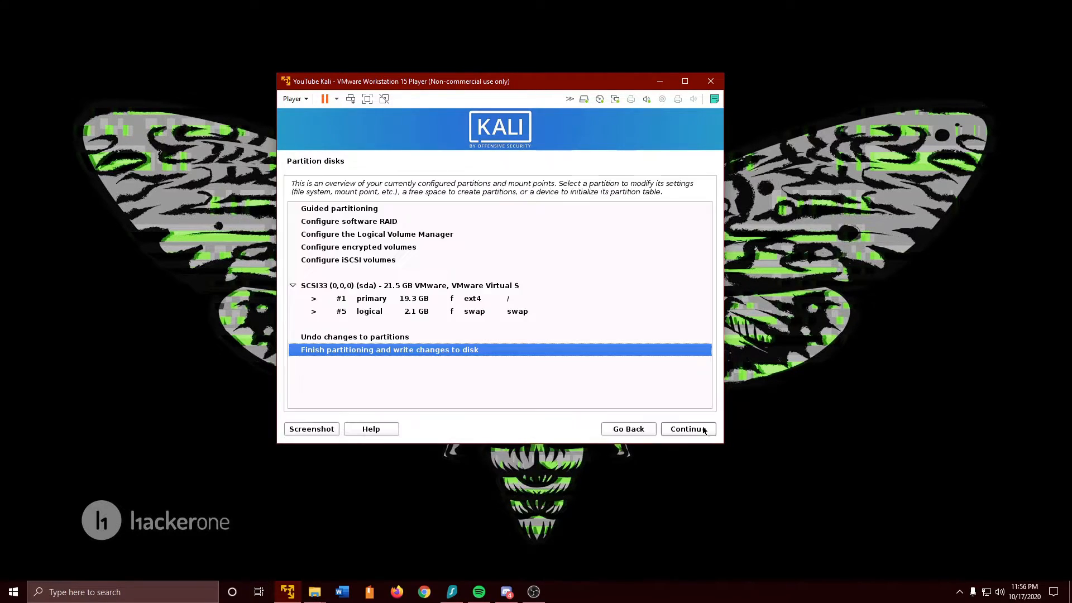
# Finish partitioning and confirm writing the changes to disk.
pyautogui.click(685, 429)
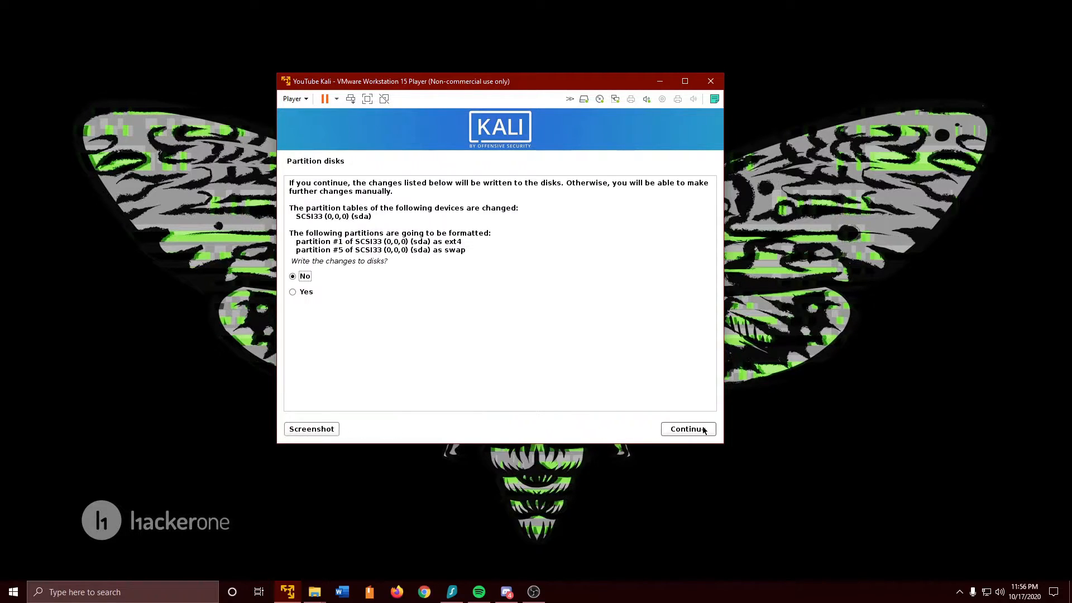
pyautogui.click(292, 292)
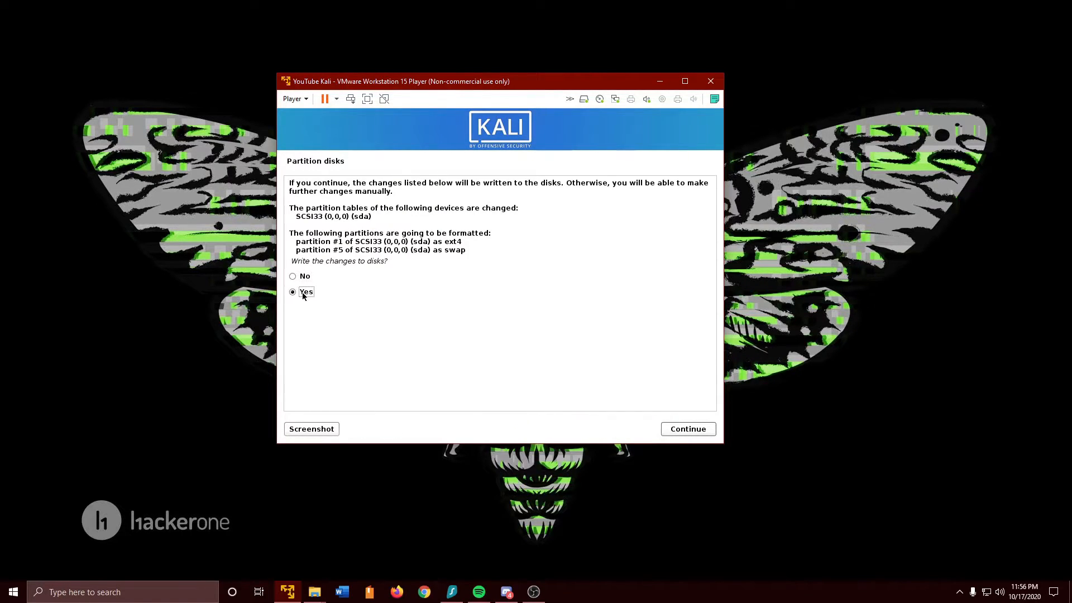
pyautogui.moveTo(662, 425)
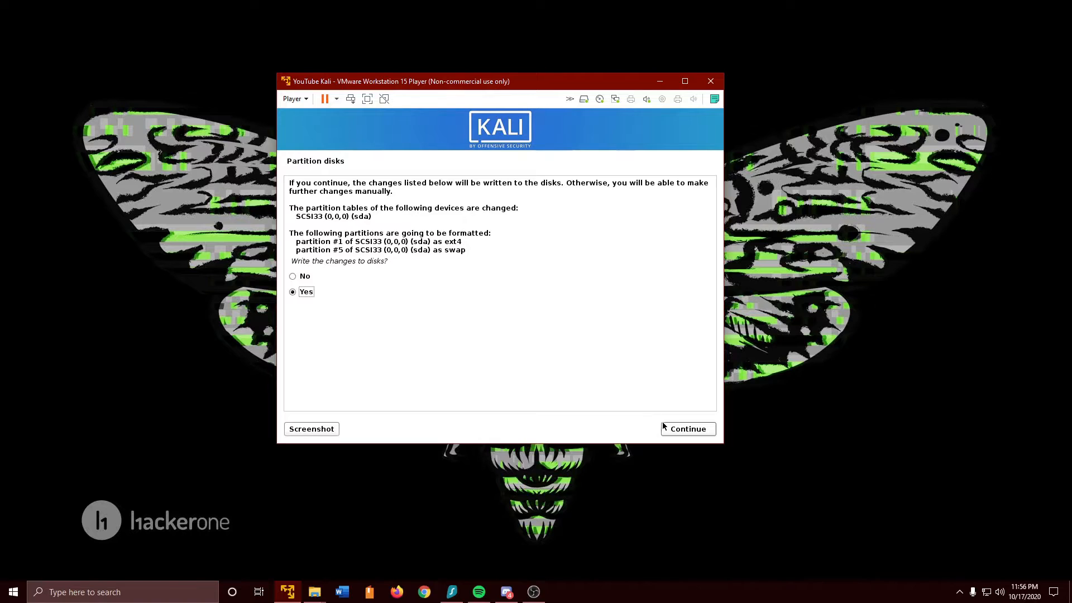
pyautogui.click(687, 429)
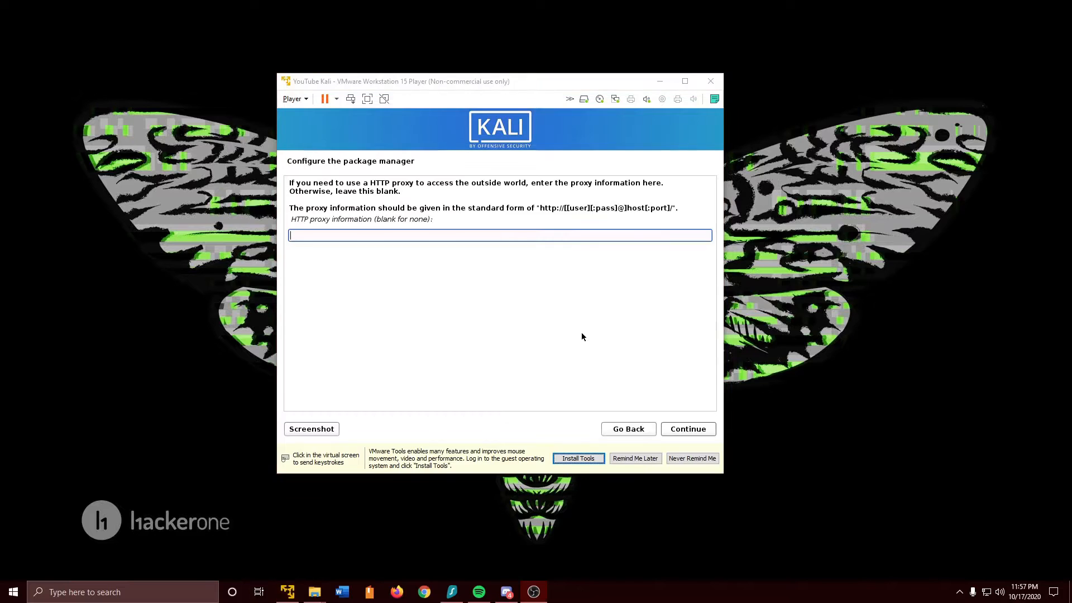
pyautogui.moveTo(603, 305)
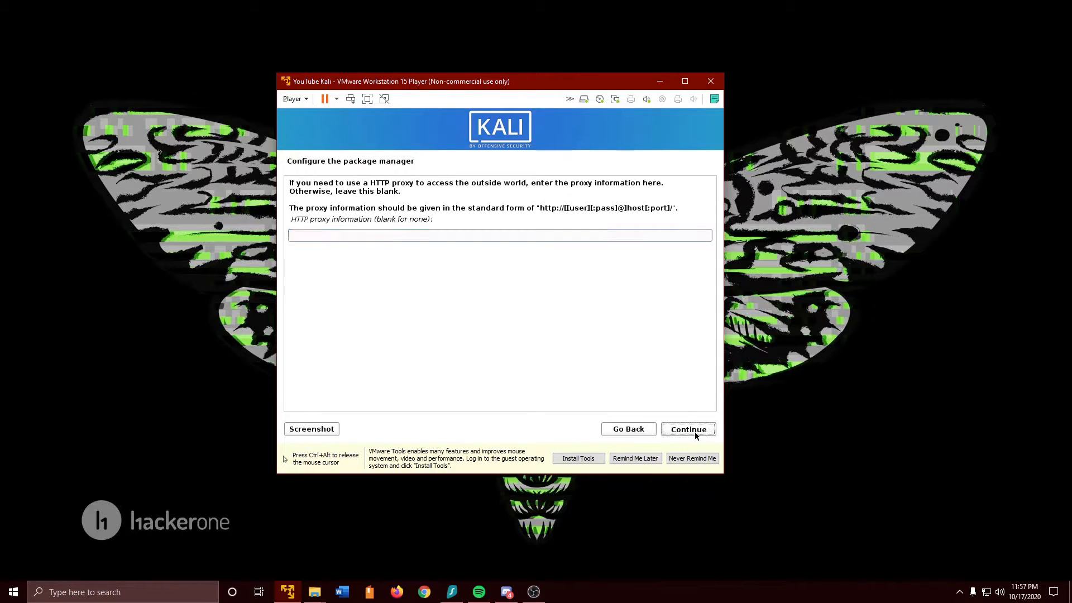
# Continue with the HTTP proxy field left blank.
pyautogui.click(688, 429)
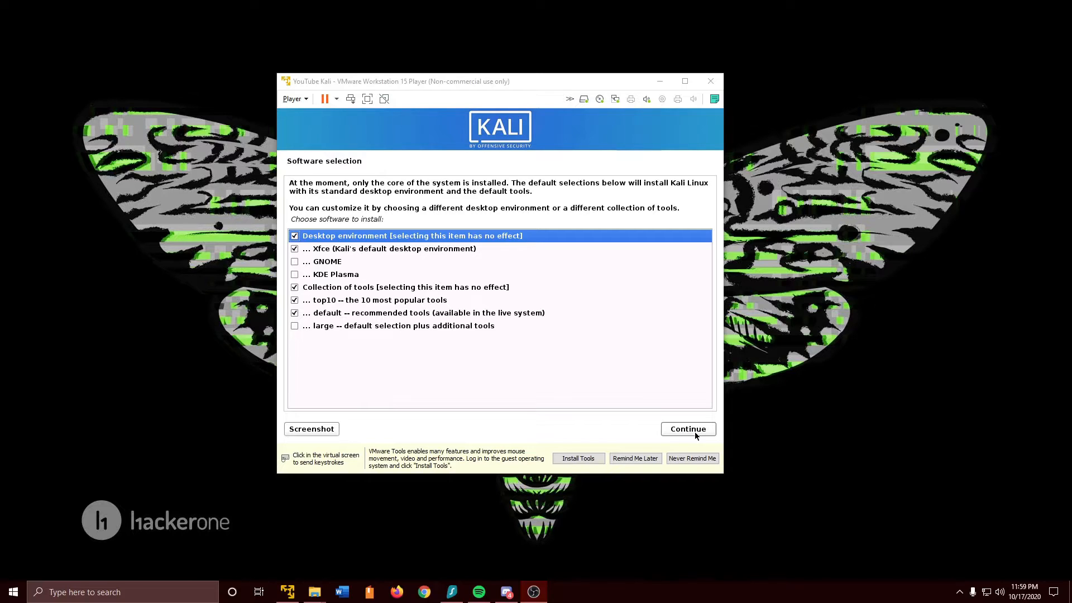
pyautogui.moveTo(557, 350)
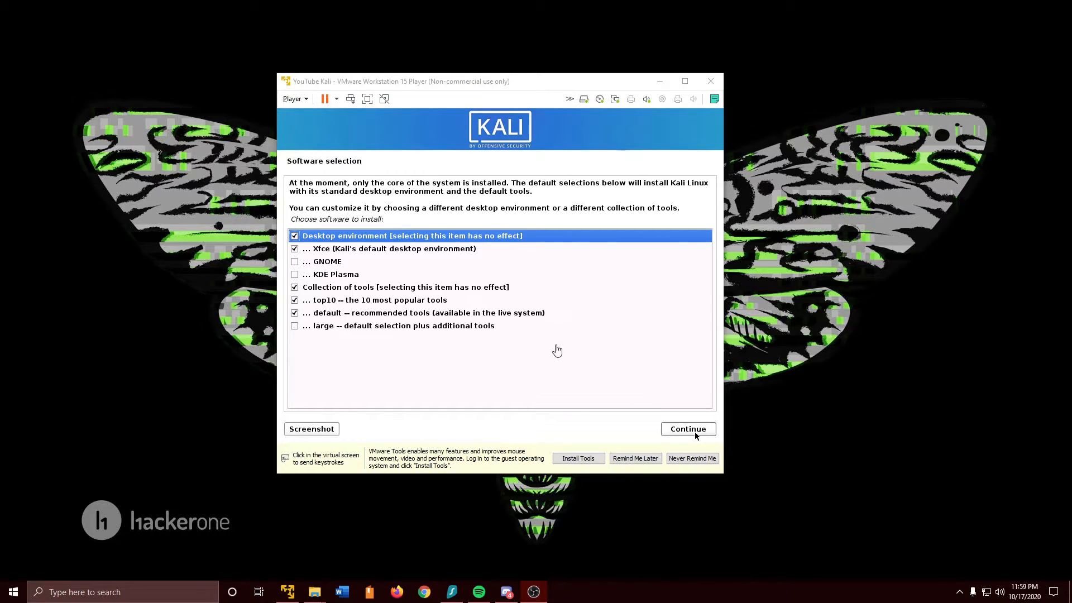
pyautogui.moveTo(406, 341)
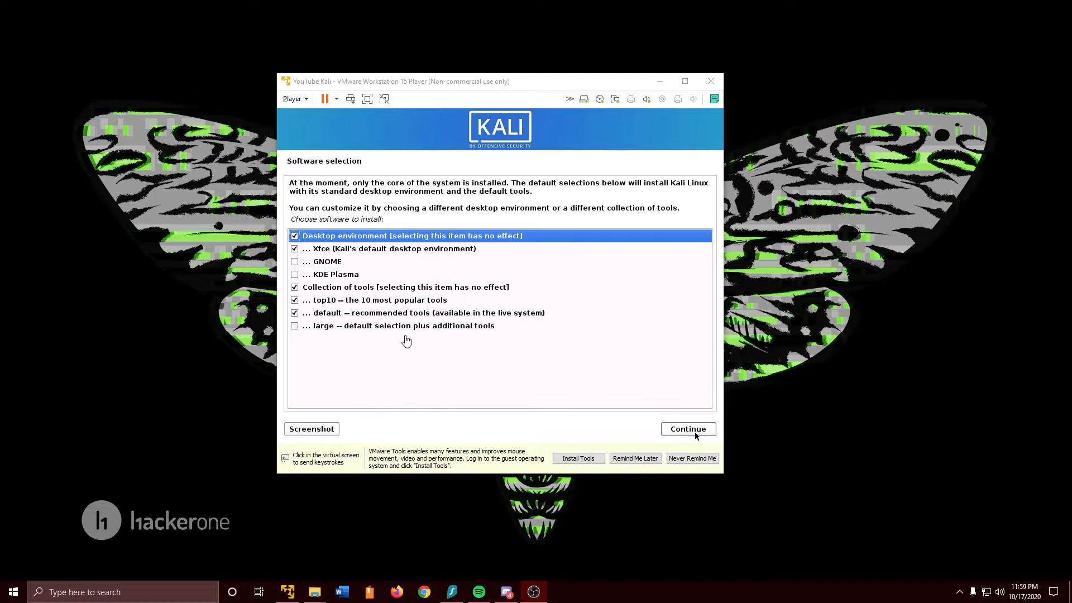
pyautogui.moveTo(427, 368)
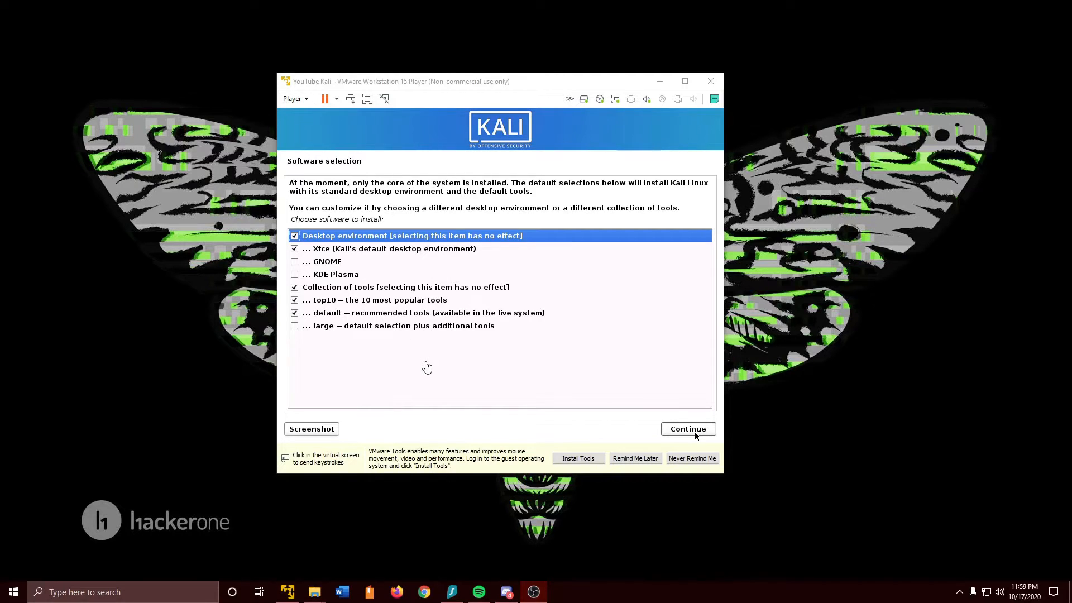
pyautogui.moveTo(437, 373)
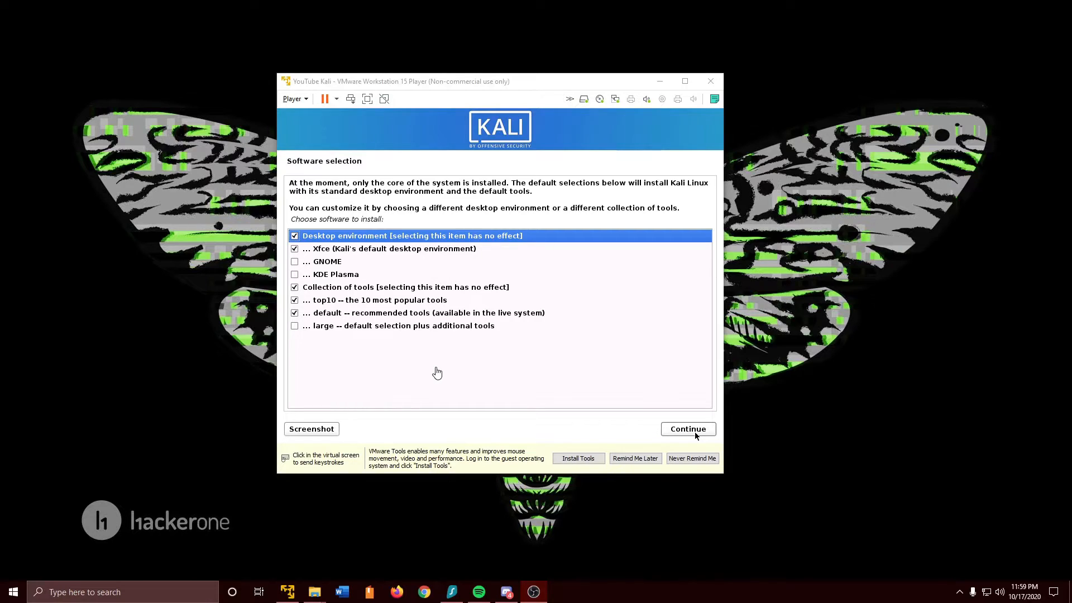
pyautogui.moveTo(416, 364)
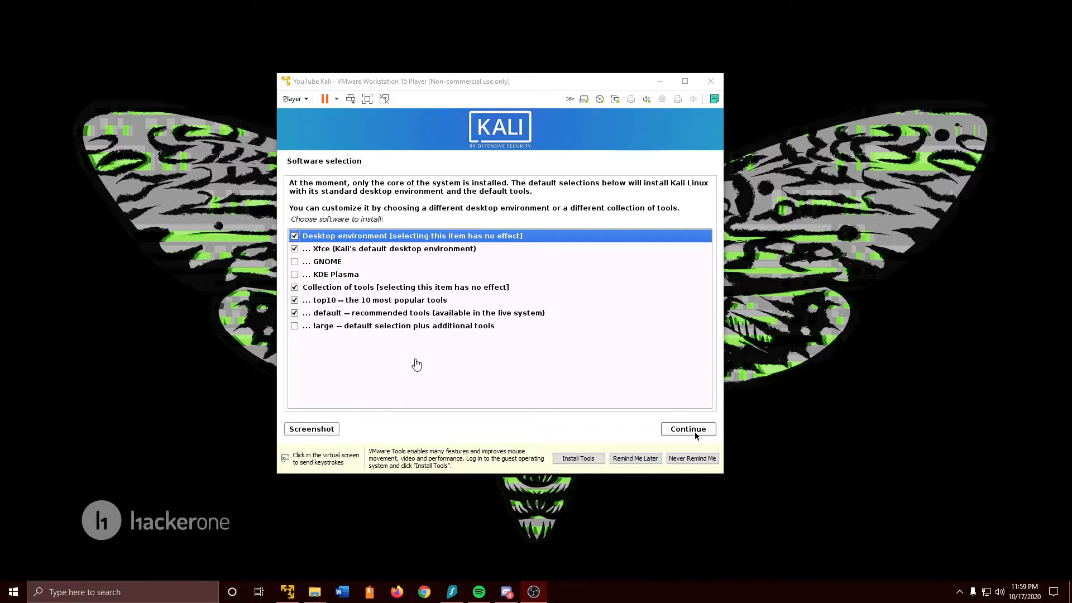
pyautogui.moveTo(467, 400)
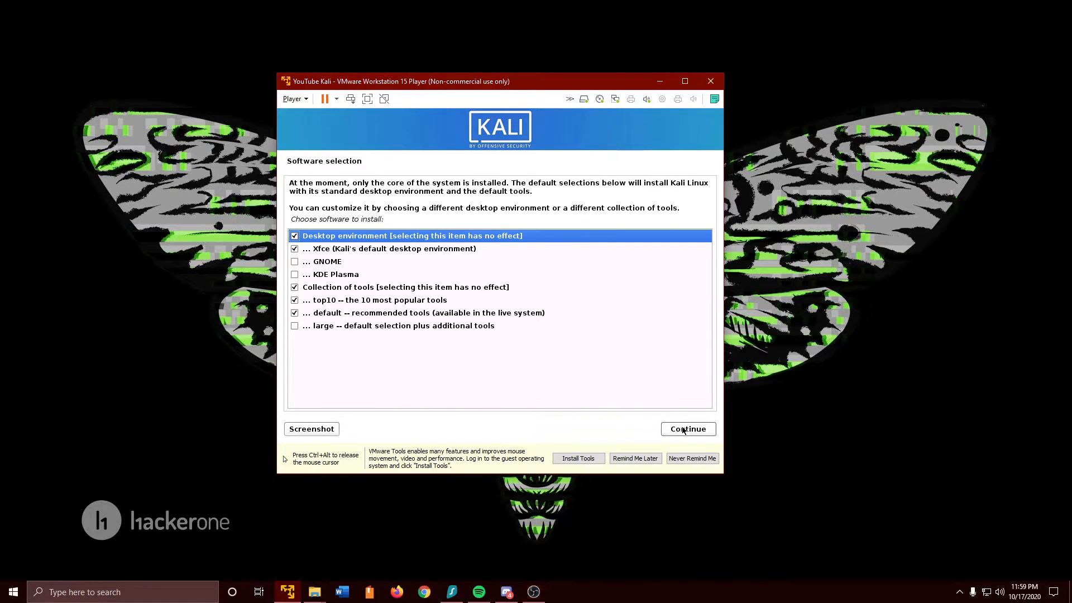
# Accept the default Xfce, top10 and default tool collections and start installing them.
pyautogui.click(687, 428)
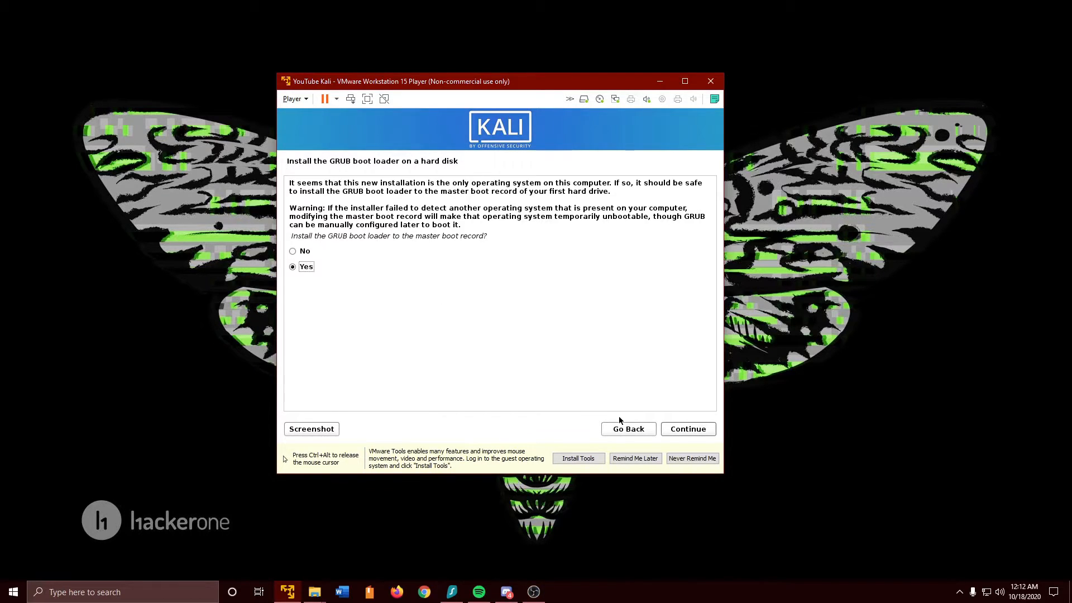
# Install GRUB to the master boot record on /dev/sda and finish the installation, rebooting Kali.
pyautogui.click(687, 428)
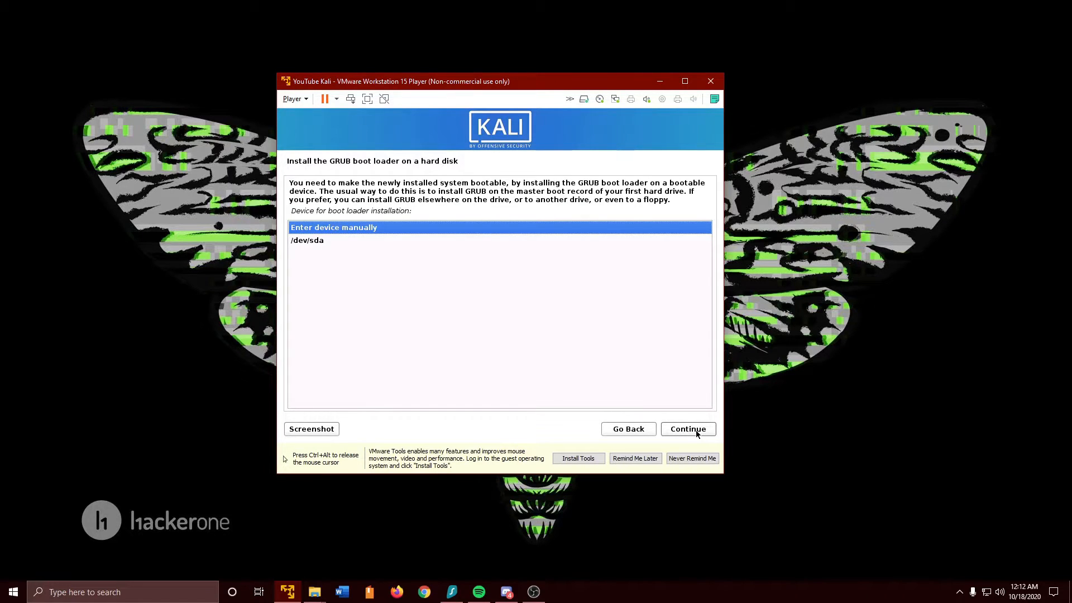
pyautogui.moveTo(303, 248)
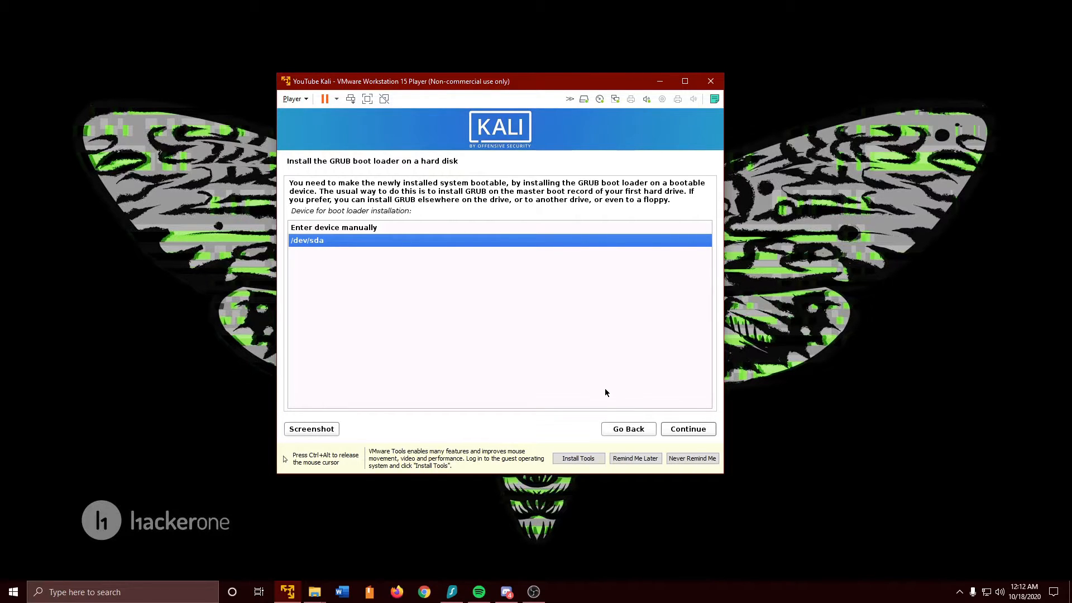
pyautogui.click(688, 428)
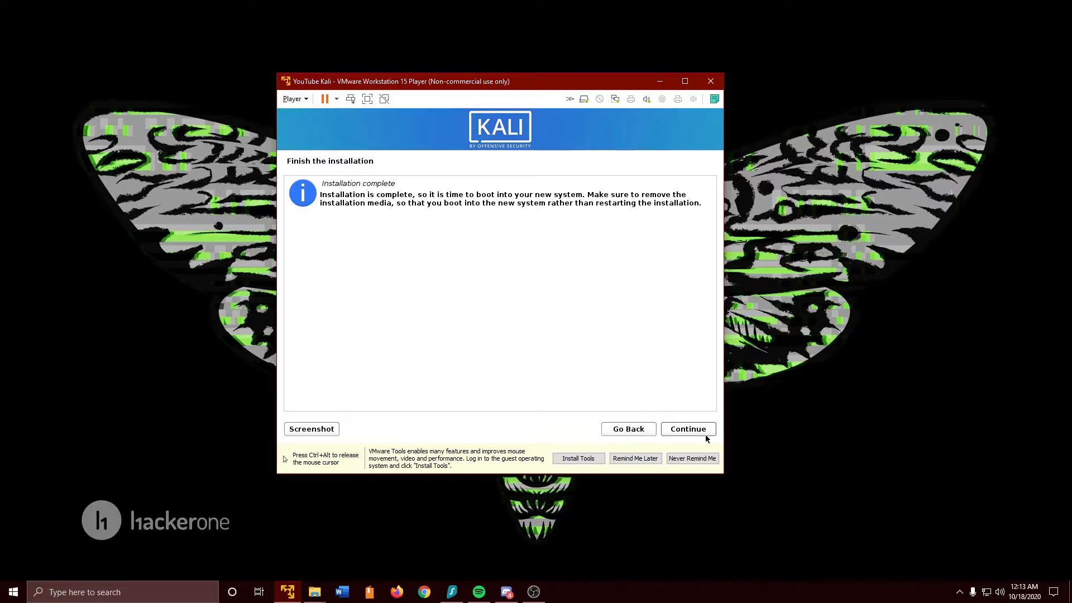
pyautogui.click(688, 429)
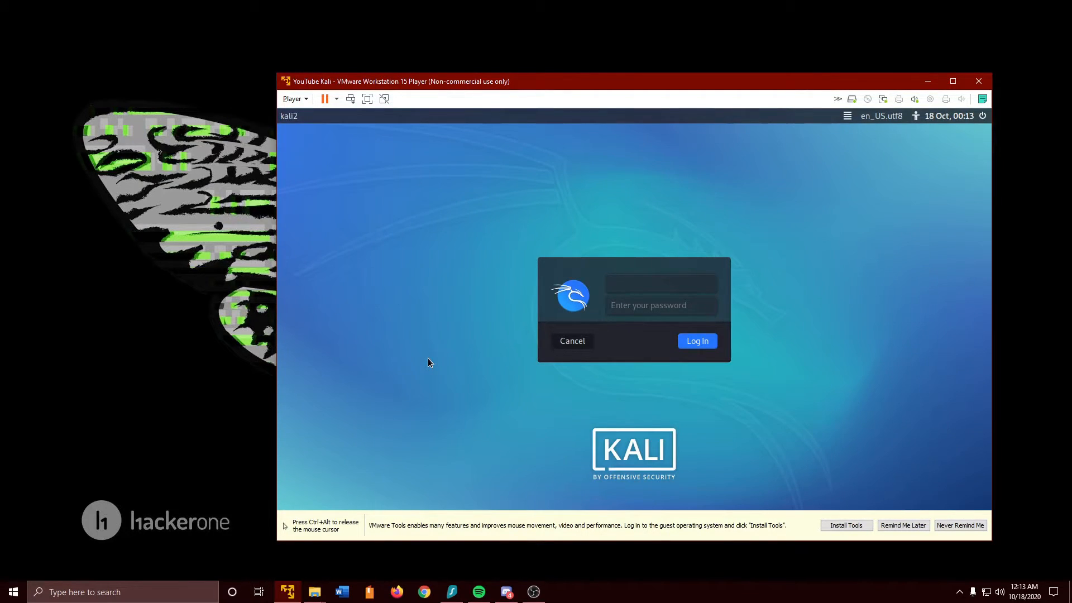
# Show the VM full screen and log in as kali2, retrying after the first password is rejected.
pyautogui.click(952, 80)
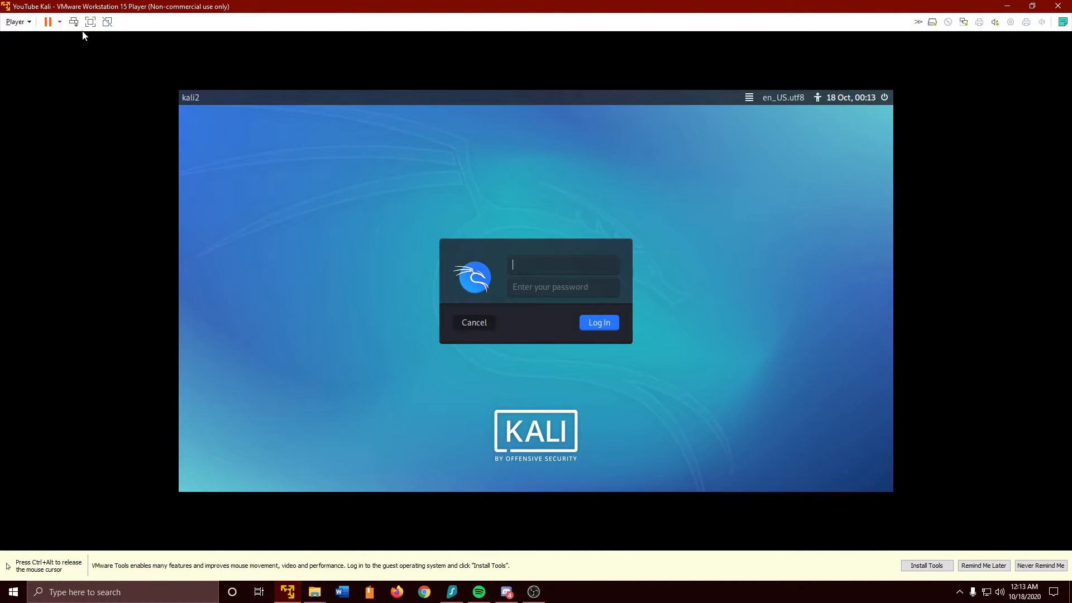
pyautogui.moveTo(91, 21)
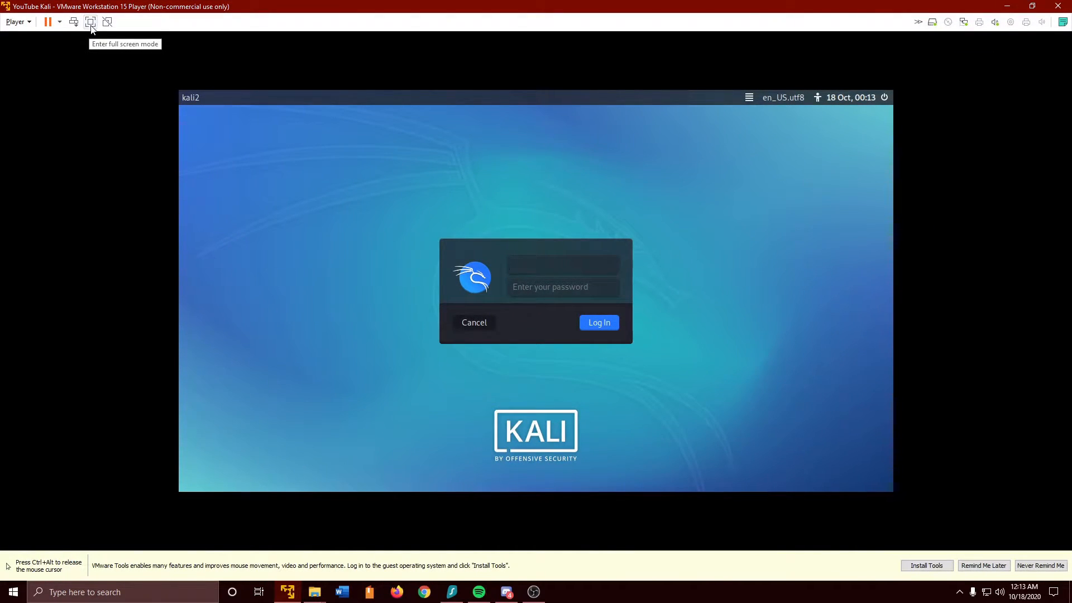
pyautogui.click(90, 21)
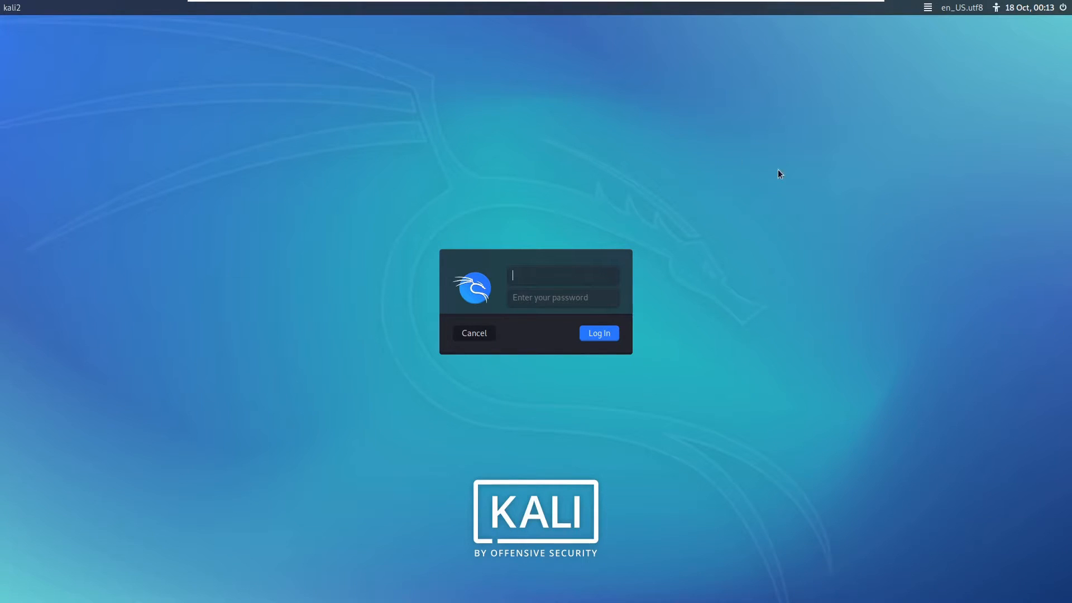
pyautogui.moveTo(756, 324)
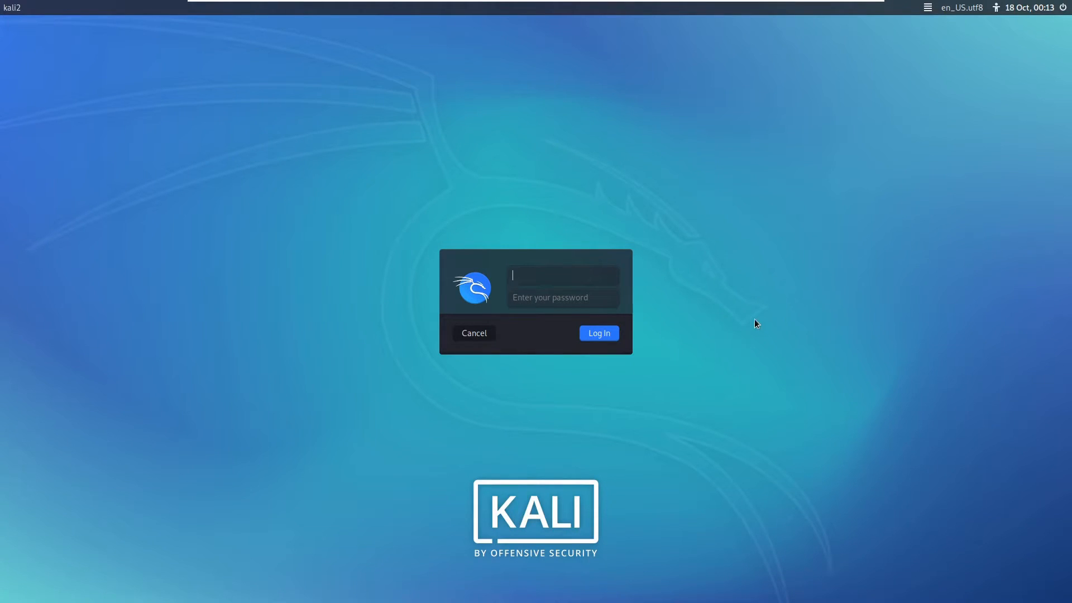
pyautogui.write('kali2')
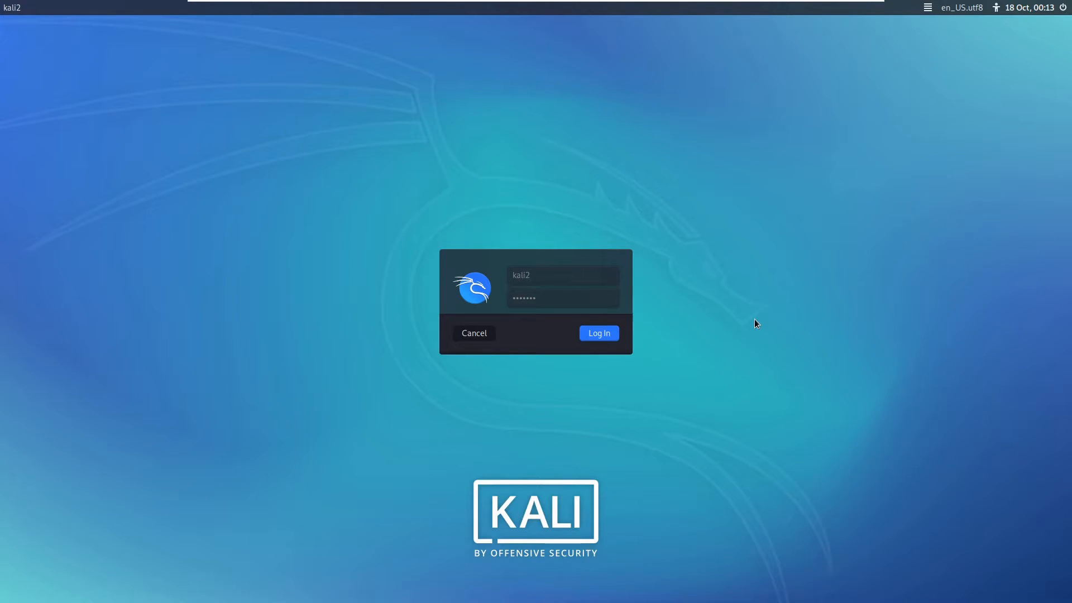
pyautogui.click(596, 333)
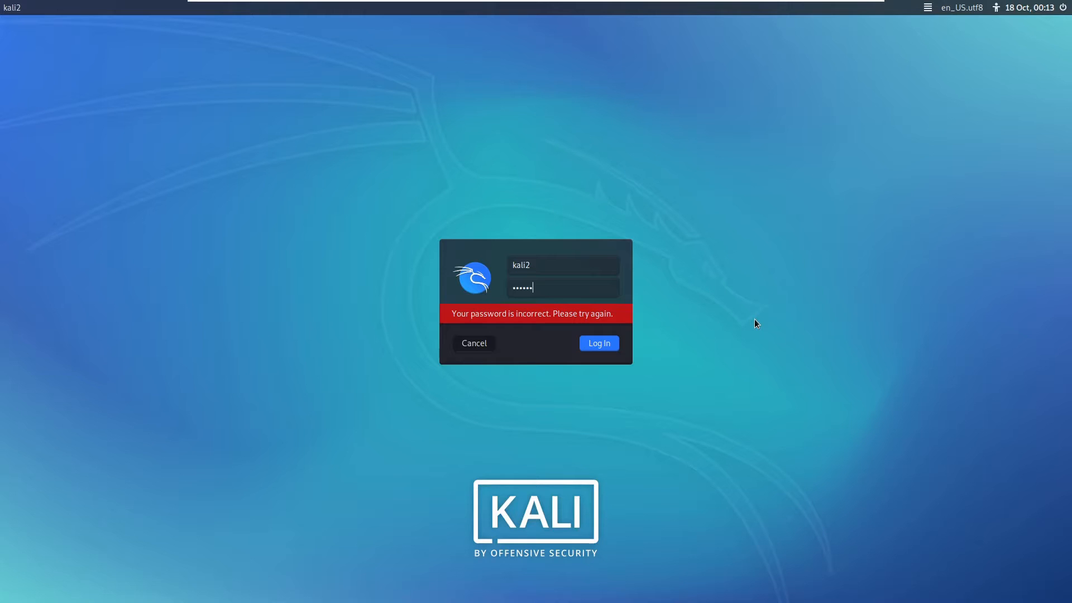
pyautogui.click(596, 343)
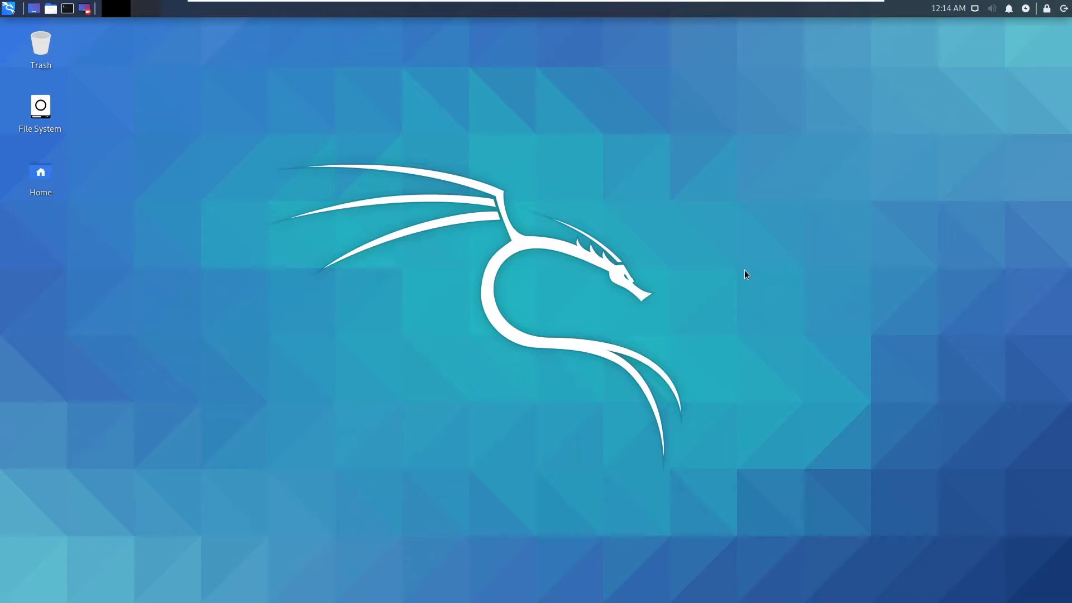
pyautogui.moveTo(714, 272)
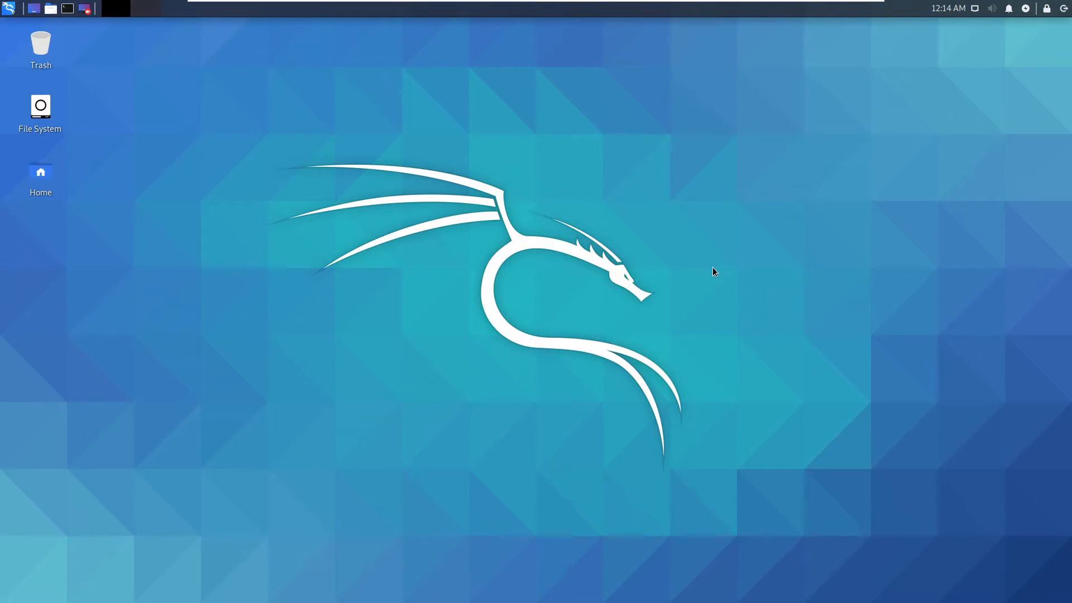
pyautogui.moveTo(663, 415)
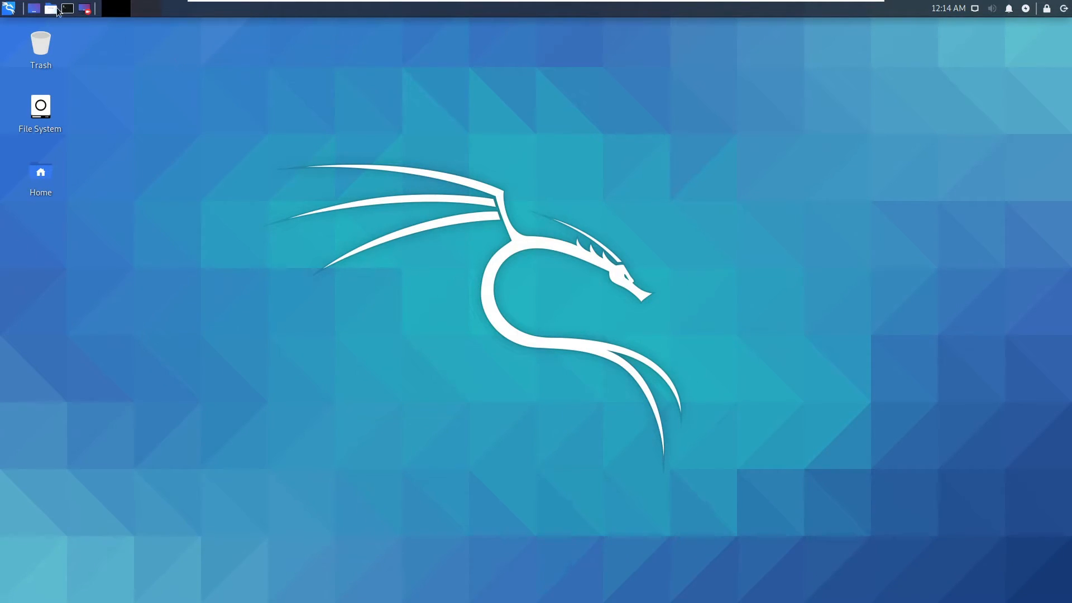
# Bring up the Kali Applications menu from the top-left dragon icon.
pyautogui.click(9, 9)
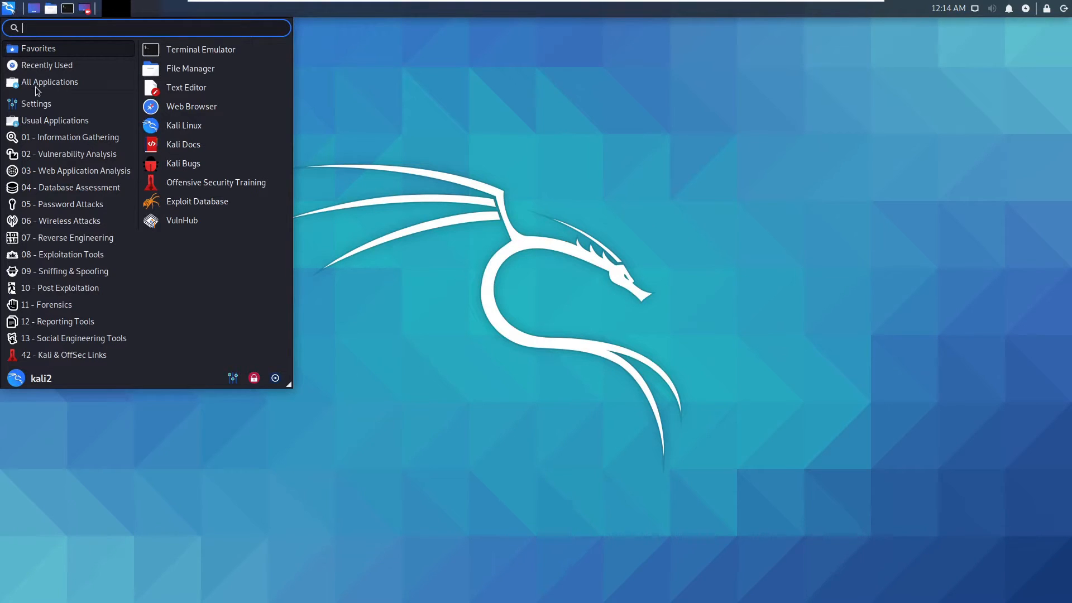
# Launch Terminal Emulator from the Applications menu.
pyautogui.click(72, 136)
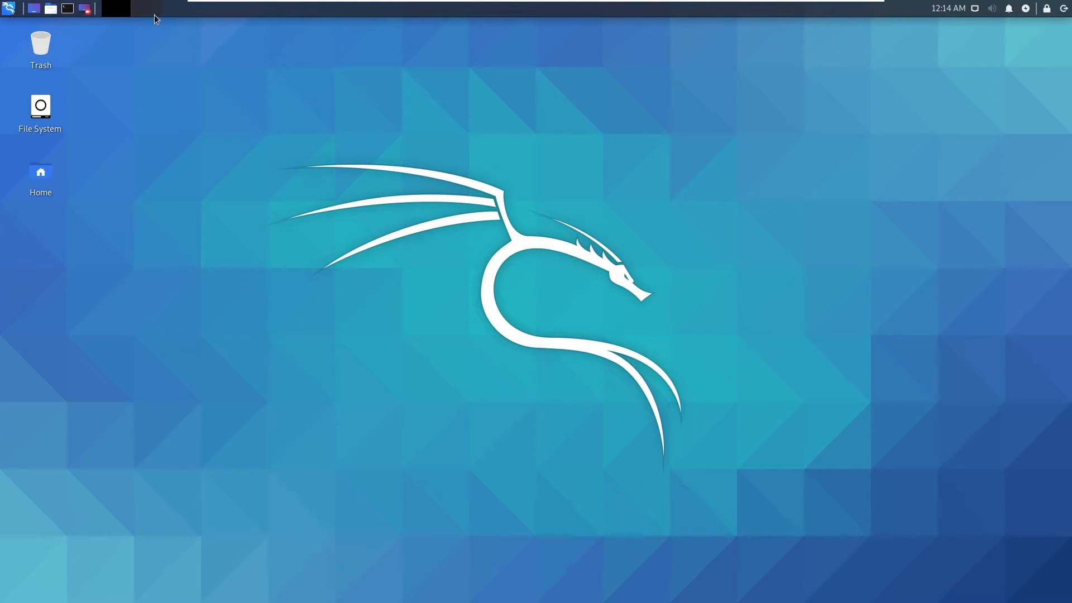
pyautogui.moveTo(681, 221)
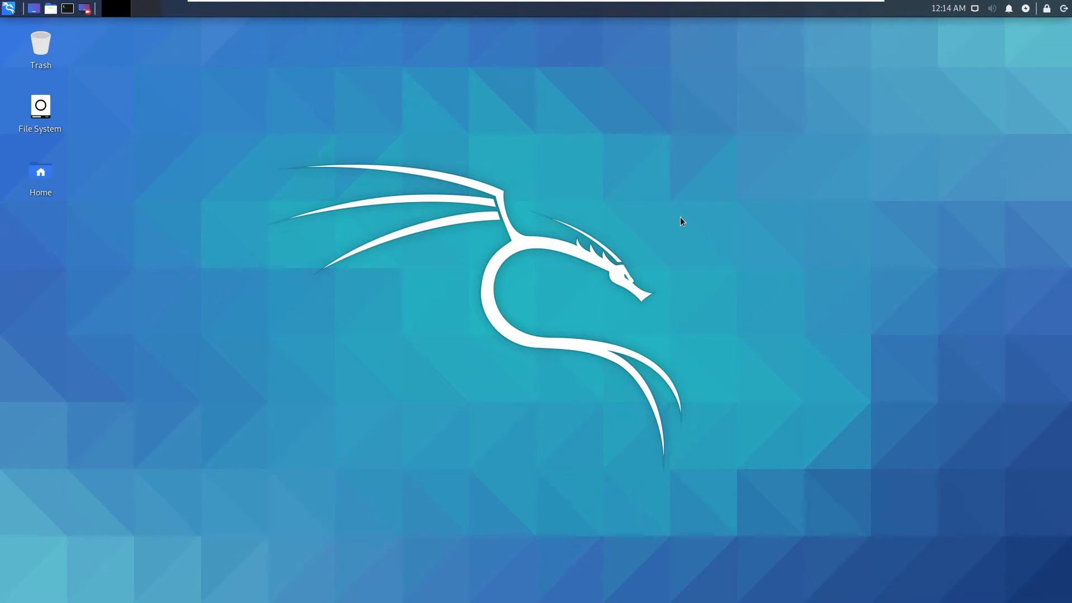
pyautogui.moveTo(677, 218)
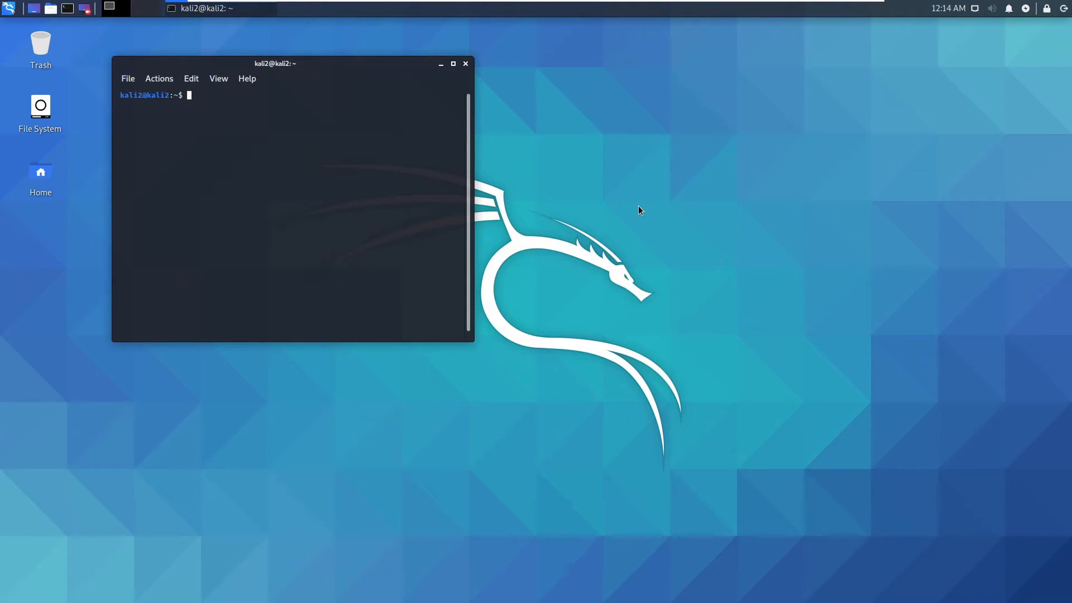
# Become root with sudo su and the password, then clear the terminal screen.
pyautogui.write('s')
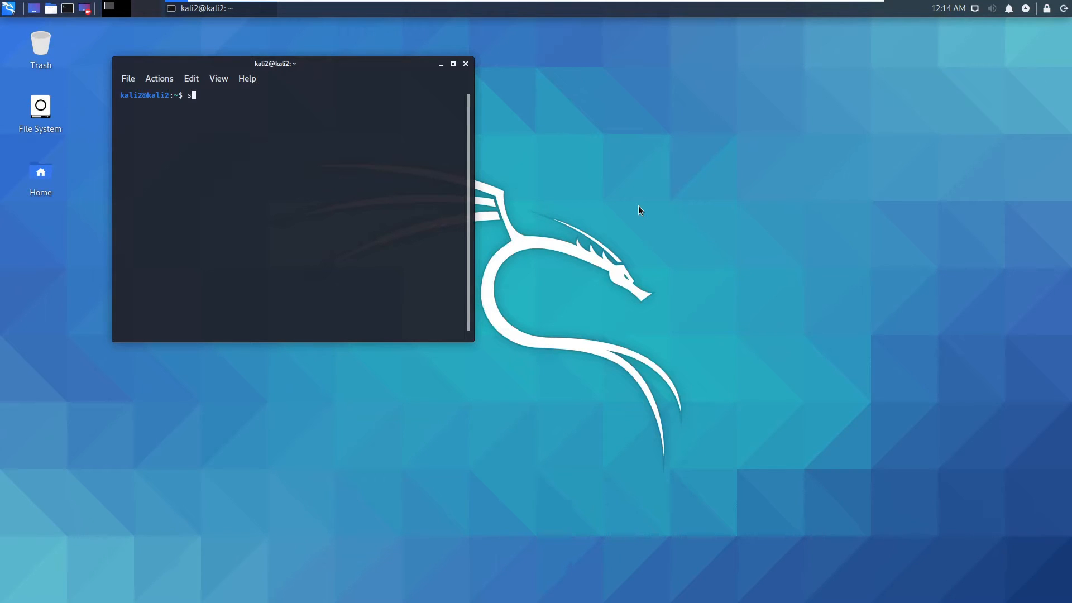
pyautogui.write('udo su')
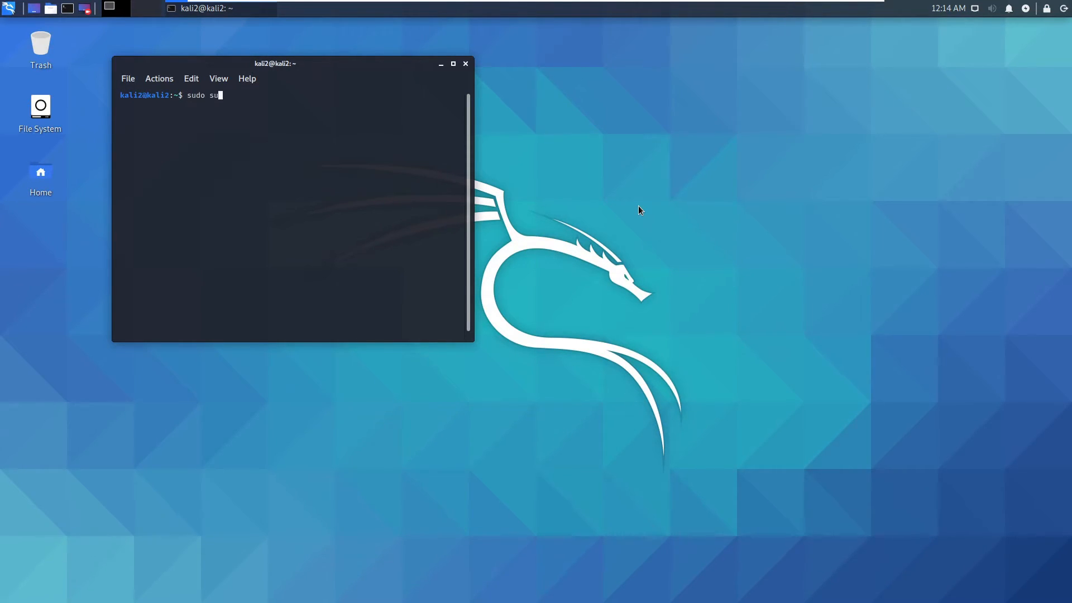
pyautogui.press('Return')
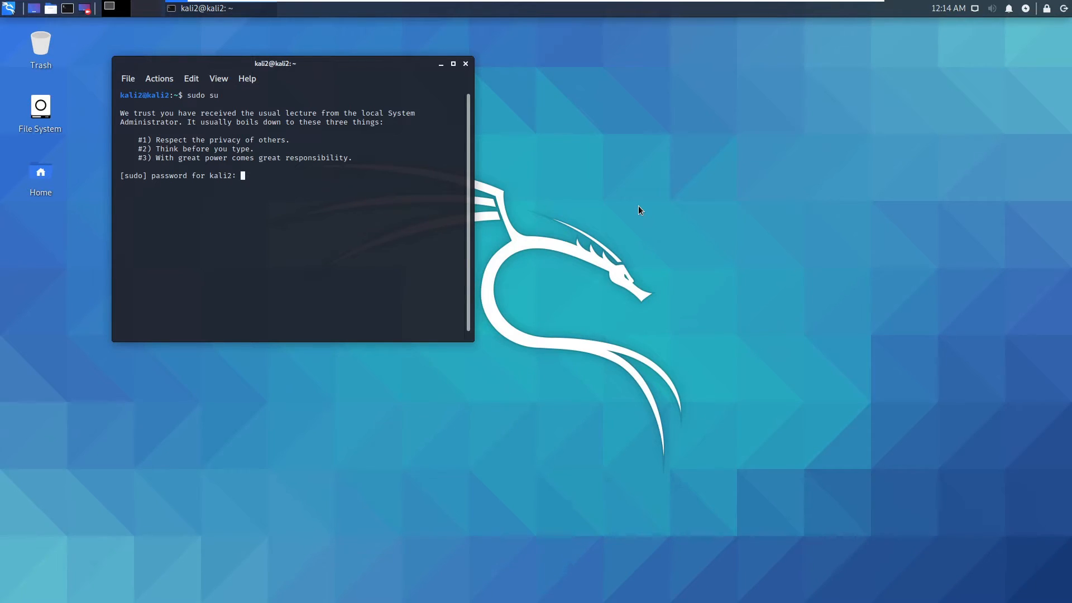
pyautogui.press('Return')
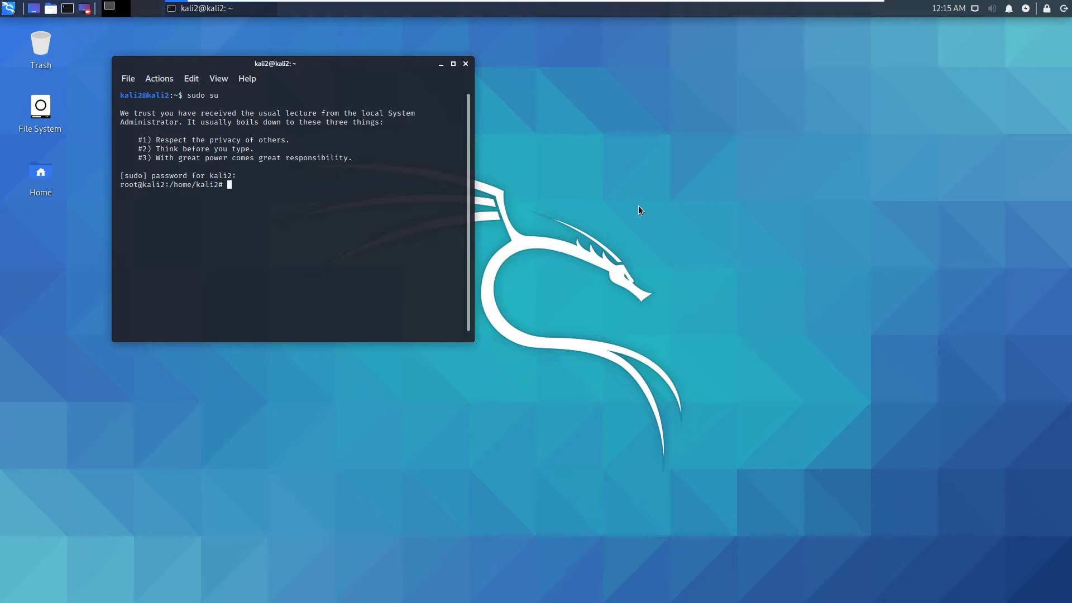
pyautogui.write('clear')
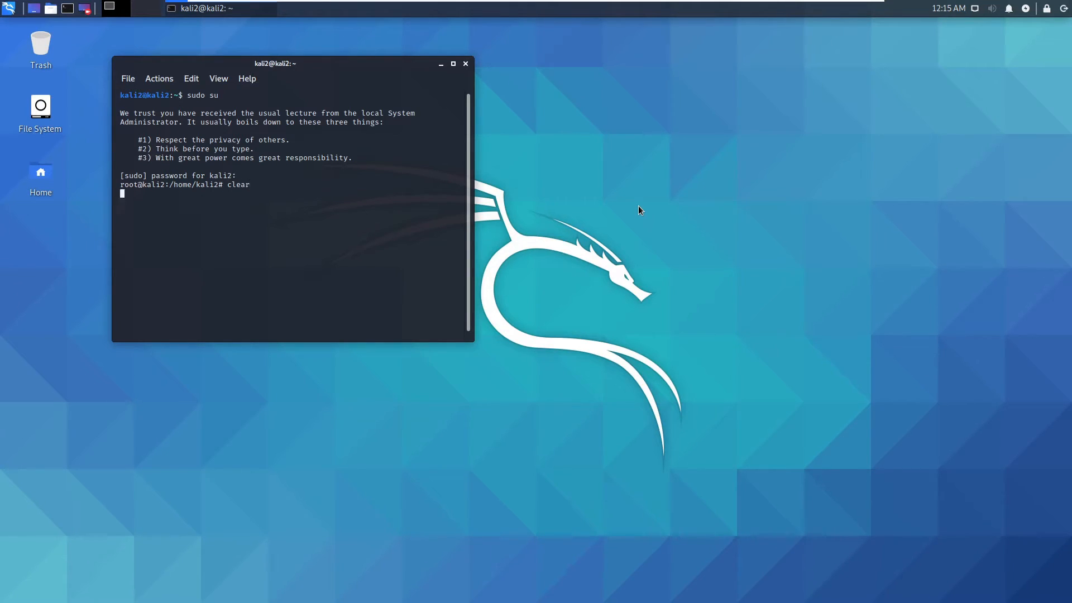
pyautogui.press('Return')
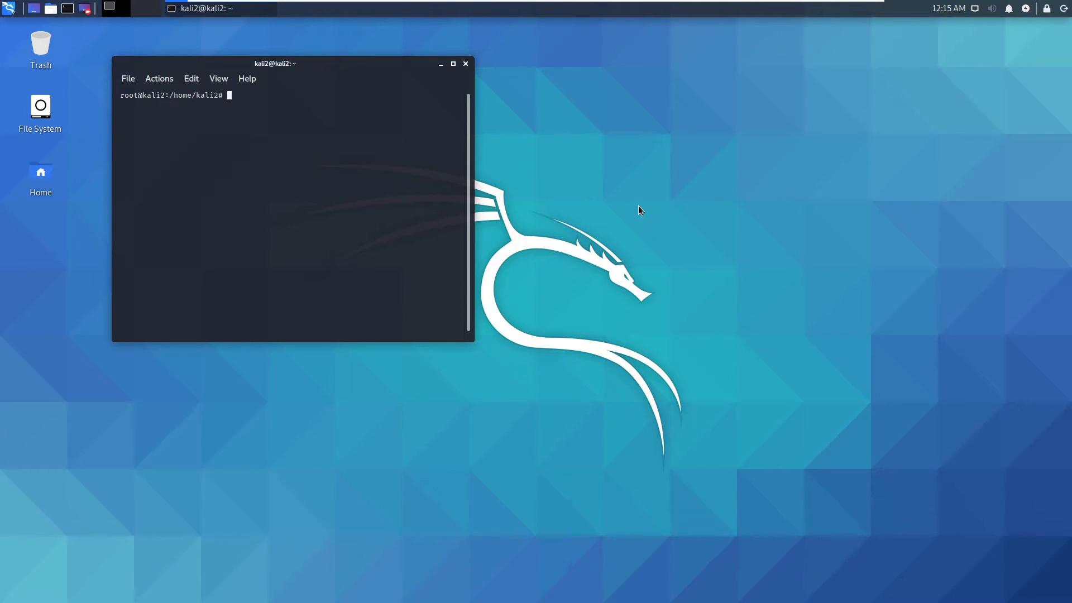
pyautogui.moveTo(267, 48)
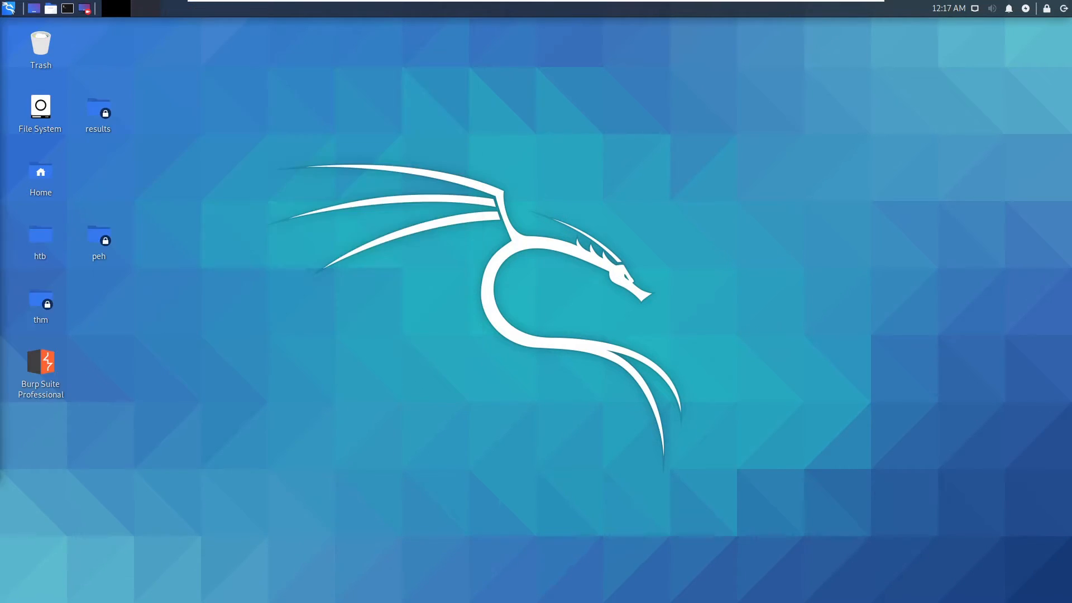
pyautogui.moveTo(457, 293)
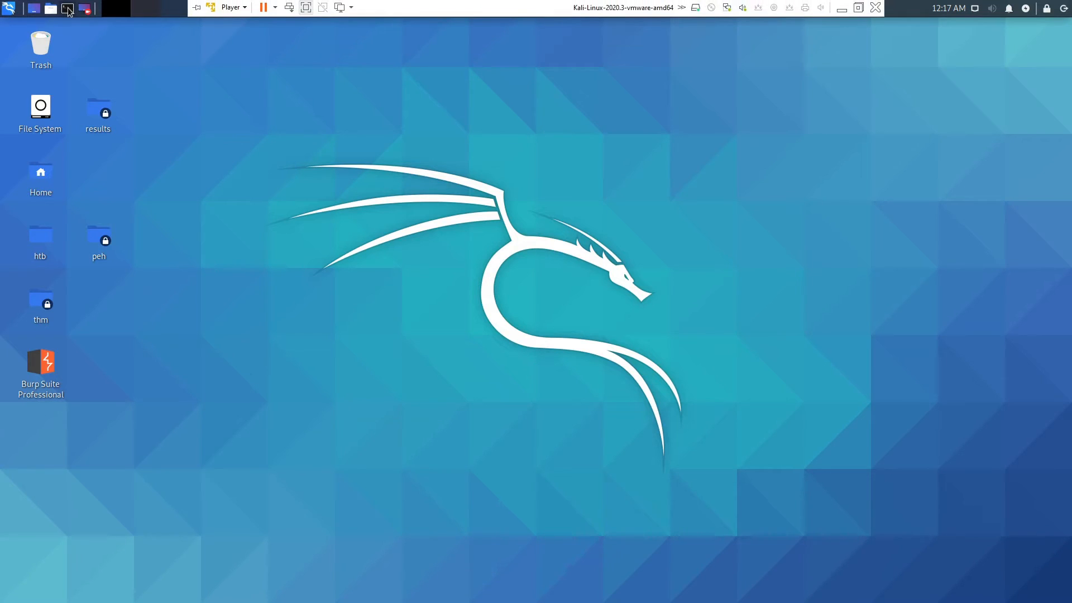
# Launch a terminal from the top panel of the Kali-Linux-2020.3 VM.
pyautogui.click(67, 8)
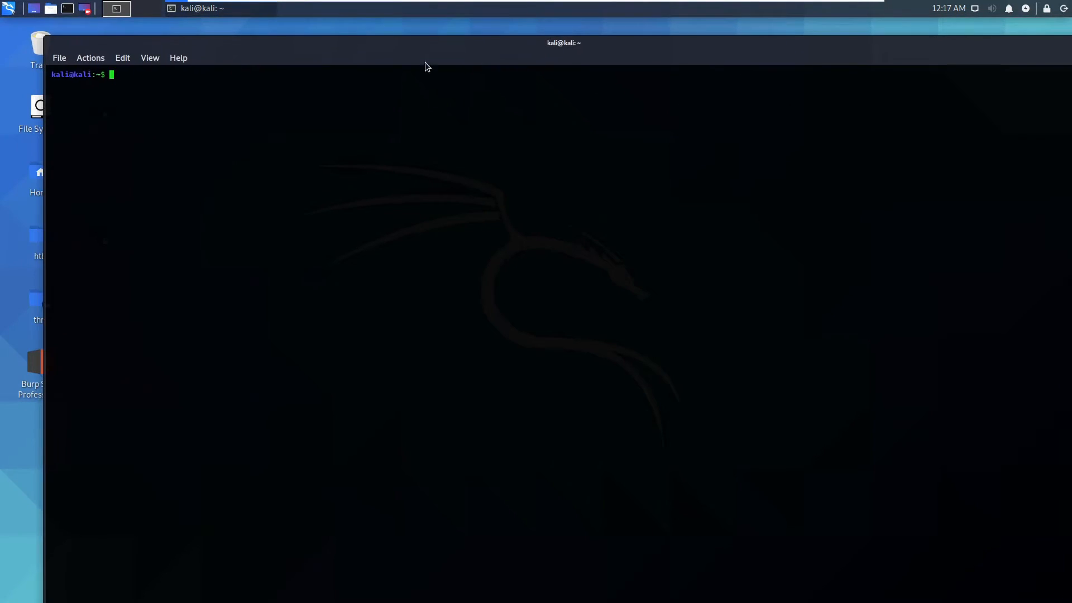
pyautogui.moveTo(49, 43)
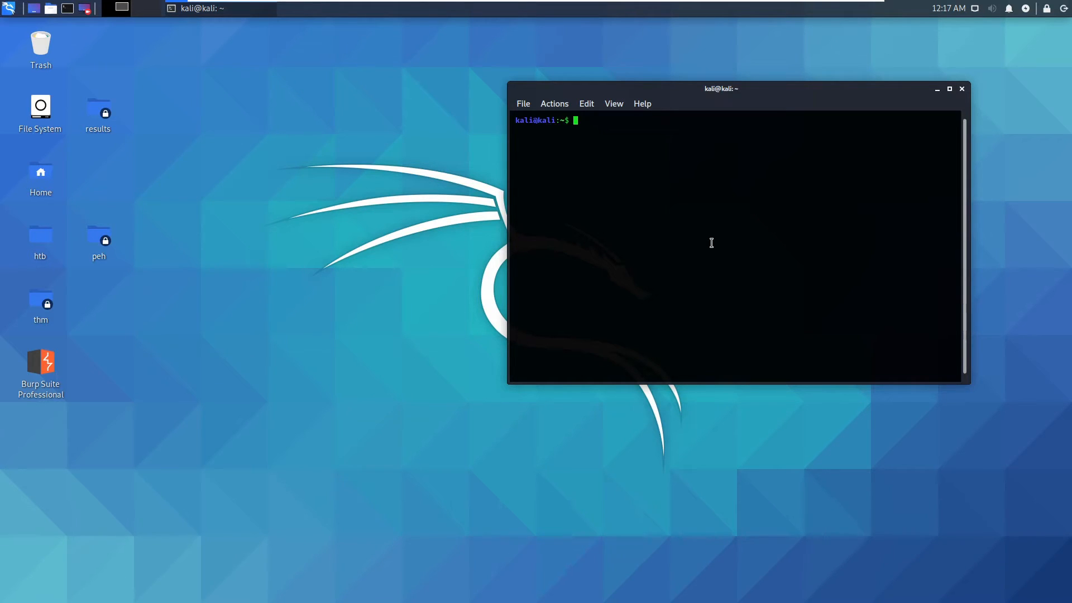
# Get a root shell, move into Desktop/htb and highlight the devilray.ovpn file there.
pyautogui.write('sudo su')
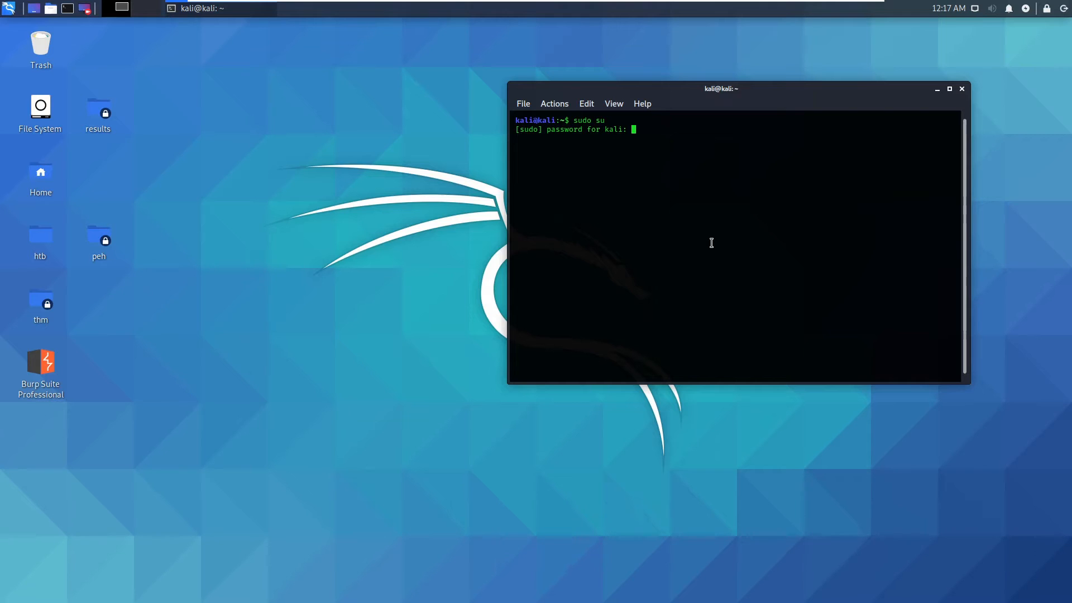
pyautogui.press('Return')
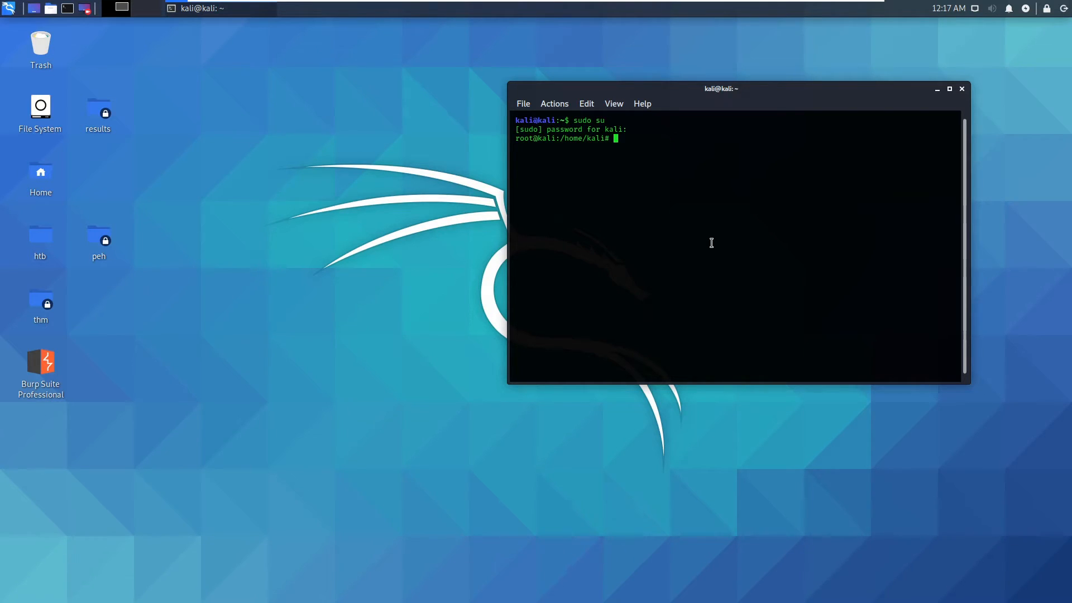
pyautogui.moveTo(547, 162)
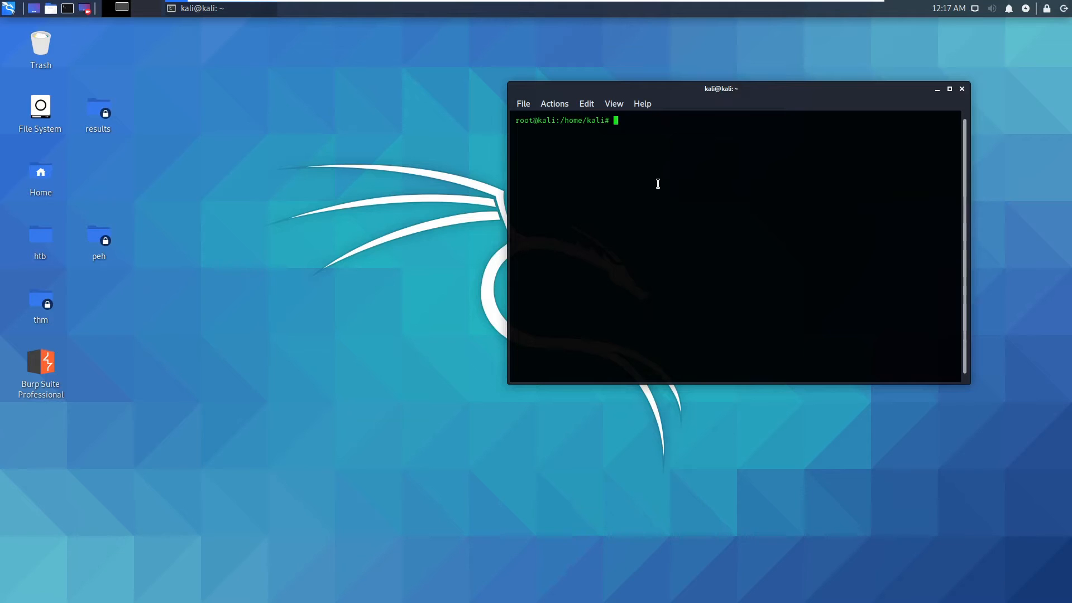
pyautogui.write('cd')
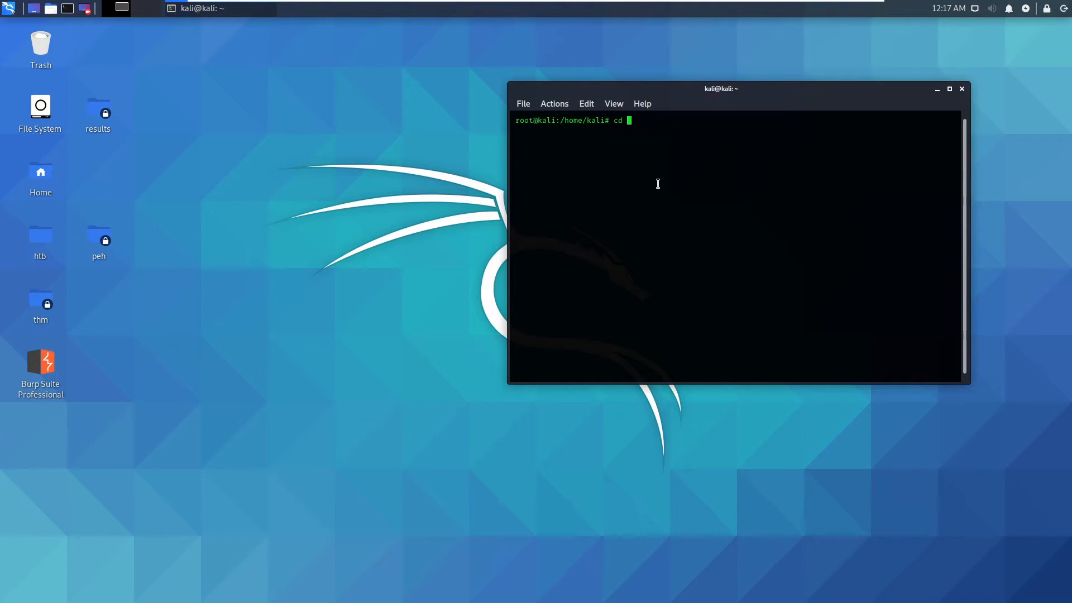
pyautogui.write('Deskt')
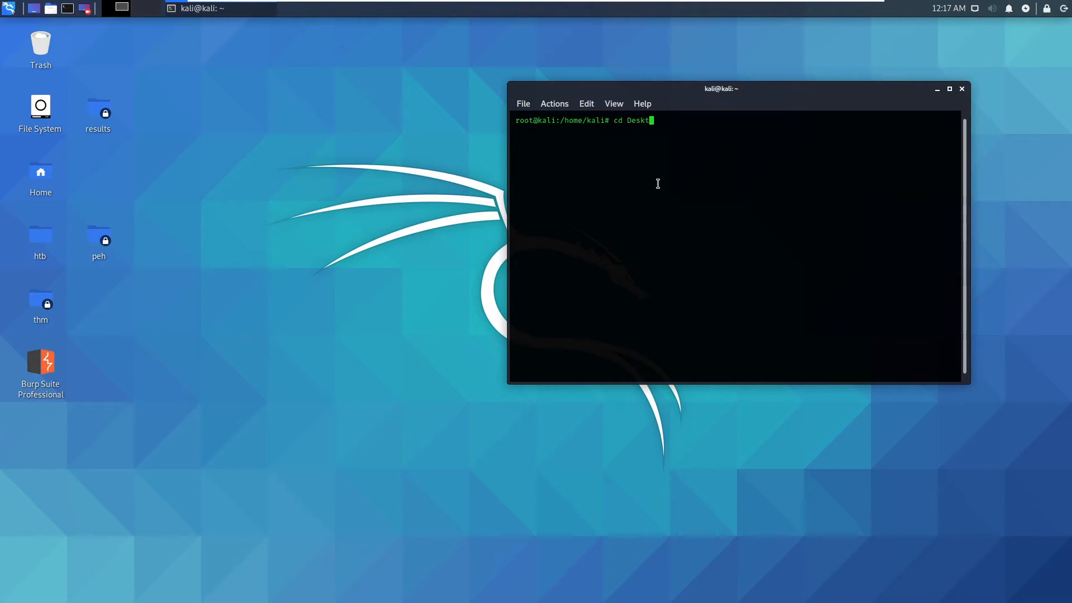
pyautogui.press('Backspace')
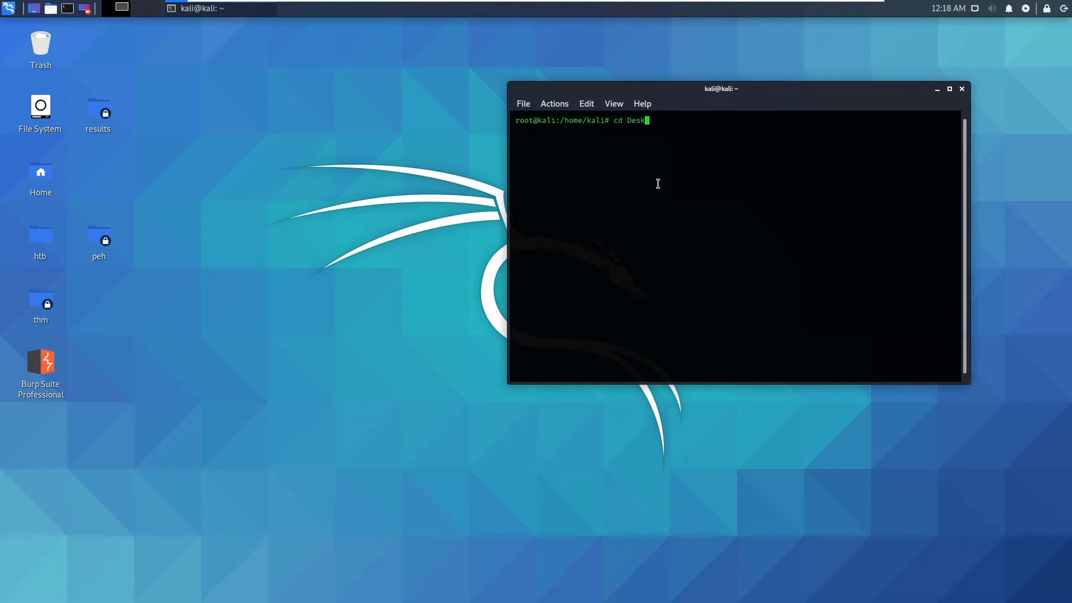
pyautogui.write('op')
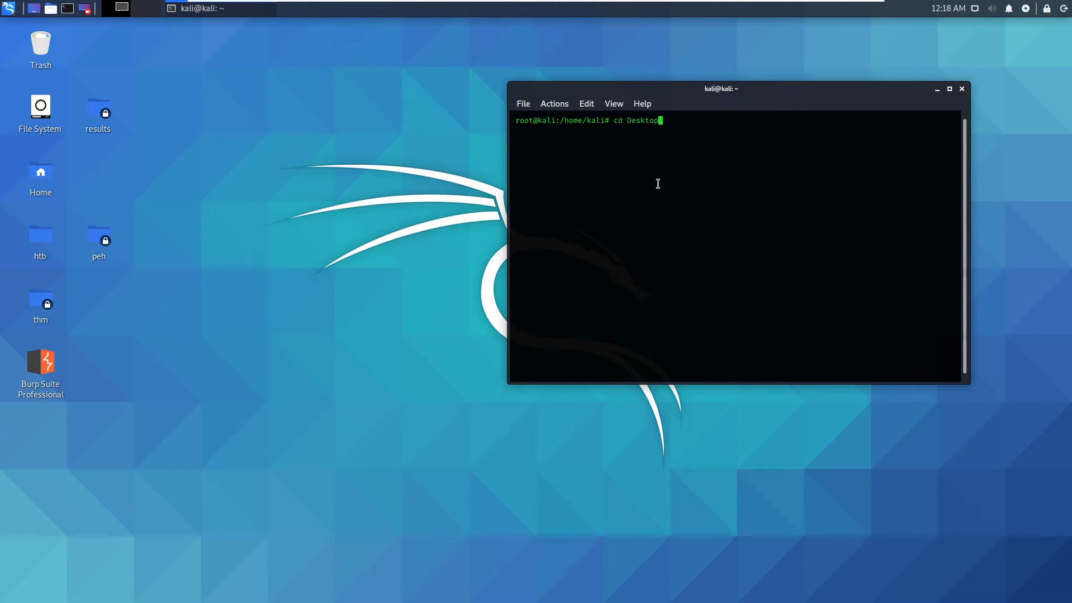
pyautogui.press('Return')
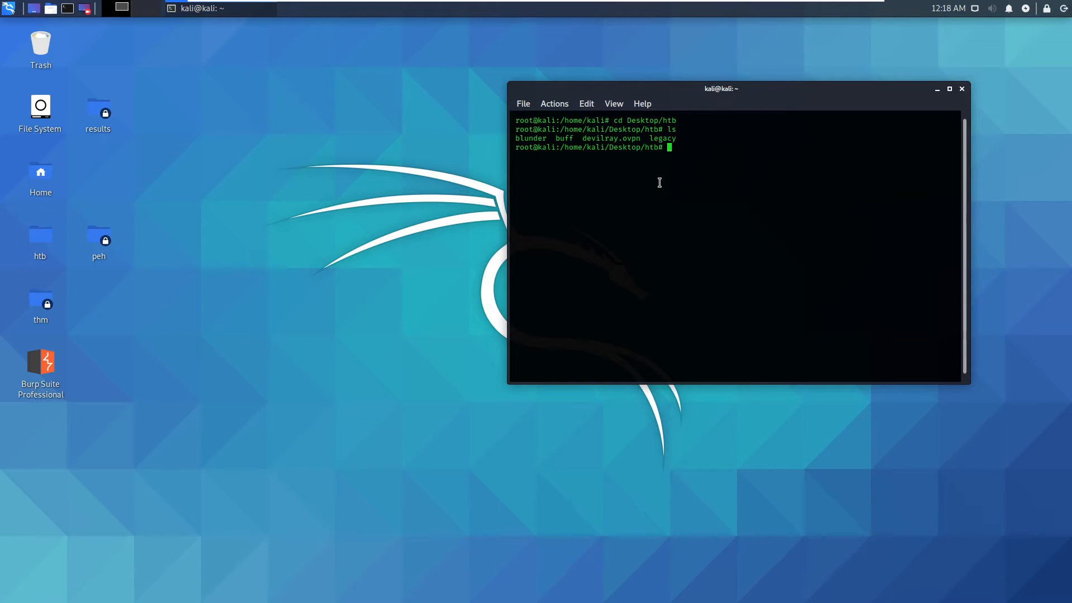
pyautogui.moveTo(639, 139)
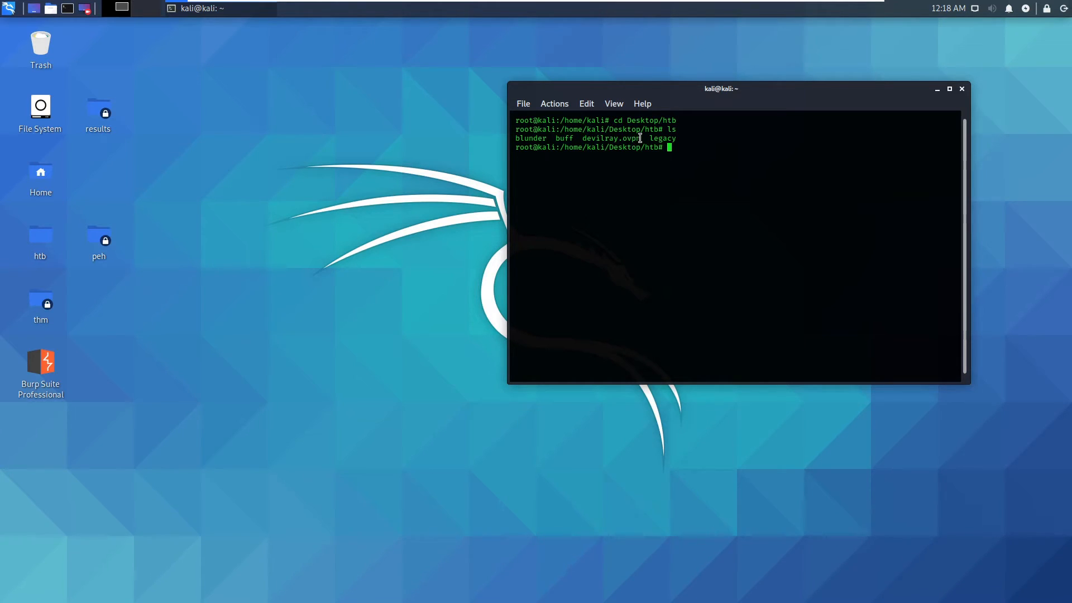
pyautogui.doubleClick(609, 138)
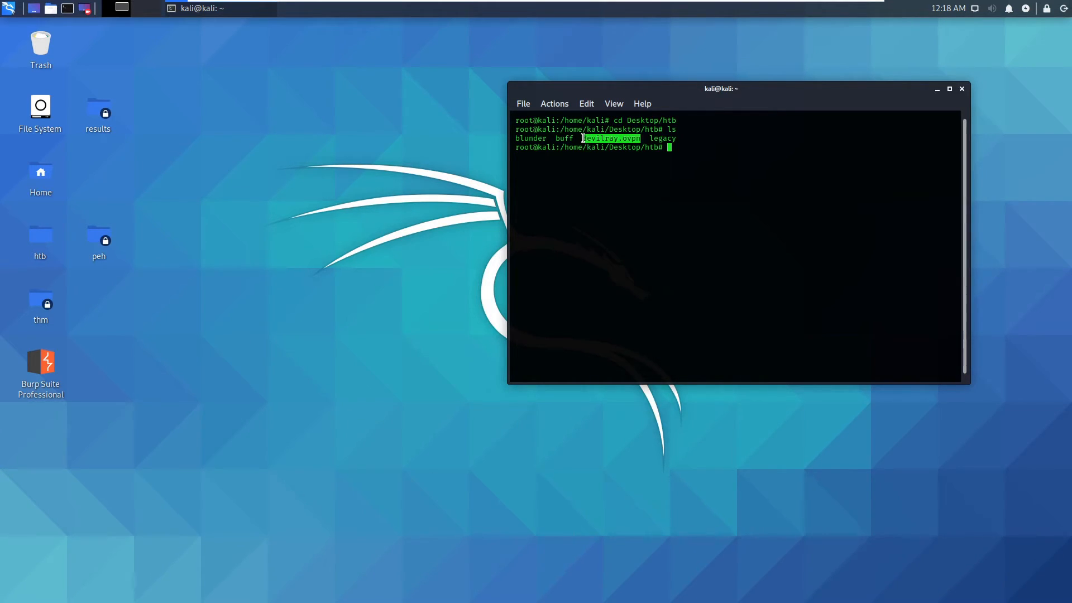
pyautogui.moveTo(664, 255)
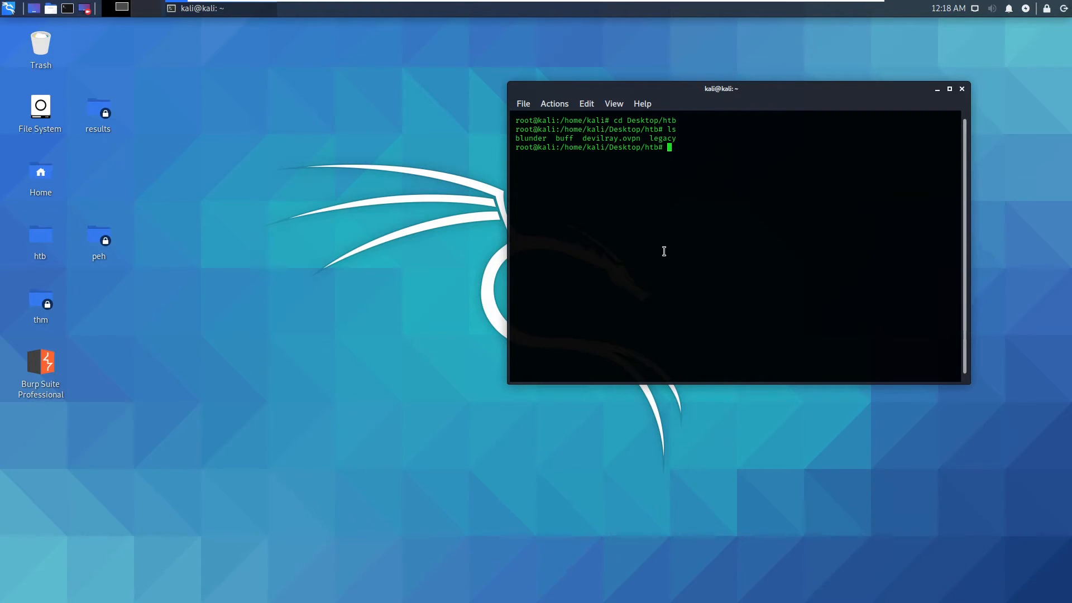
pyautogui.moveTo(668, 237)
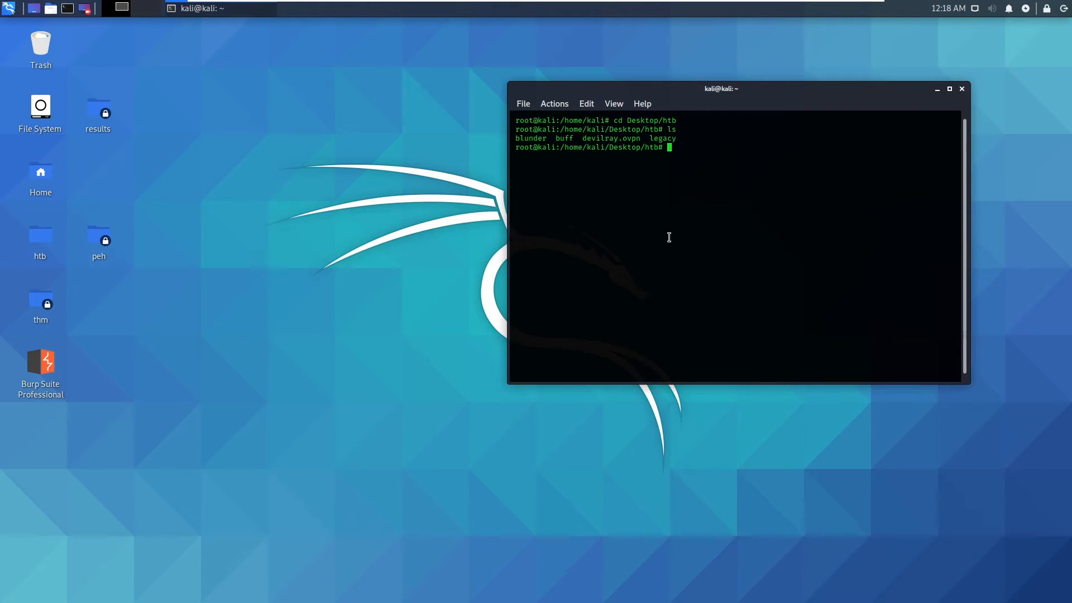
pyautogui.moveTo(282, 132)
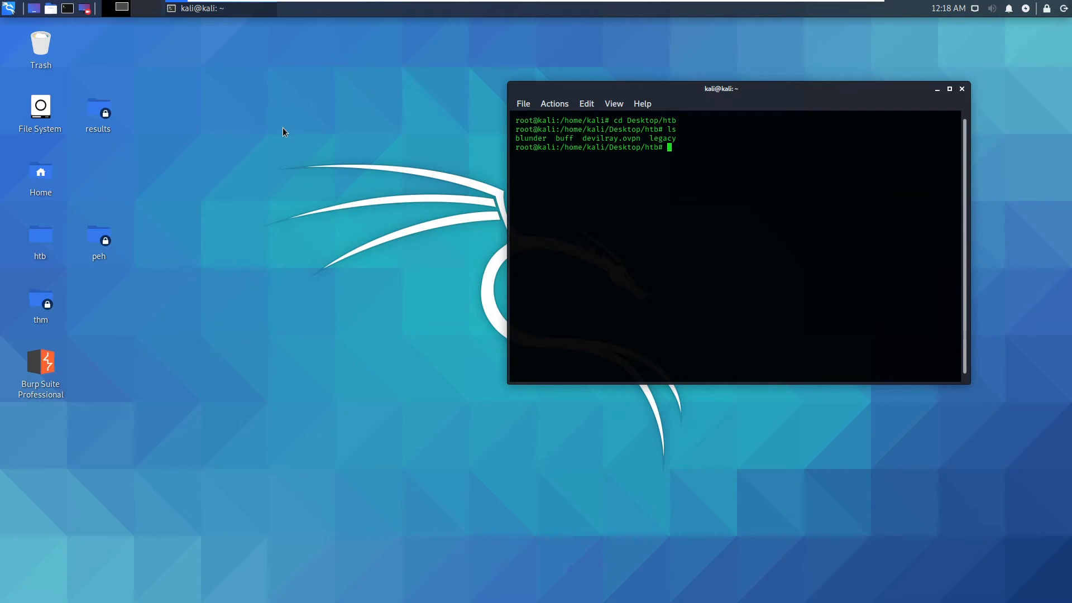
# Search the launcher for Firefox and start the browser.
pyautogui.write('fire')
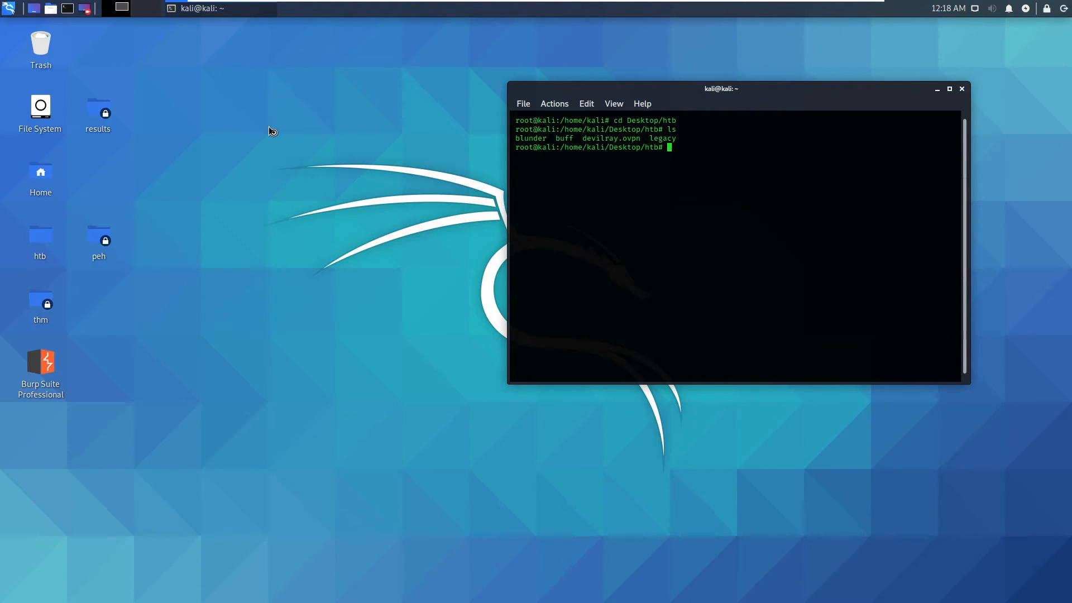
pyautogui.click(84, 8)
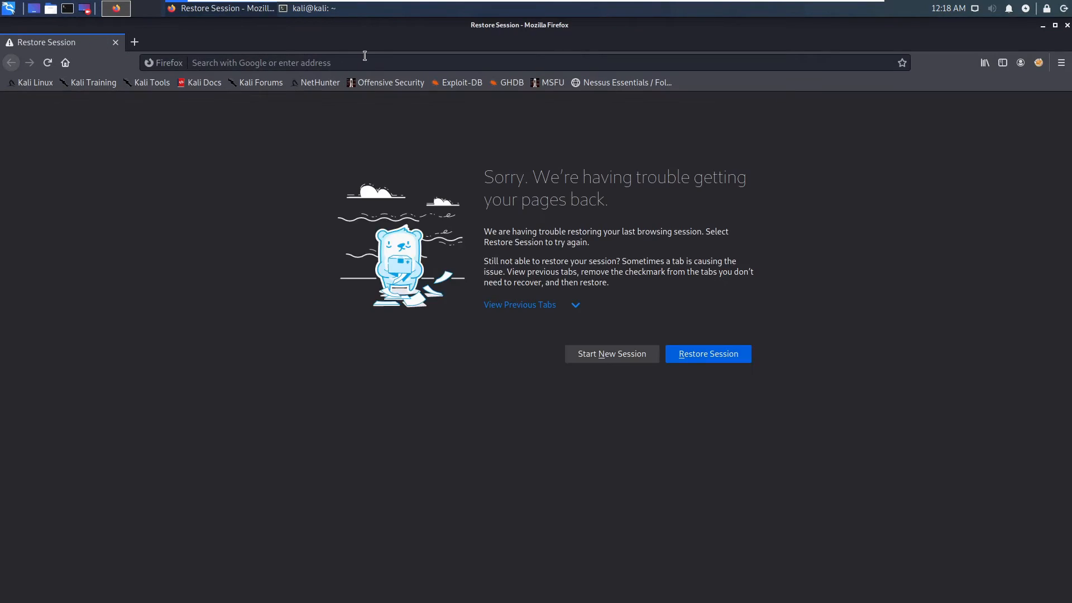
# Log in to the Hack The Box dashboard and head to the Labs Access page.
pyautogui.write('hackycorp.com/')
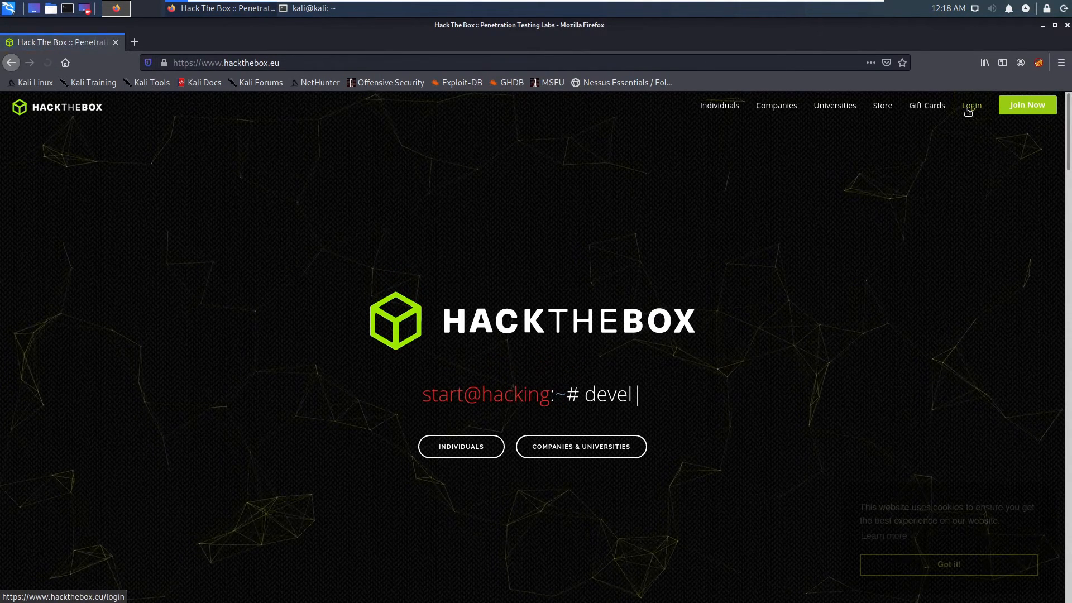
pyautogui.click(970, 105)
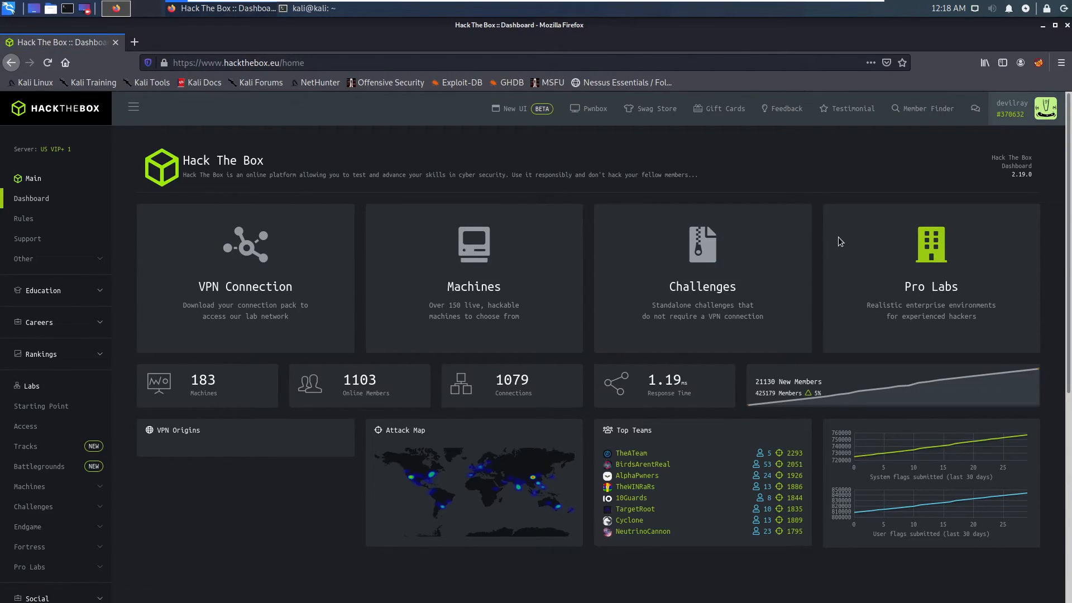
pyautogui.moveTo(526, 337)
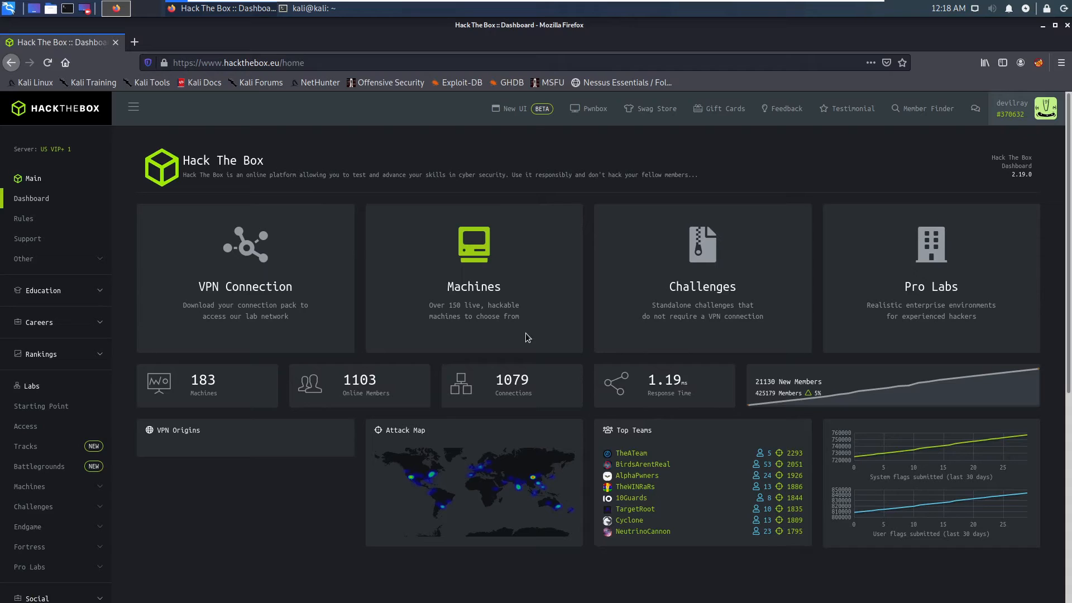
pyautogui.moveTo(495, 315)
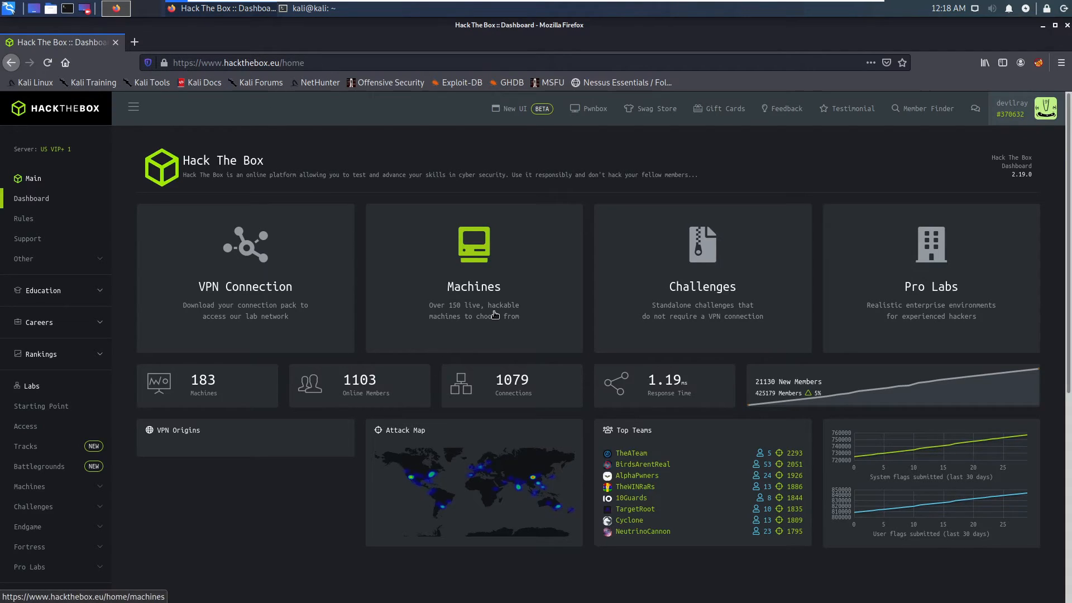
pyautogui.moveTo(525, 342)
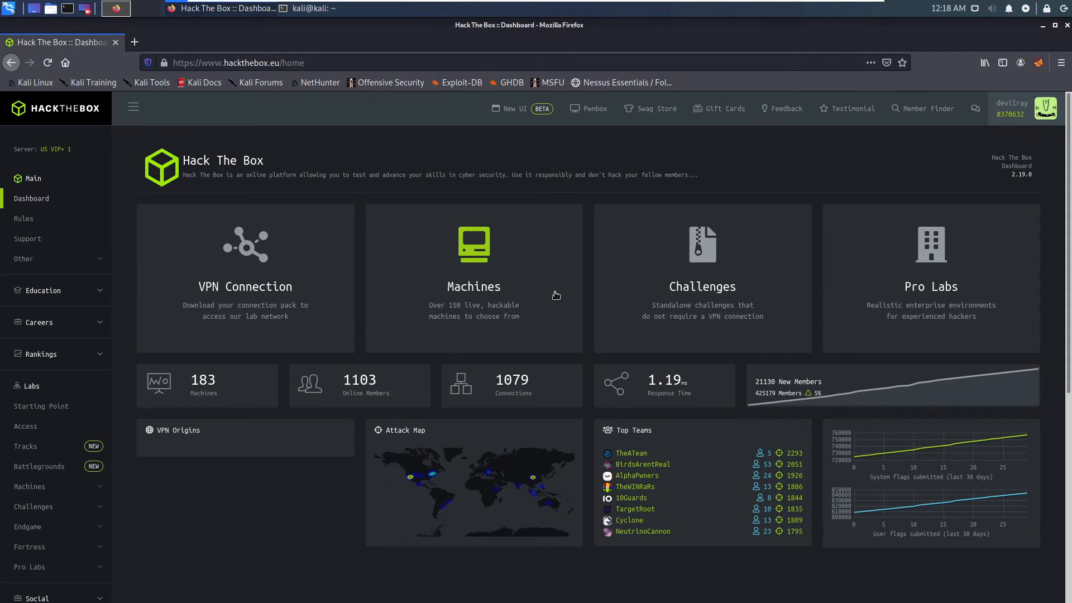
pyautogui.moveTo(599, 287)
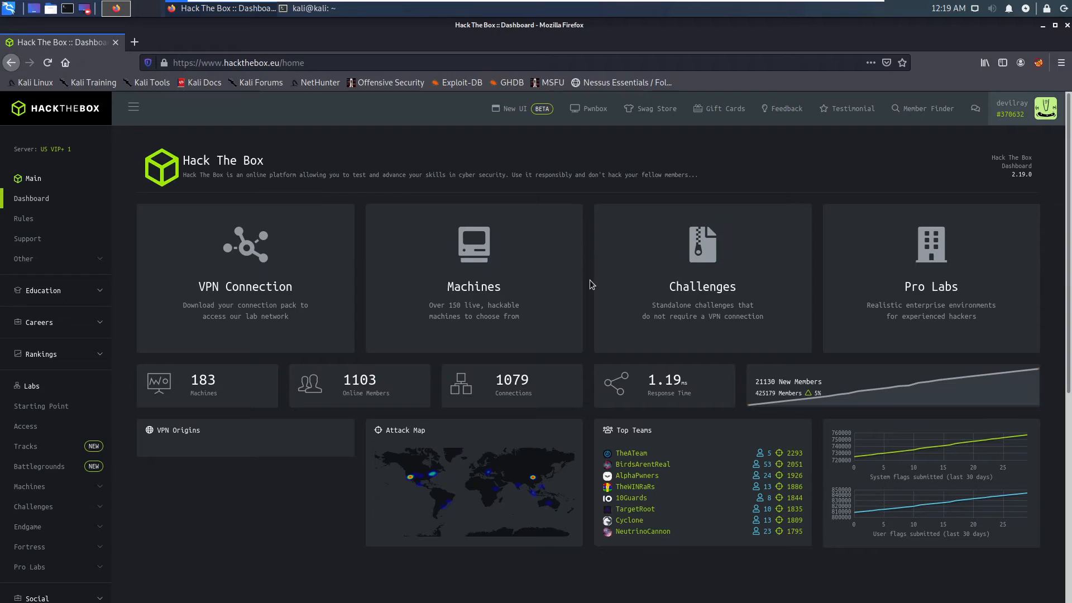
pyautogui.moveTo(591, 293)
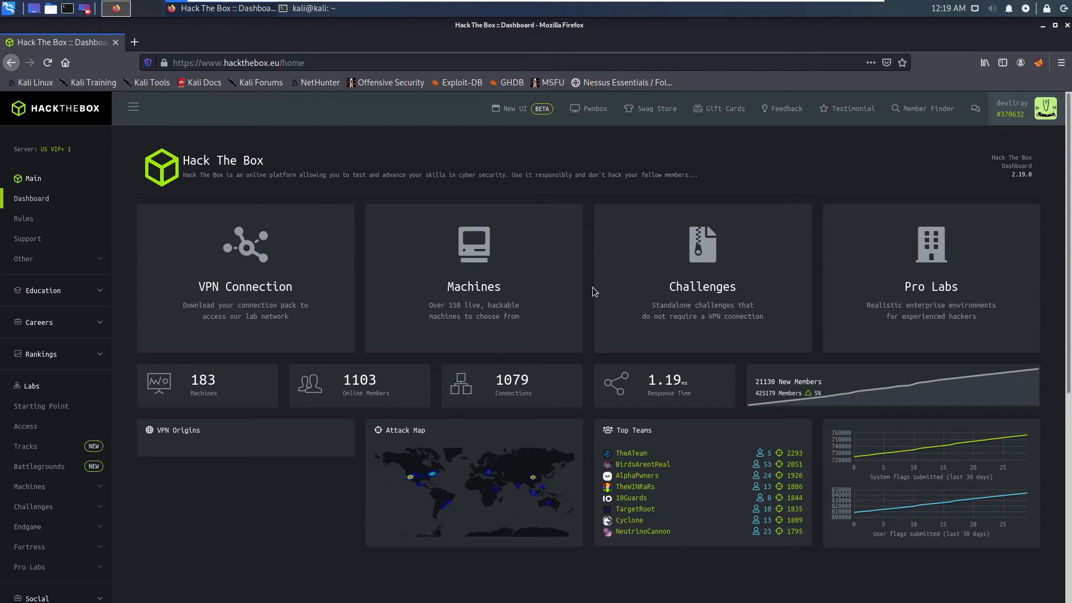
pyautogui.moveTo(596, 342)
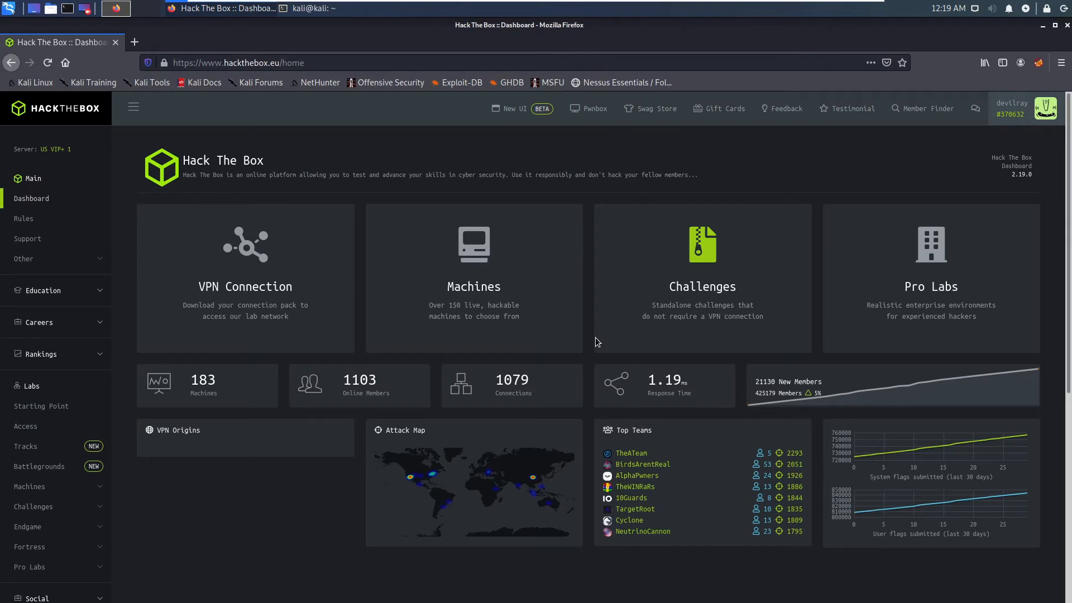
pyautogui.moveTo(303, 565)
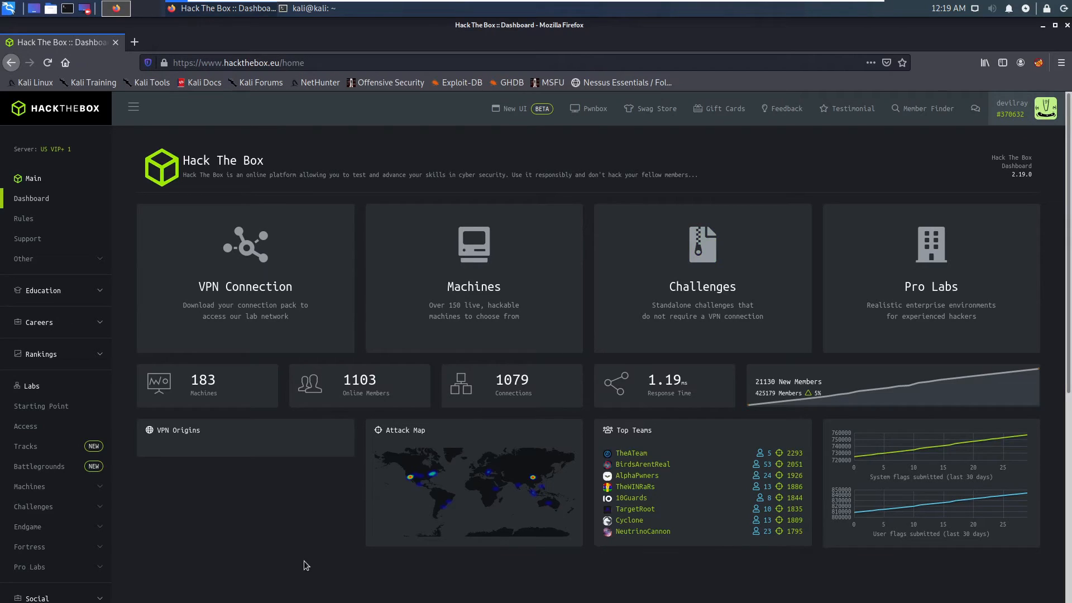
pyautogui.moveTo(172, 494)
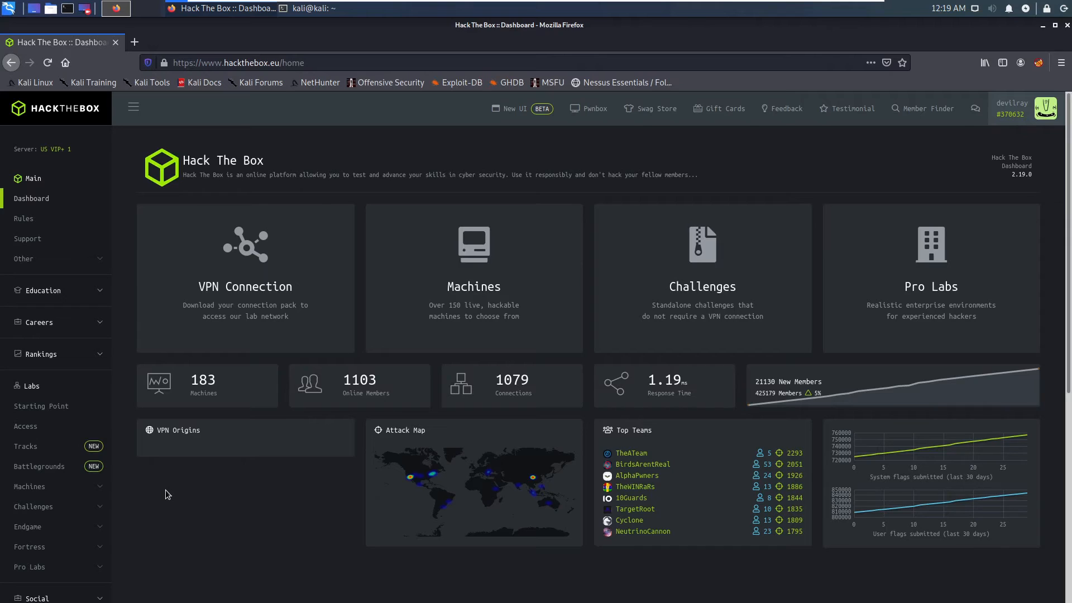
pyautogui.moveTo(32, 412)
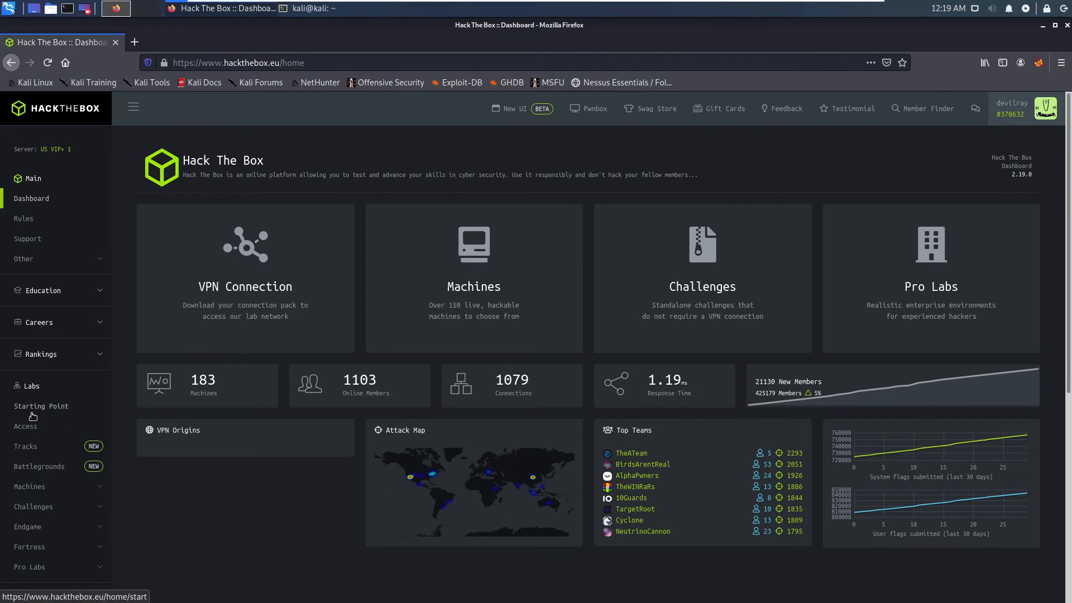
pyautogui.click(26, 426)
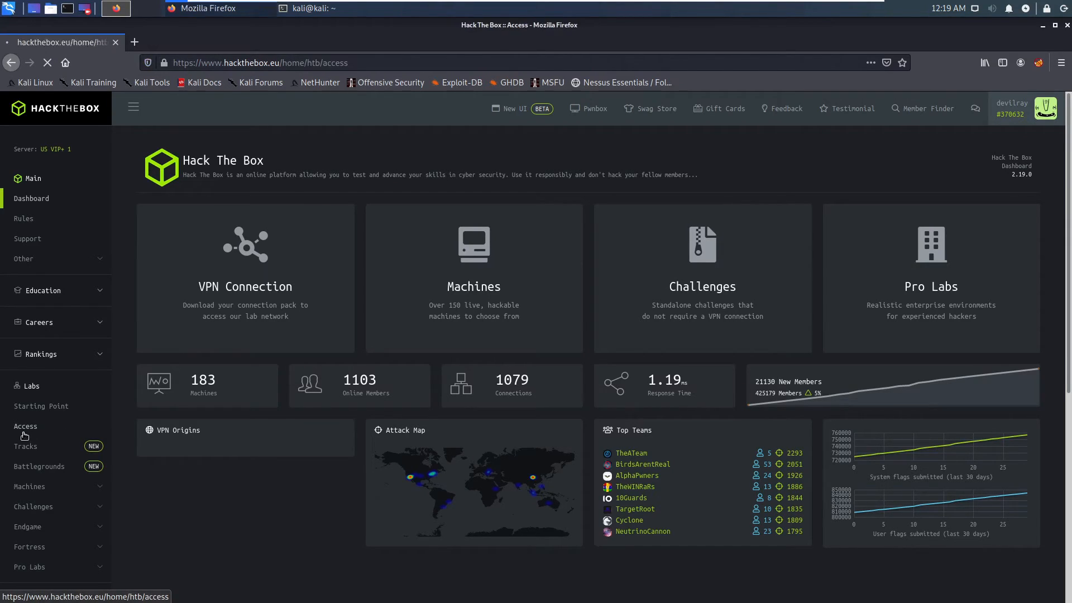
# Review the HTB Lab Access Details showing no connection yet, then bring the root terminal forward.
pyautogui.click(25, 426)
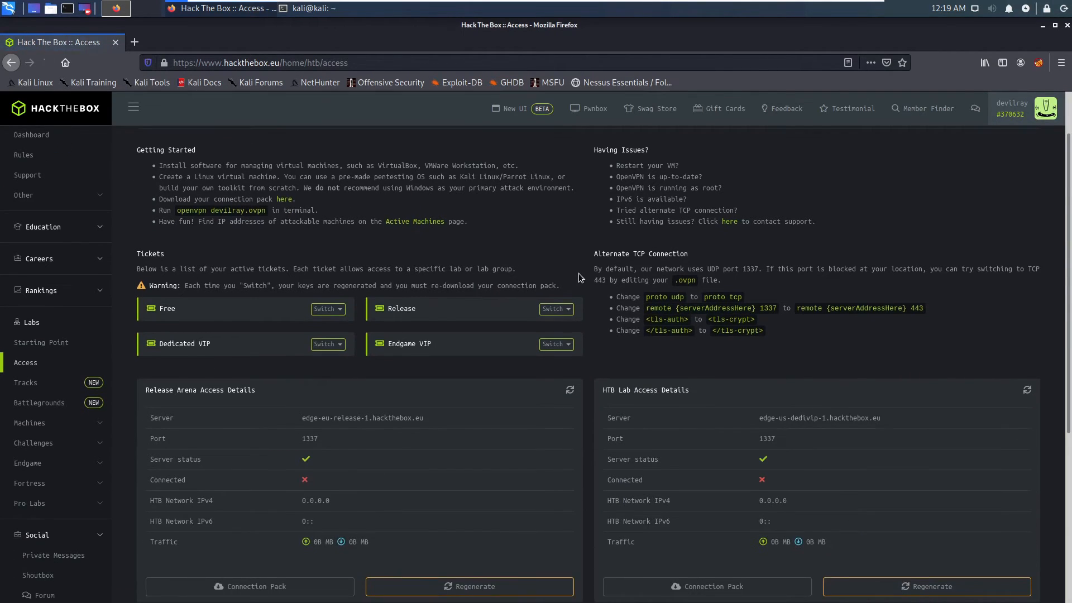
pyautogui.moveTo(671, 306)
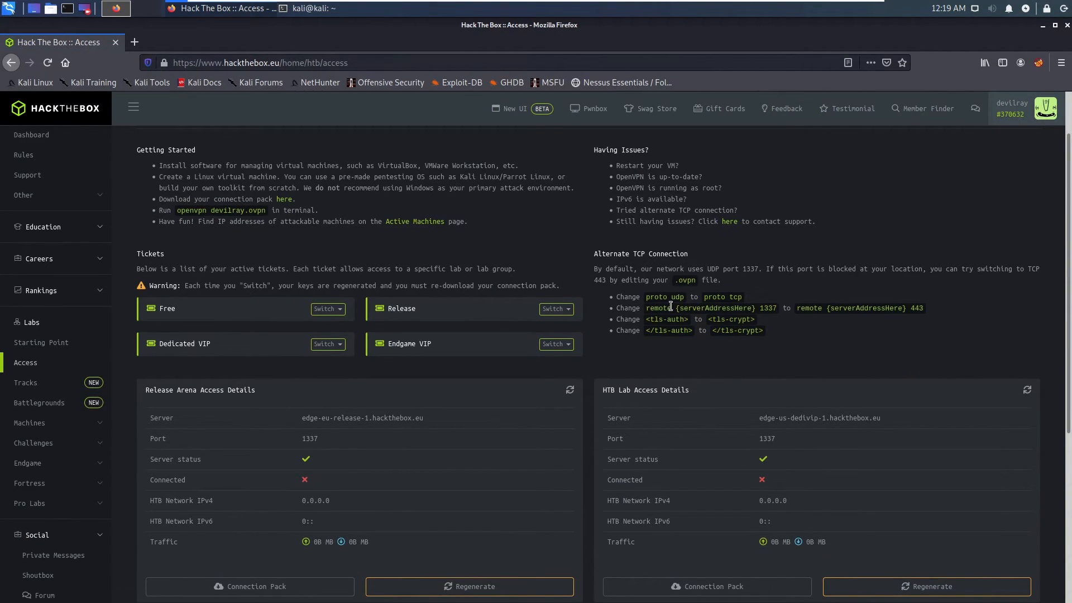
pyautogui.scroll(-3)
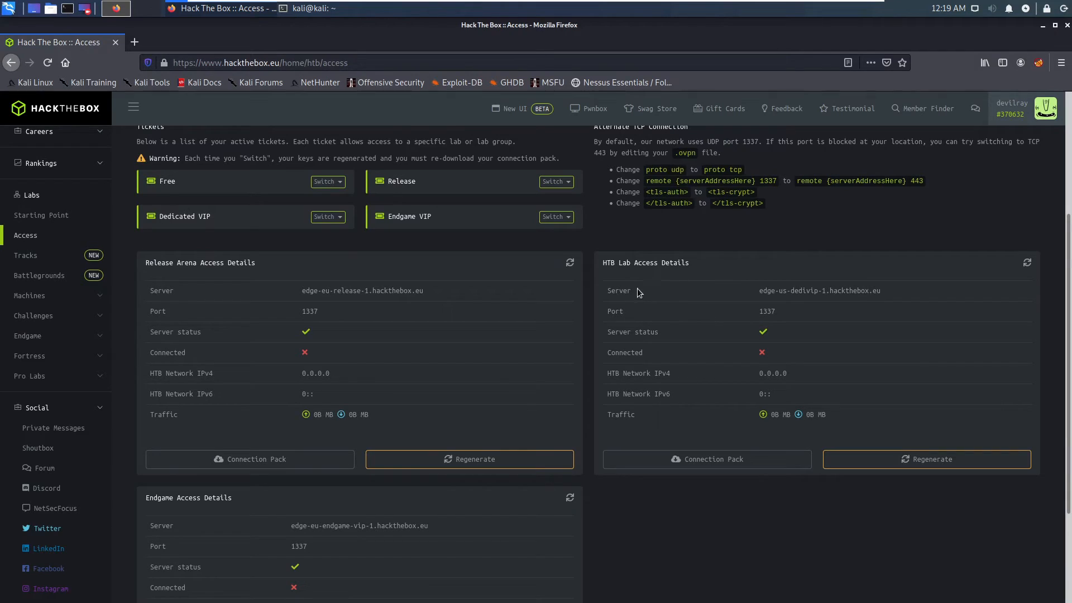
pyautogui.doubleClick(660, 262)
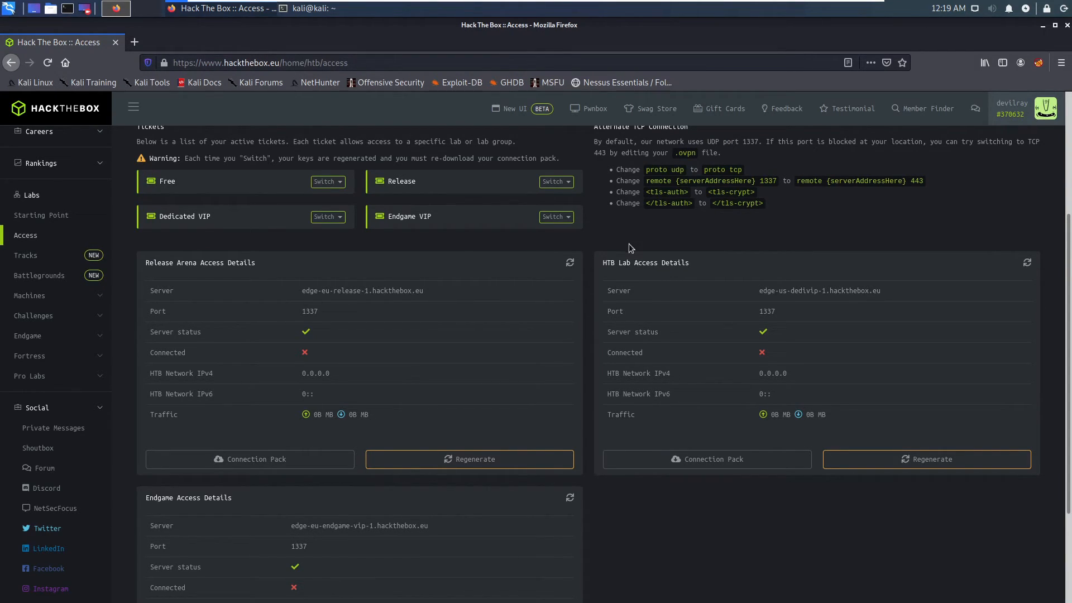
pyautogui.moveTo(618, 248)
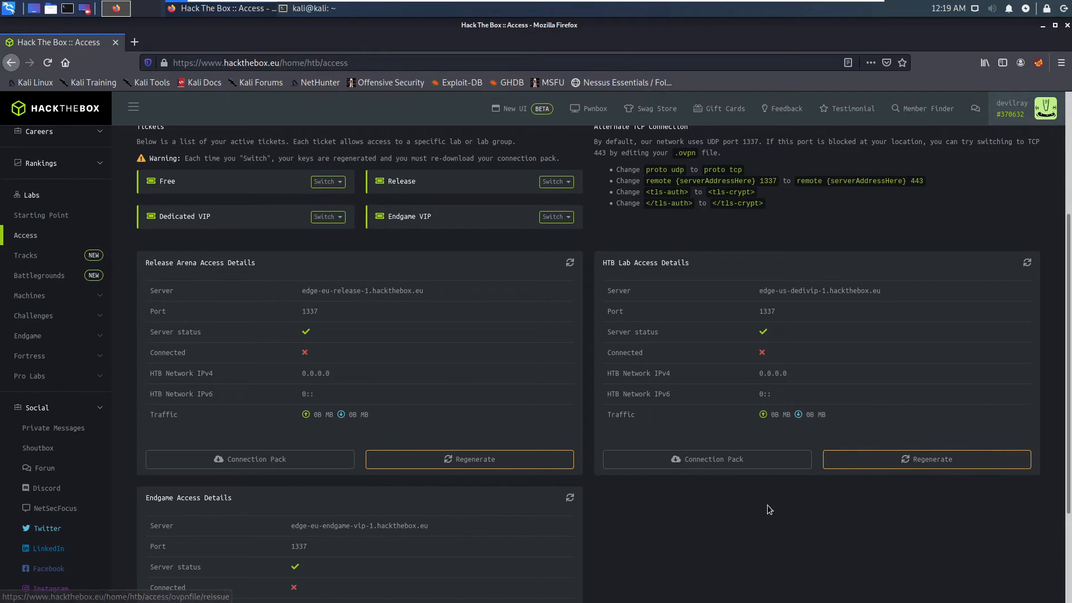
pyautogui.moveTo(706, 481)
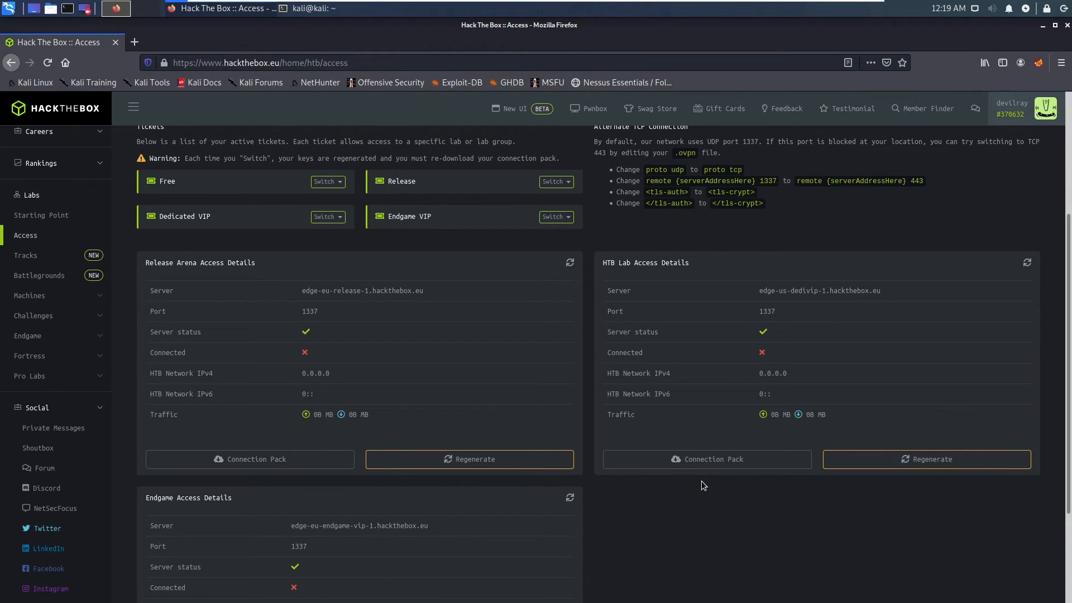
pyautogui.click(115, 7)
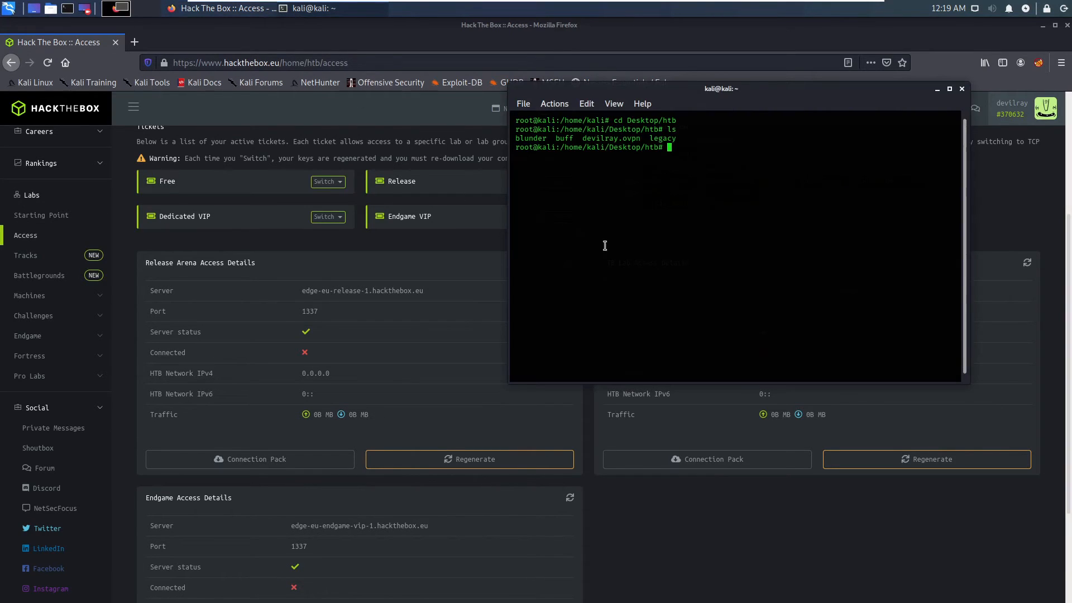
pyautogui.moveTo(668, 270)
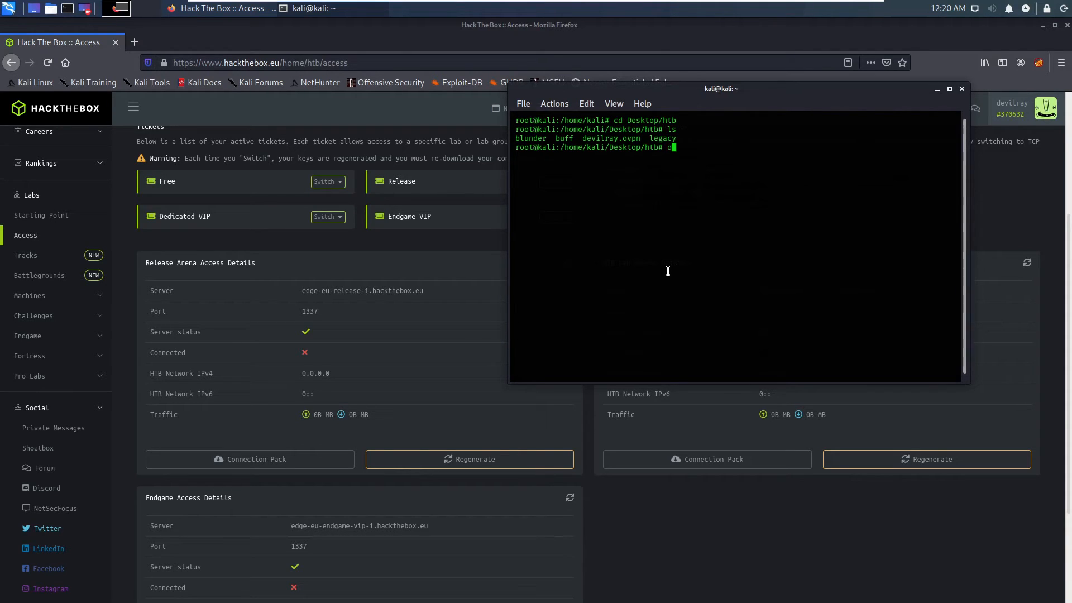
# Run openvpn with devilray.ovpn and confirm 'Initialization Sequence Completed' appears.
pyautogui.write('penvpn')
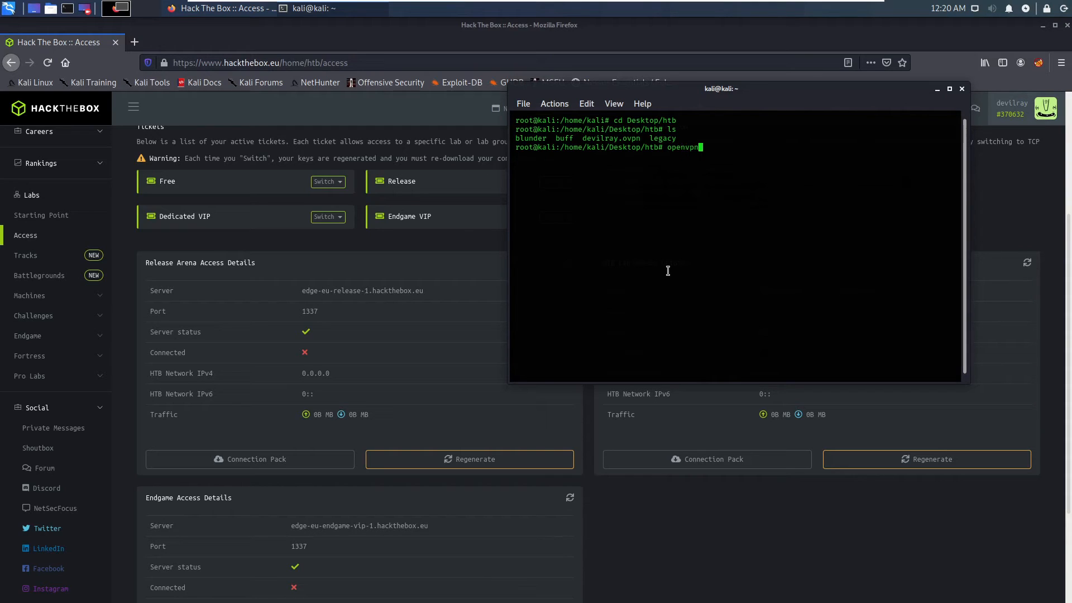
pyautogui.write('devilray.ovpn')
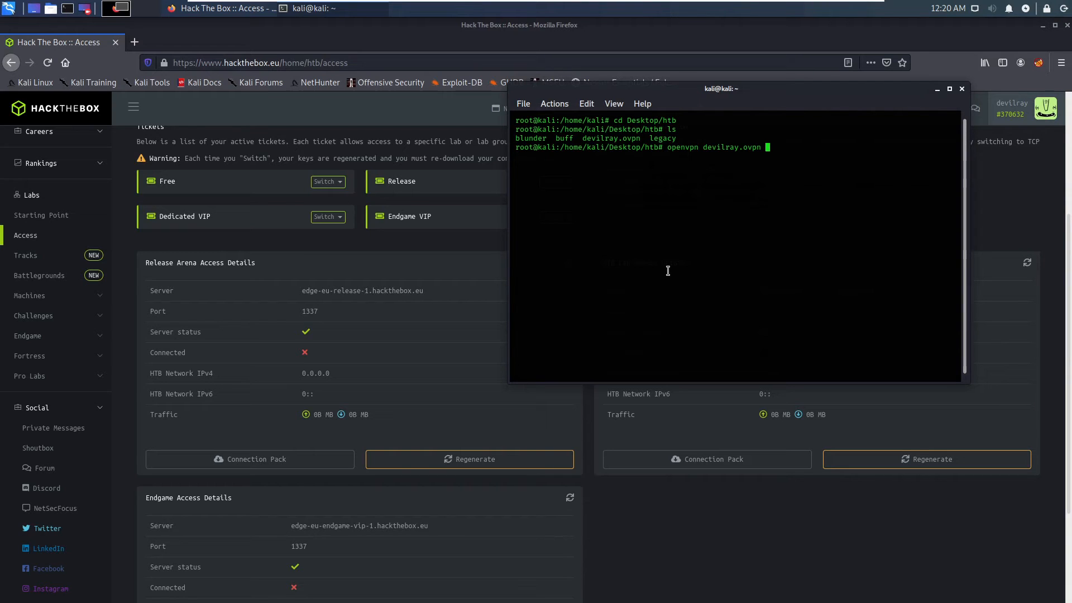
pyautogui.press('Return')
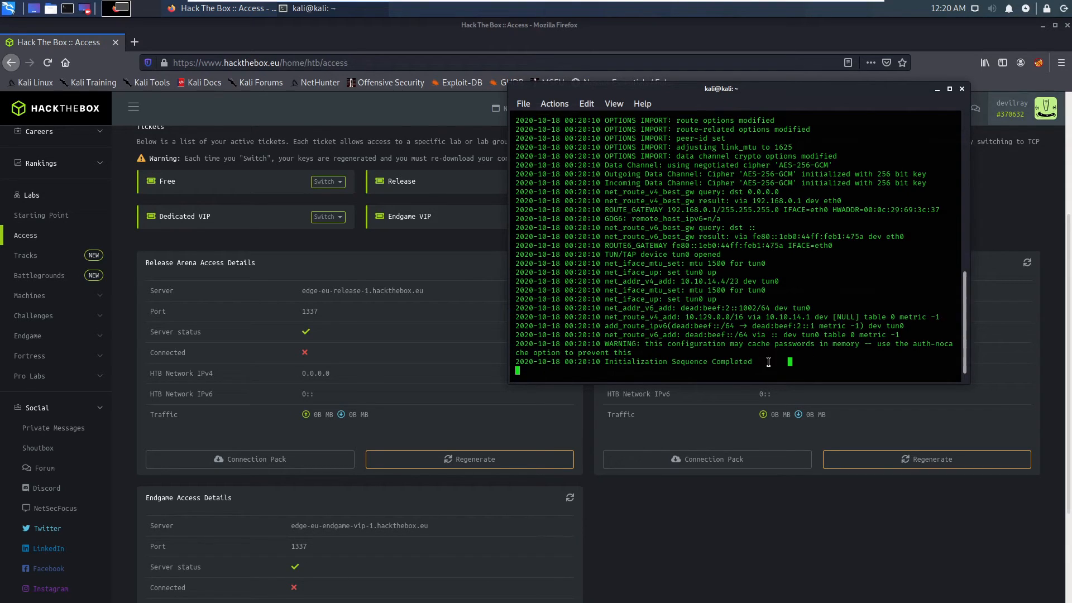
pyautogui.doubleClick(683, 360)
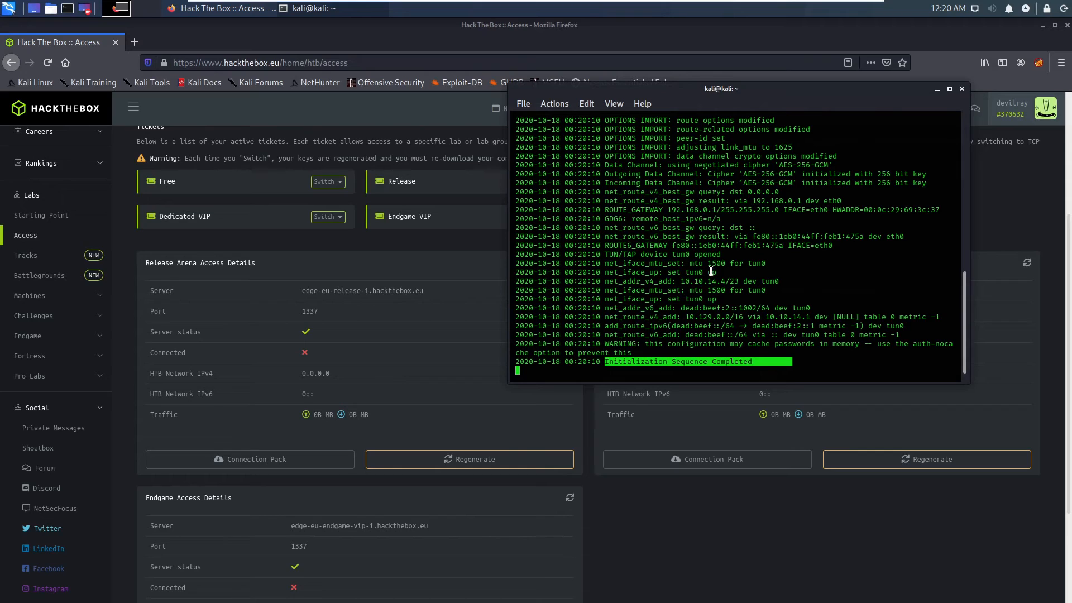
pyautogui.moveTo(709, 258)
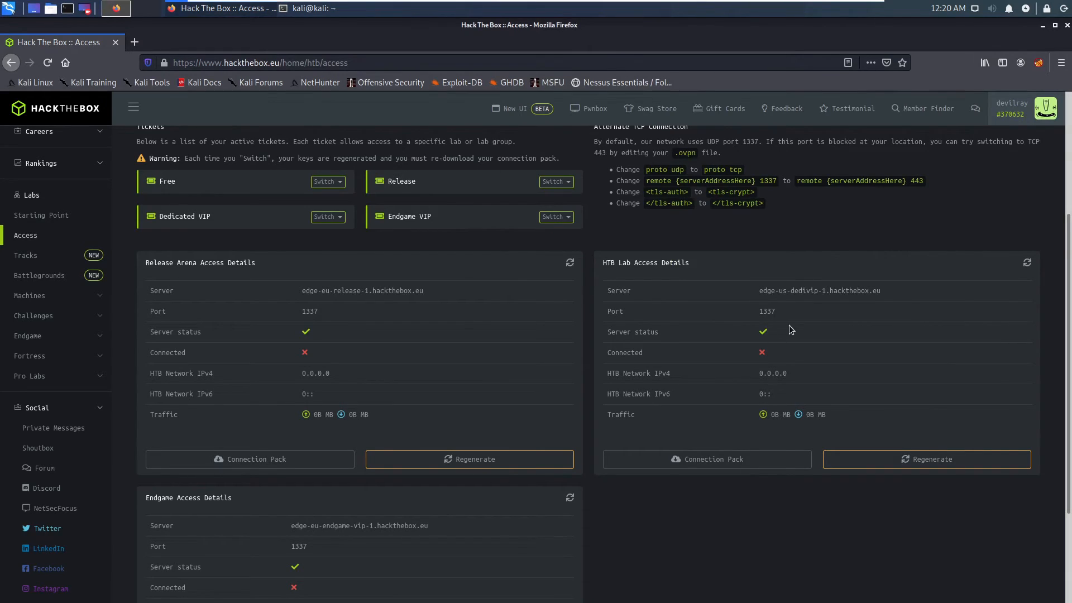
# Refresh lab access to show connected IPv4 10.10.14.4, then list all machines under Machines.
pyautogui.click(1027, 262)
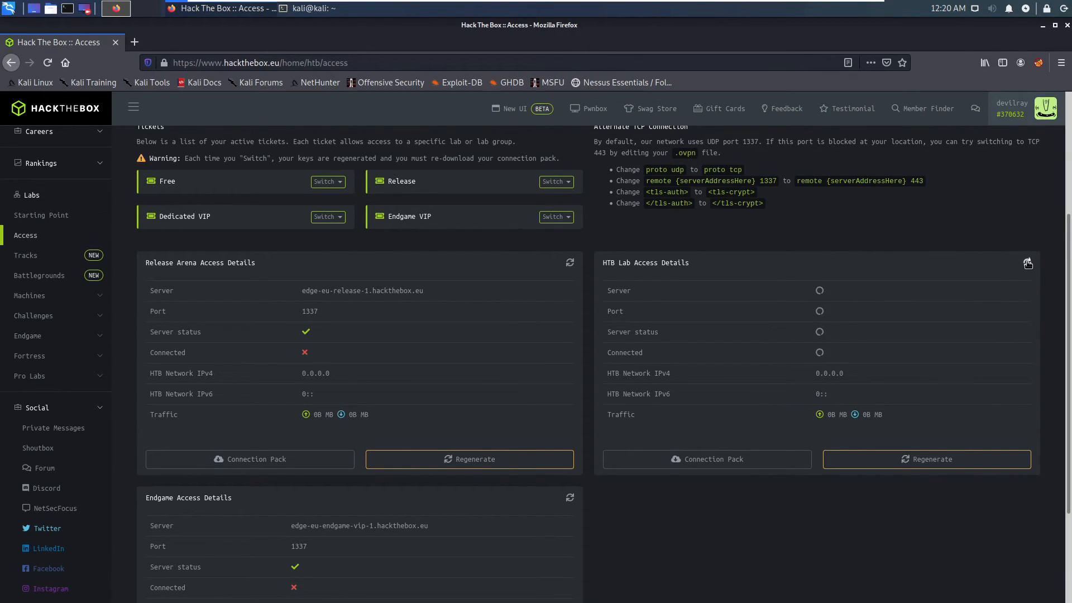
pyautogui.click(1027, 262)
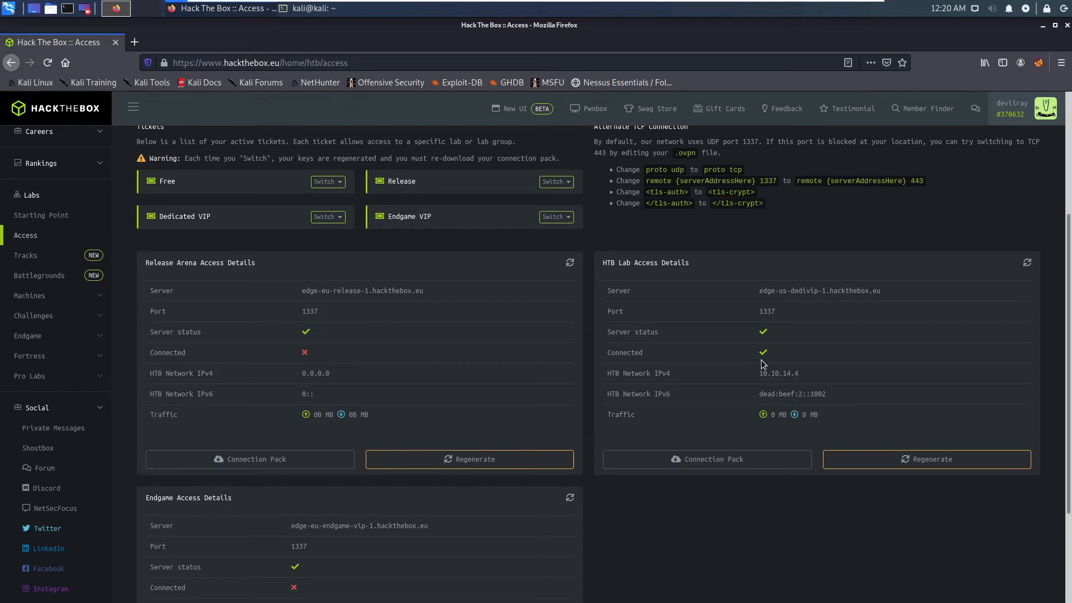
pyautogui.click(29, 295)
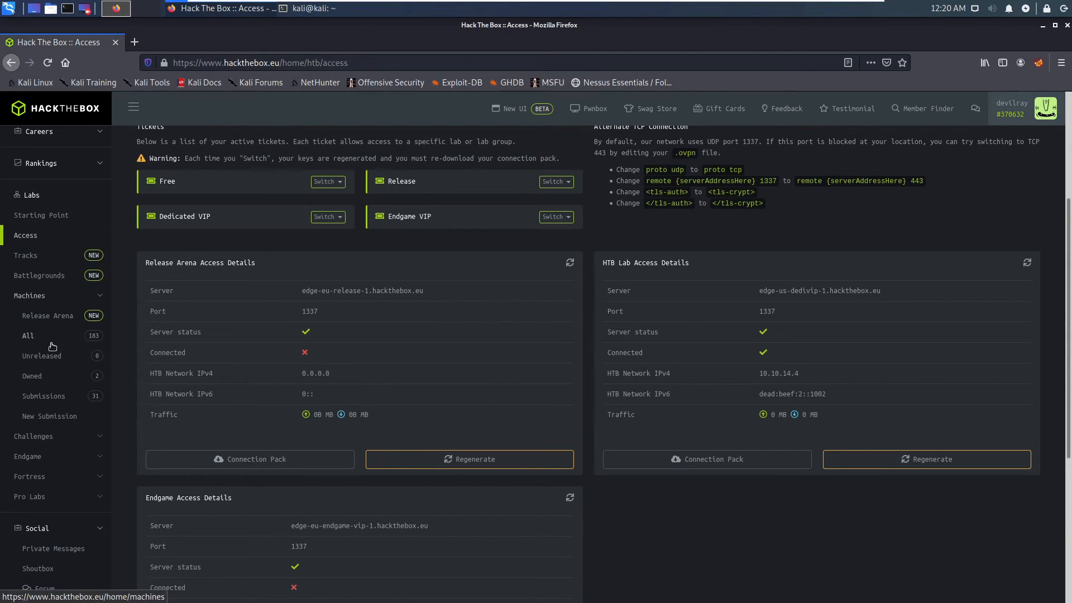
pyautogui.click(27, 335)
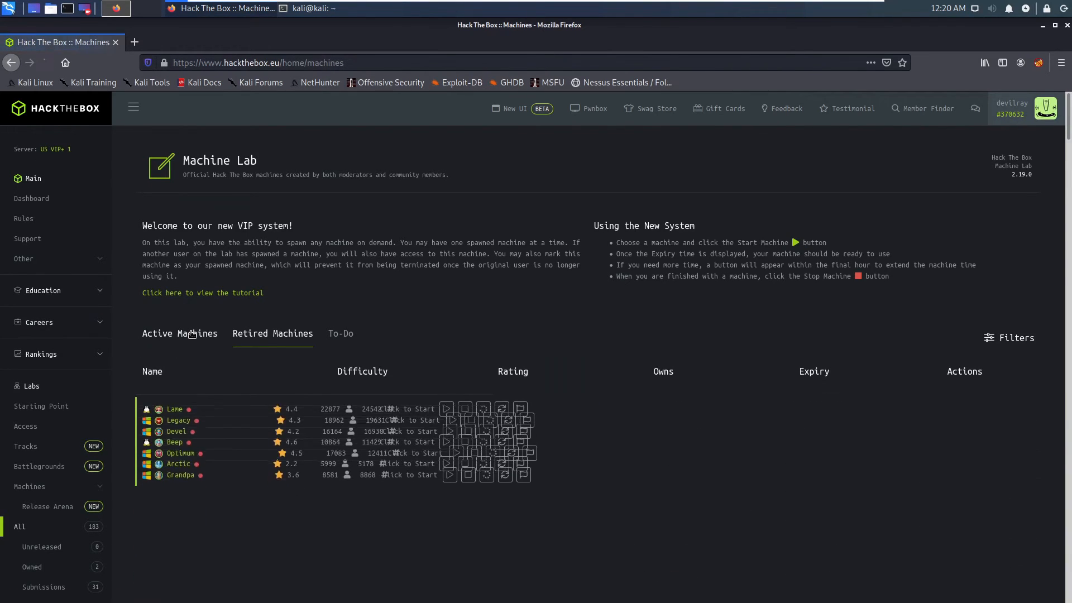
# Find Tabby among active machines, view its profile with IP 10.10.10.194, and return to the terminal.
pyautogui.click(179, 333)
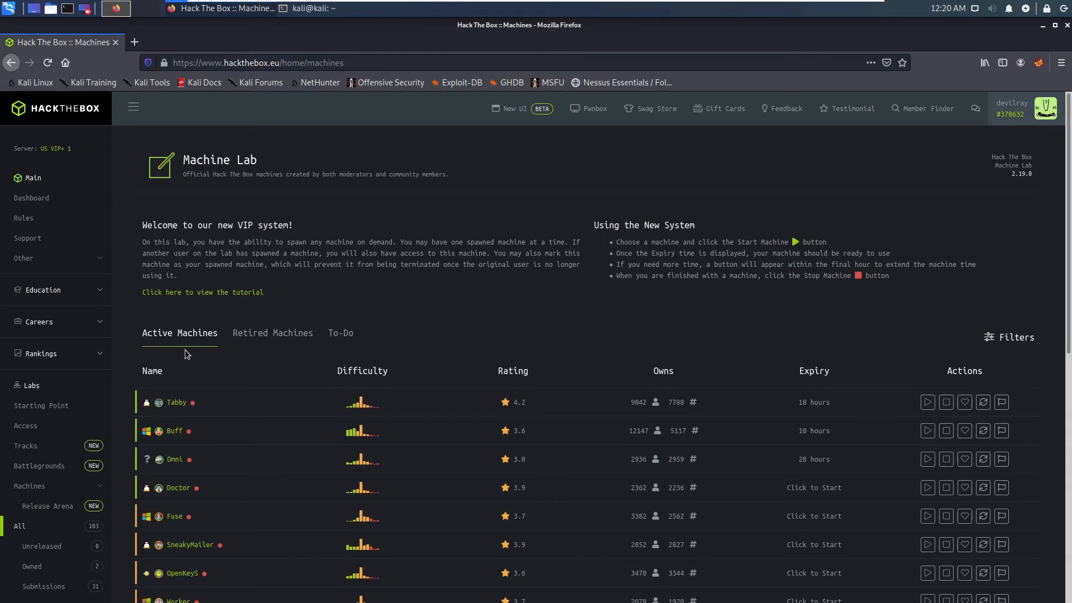
pyautogui.scroll(-3)
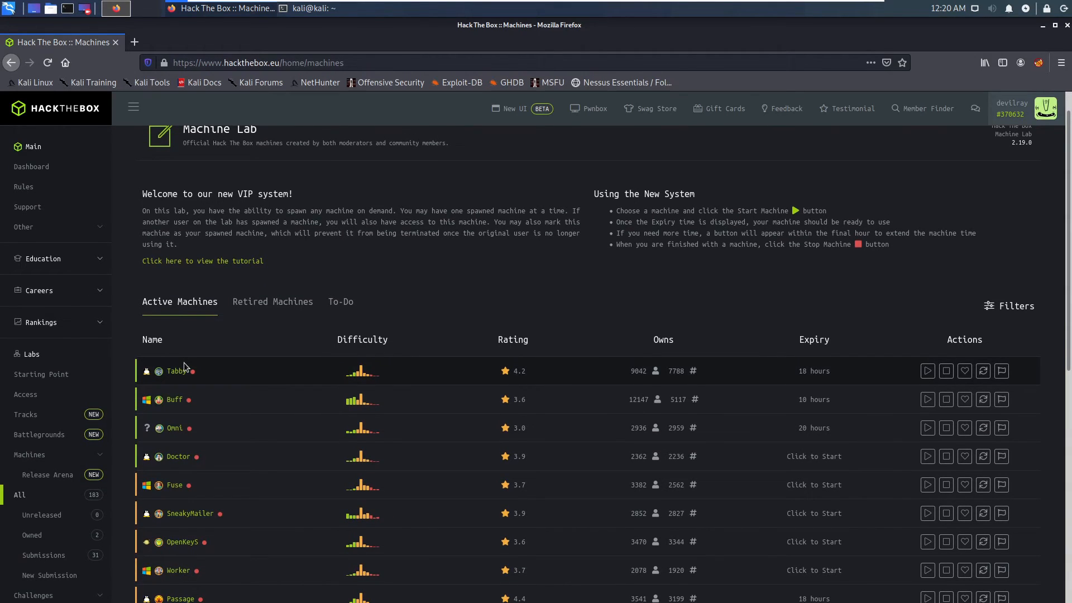
pyautogui.moveTo(182, 389)
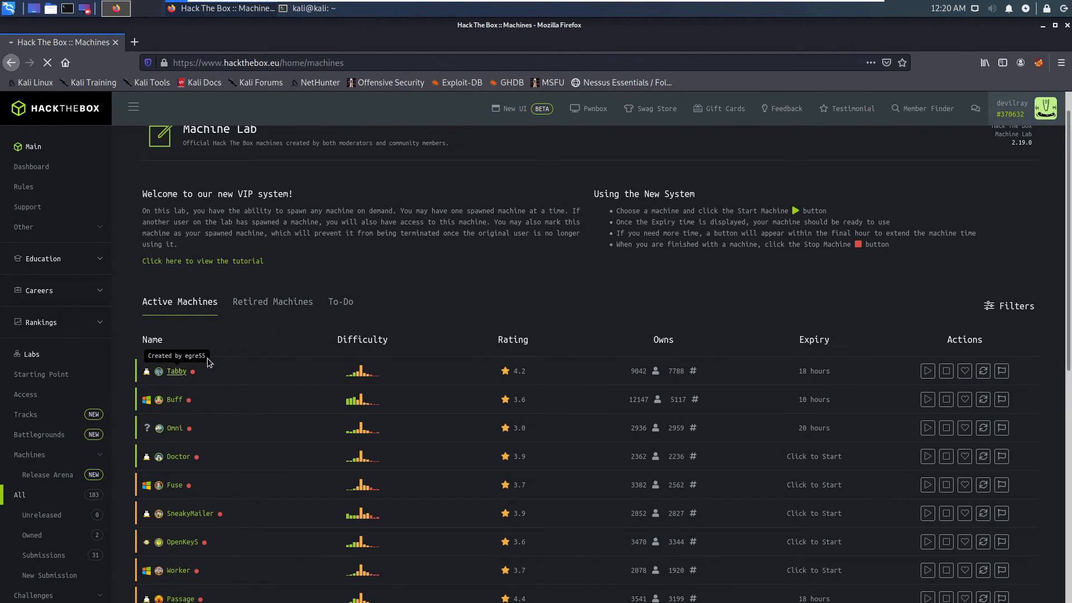
pyautogui.click(176, 370)
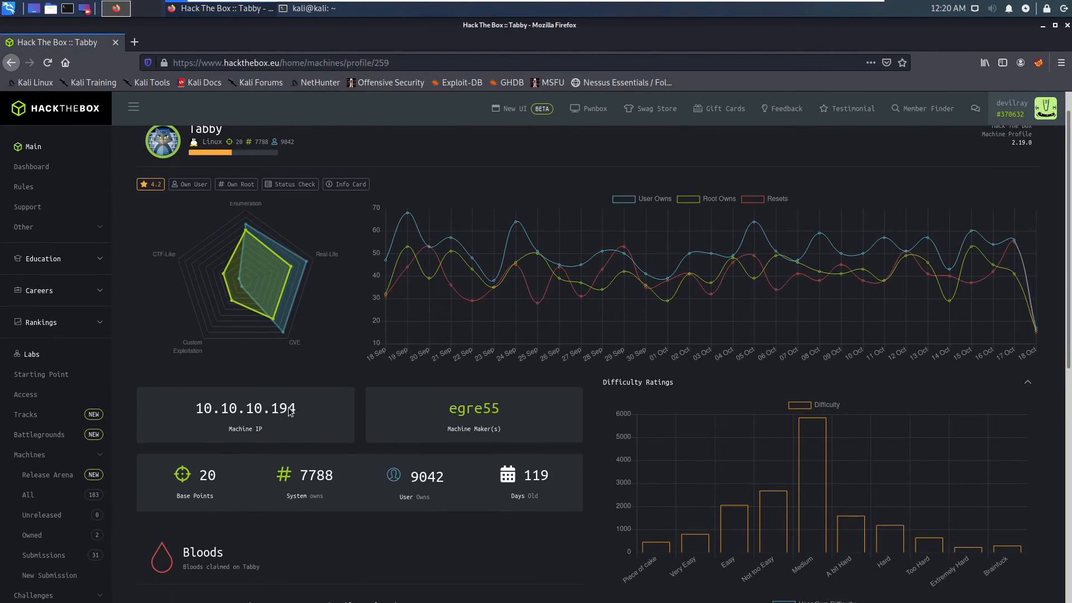
pyautogui.moveTo(306, 412)
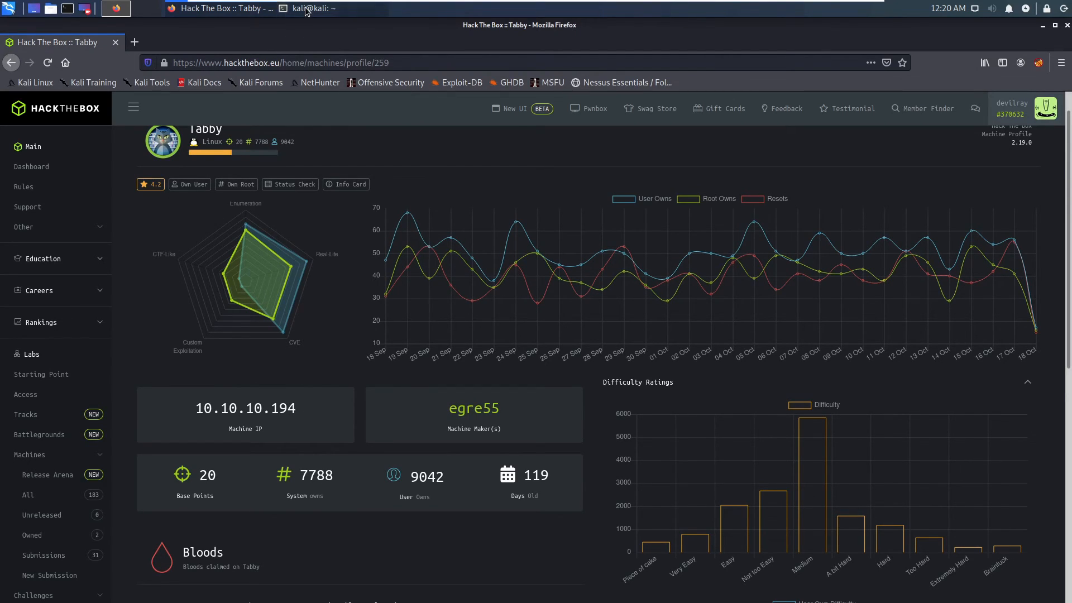
pyautogui.click(312, 8)
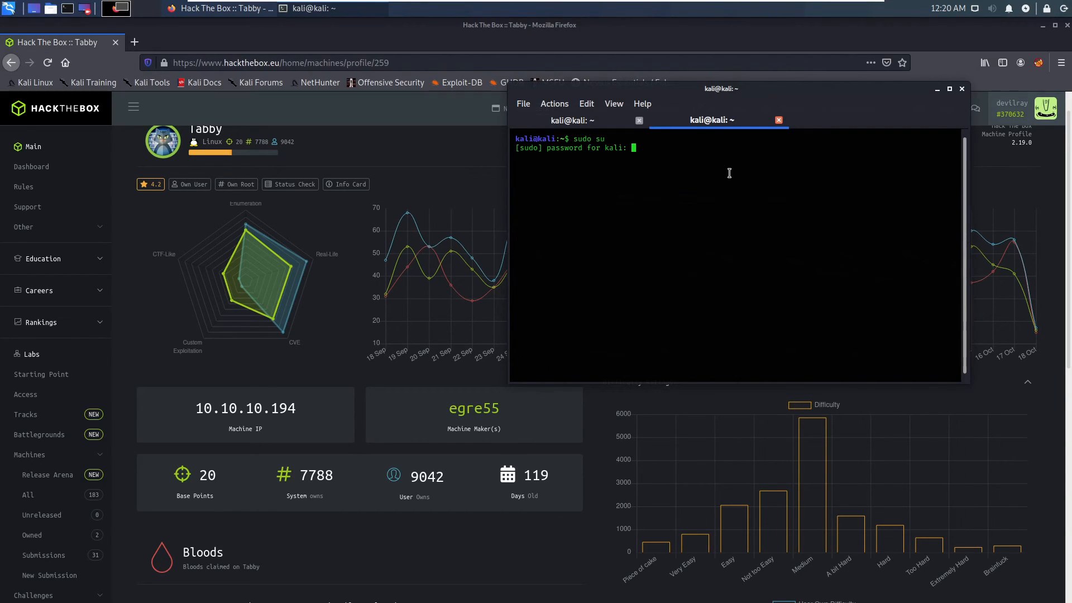
# Become root in the second terminal and ping 10.10.10.194, stopping it after no replies.
pyautogui.press('Return')
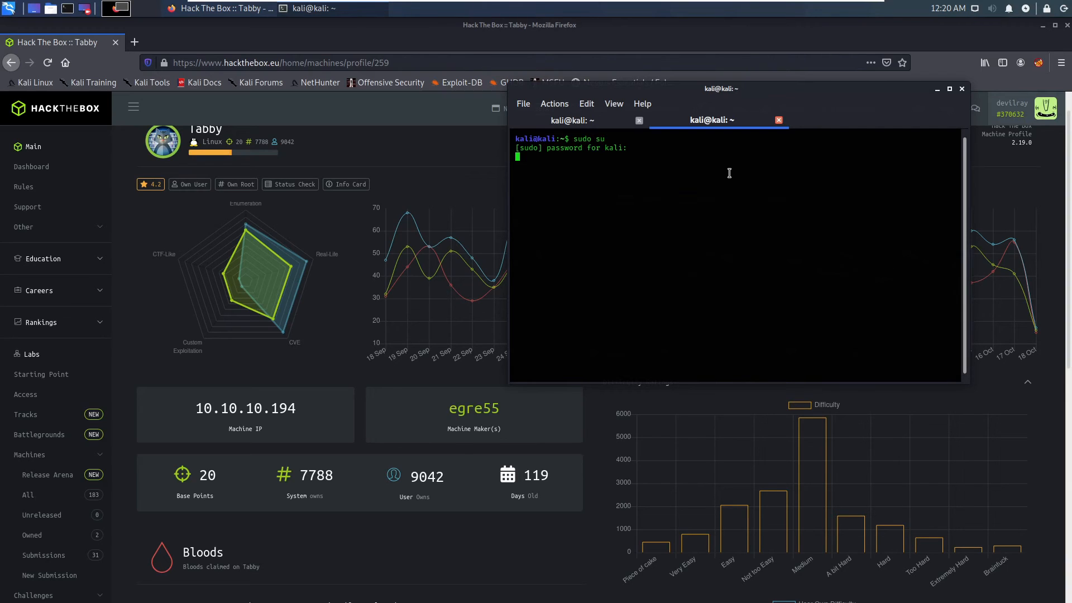
pyautogui.press('Return')
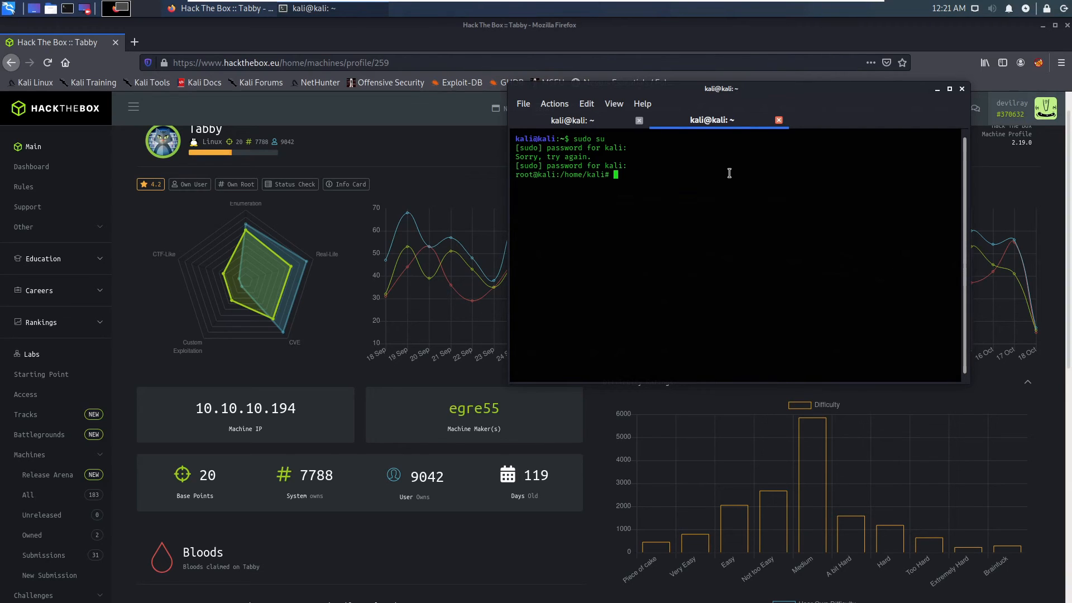
pyautogui.write('p')
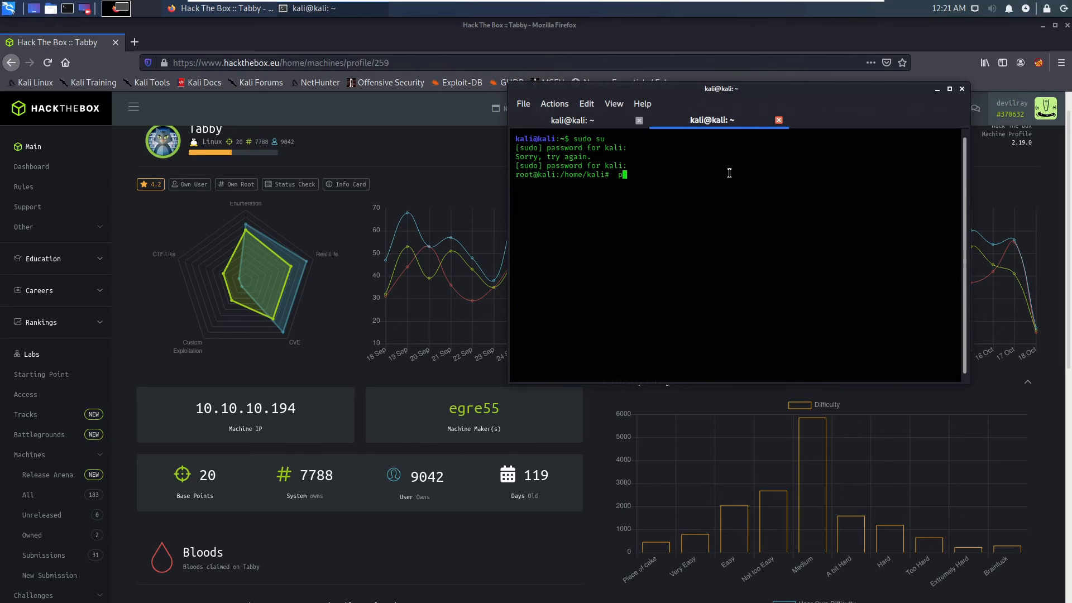
pyautogui.write('ping 10.10.10.1')
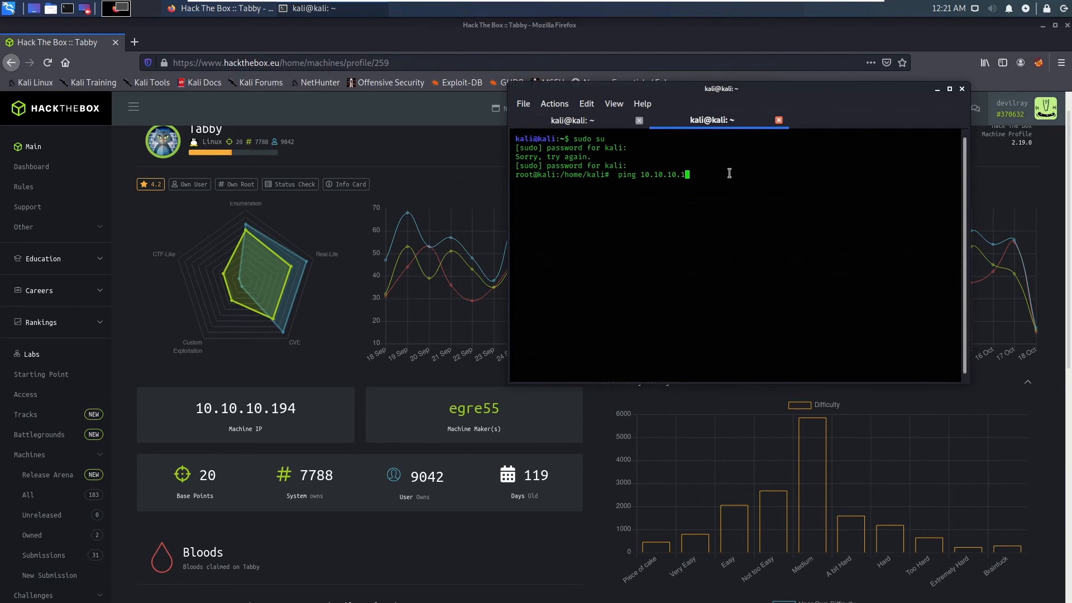
pyautogui.press('Return')
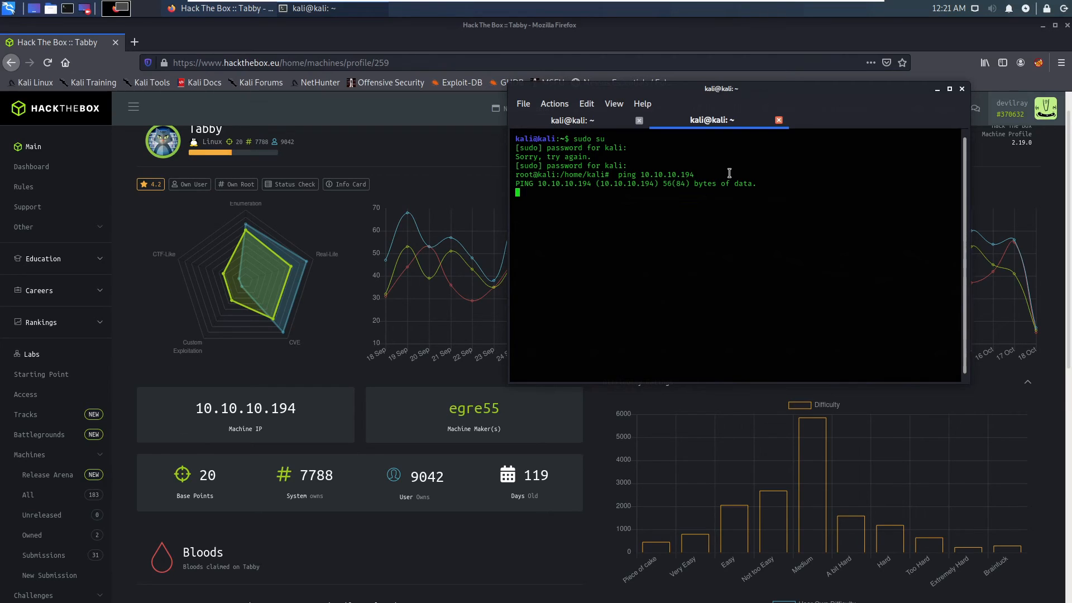
pyautogui.press('ctrl+c')
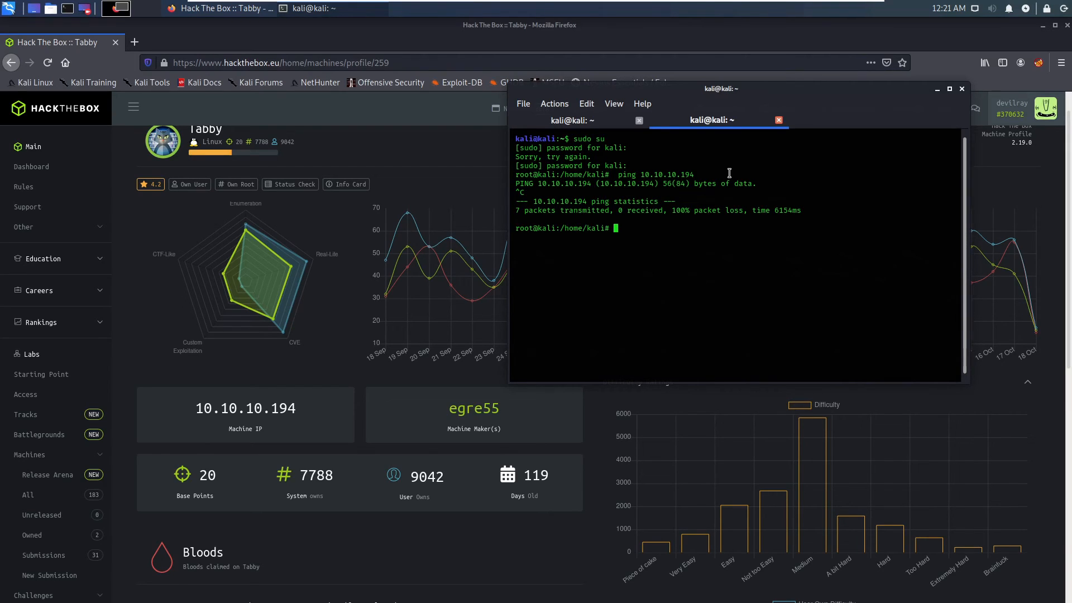
pyautogui.moveTo(341, 172)
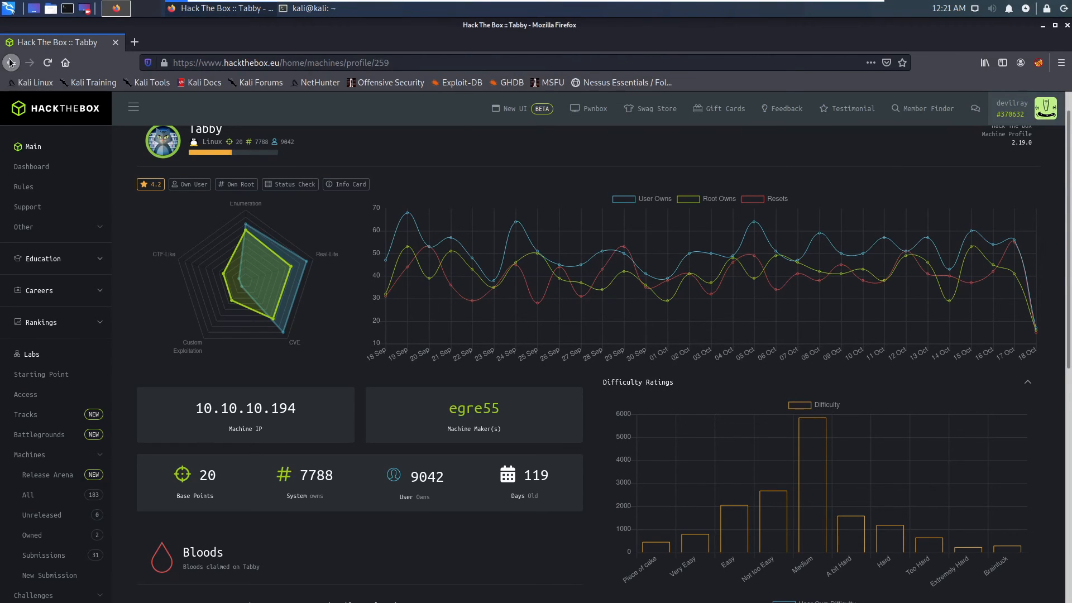
# Return to the machine list and start the Tabby machine so it begins spawning.
pyautogui.click(10, 62)
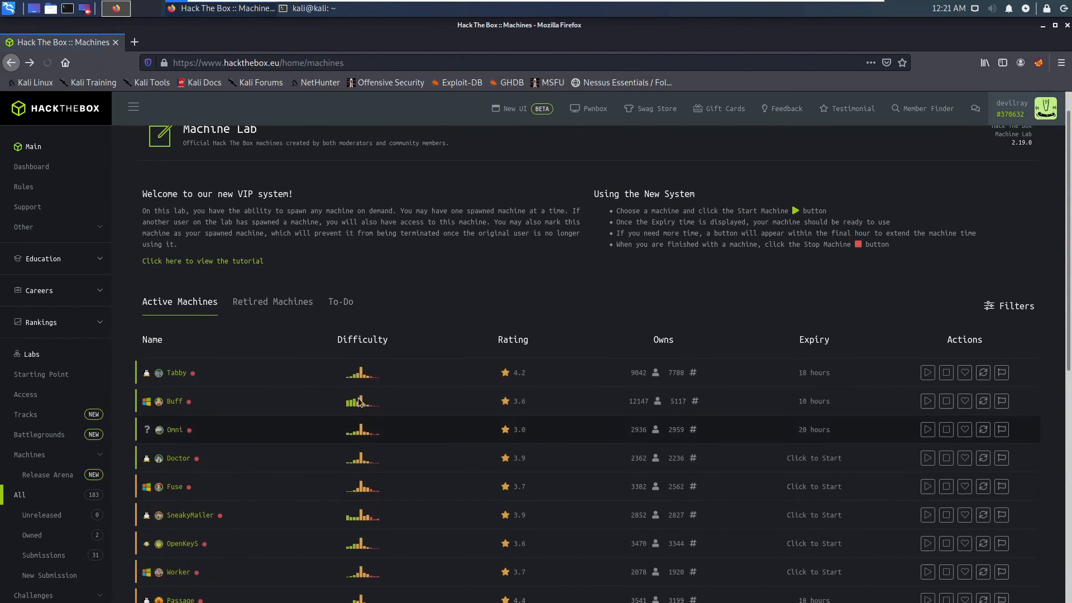
pyautogui.moveTo(926, 370)
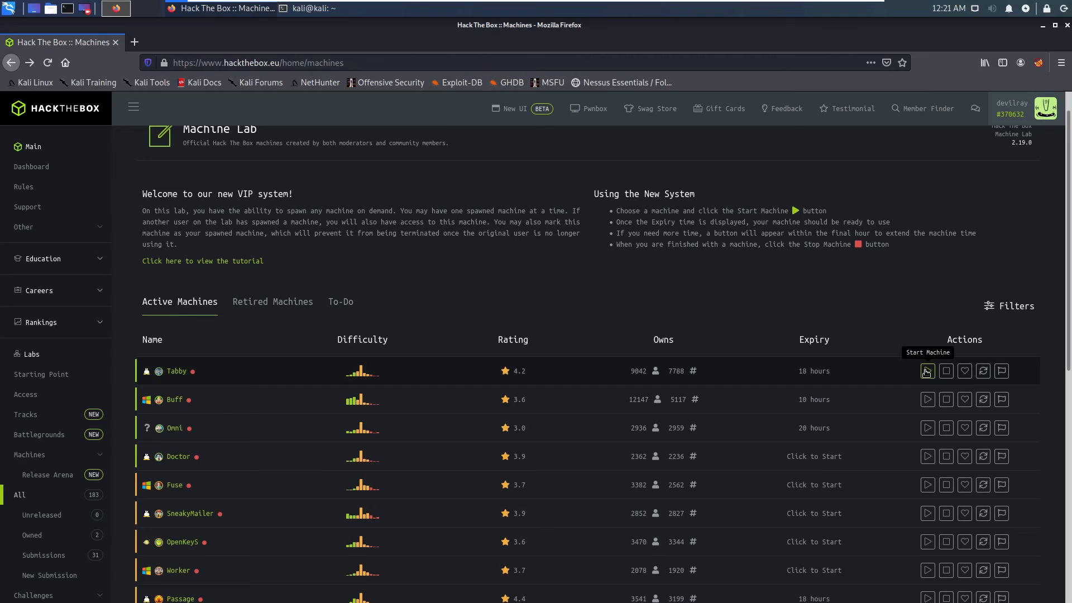
pyautogui.click(926, 371)
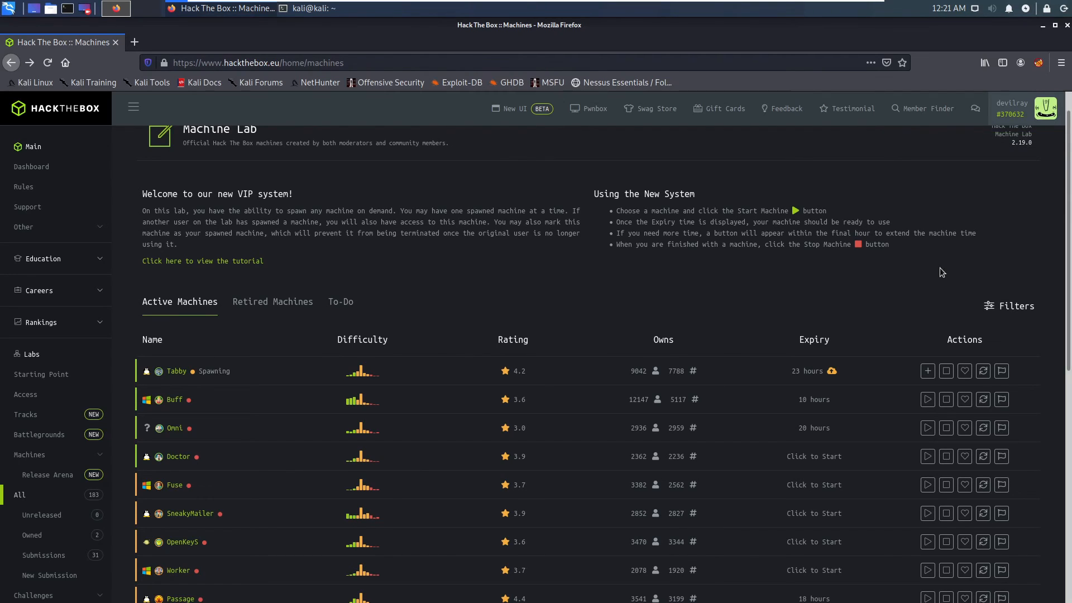
pyautogui.moveTo(845, 335)
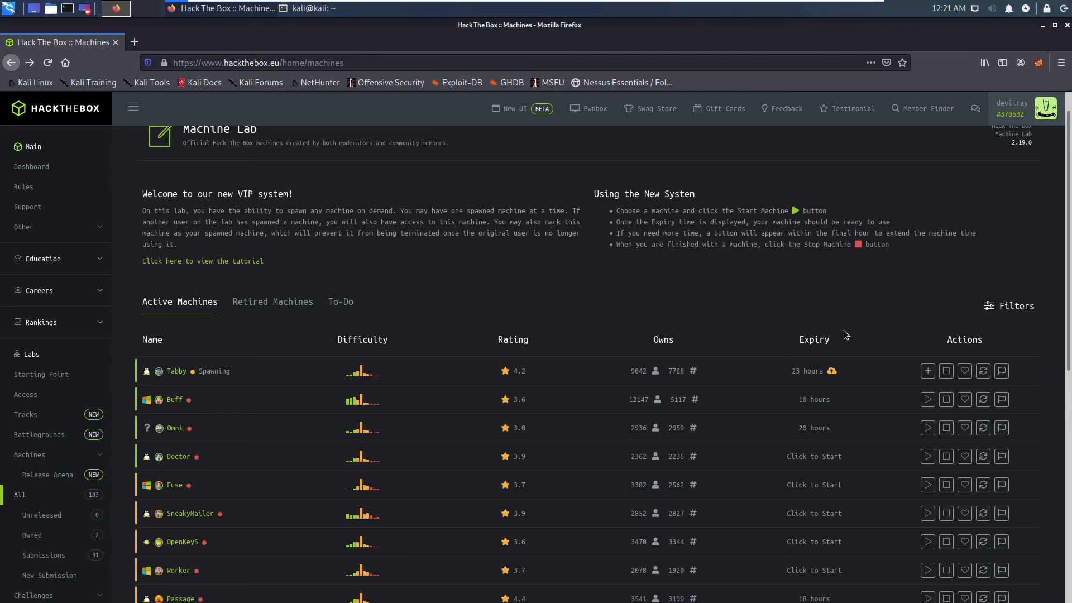
pyautogui.moveTo(672, 302)
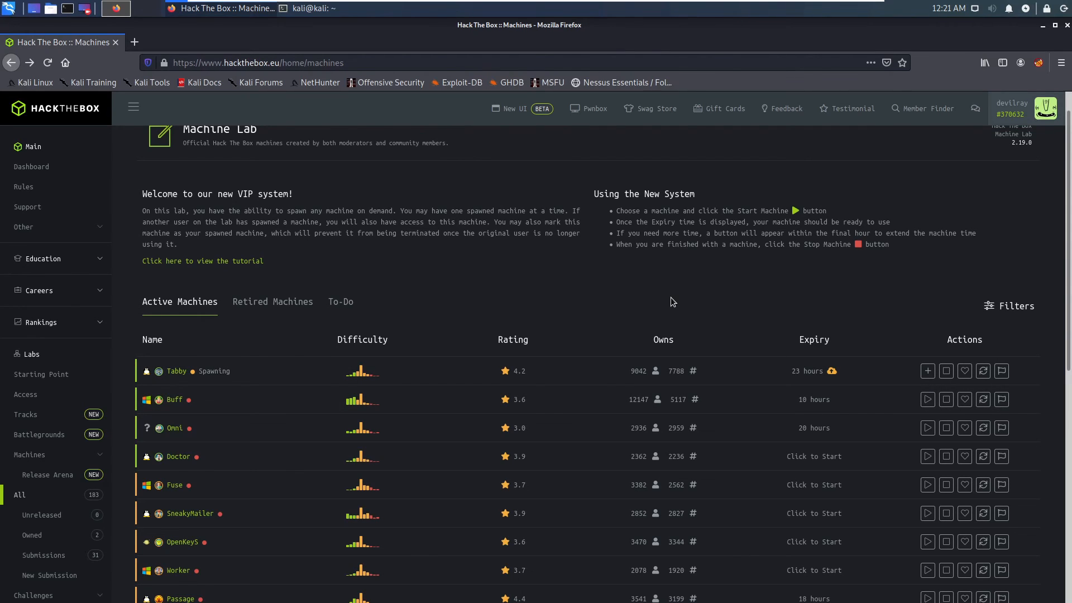
pyautogui.moveTo(660, 272)
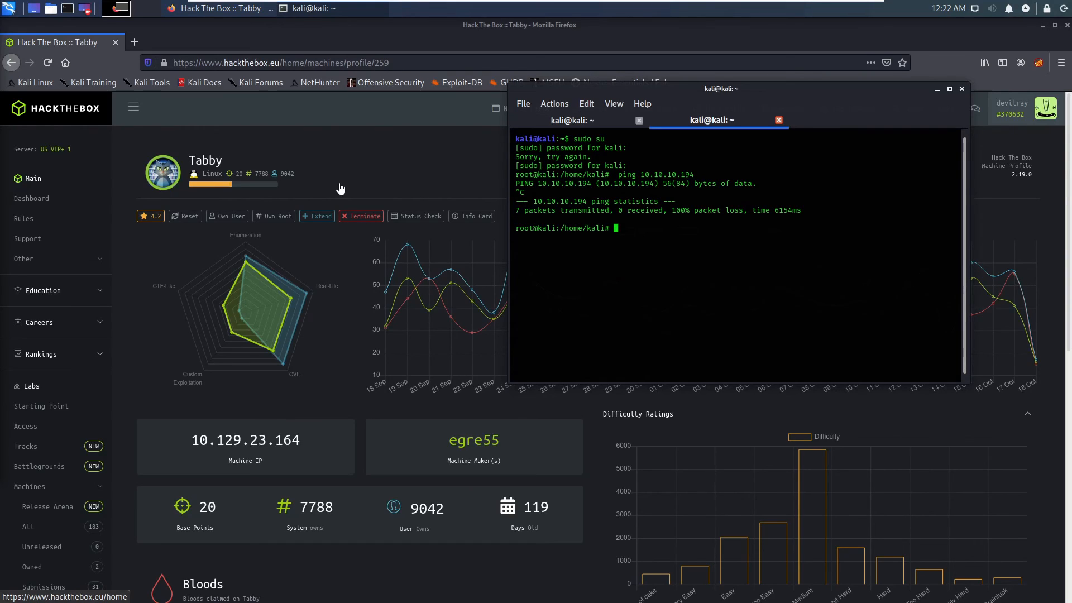
pyautogui.moveTo(386, 205)
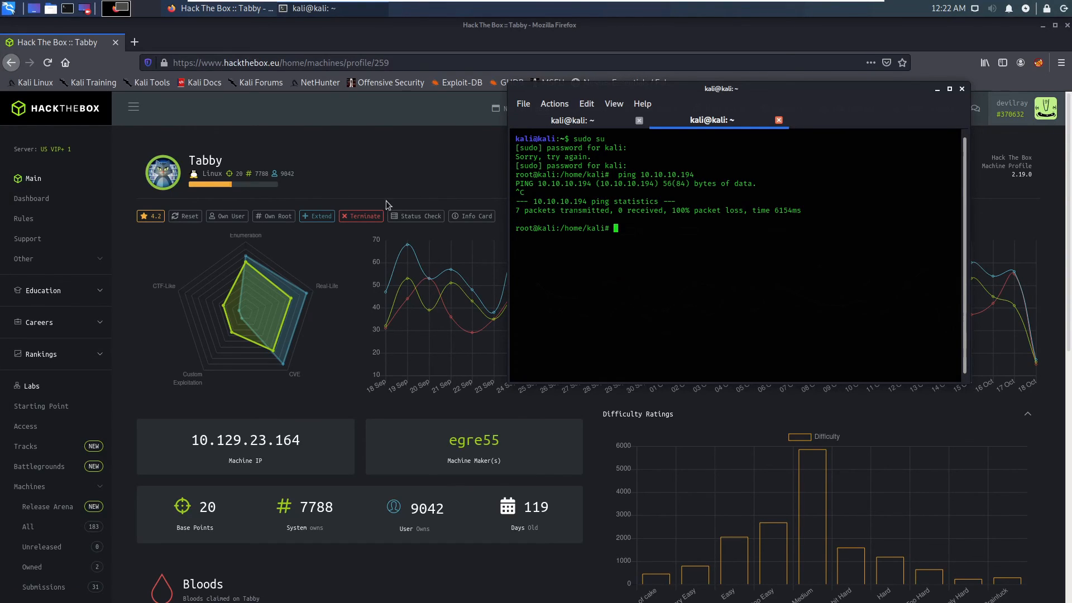
pyautogui.moveTo(318, 453)
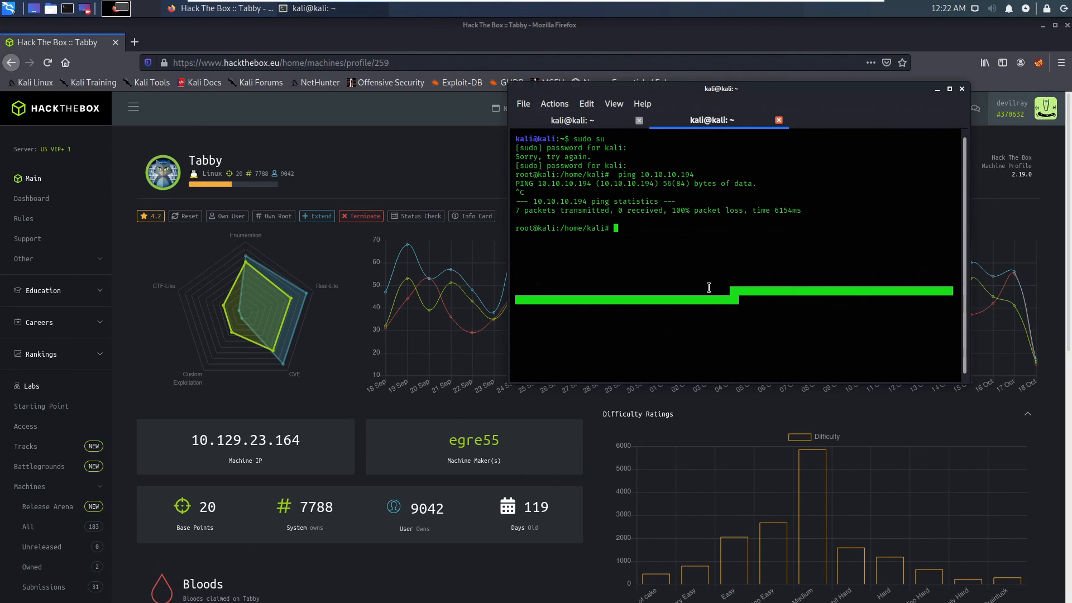
# Ping 10.129.23.164 from the root terminal, confirm 14 replies with 0% loss, and stop it.
pyautogui.write('ping')
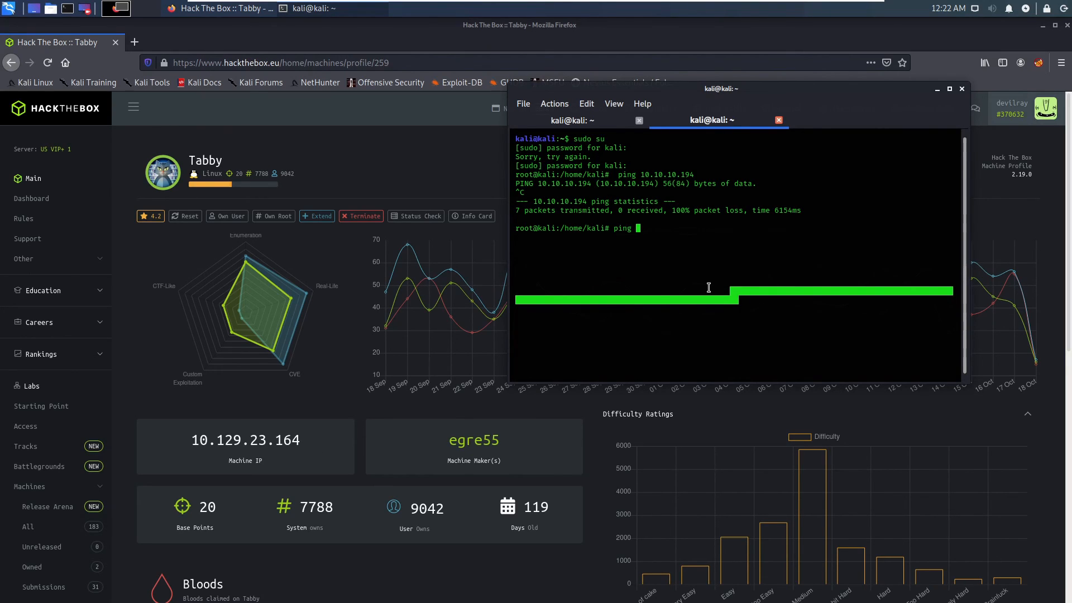
pyautogui.write('10.129.23.1')
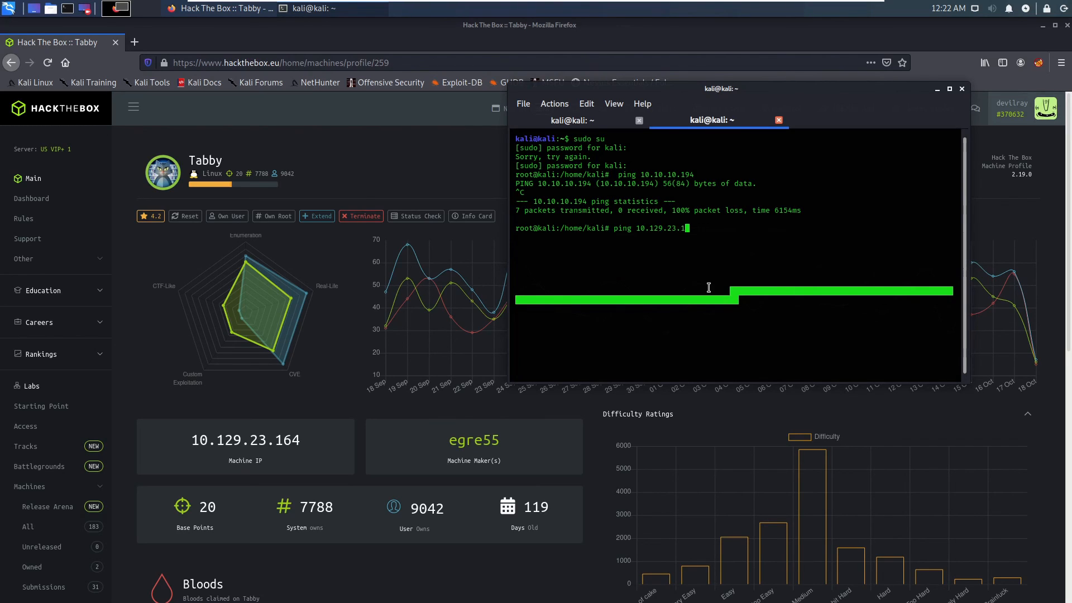
pyautogui.press('Return')
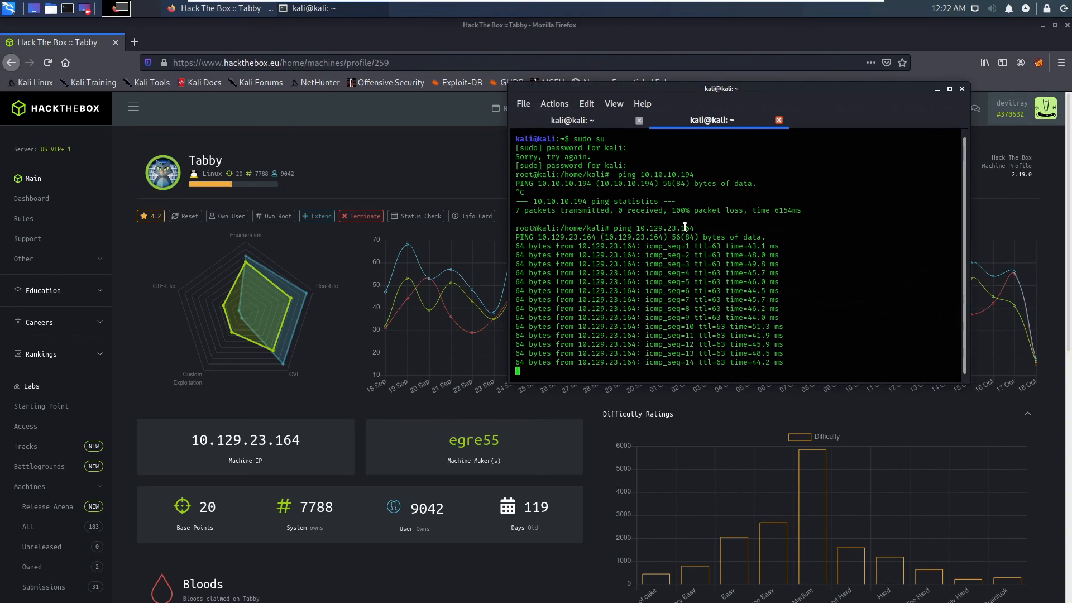
pyautogui.press('ctrl+c')
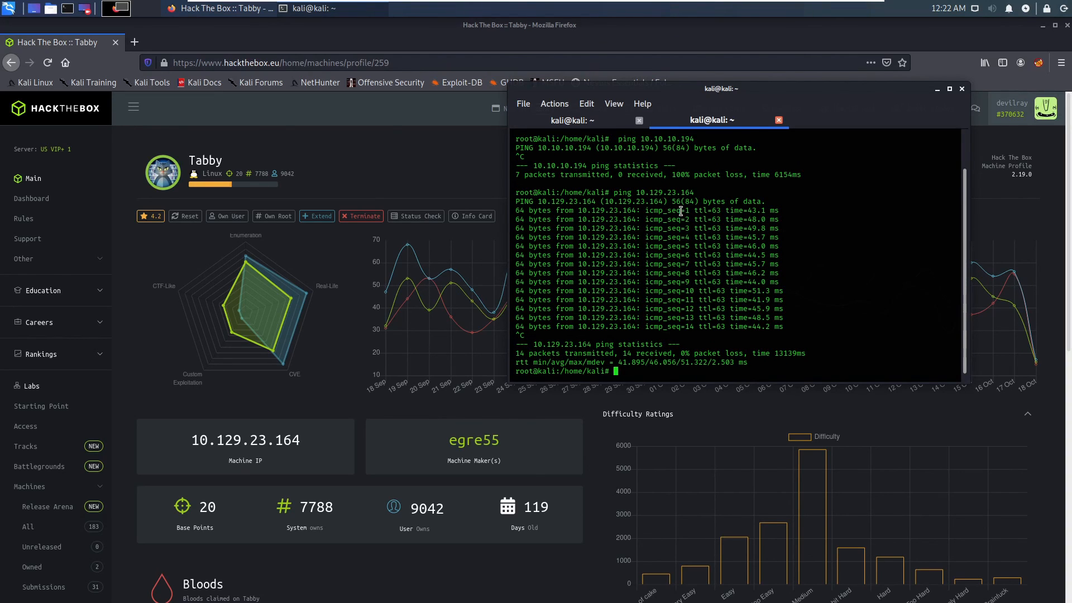